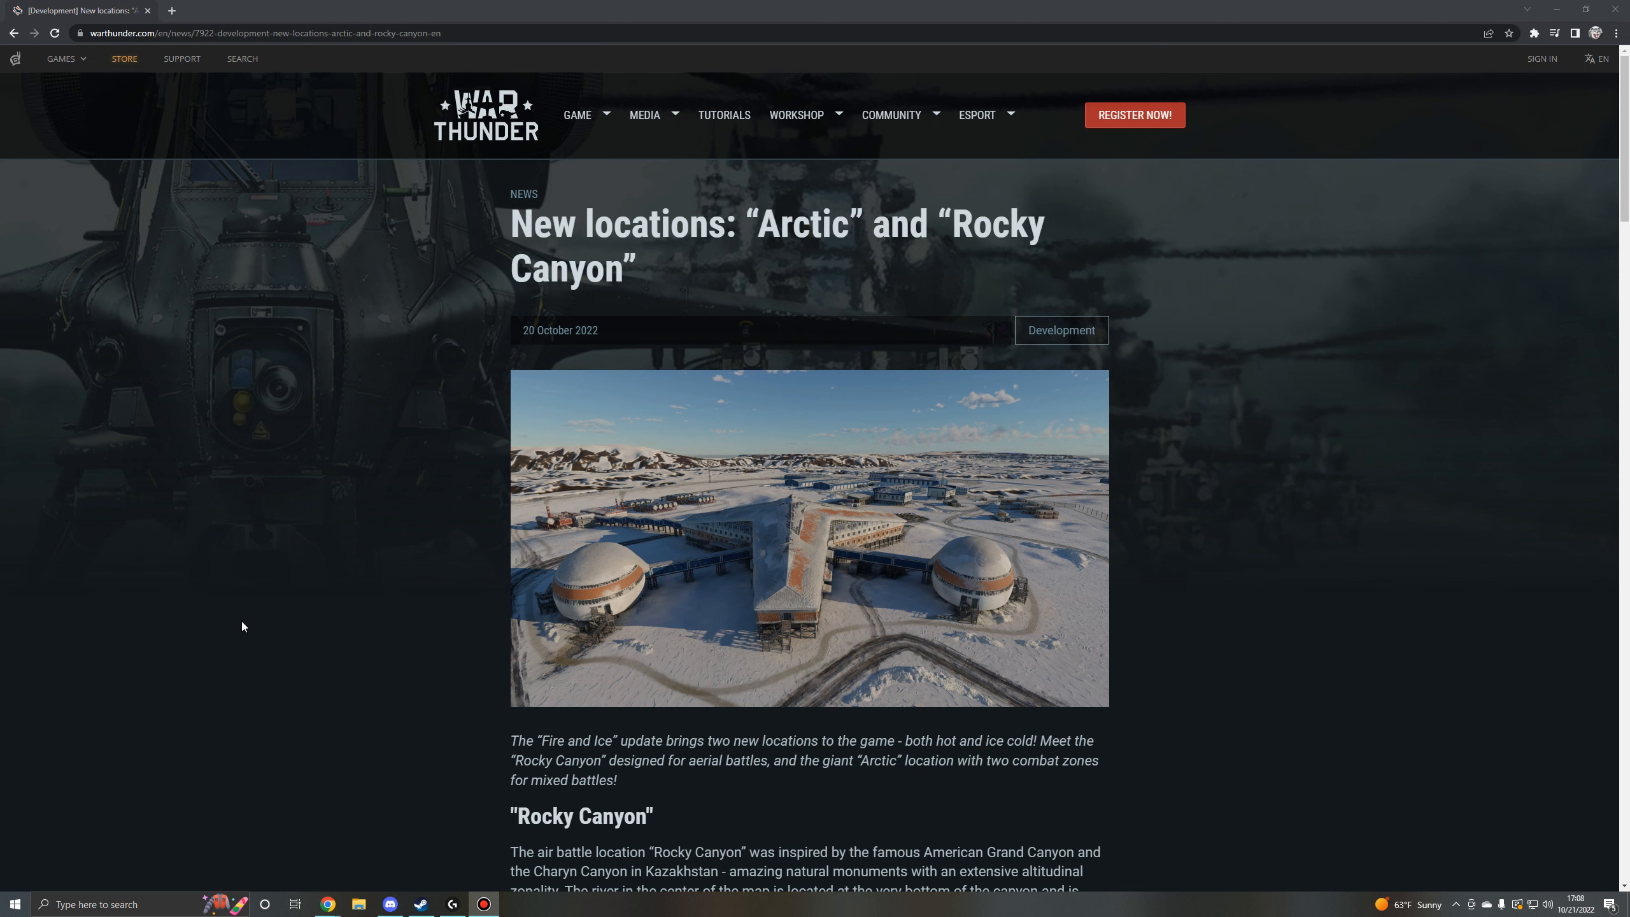
Scroll the article down to the Rocky Canyon heading, description and its two screenshots.
{"action": "scroll", "scroll_direction": "down", "scroll_amount": 3}
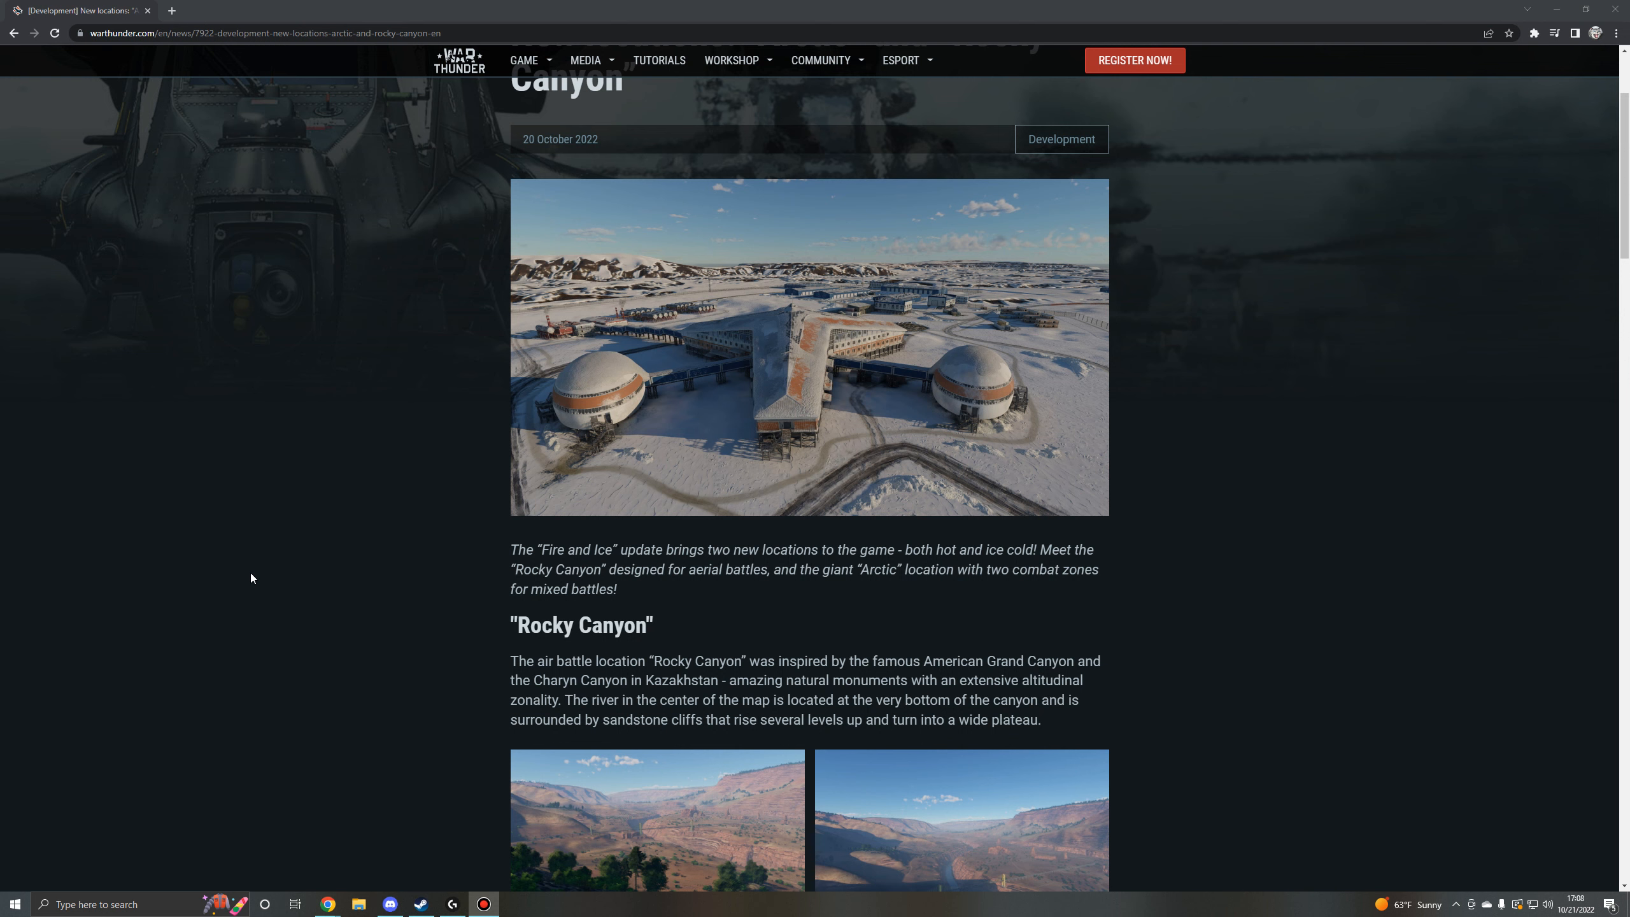
{"action": "scroll", "scroll_direction": "down", "scroll_amount": 3}
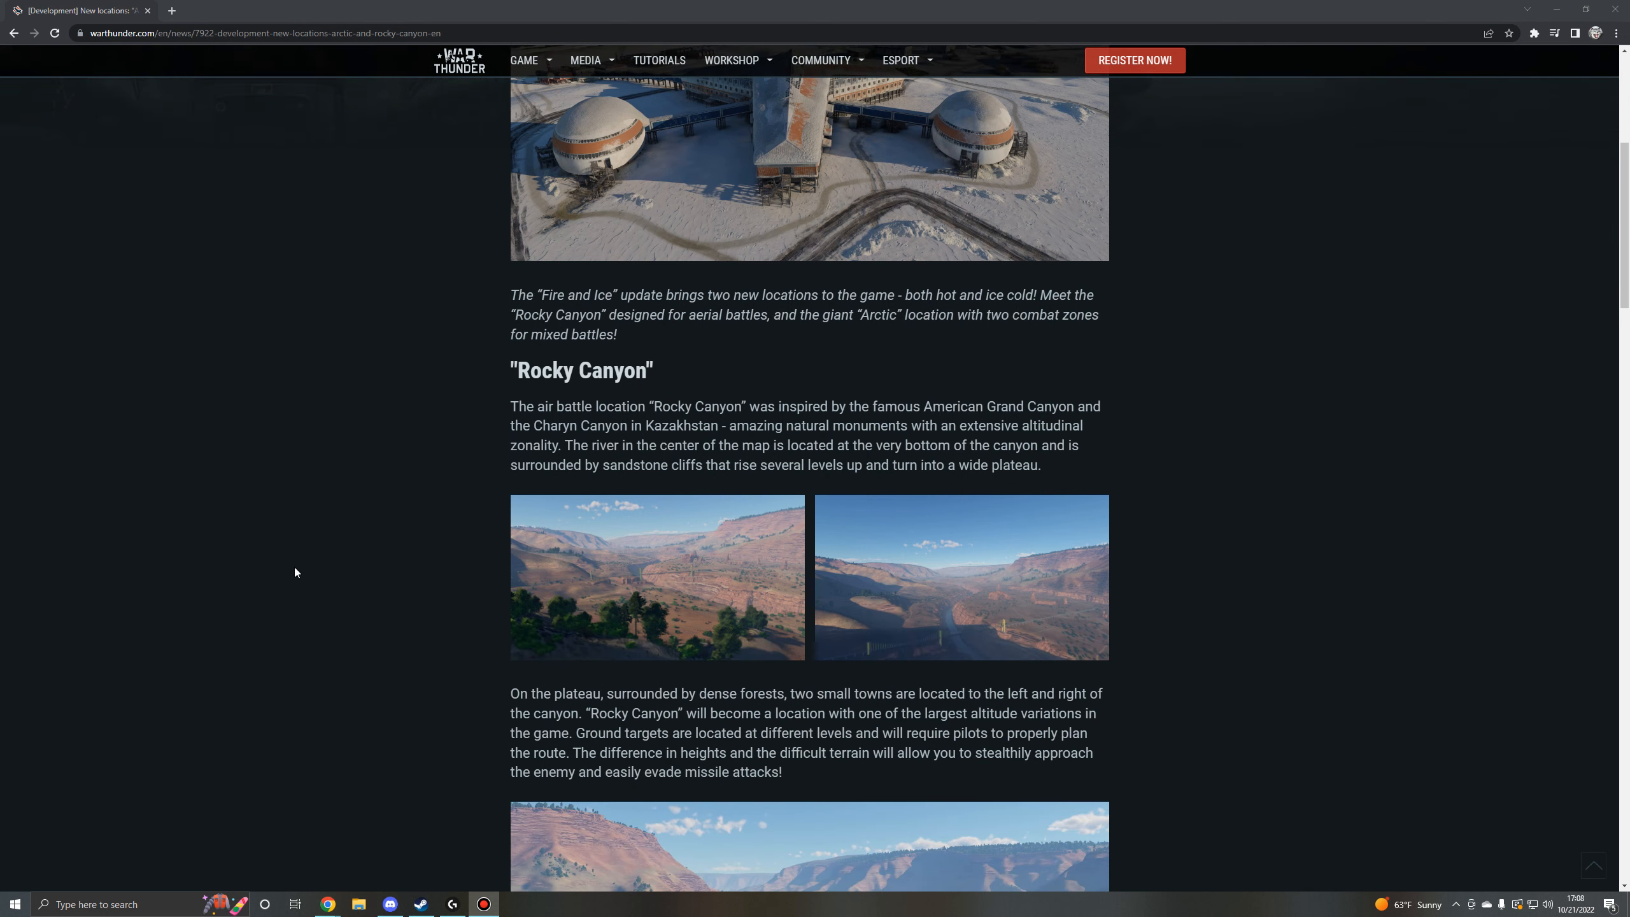
{"action": "scroll", "scroll_direction": "down", "scroll_amount": 3}
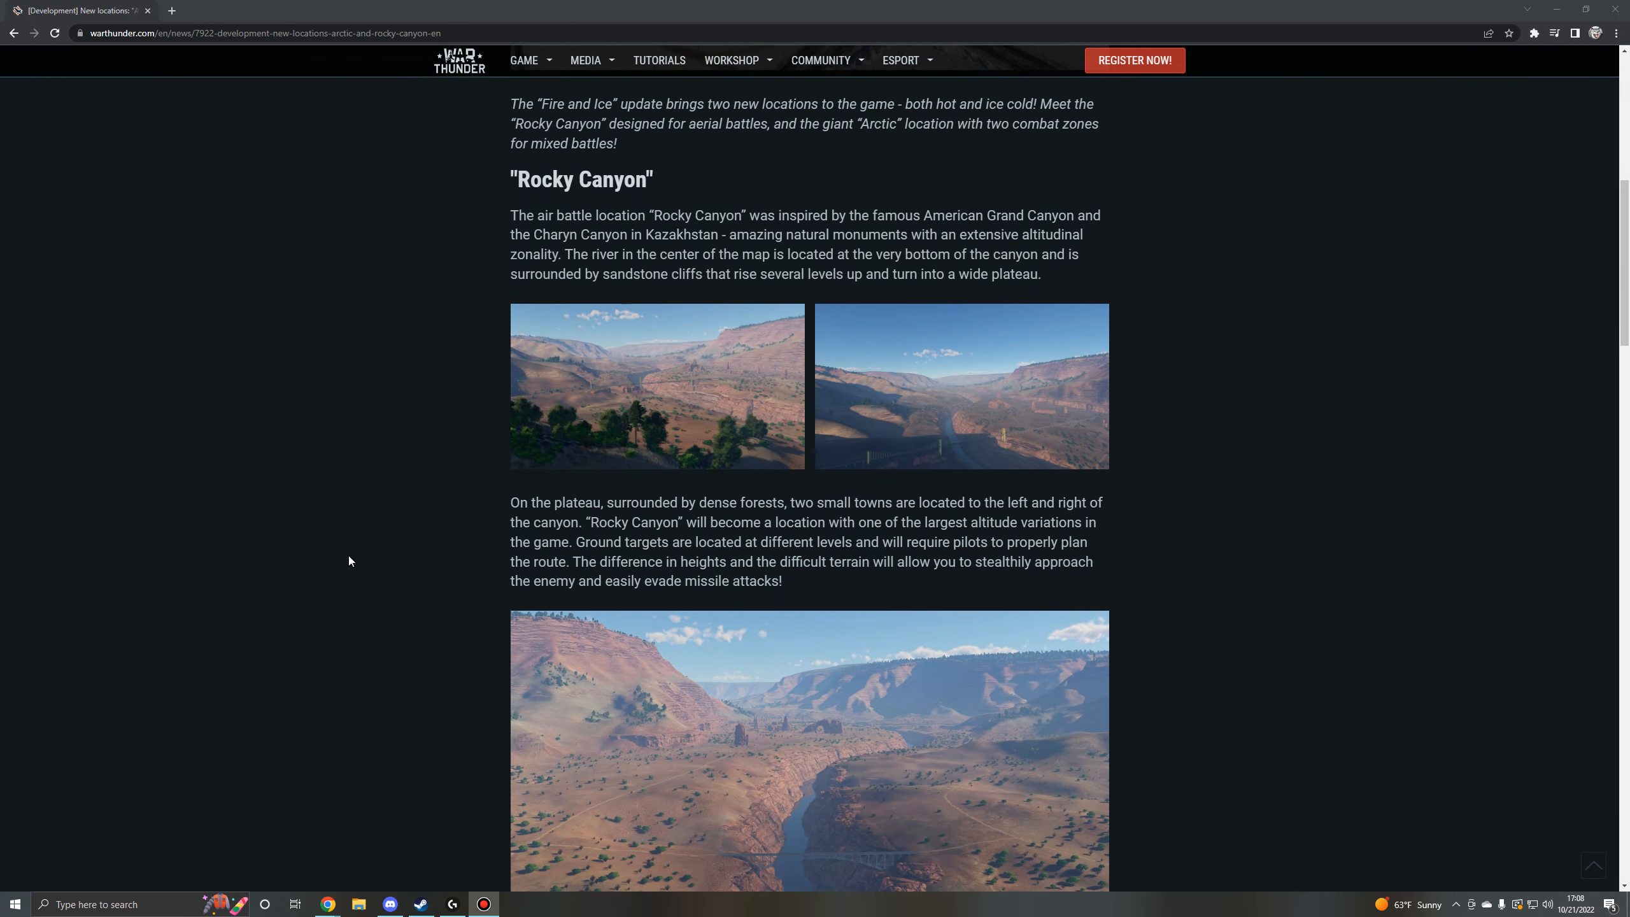
{"action": "mouse_move", "coordinate": [645, 421]}
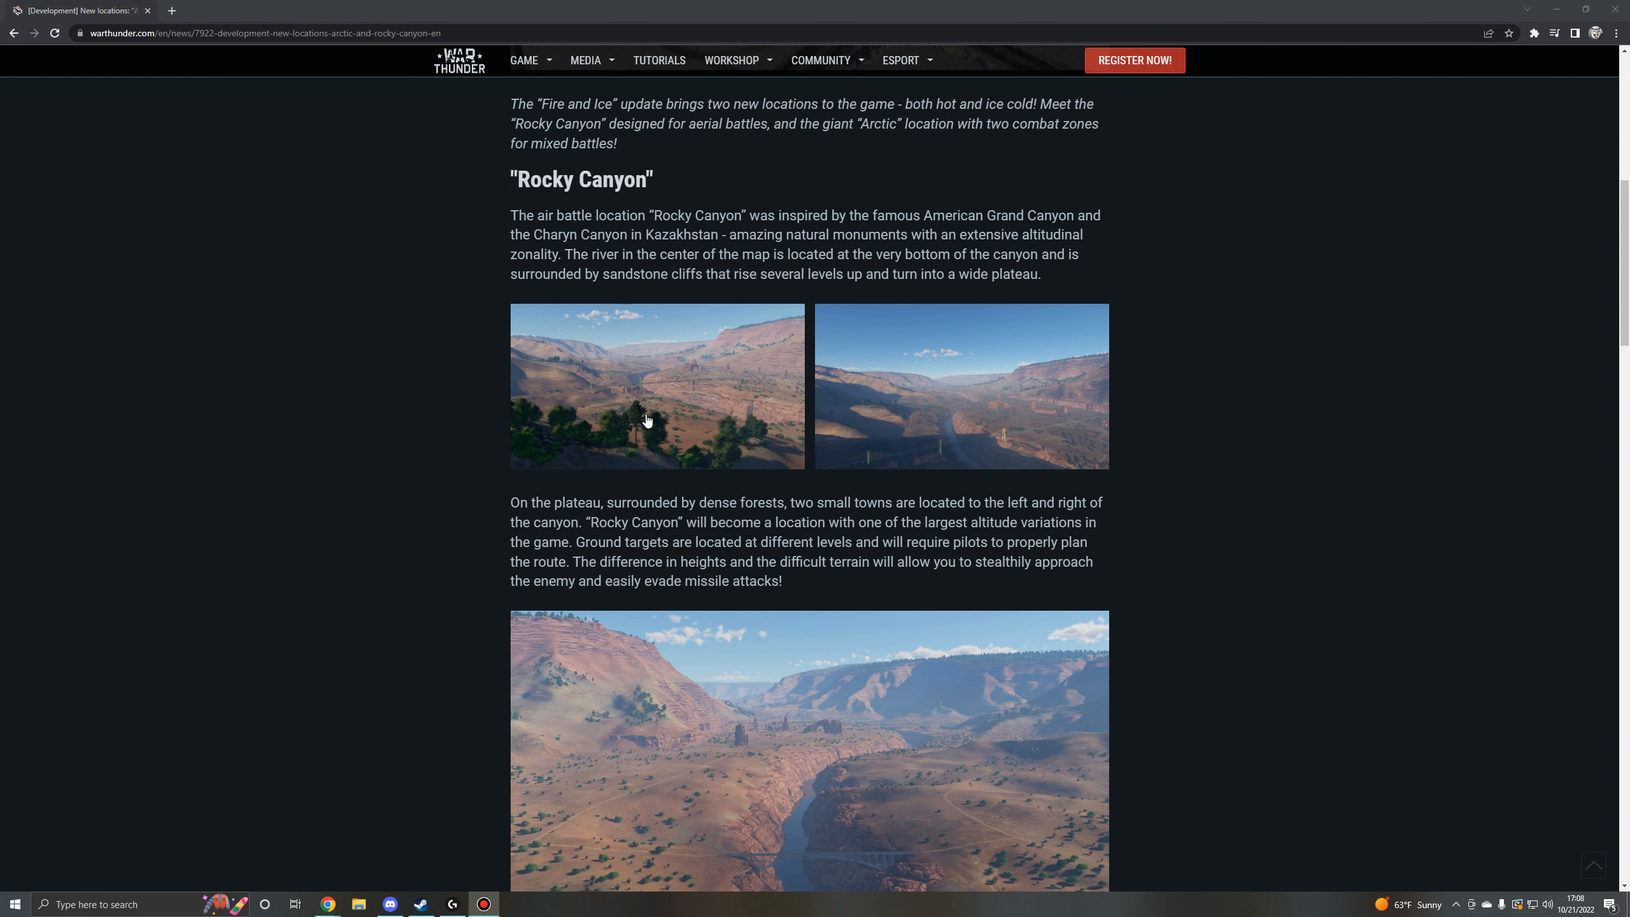
{"action": "mouse_move", "coordinate": [1168, 400]}
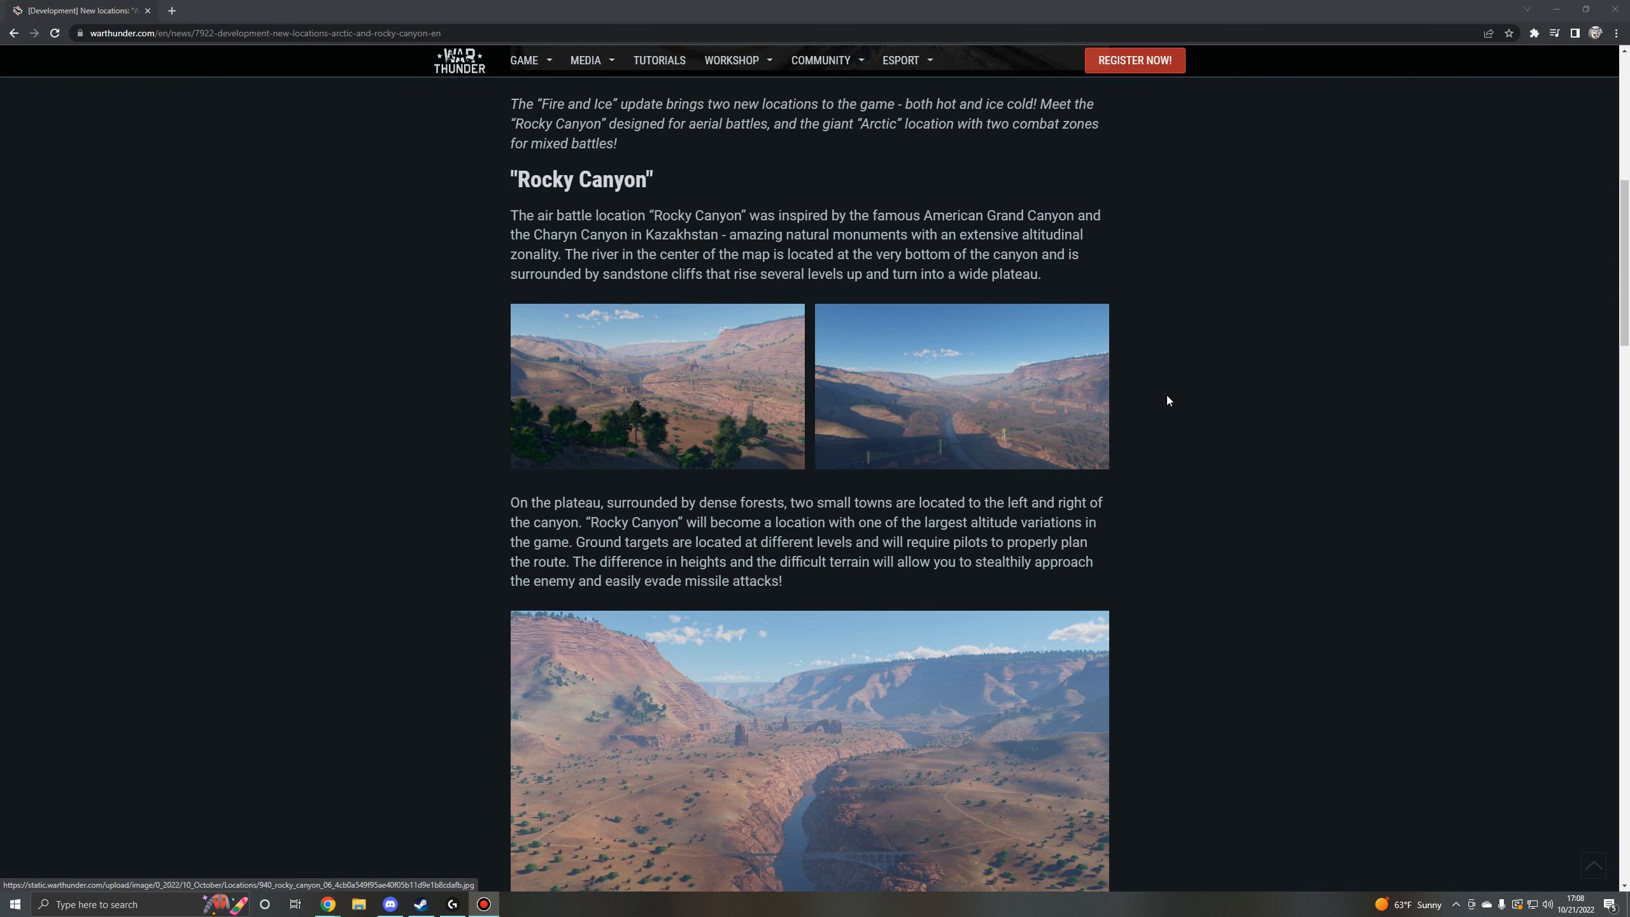
{"action": "left_click", "coordinate": [807, 749]}
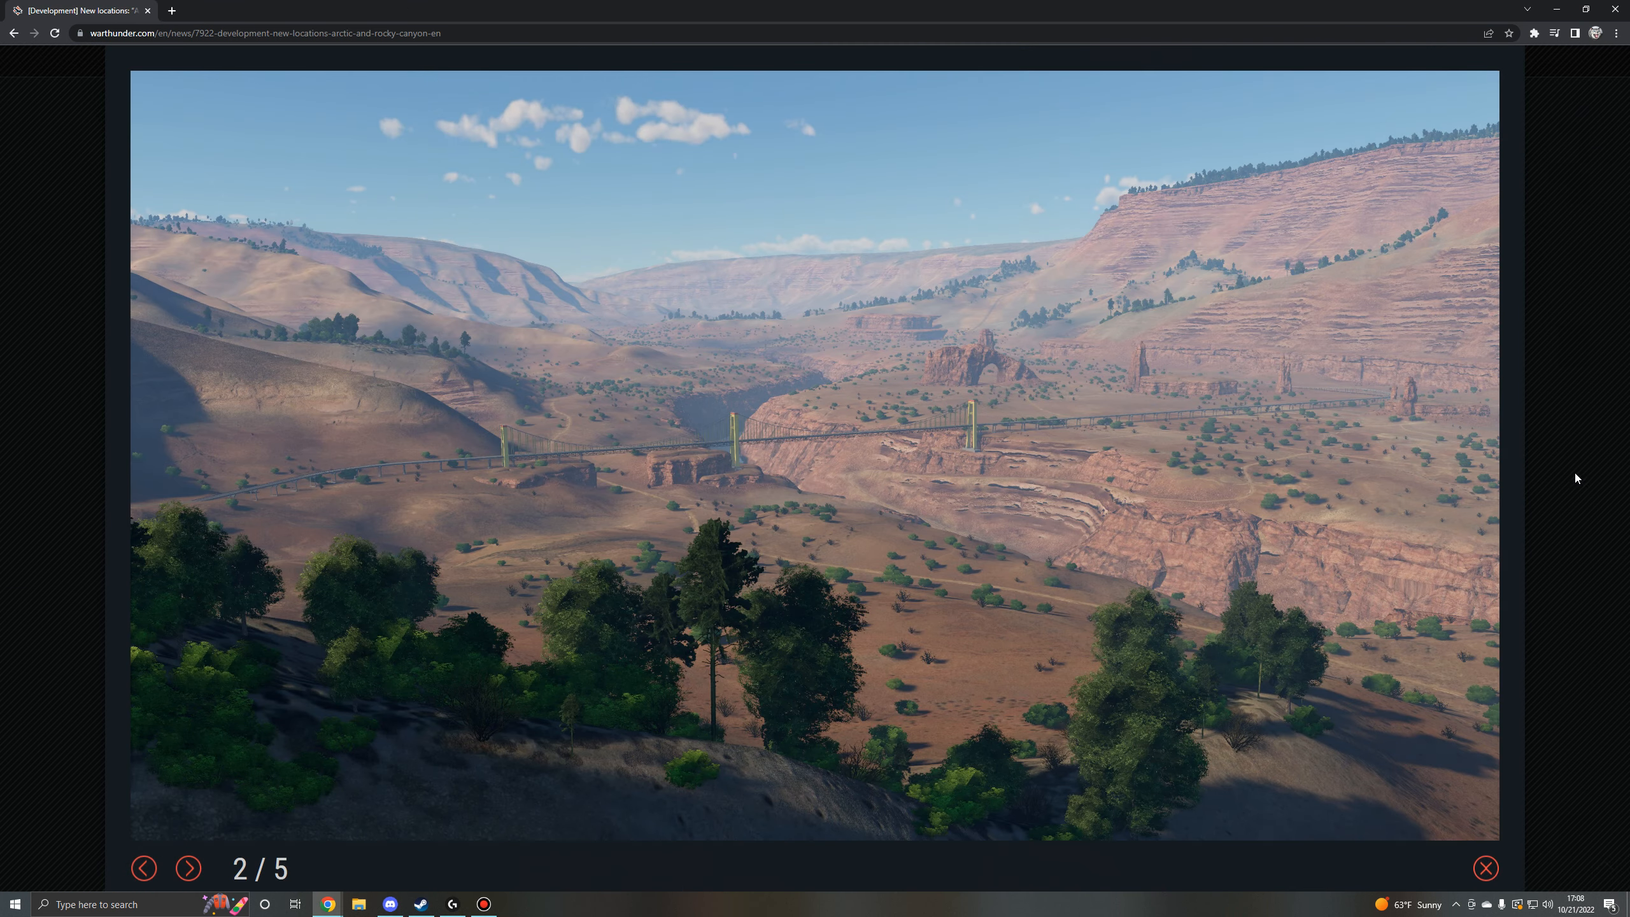
{"action": "left_click", "coordinate": [1484, 868]}
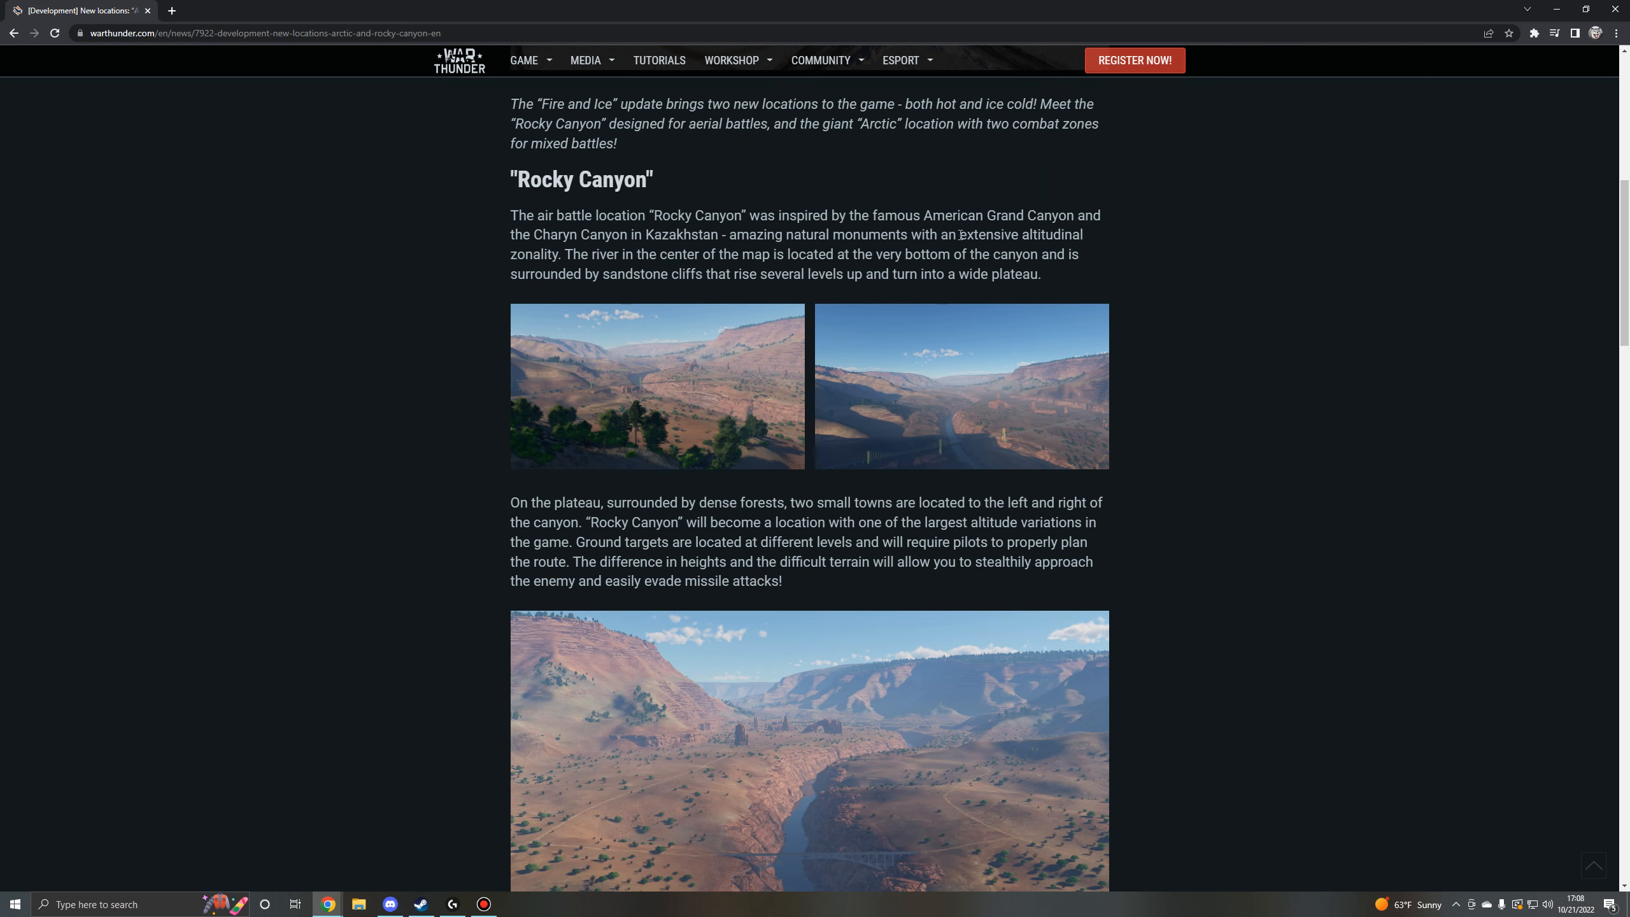
{"action": "mouse_move", "coordinate": [1157, 230]}
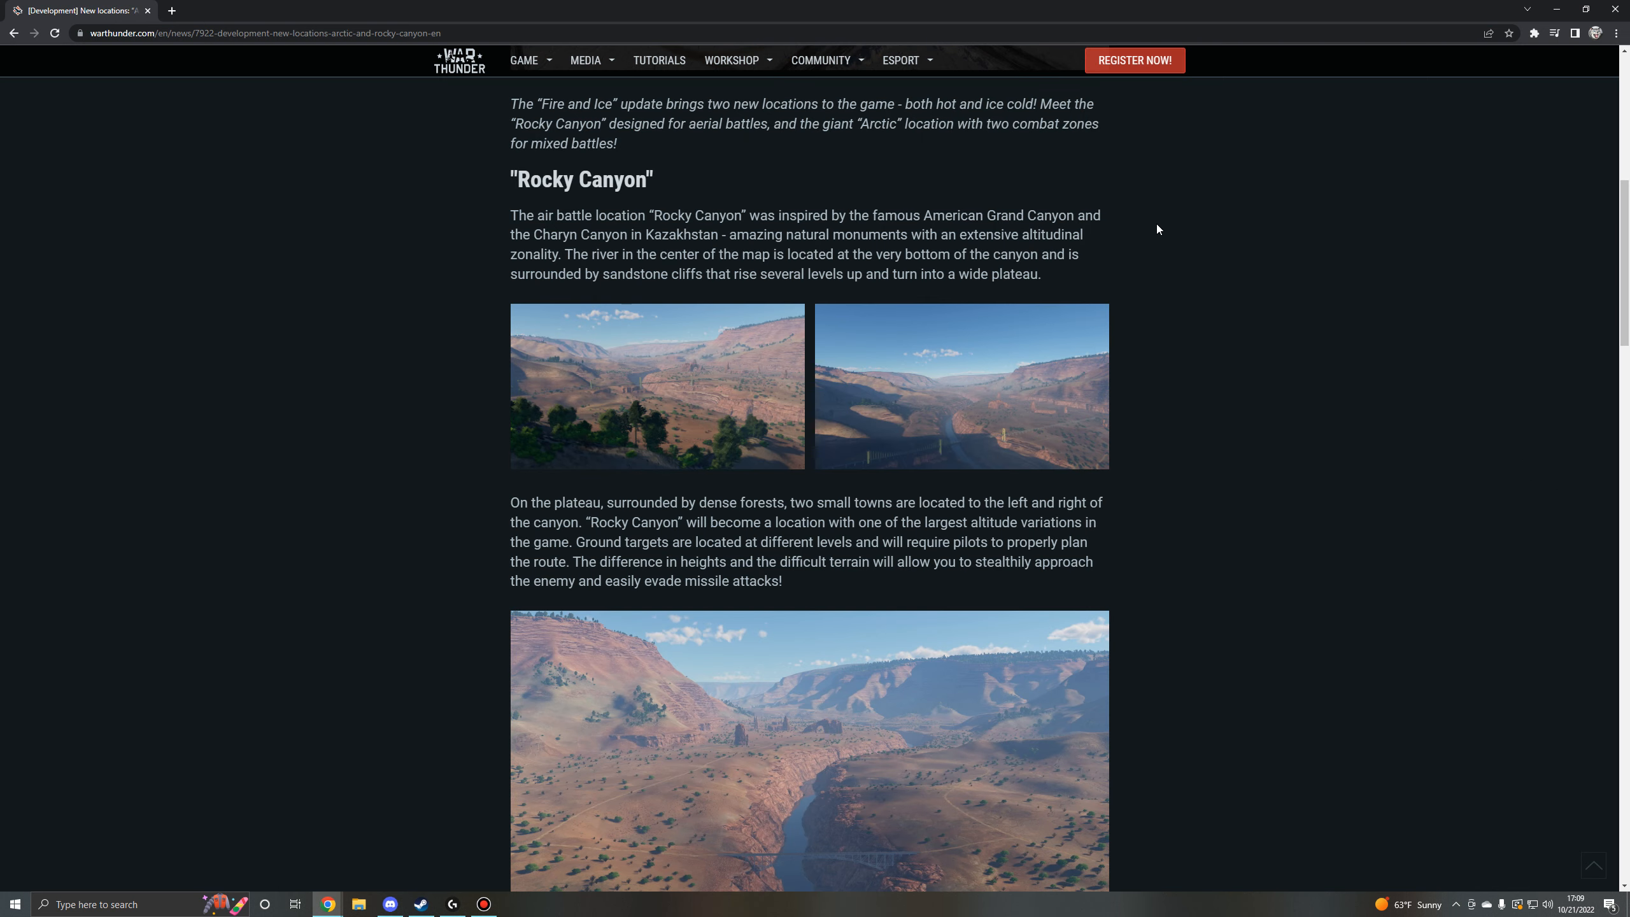
{"action": "mouse_move", "coordinate": [536, 239]}
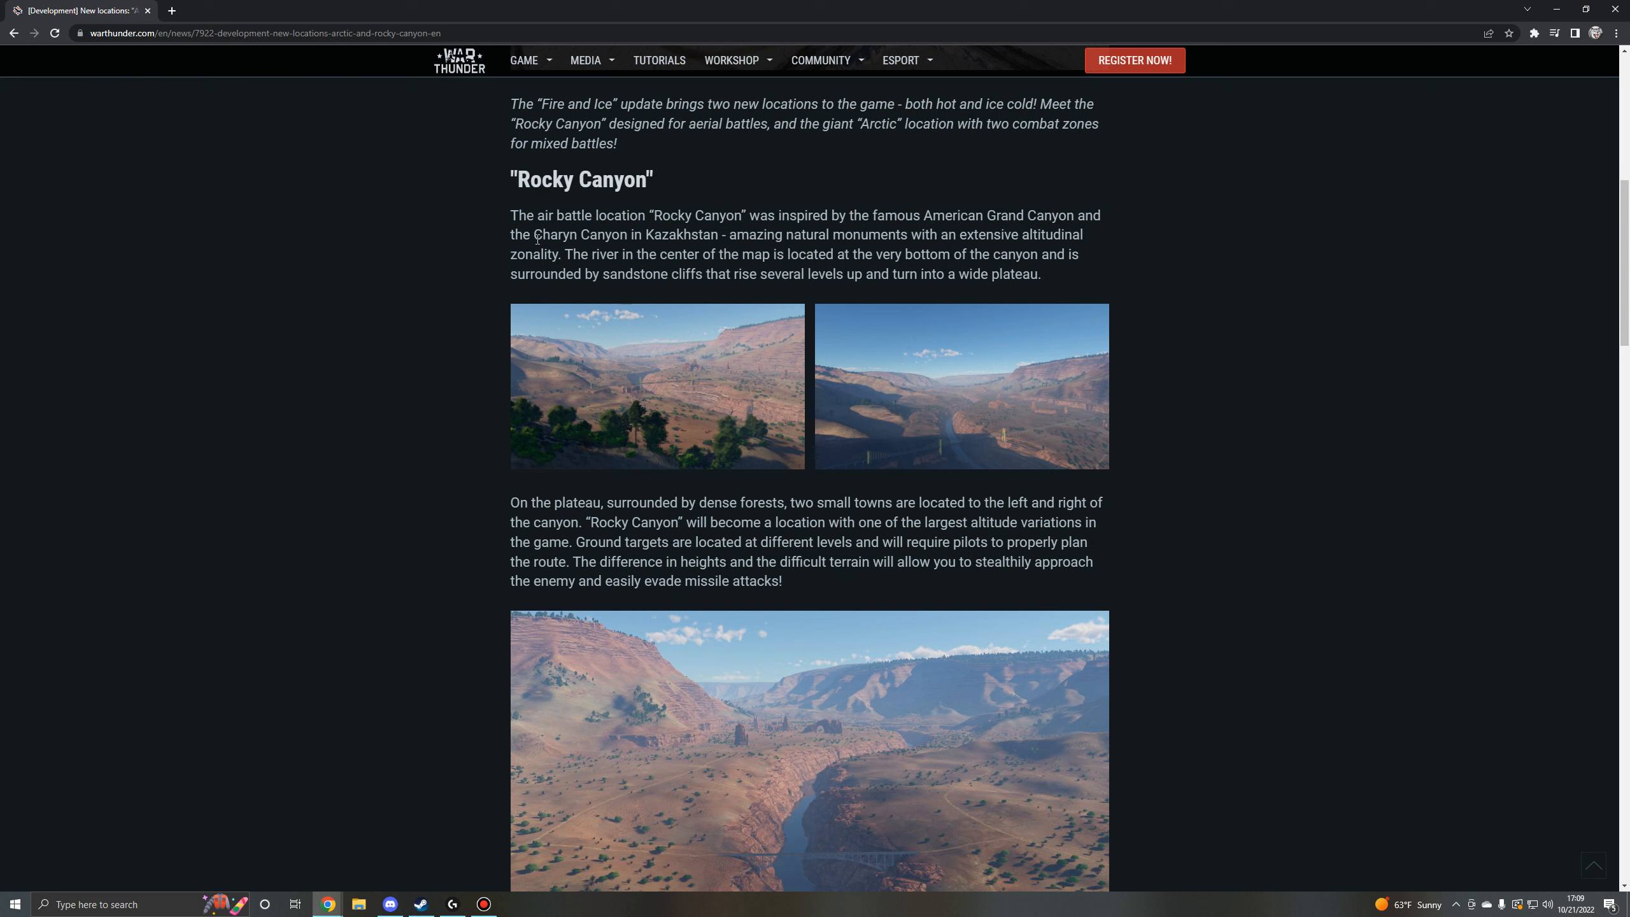
{"action": "mouse_move", "coordinate": [501, 232]}
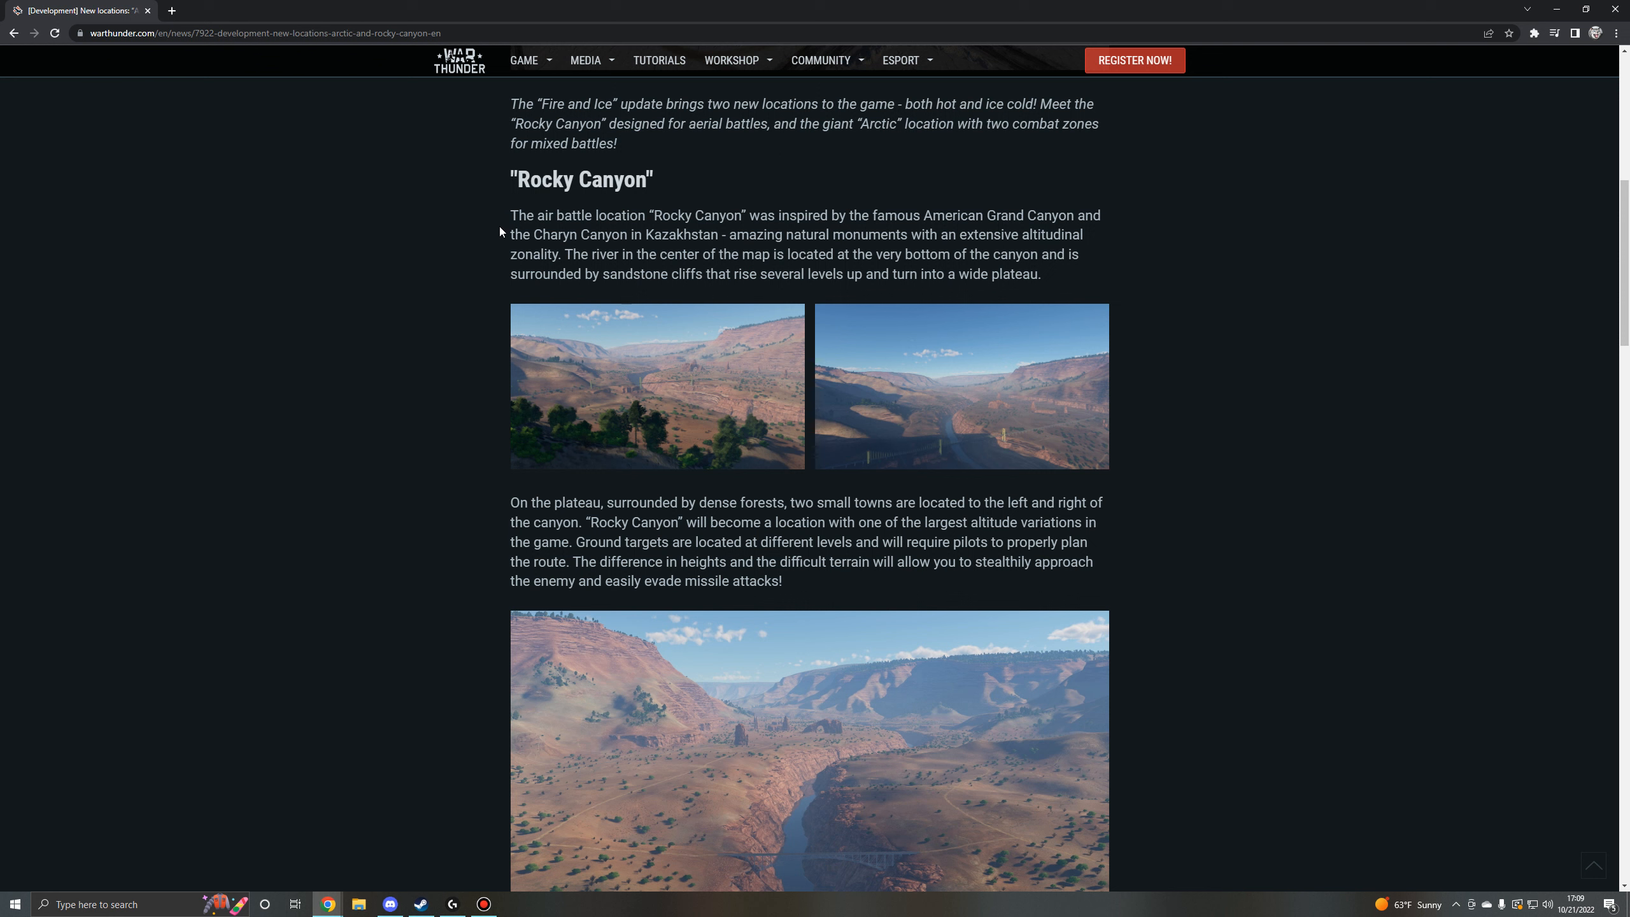
{"action": "mouse_move", "coordinate": [1411, 321]}
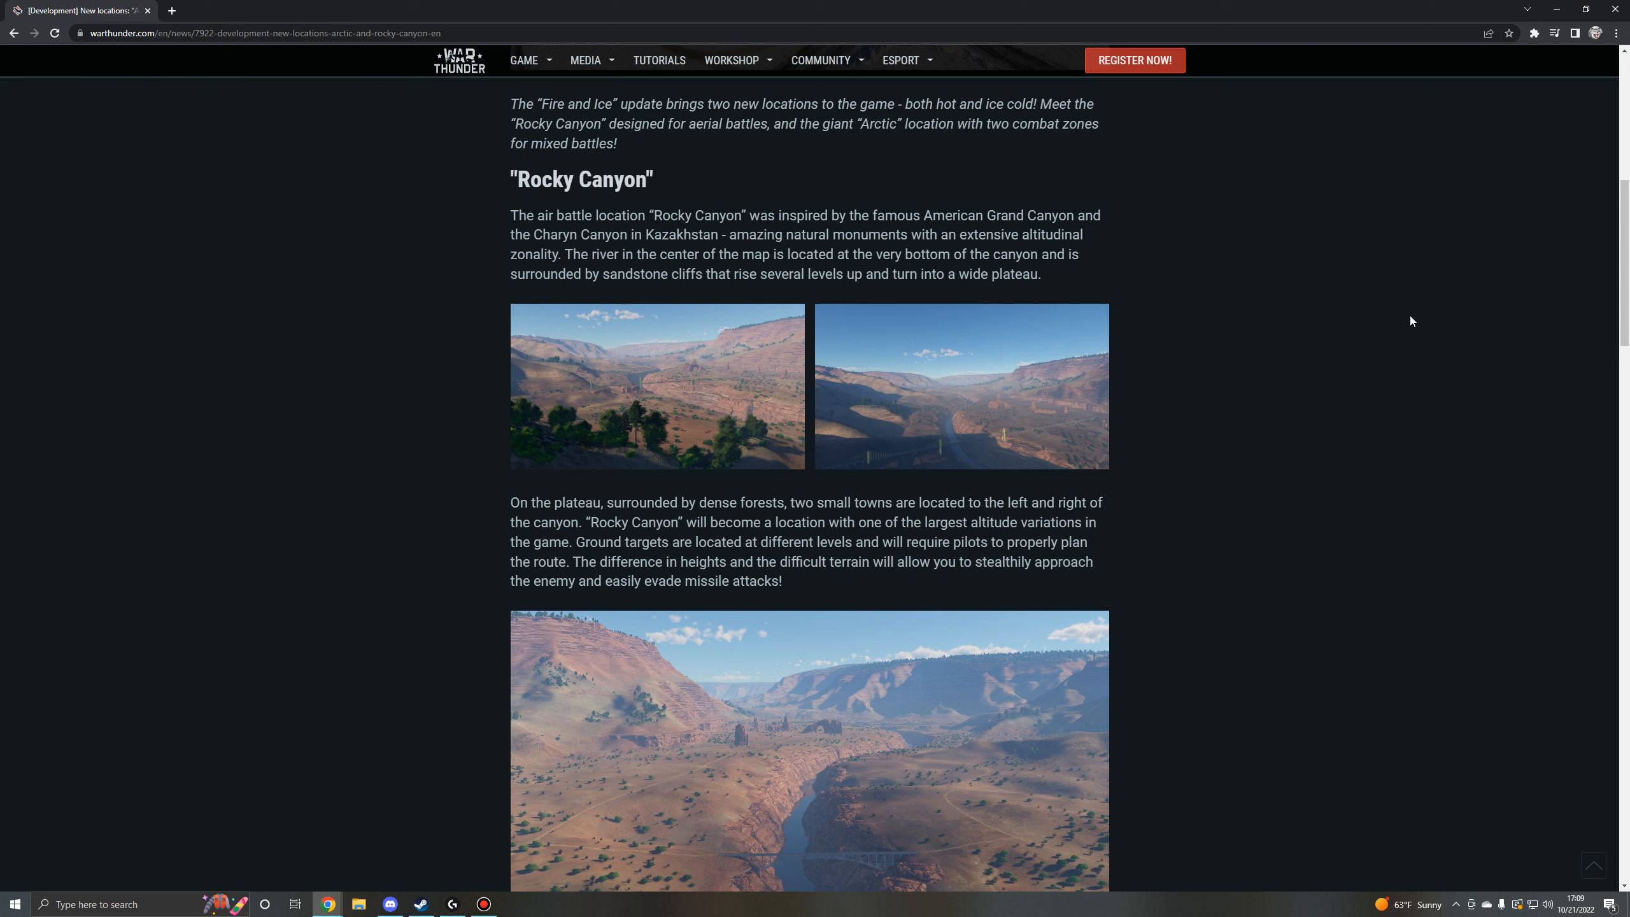
{"action": "mouse_move", "coordinate": [1027, 428]}
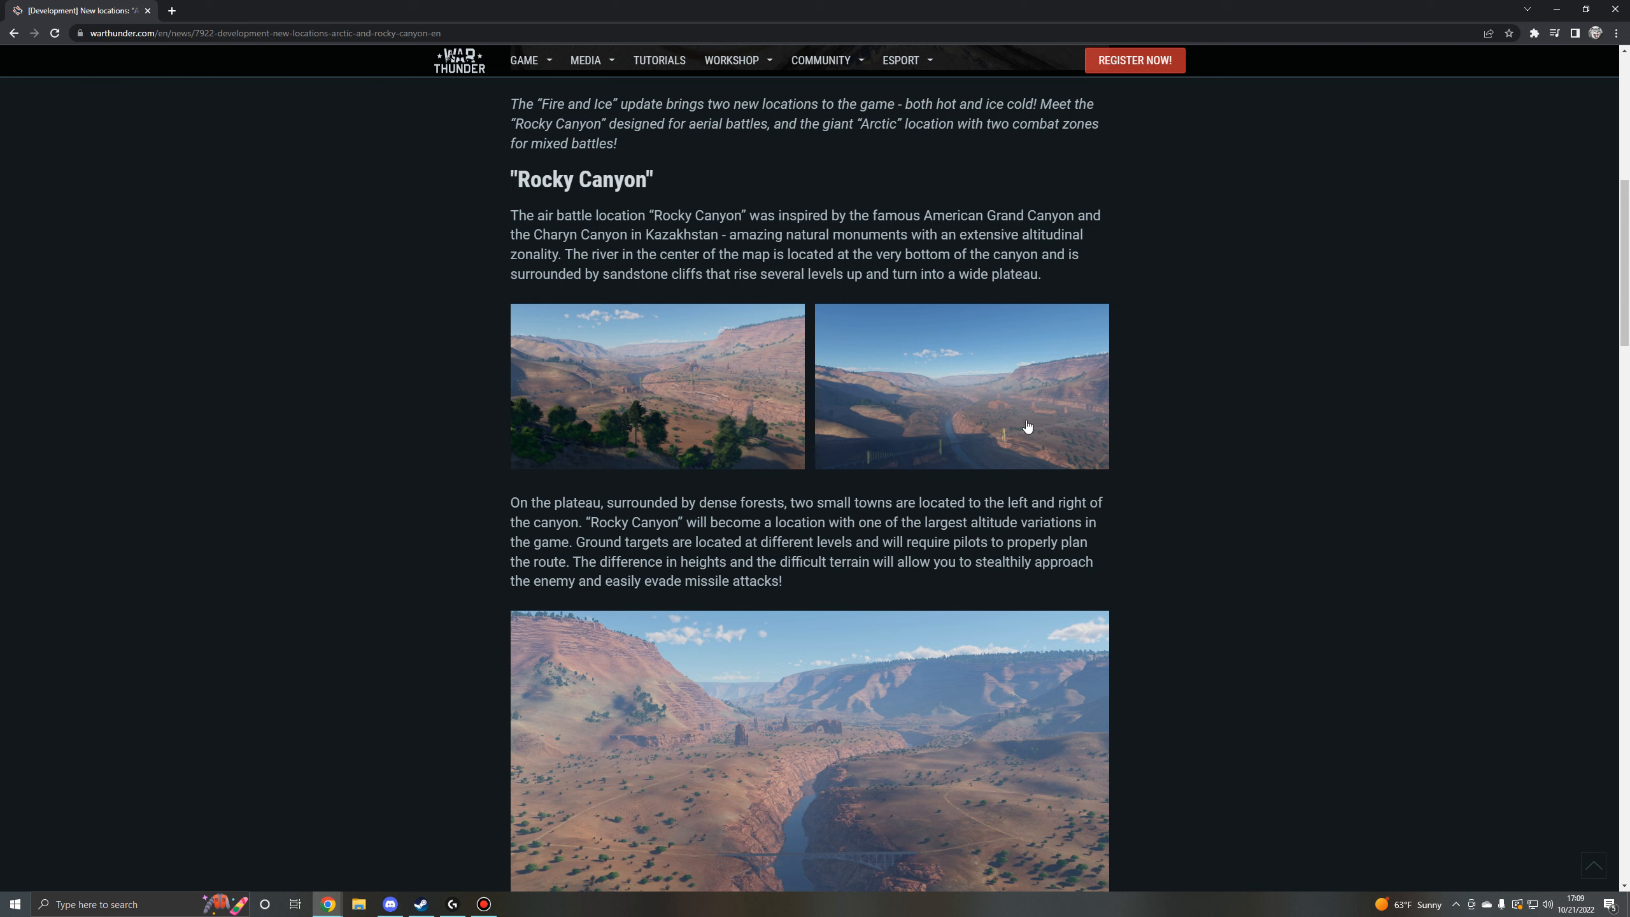
{"action": "mouse_move", "coordinate": [1290, 331]}
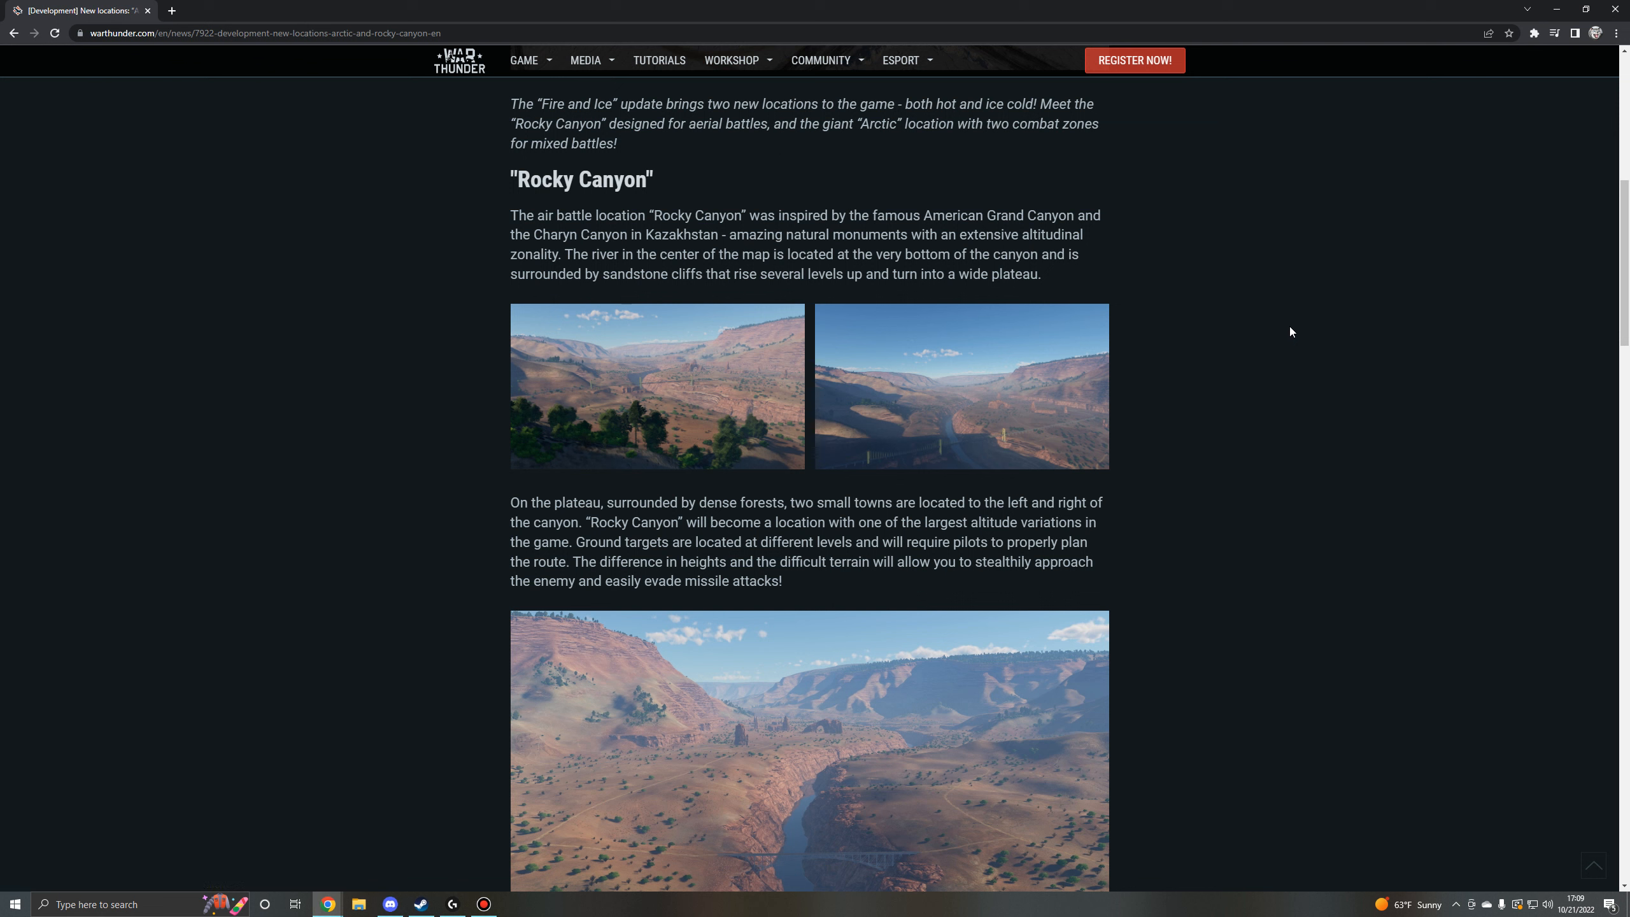
{"action": "mouse_move", "coordinate": [1154, 323]}
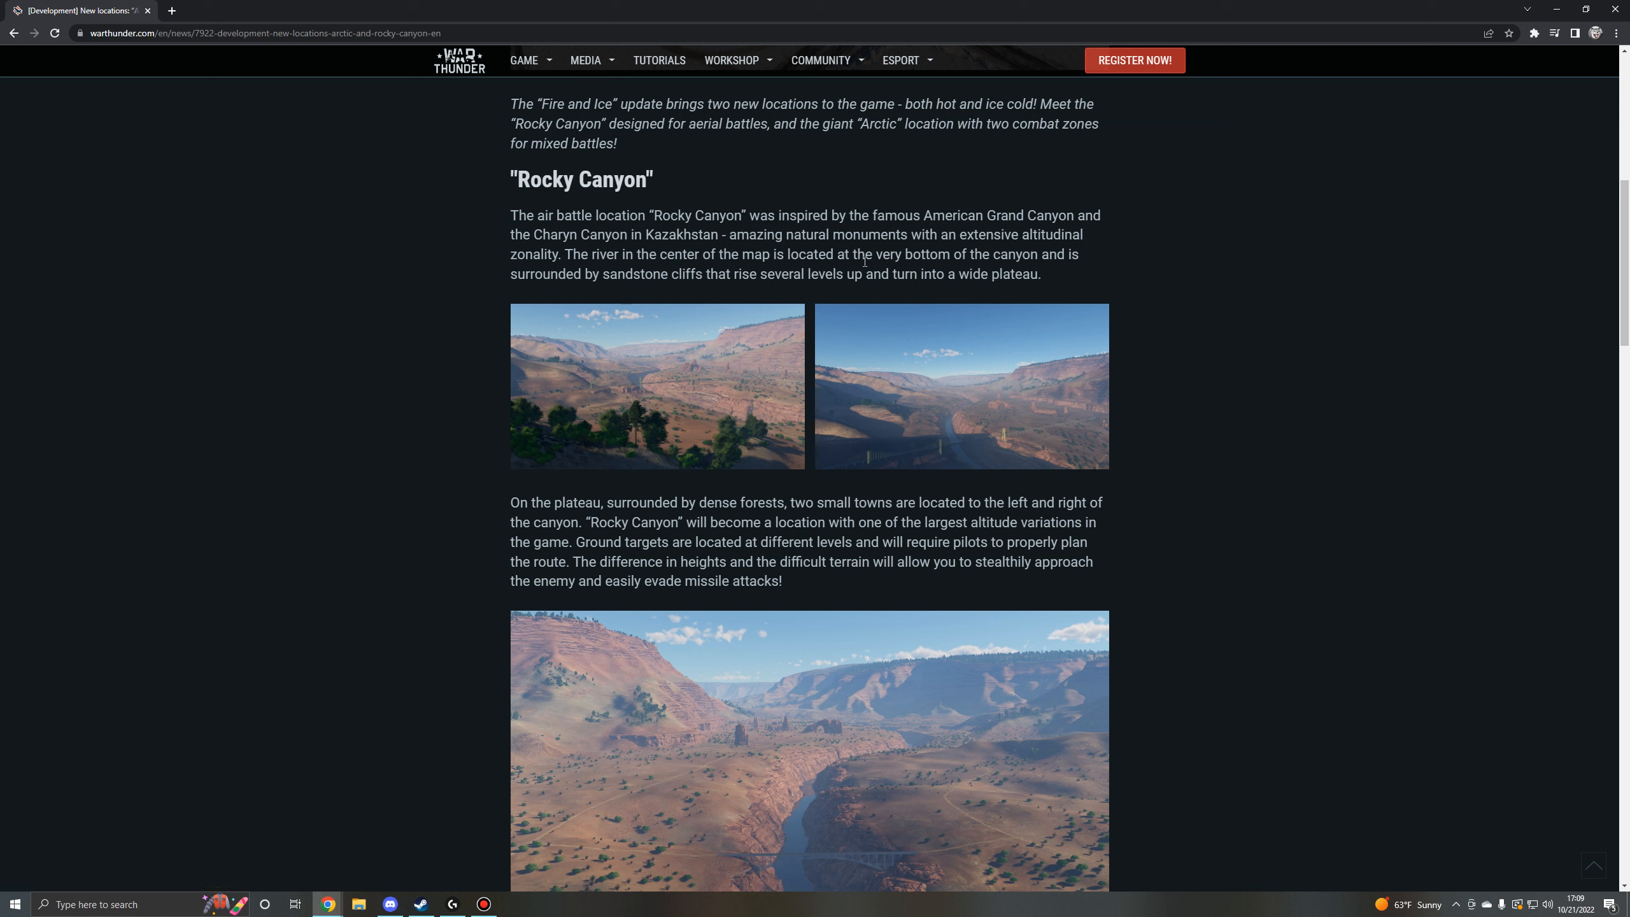
{"action": "mouse_move", "coordinate": [1242, 335]}
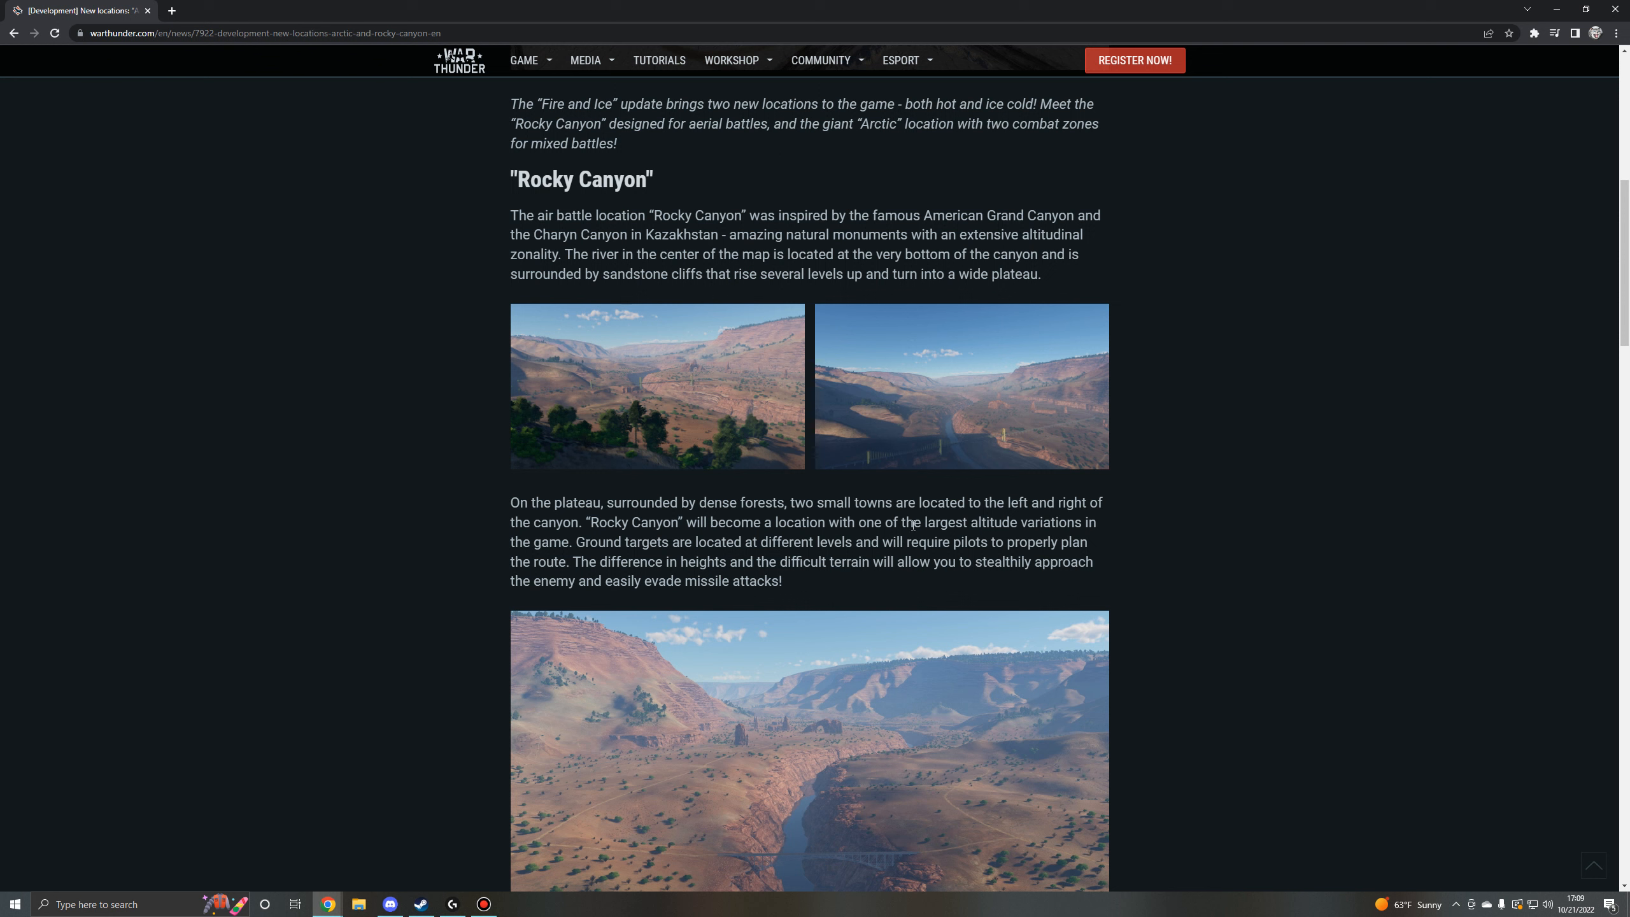
{"action": "mouse_move", "coordinate": [1277, 516]}
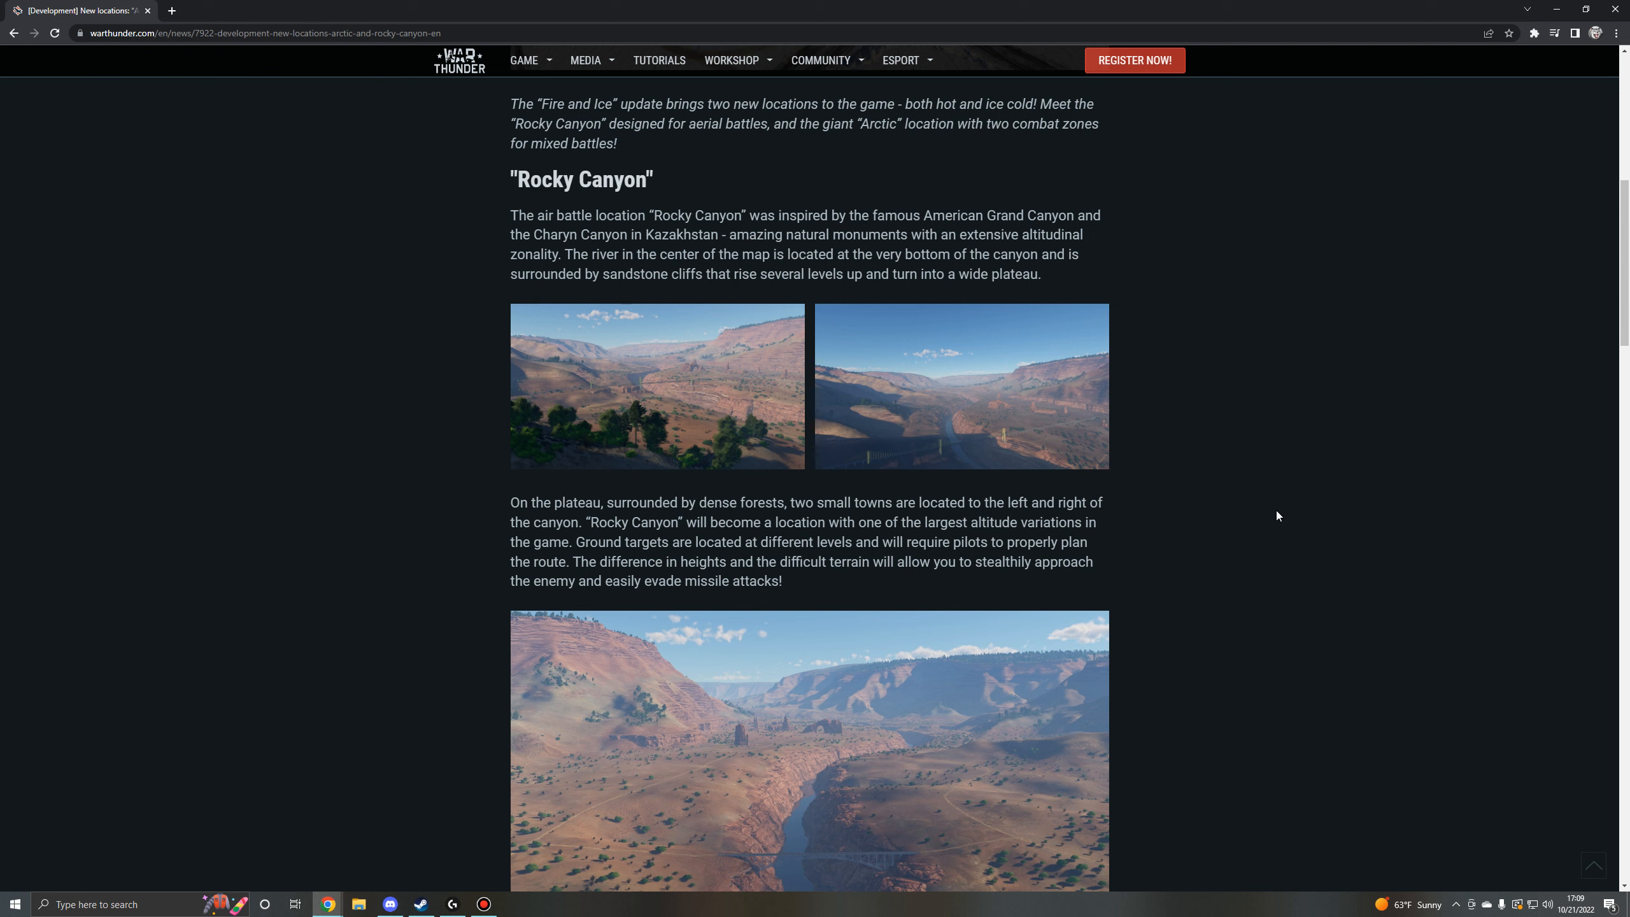
{"action": "mouse_move", "coordinate": [1285, 514]}
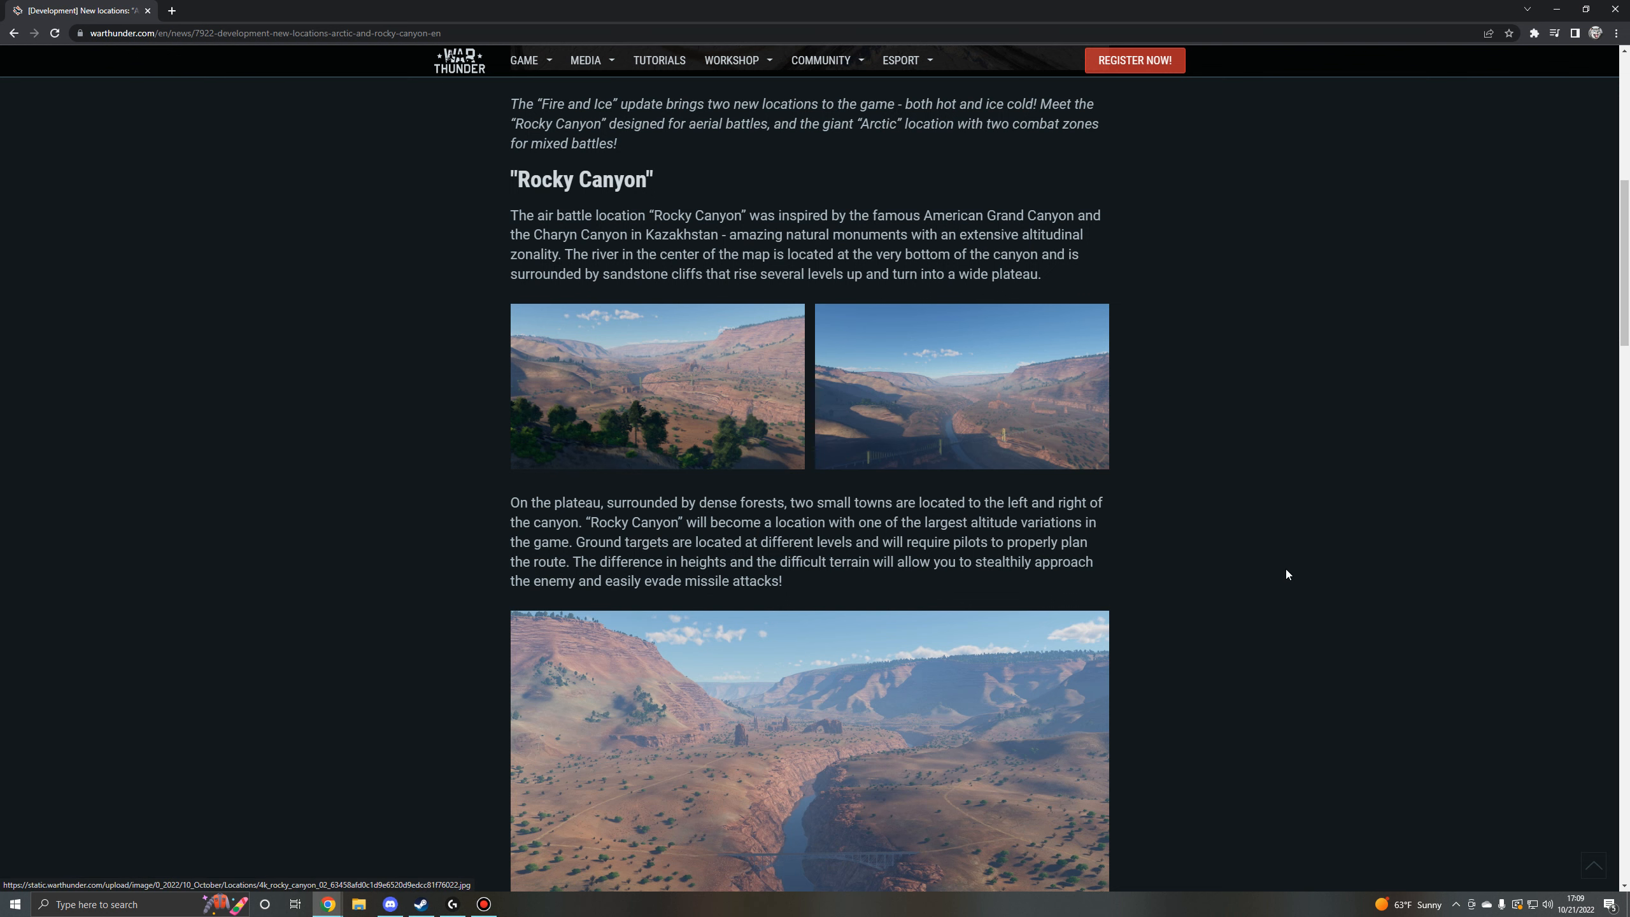
Advance the Rocky Canyon lightbox gallery forward to screenshot 3 of 6.
{"action": "scroll", "scroll_direction": "down", "scroll_amount": 3}
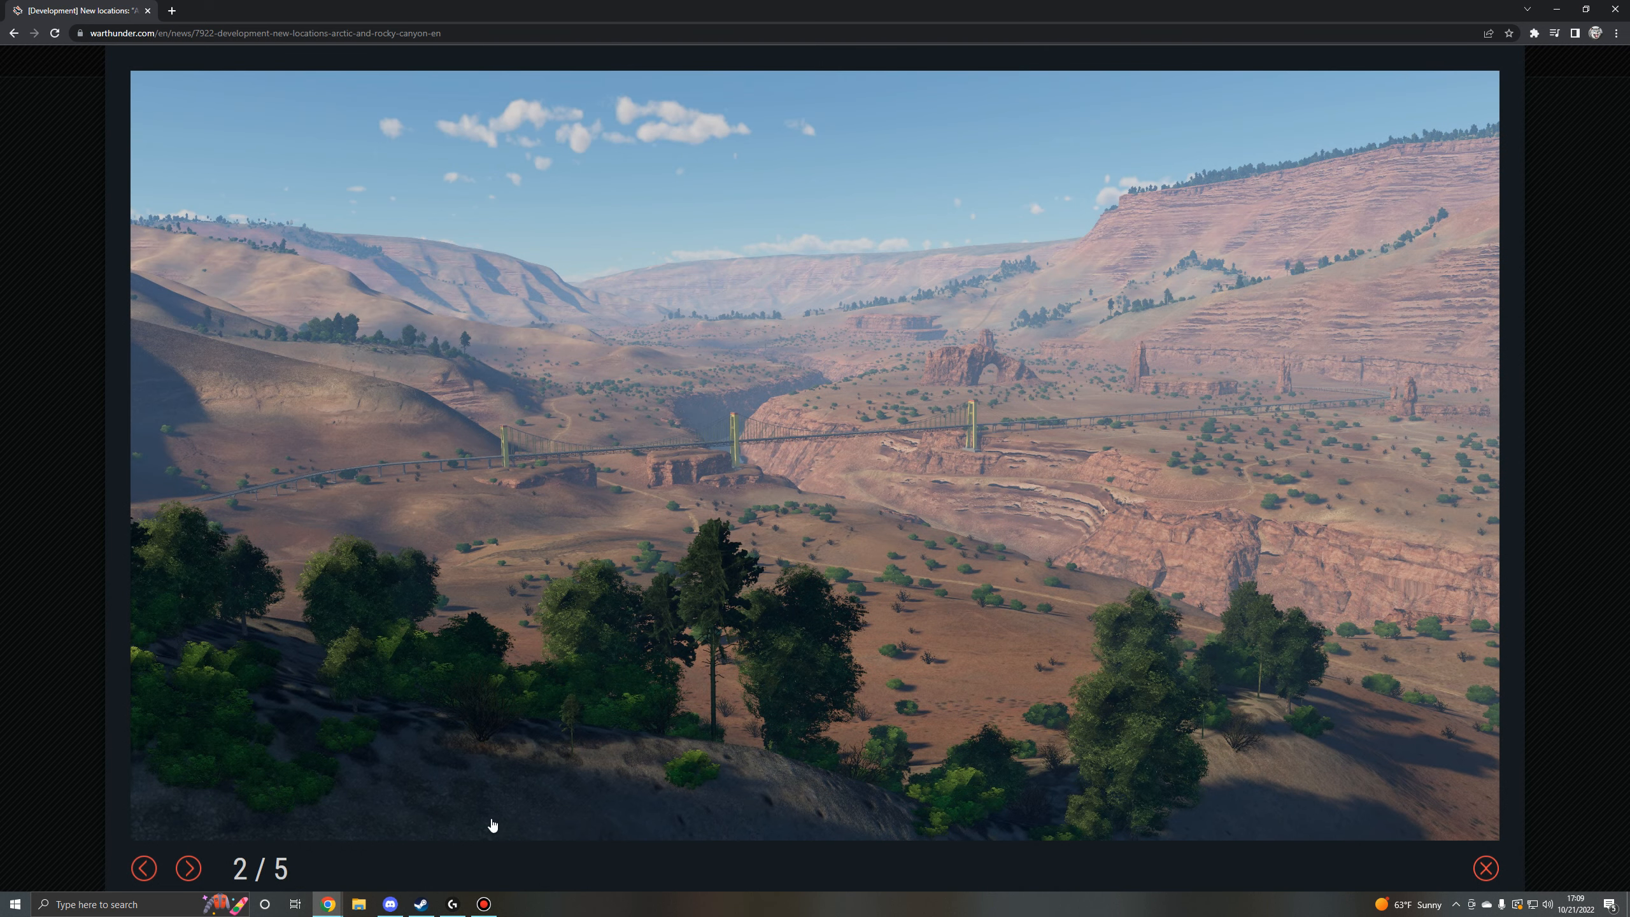
{"action": "mouse_move", "coordinate": [580, 656]}
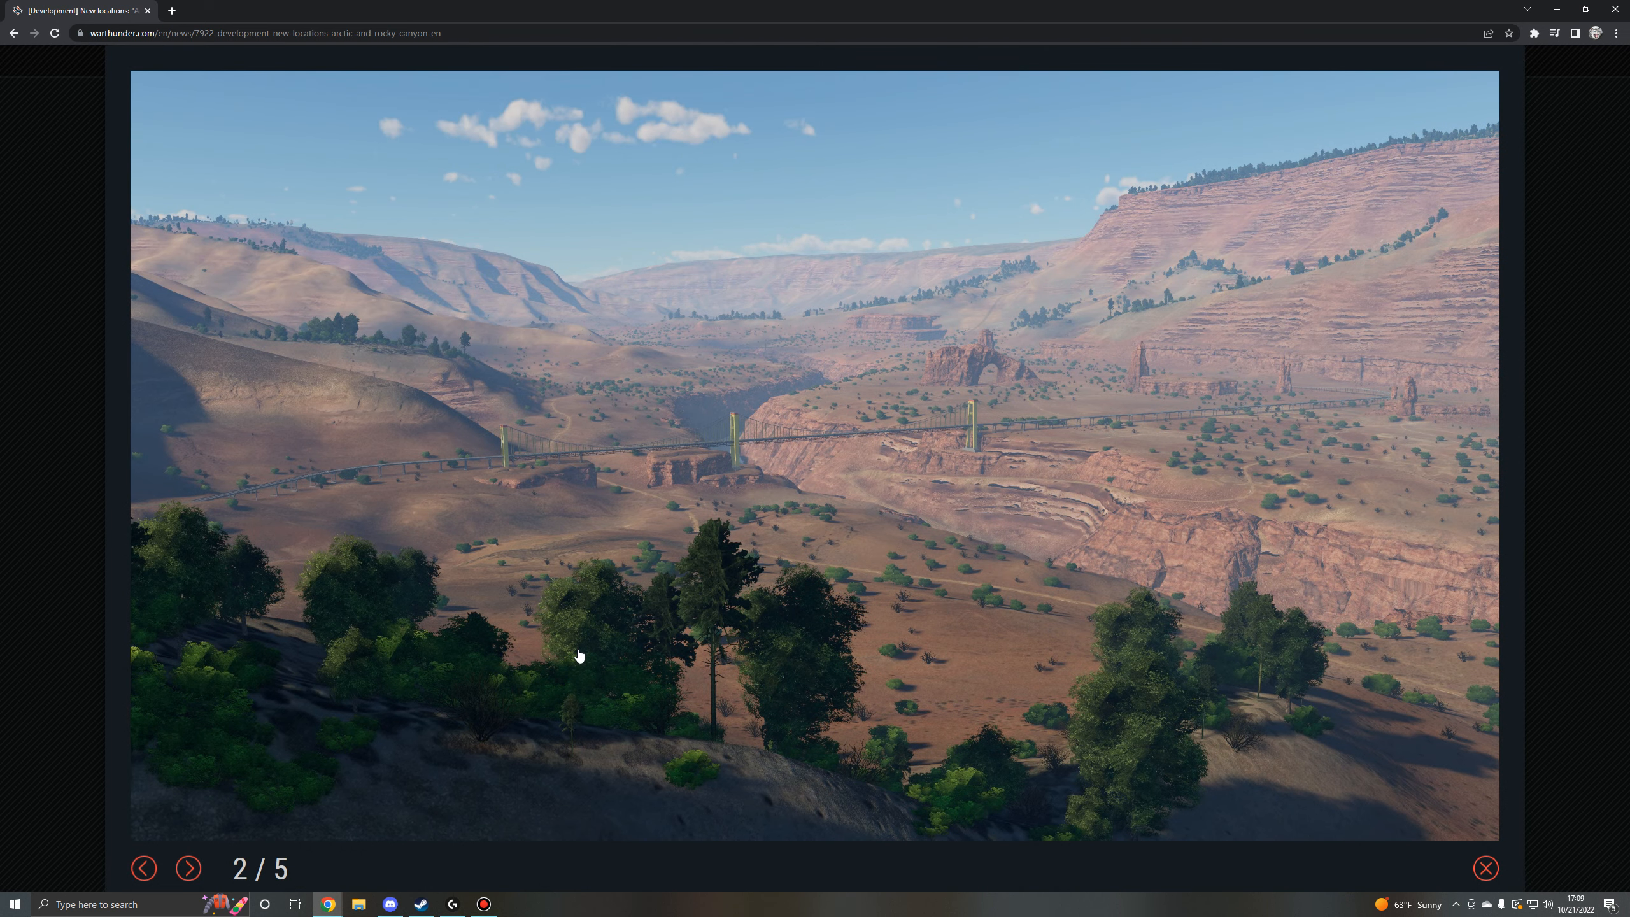
{"action": "mouse_move", "coordinate": [439, 507]}
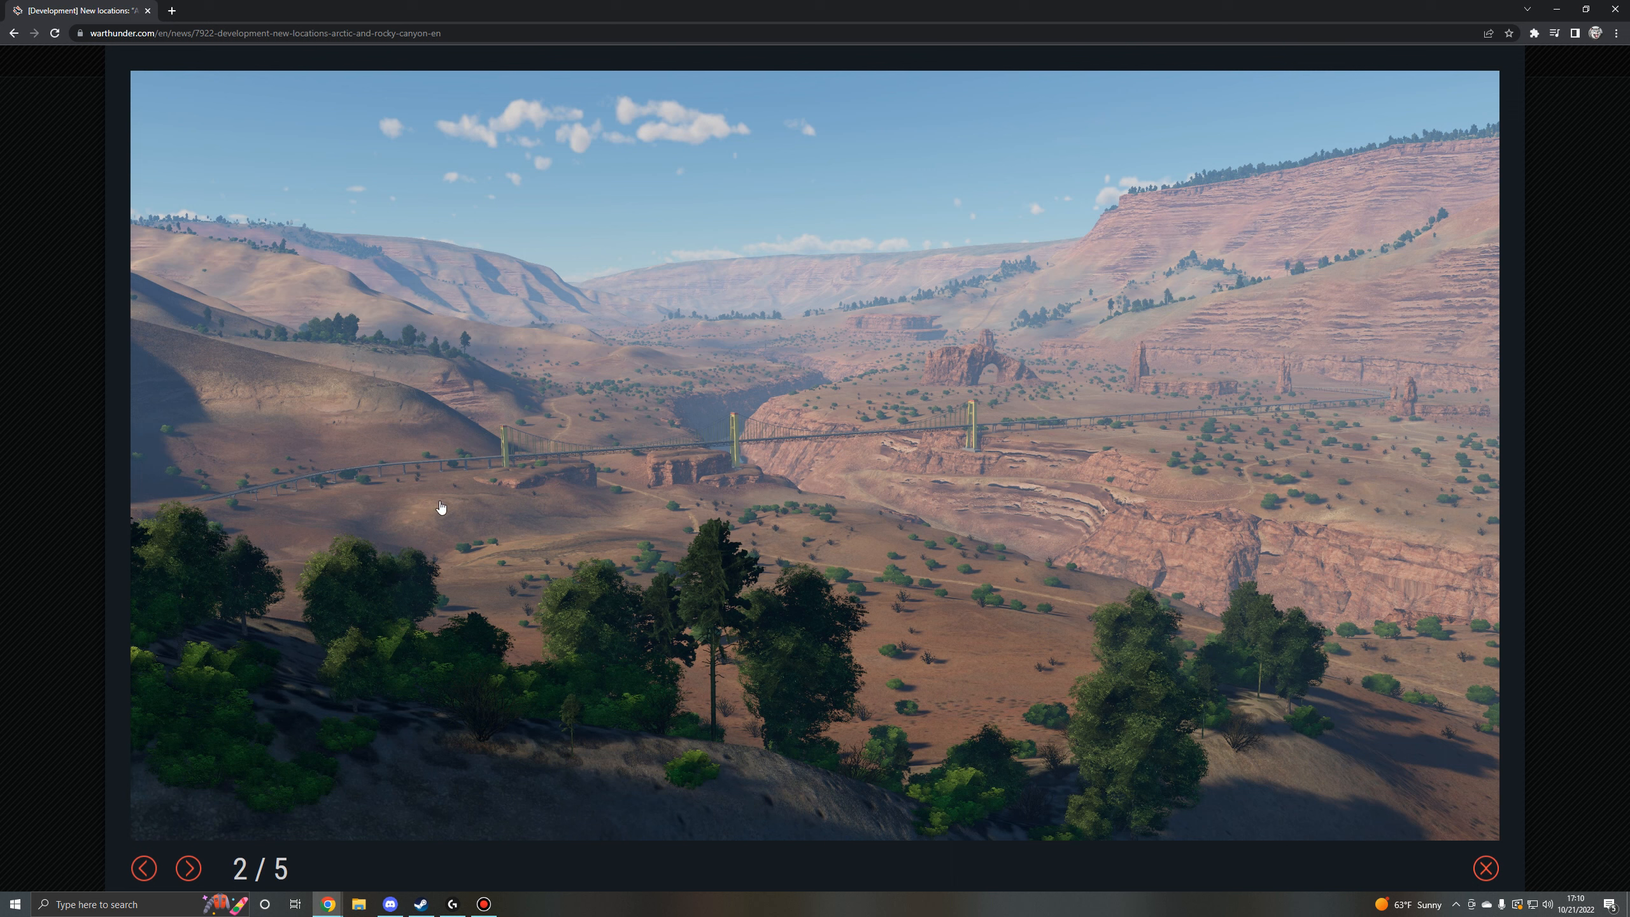
{"action": "mouse_move", "coordinate": [944, 507]}
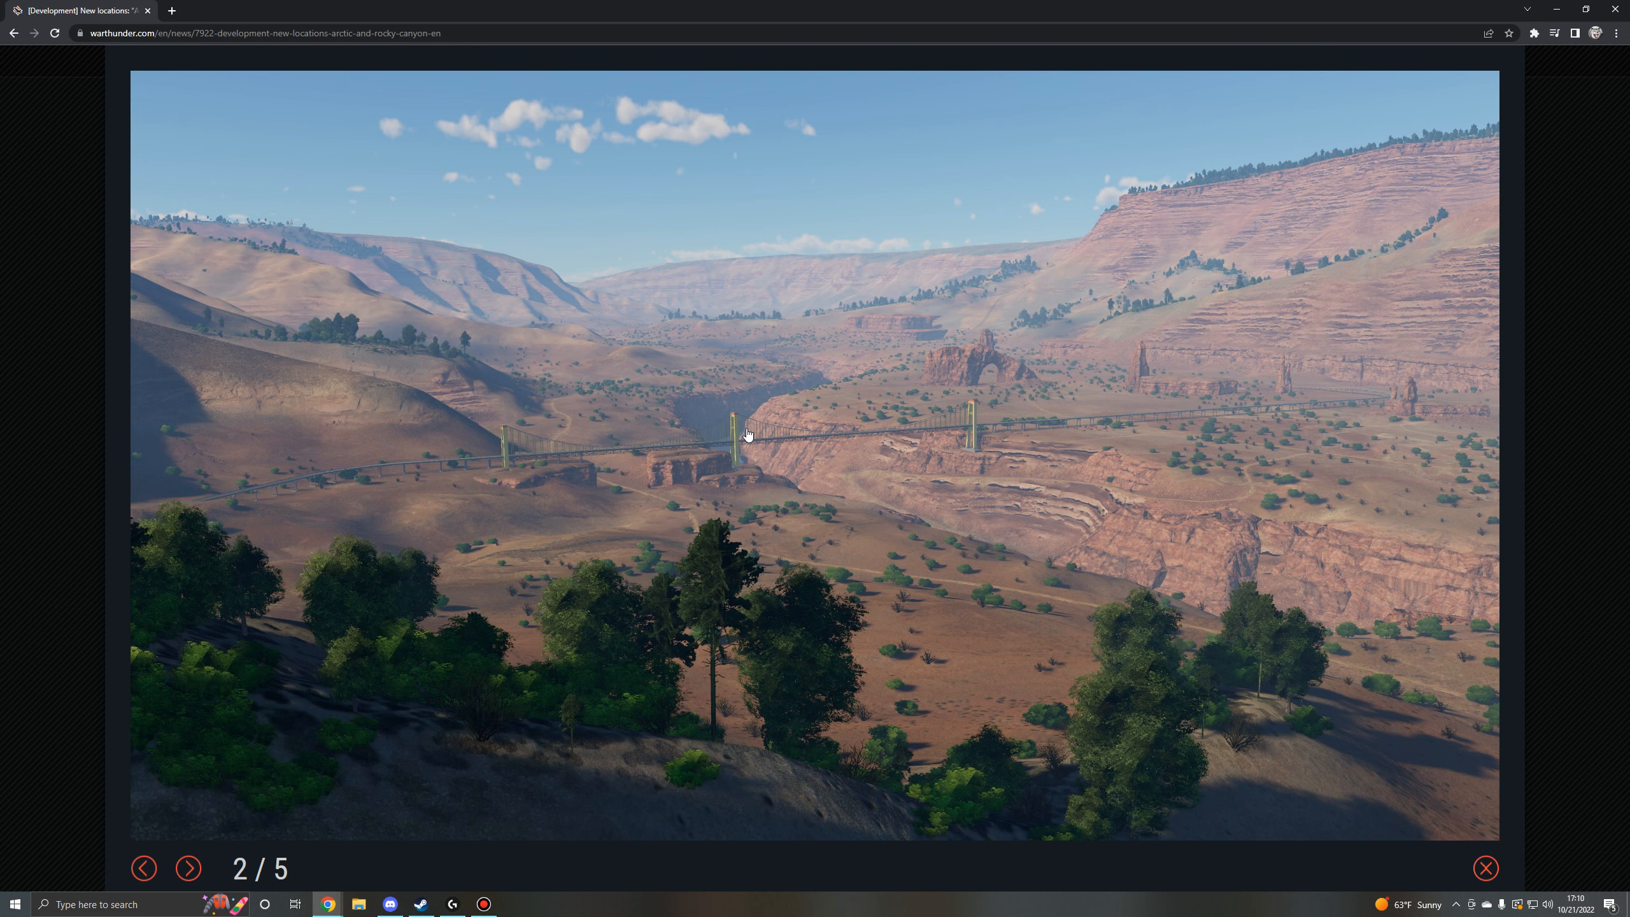
{"action": "mouse_move", "coordinate": [717, 429]}
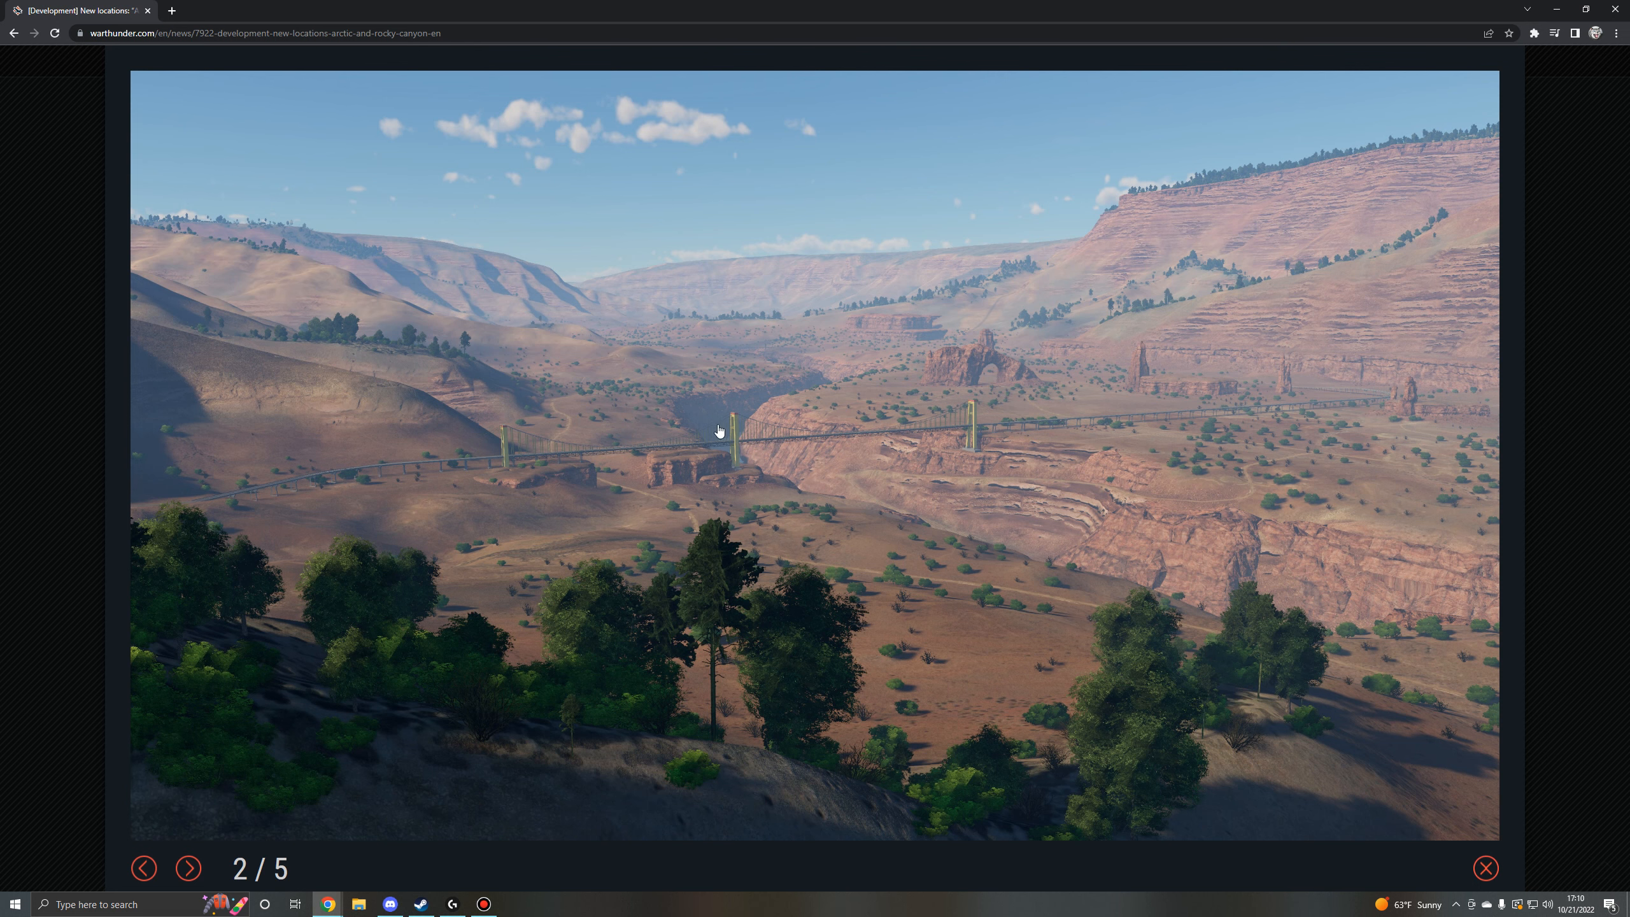
{"action": "mouse_move", "coordinate": [135, 851]}
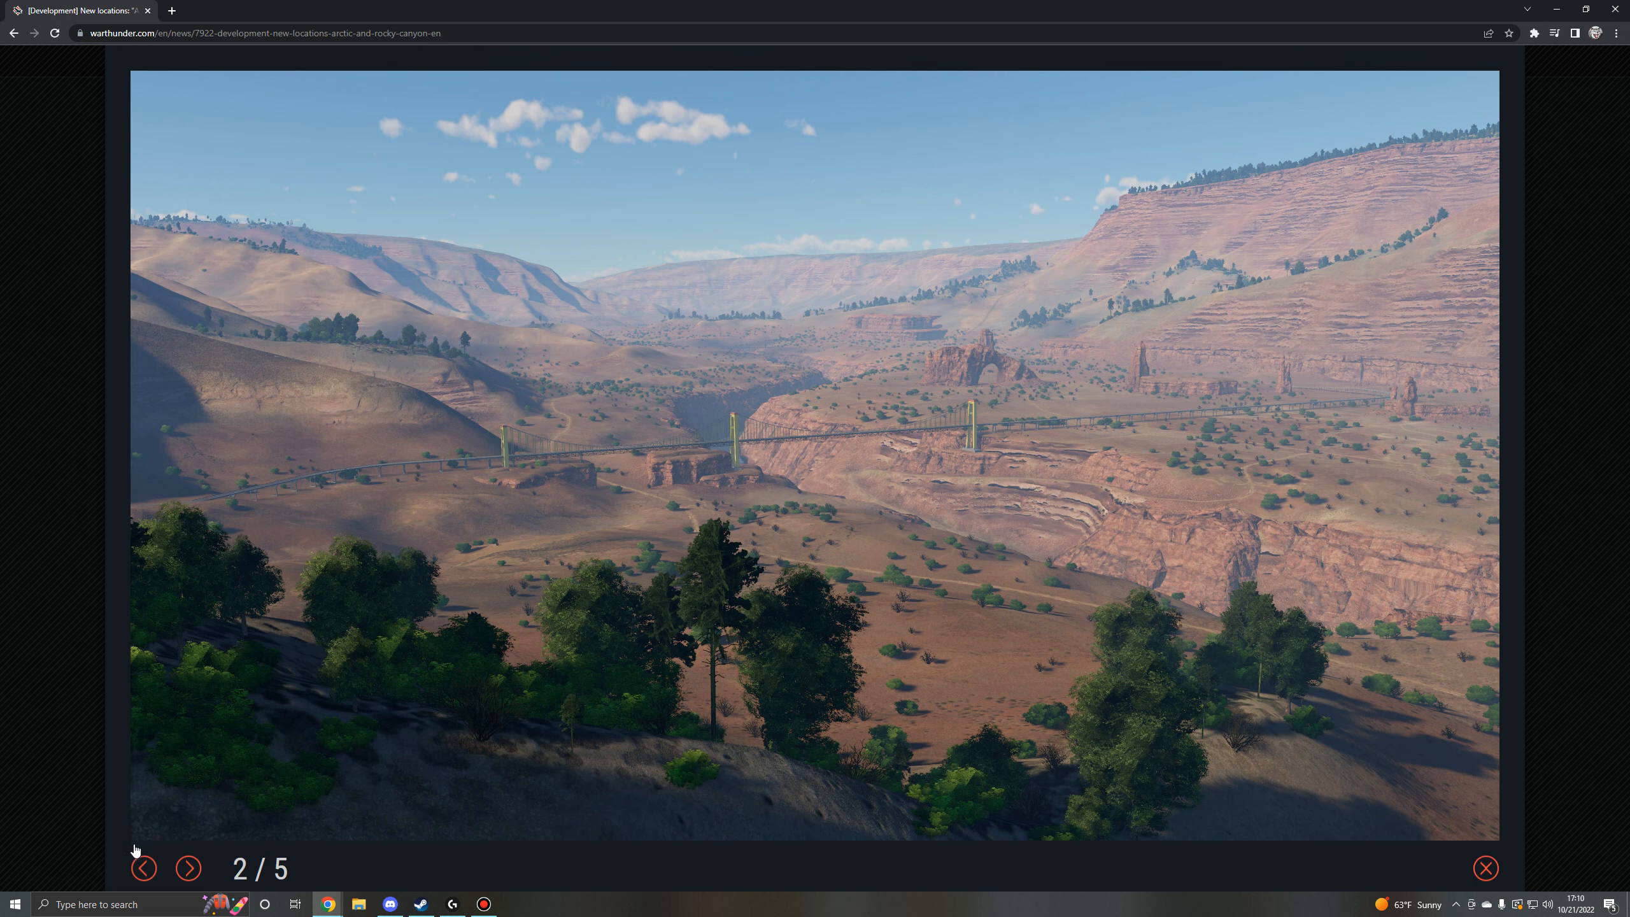
{"action": "left_click", "coordinate": [188, 869]}
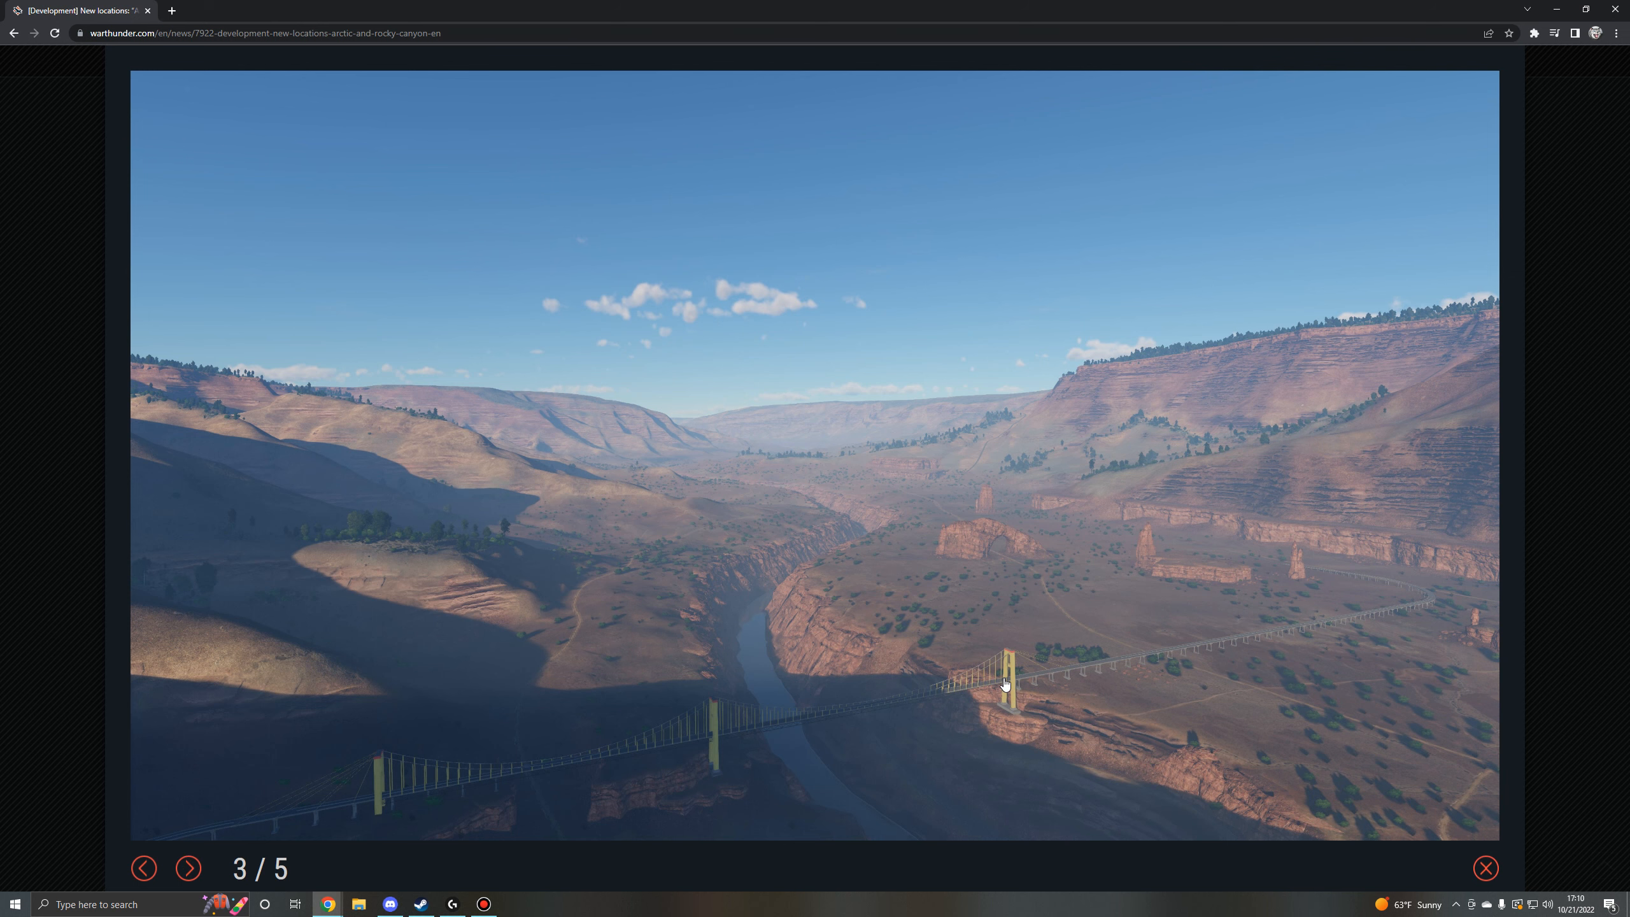
{"action": "mouse_move", "coordinate": [757, 691]}
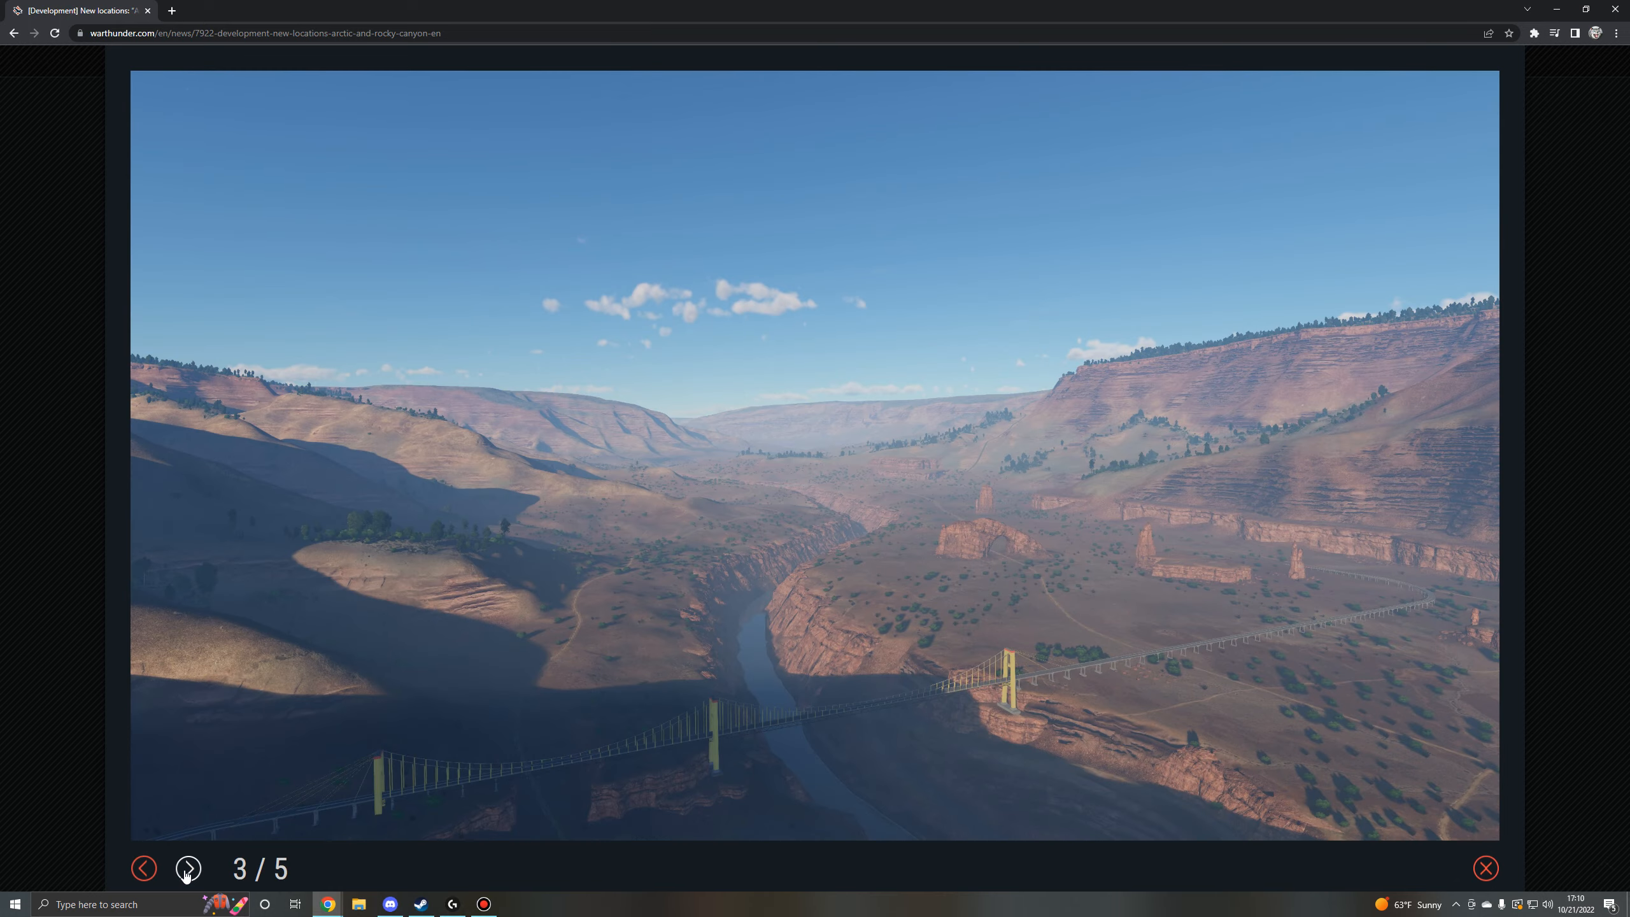
{"action": "mouse_move", "coordinate": [53, 630]}
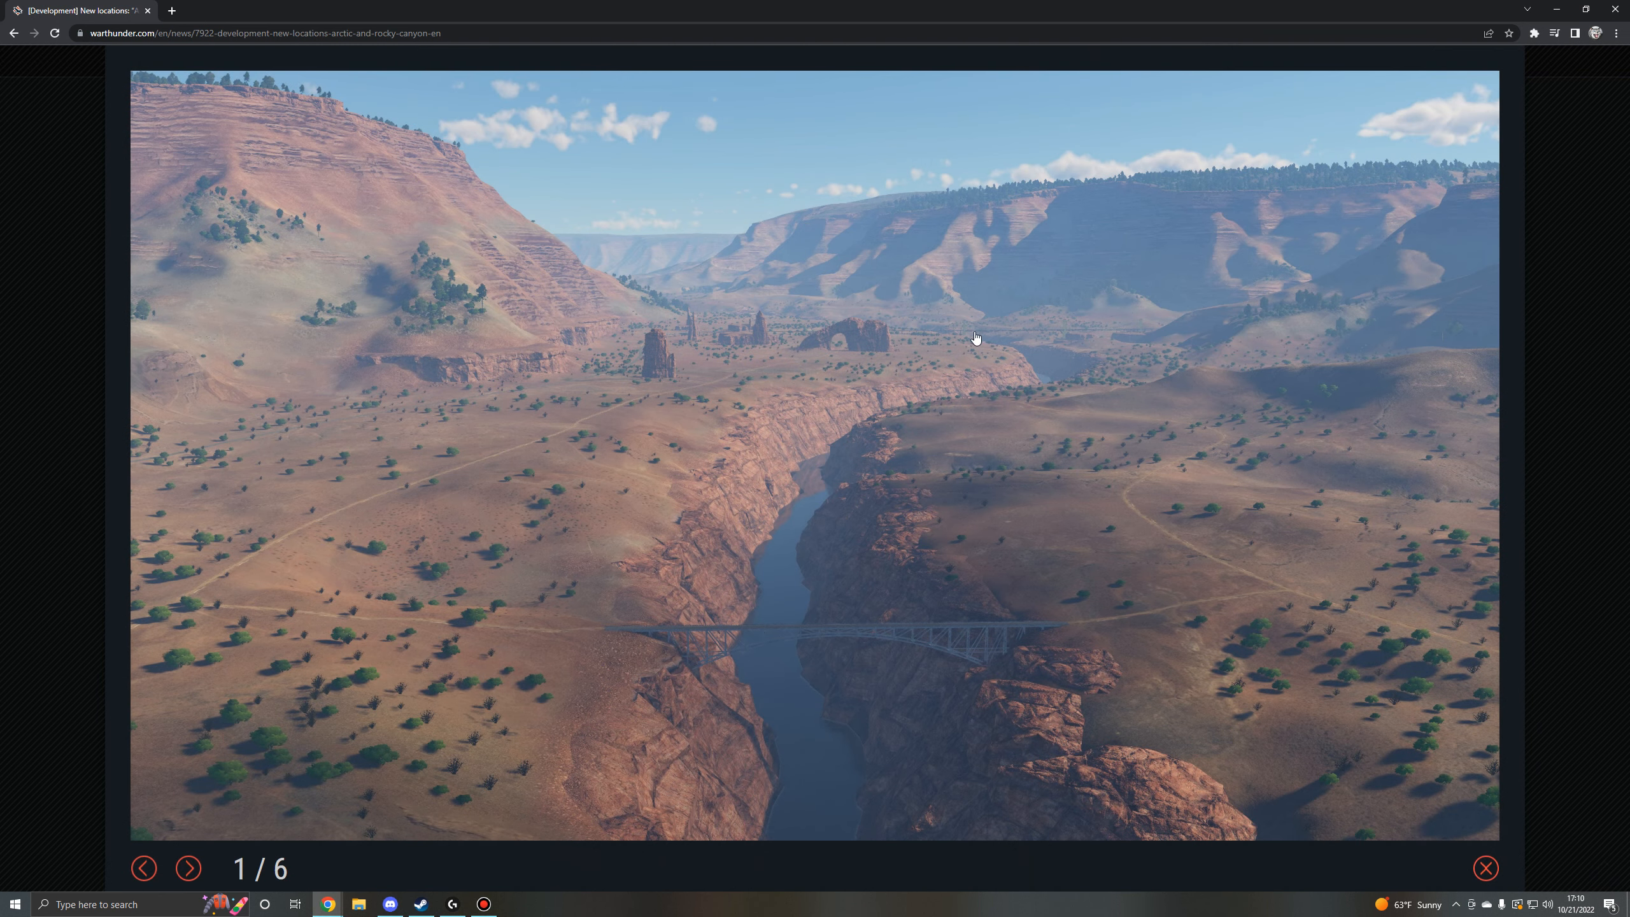
{"action": "mouse_move", "coordinate": [1147, 340]}
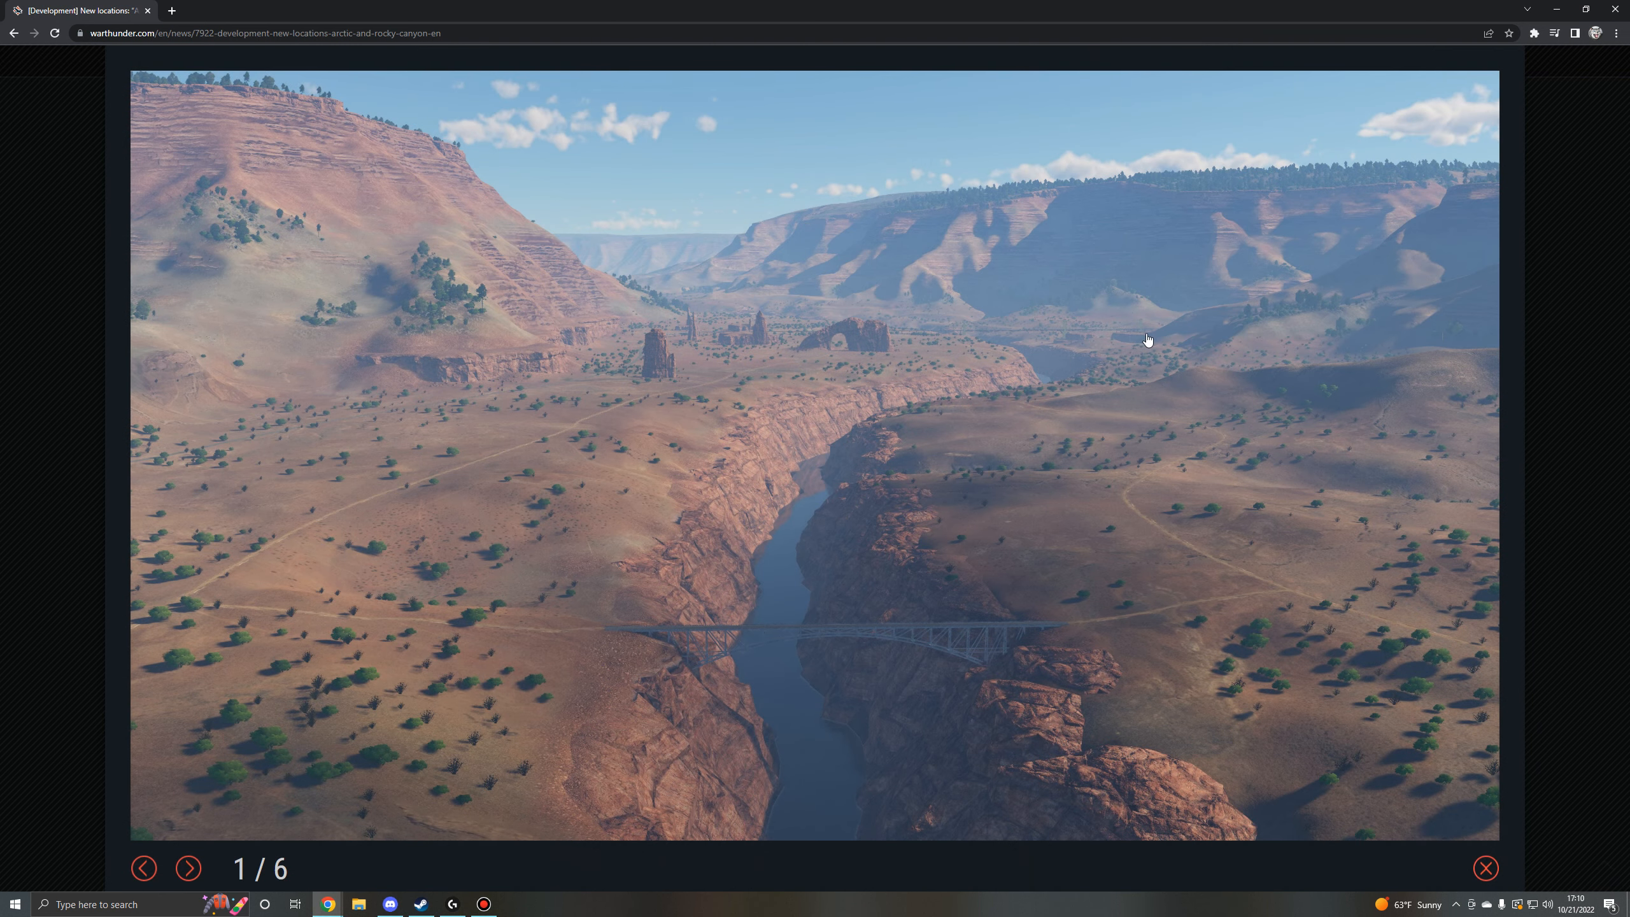
{"action": "mouse_move", "coordinate": [1036, 314]}
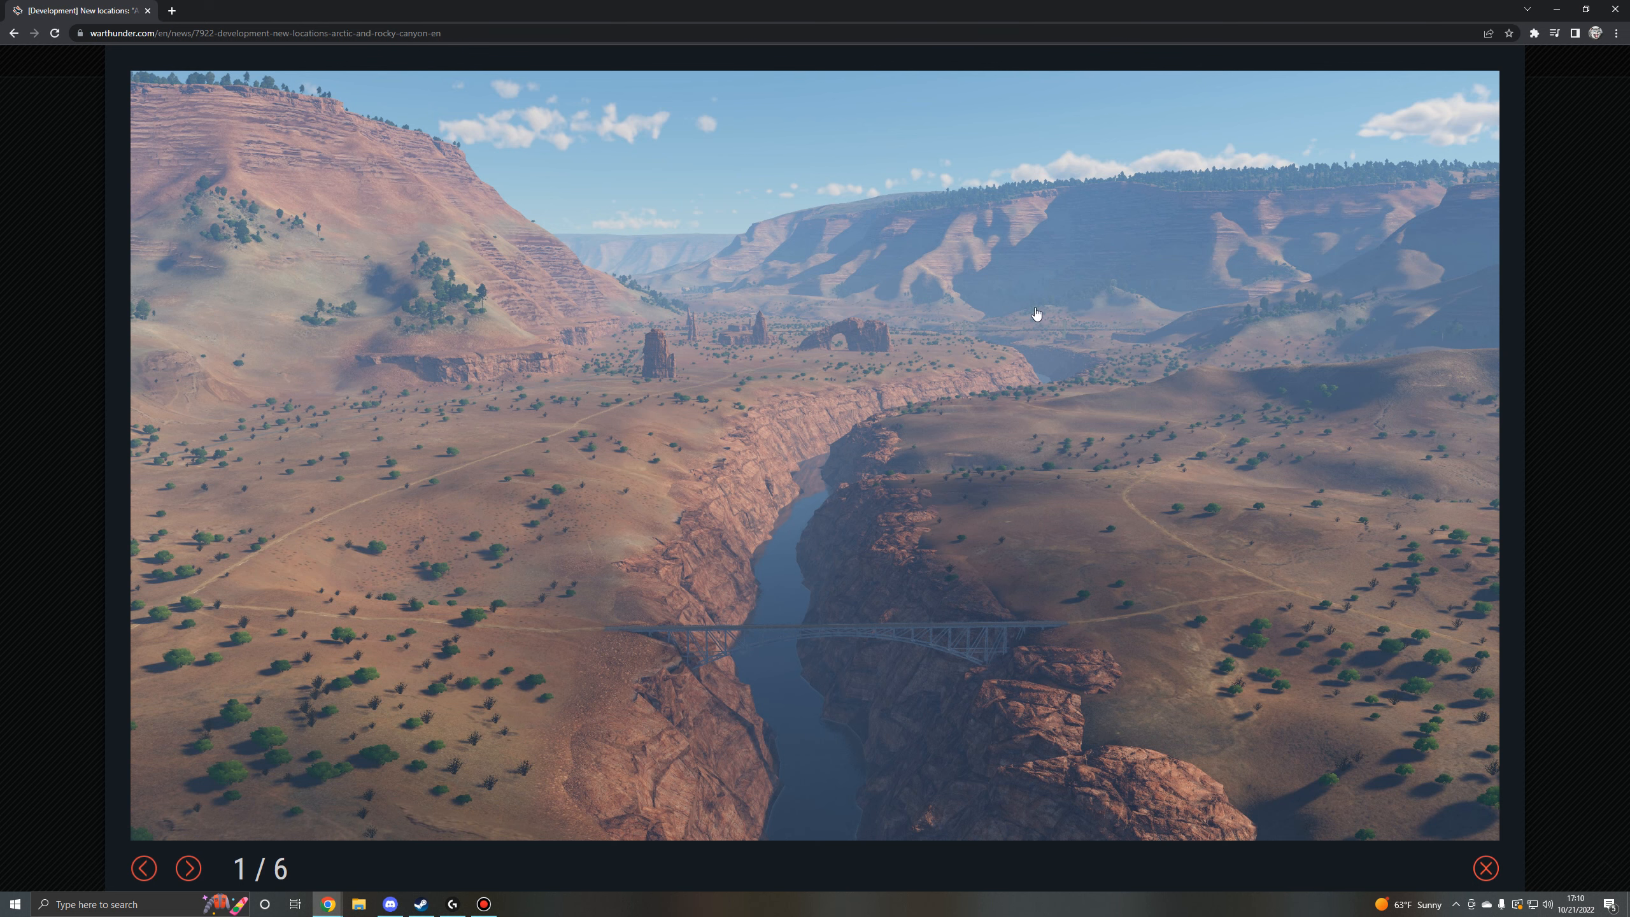
{"action": "mouse_move", "coordinate": [890, 650]}
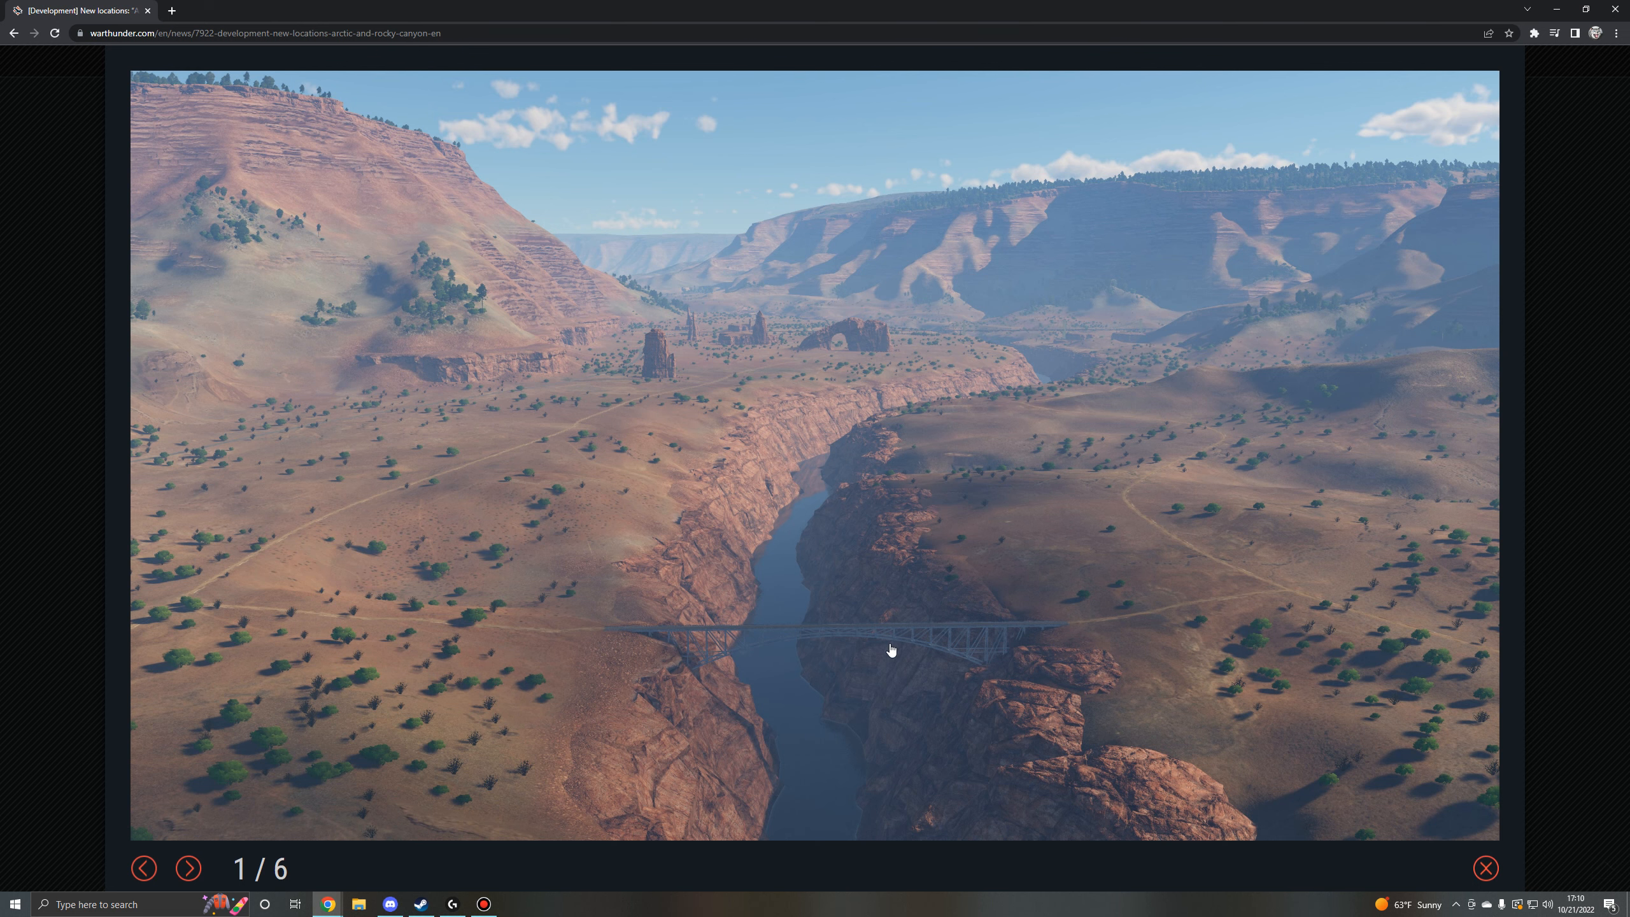
{"action": "left_click", "coordinate": [188, 869]}
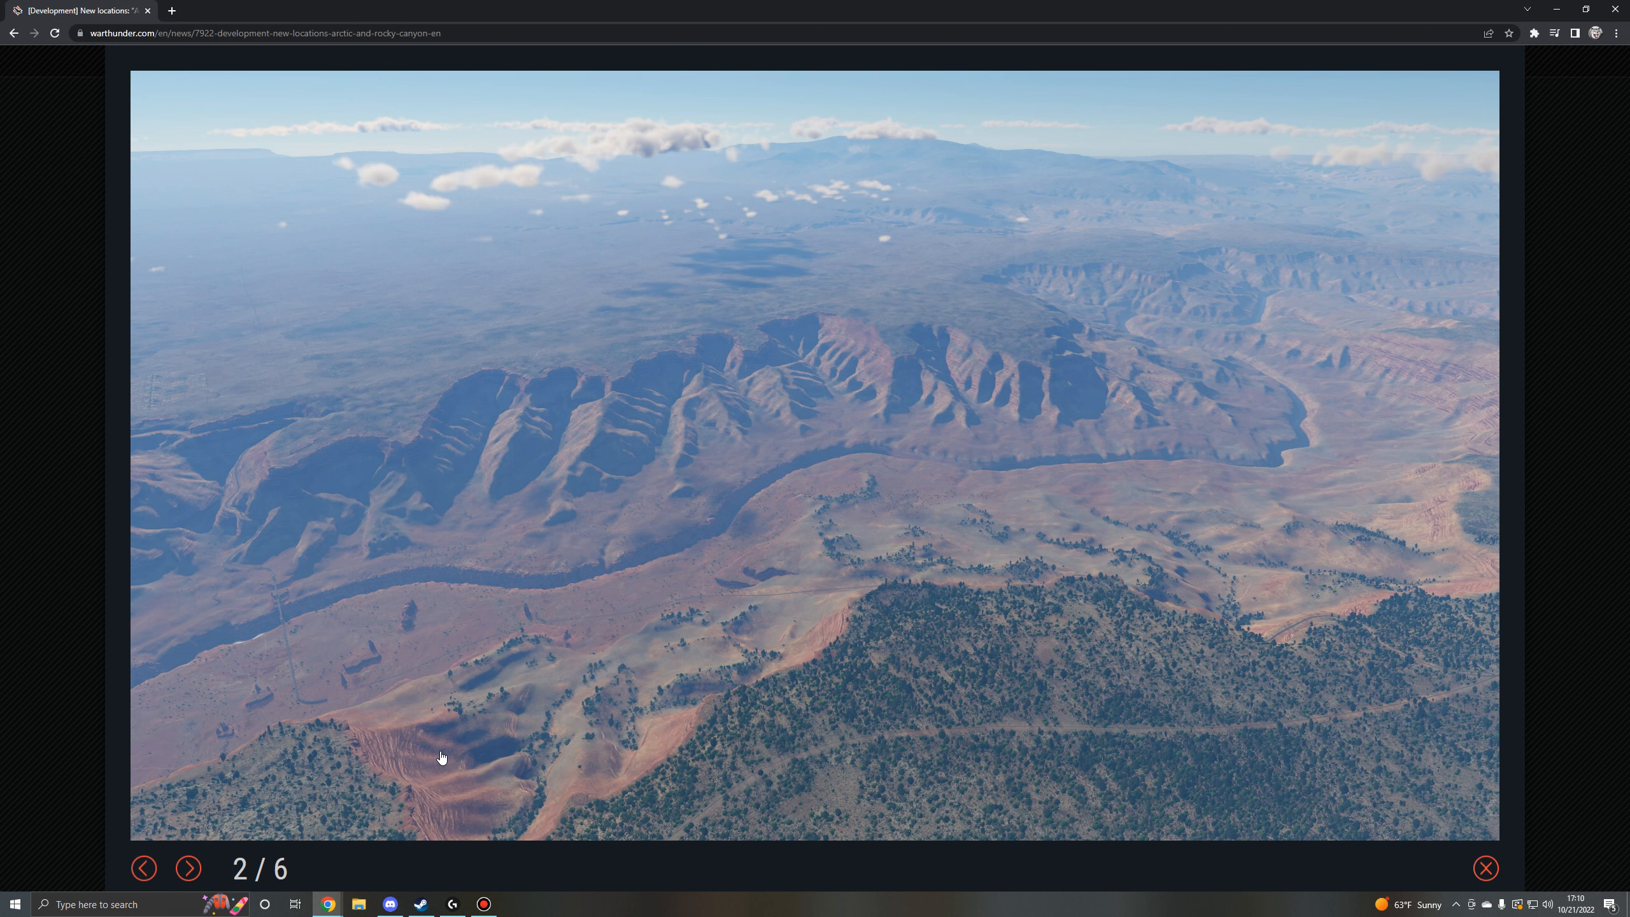
{"action": "left_click", "coordinate": [189, 869]}
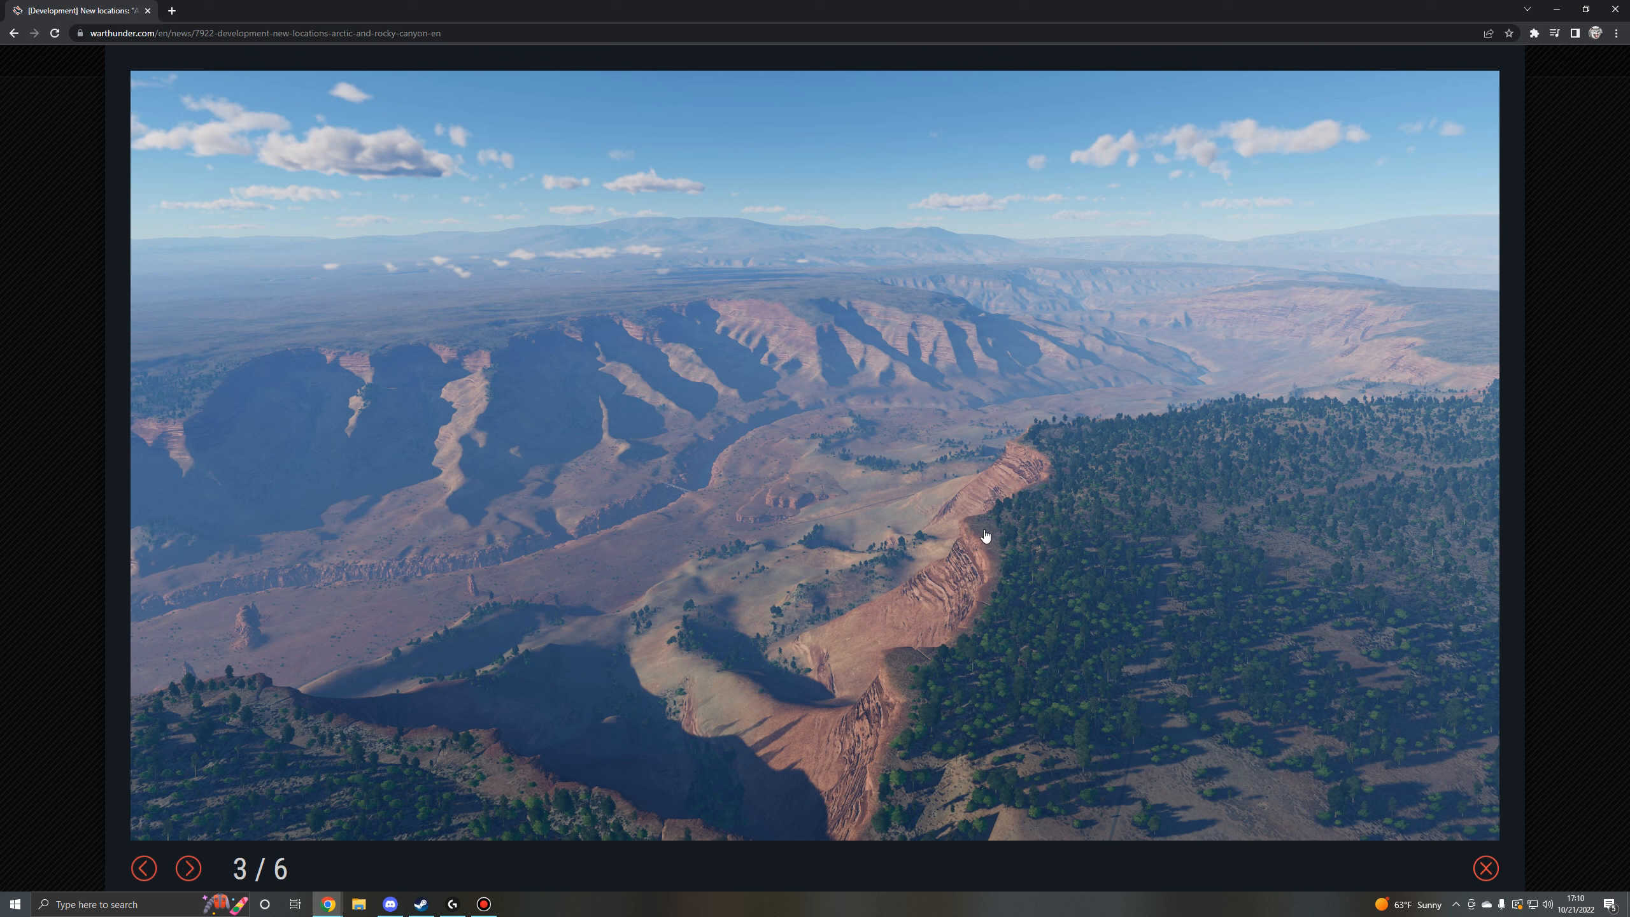
{"action": "mouse_move", "coordinate": [1054, 676]}
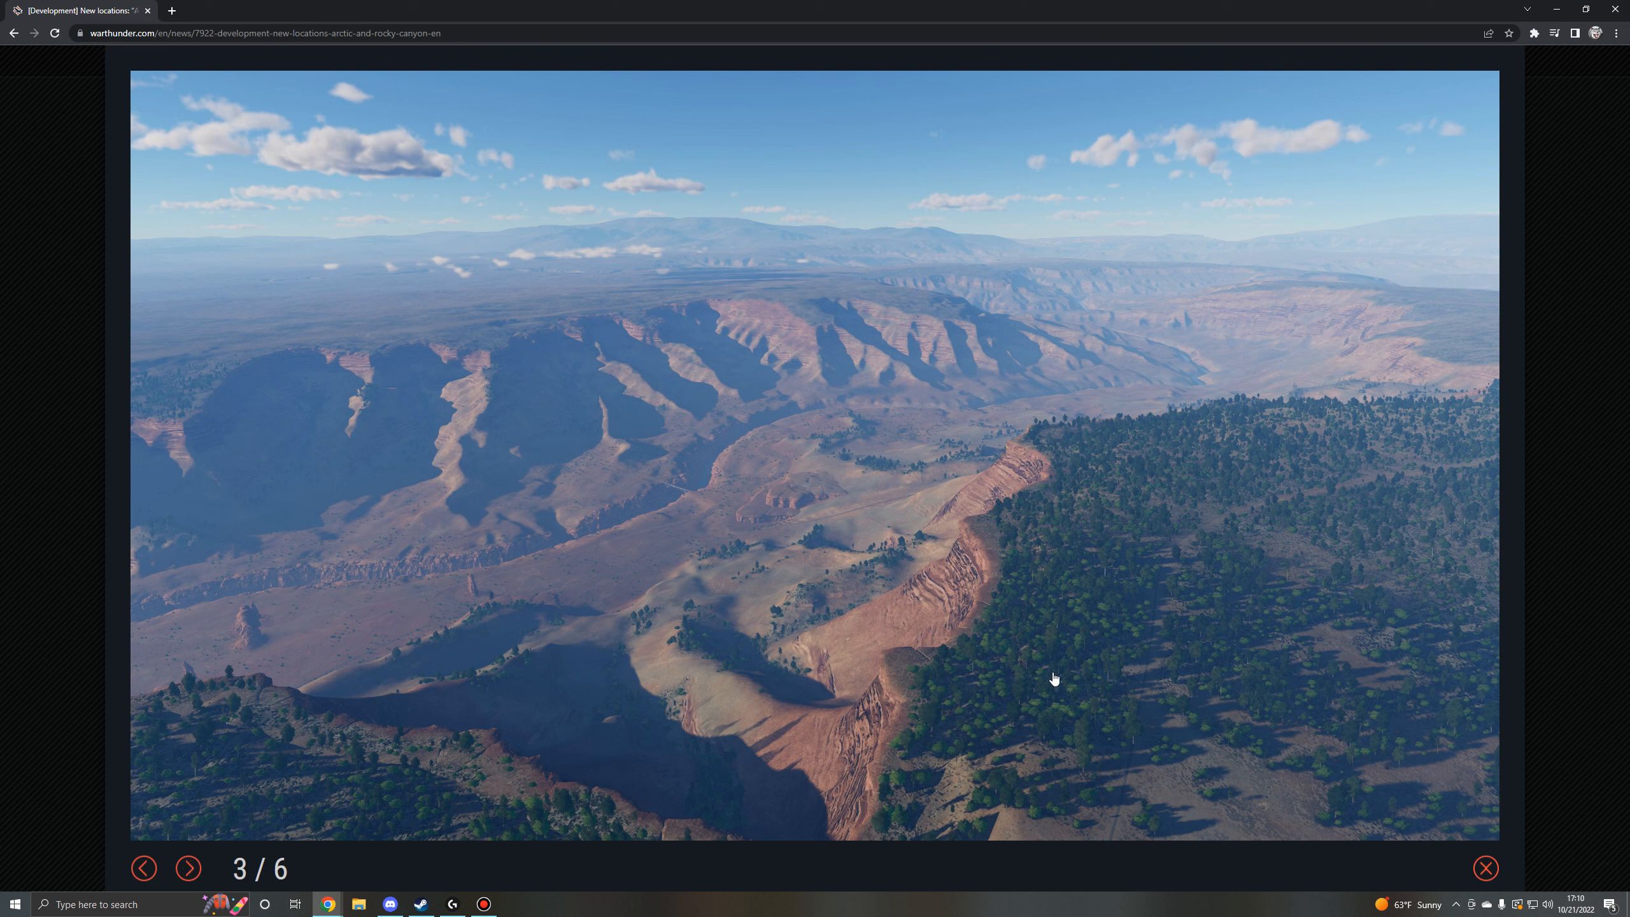
{"action": "mouse_move", "coordinate": [1095, 511]}
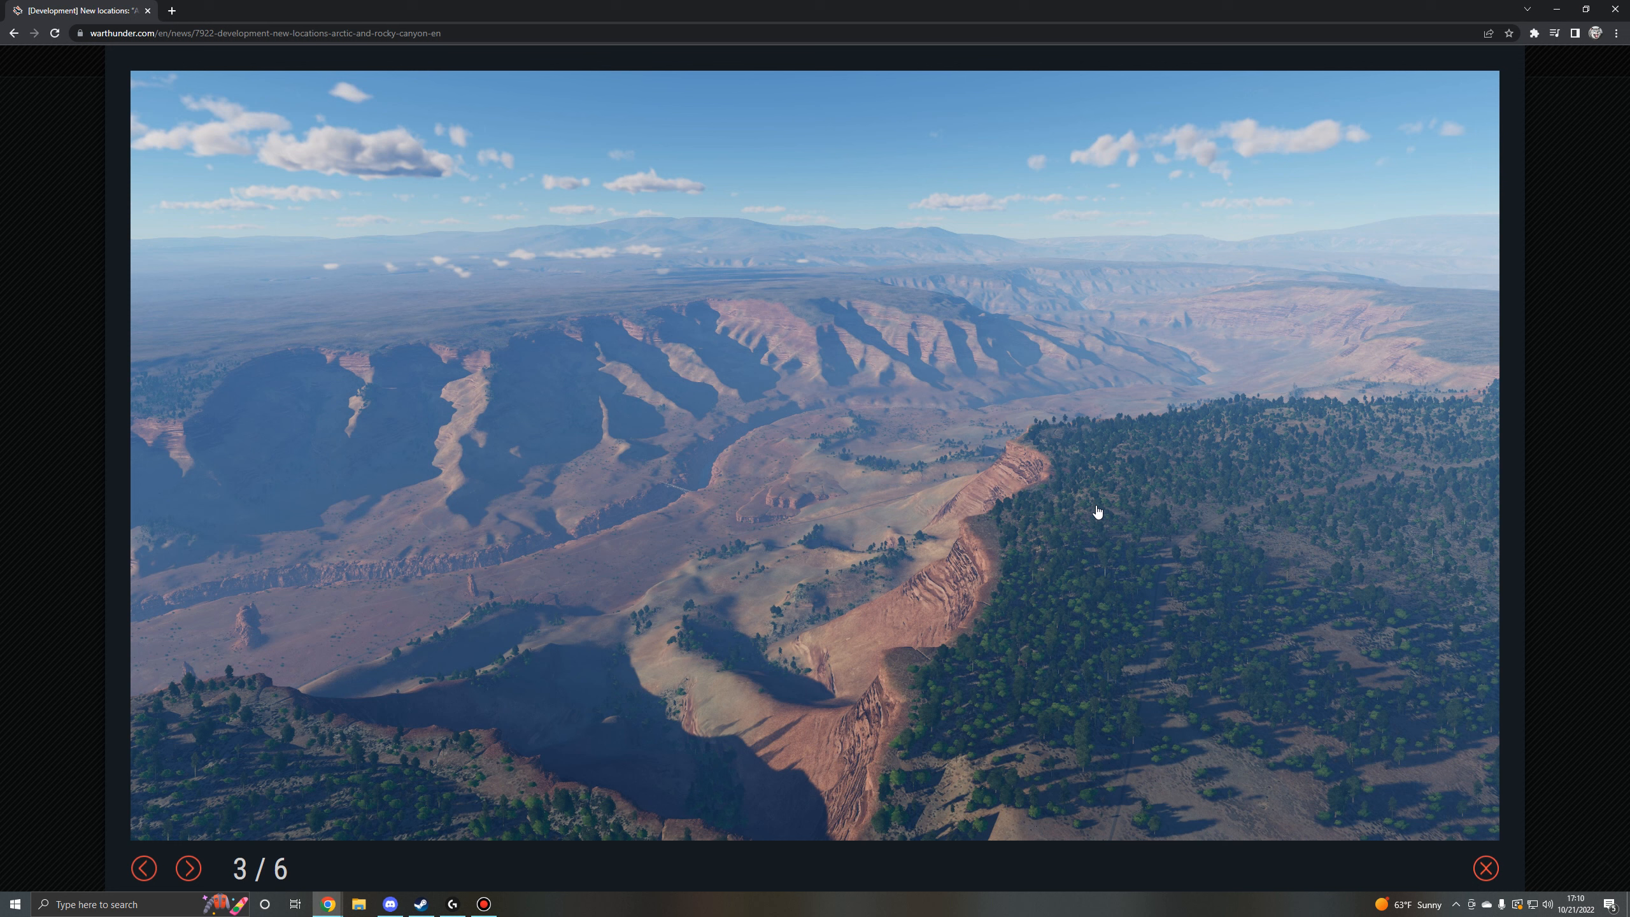
{"action": "mouse_move", "coordinate": [812, 610]}
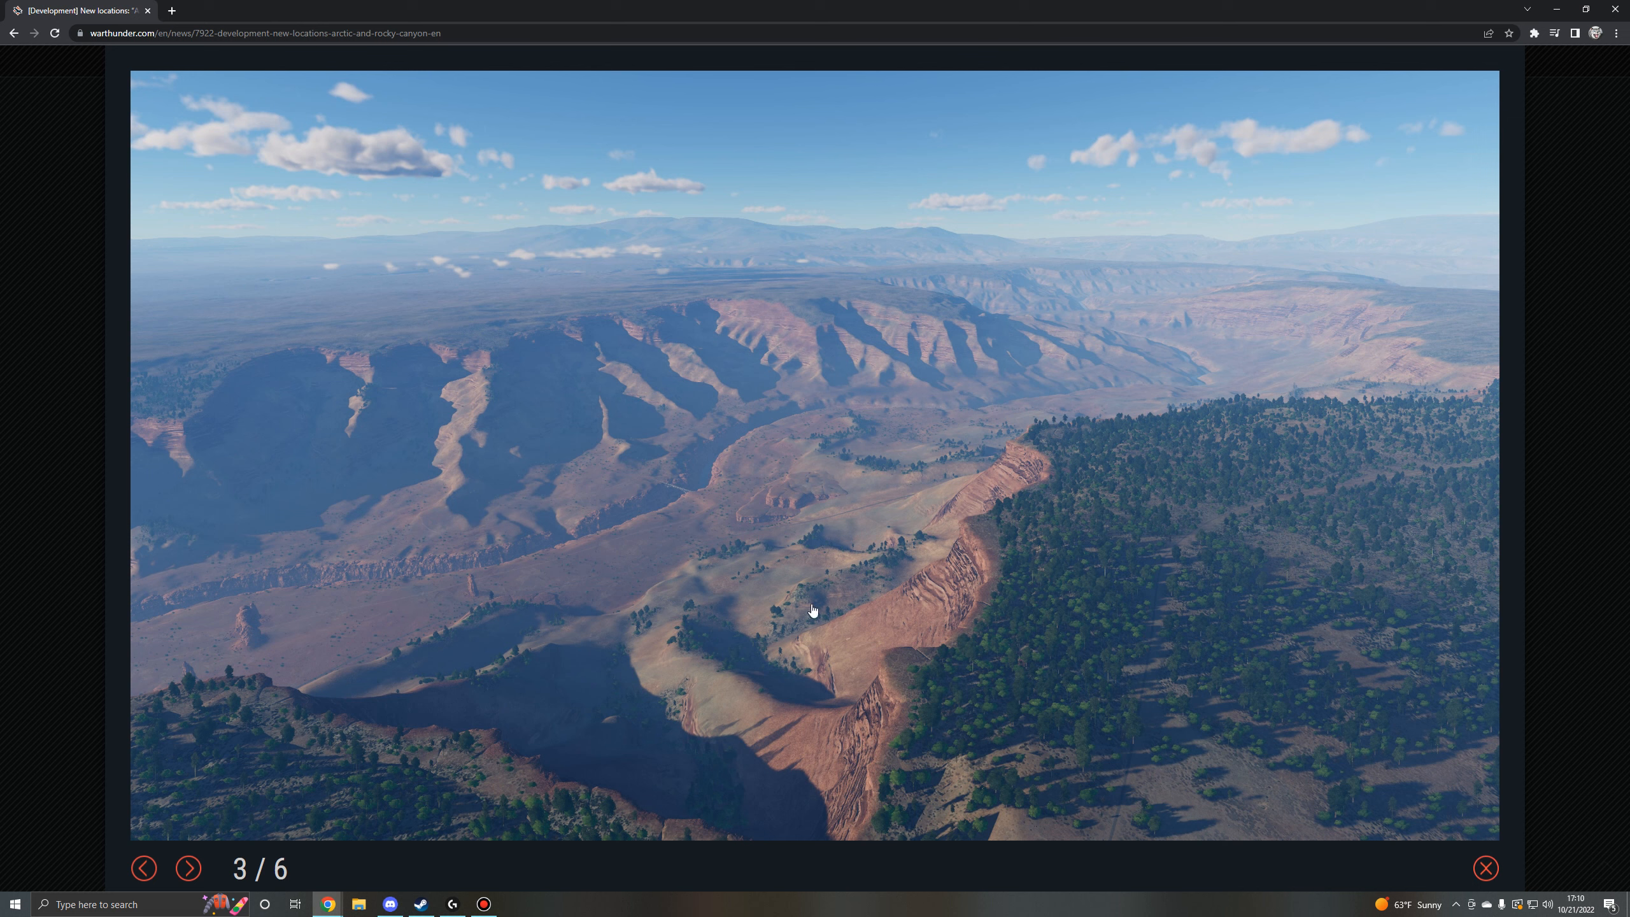
{"action": "mouse_move", "coordinate": [787, 557]}
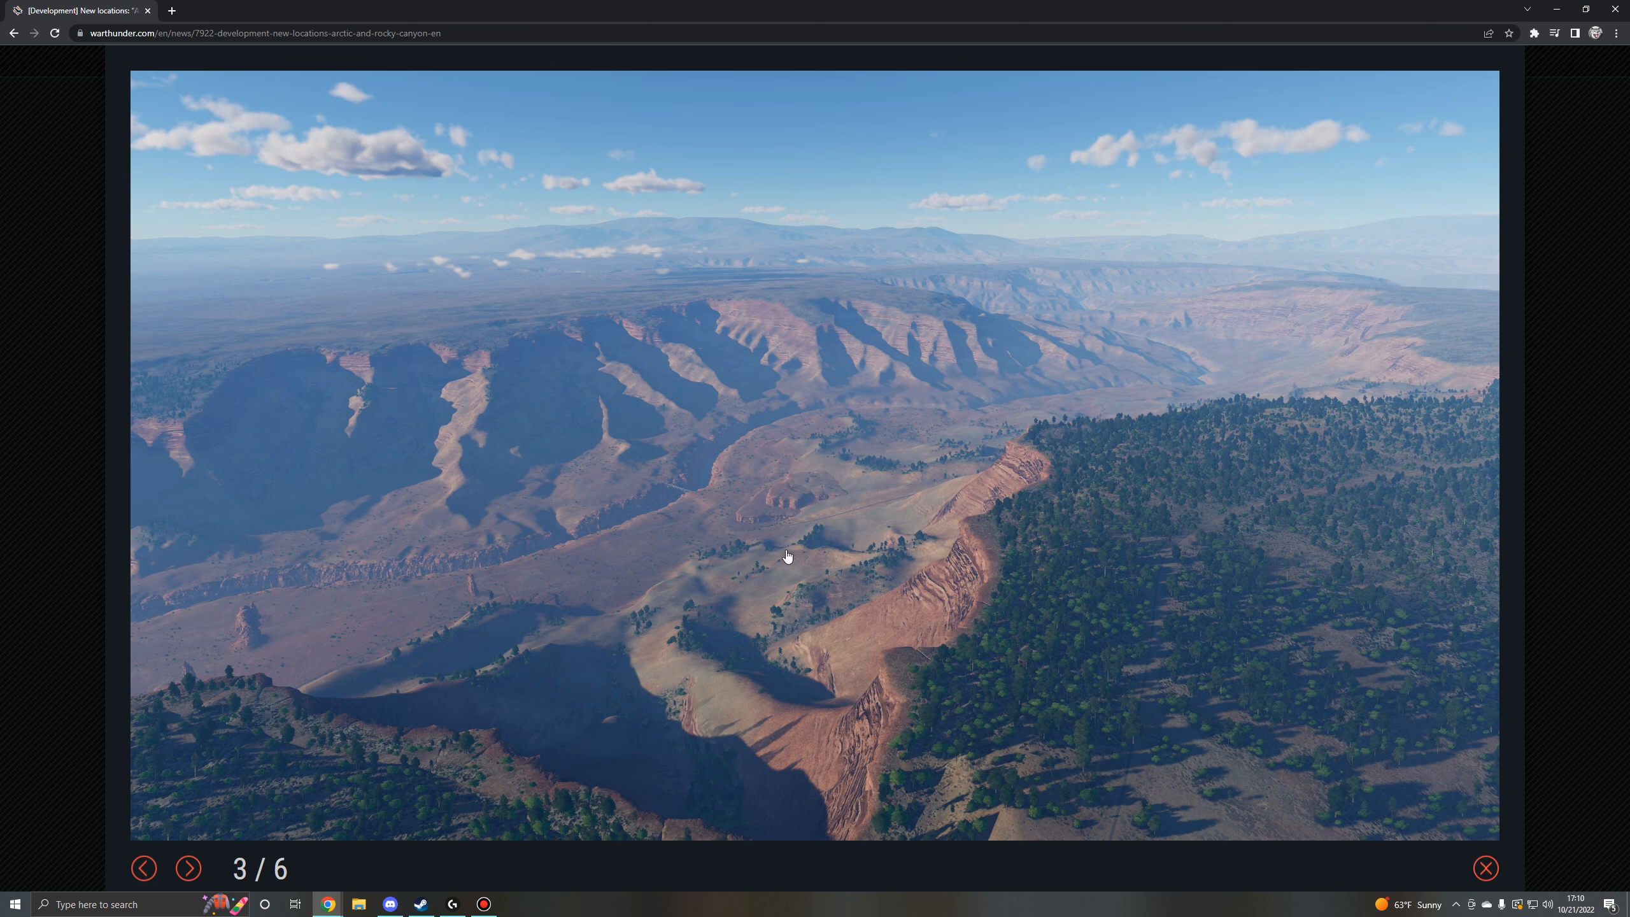
Close the lightbox and settle on the Rocky Canyon plateau text and gallery.
{"action": "left_click", "coordinate": [1484, 868]}
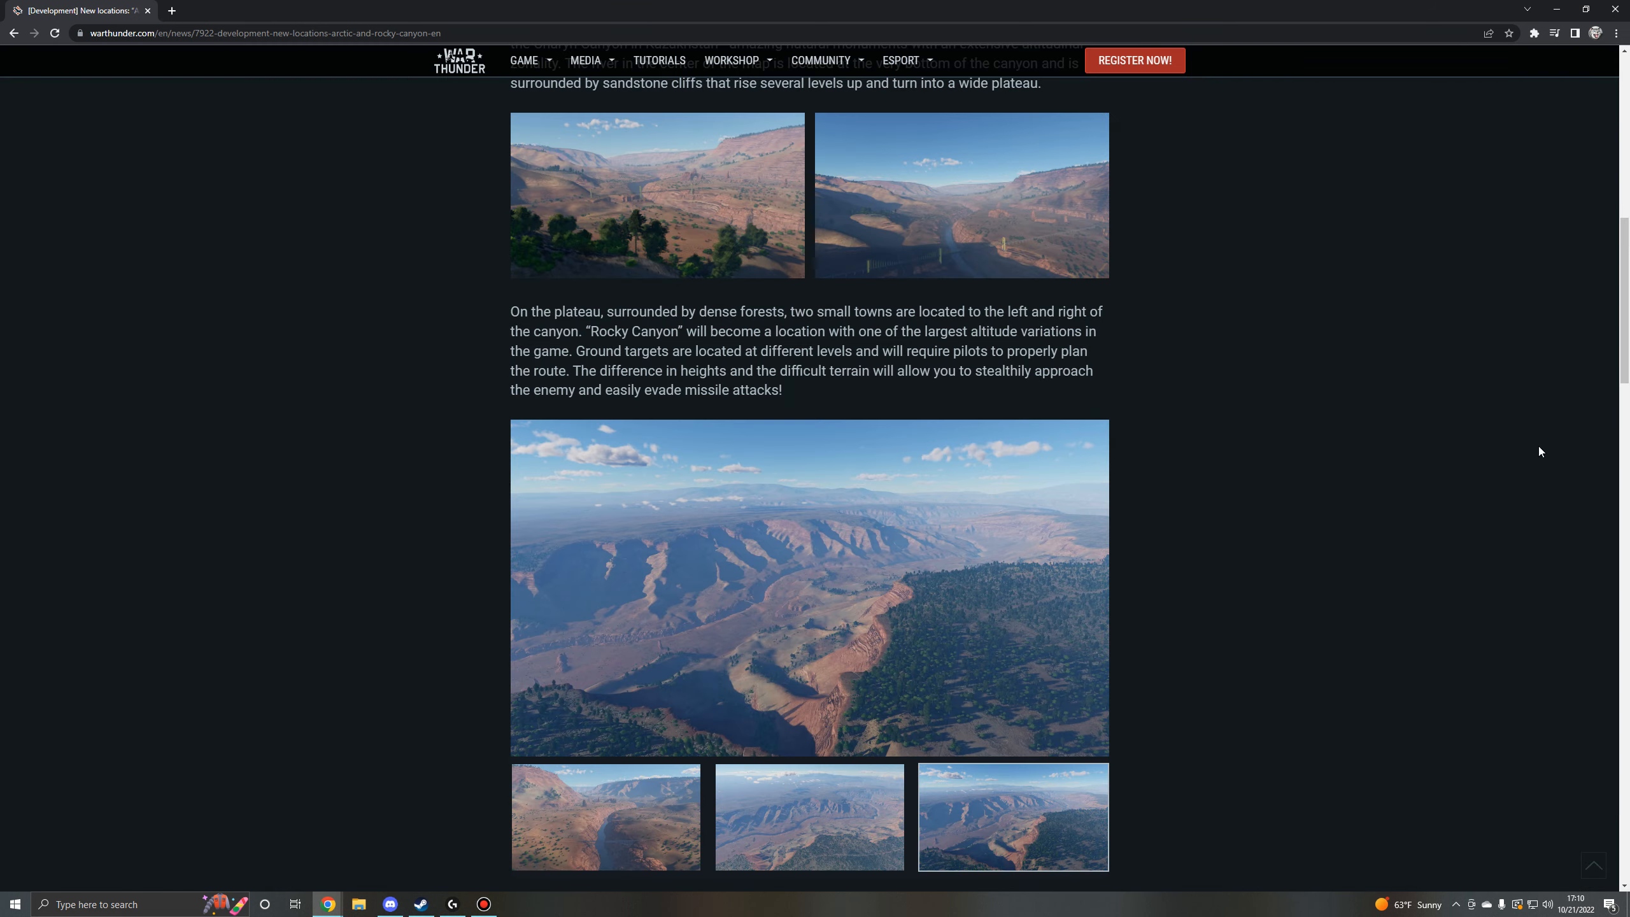
{"action": "mouse_move", "coordinate": [1617, 218]}
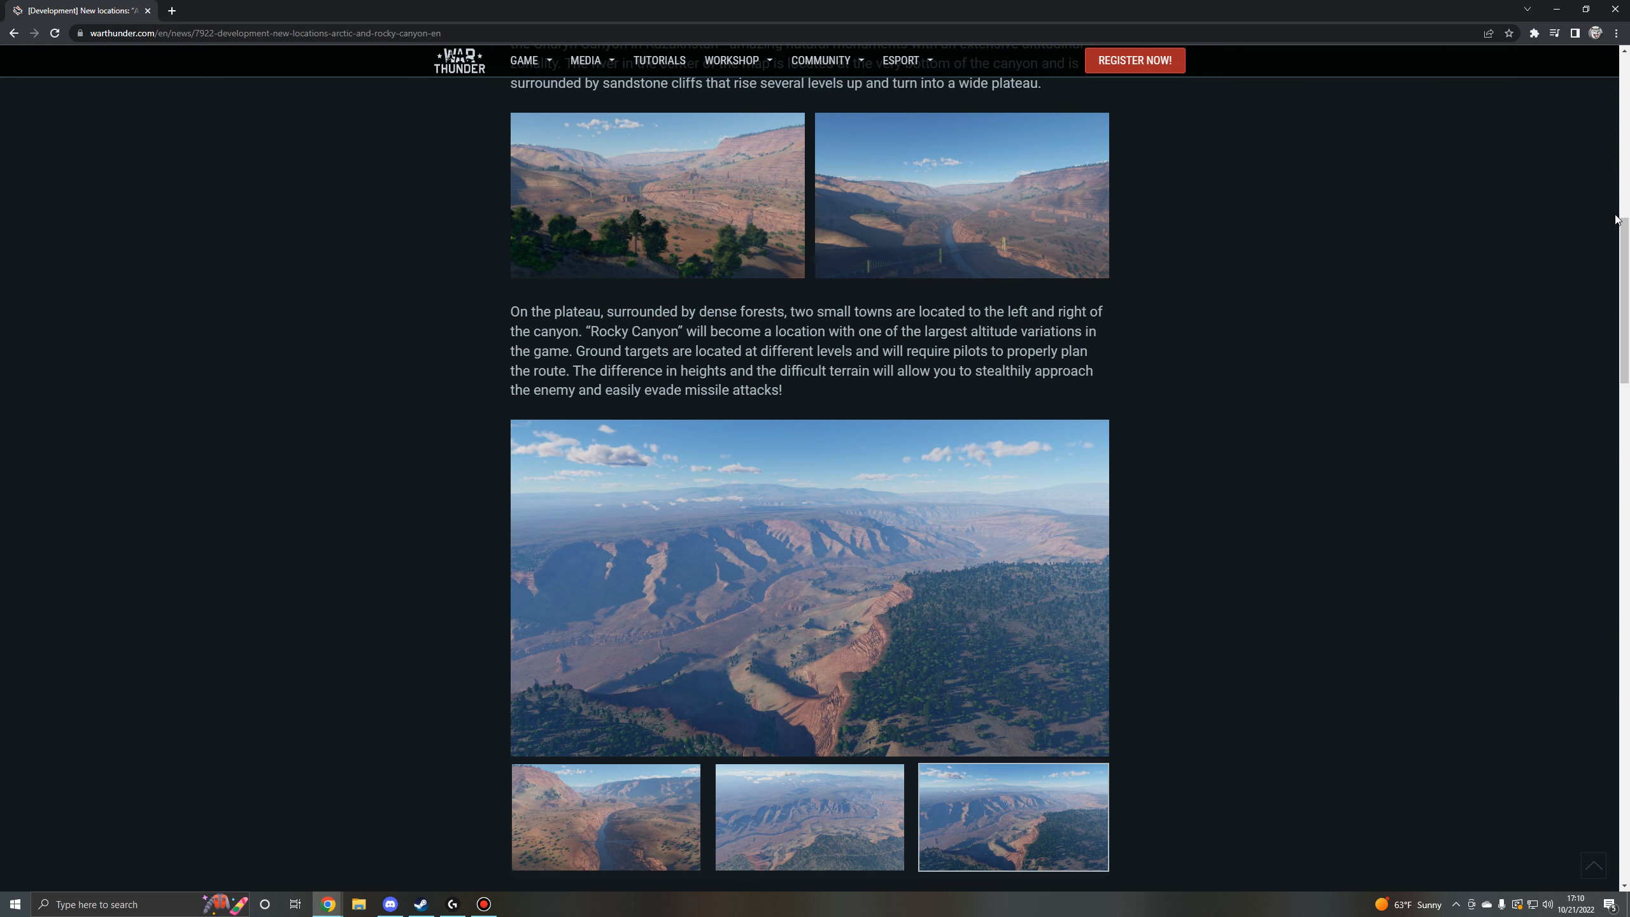
{"action": "scroll", "scroll_direction": "down", "scroll_amount": 3}
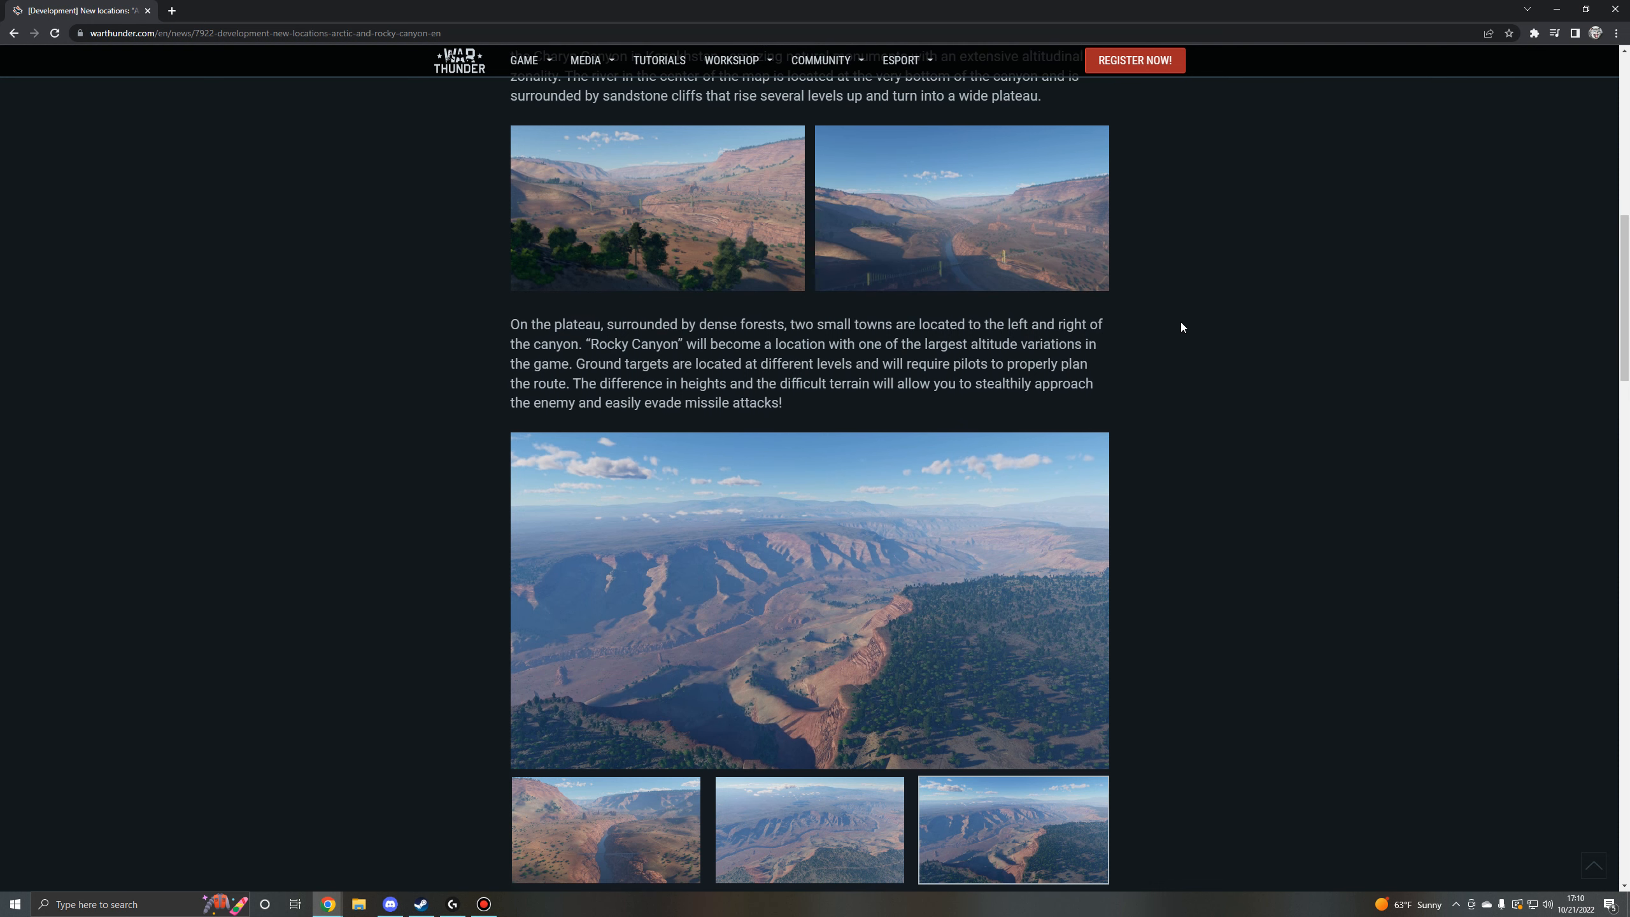
{"action": "mouse_move", "coordinate": [1175, 328]}
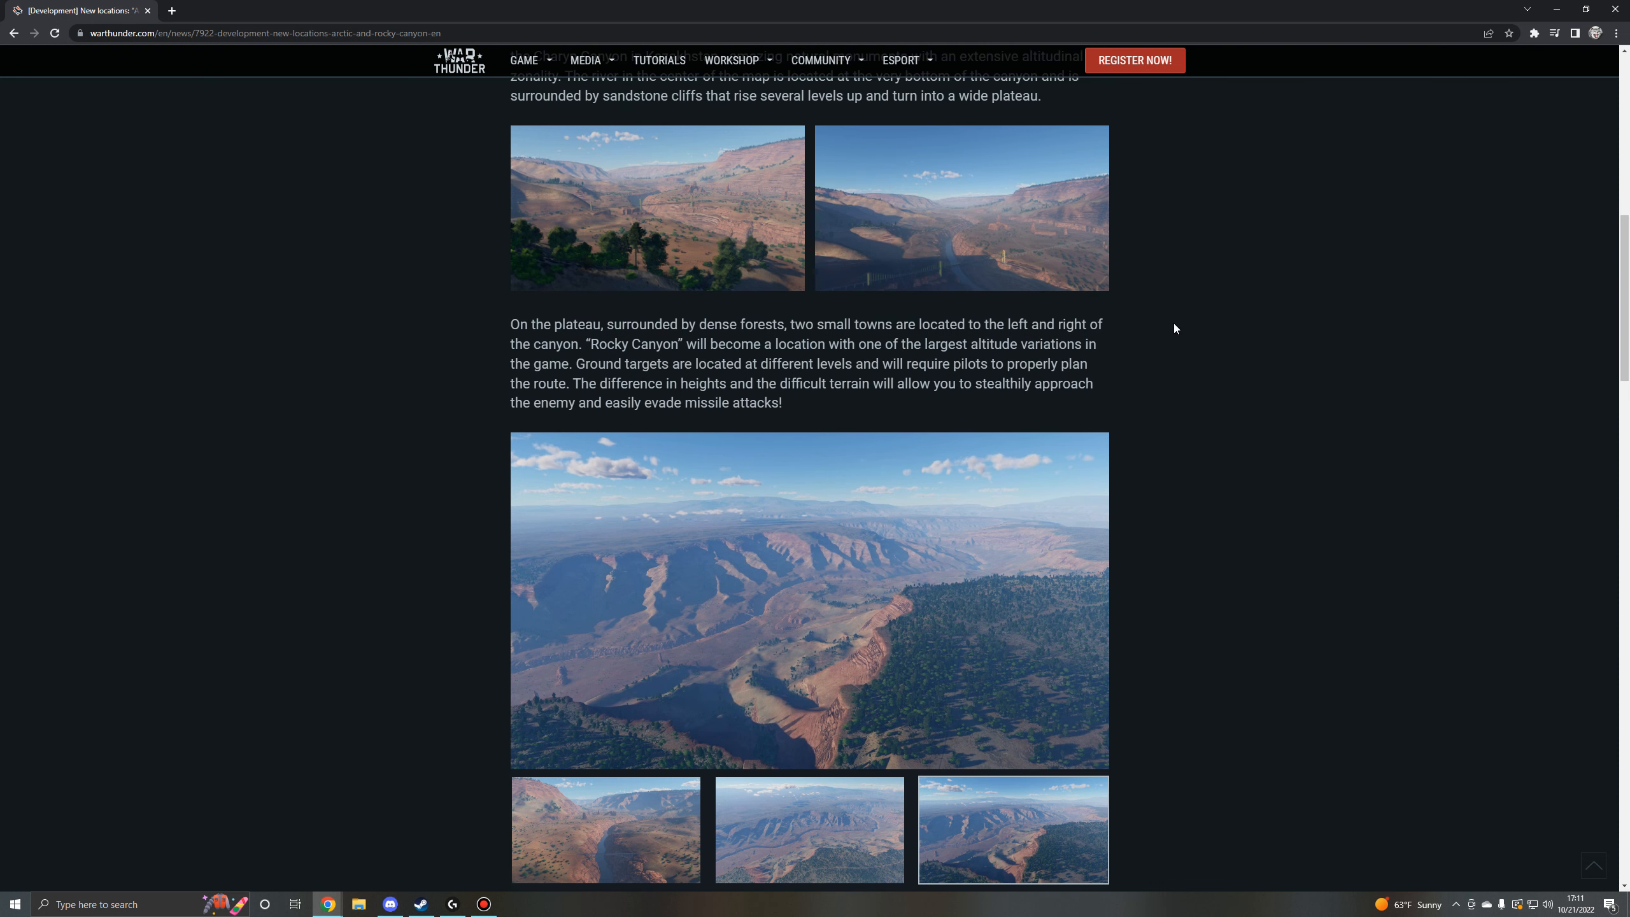
{"action": "mouse_move", "coordinate": [951, 638]}
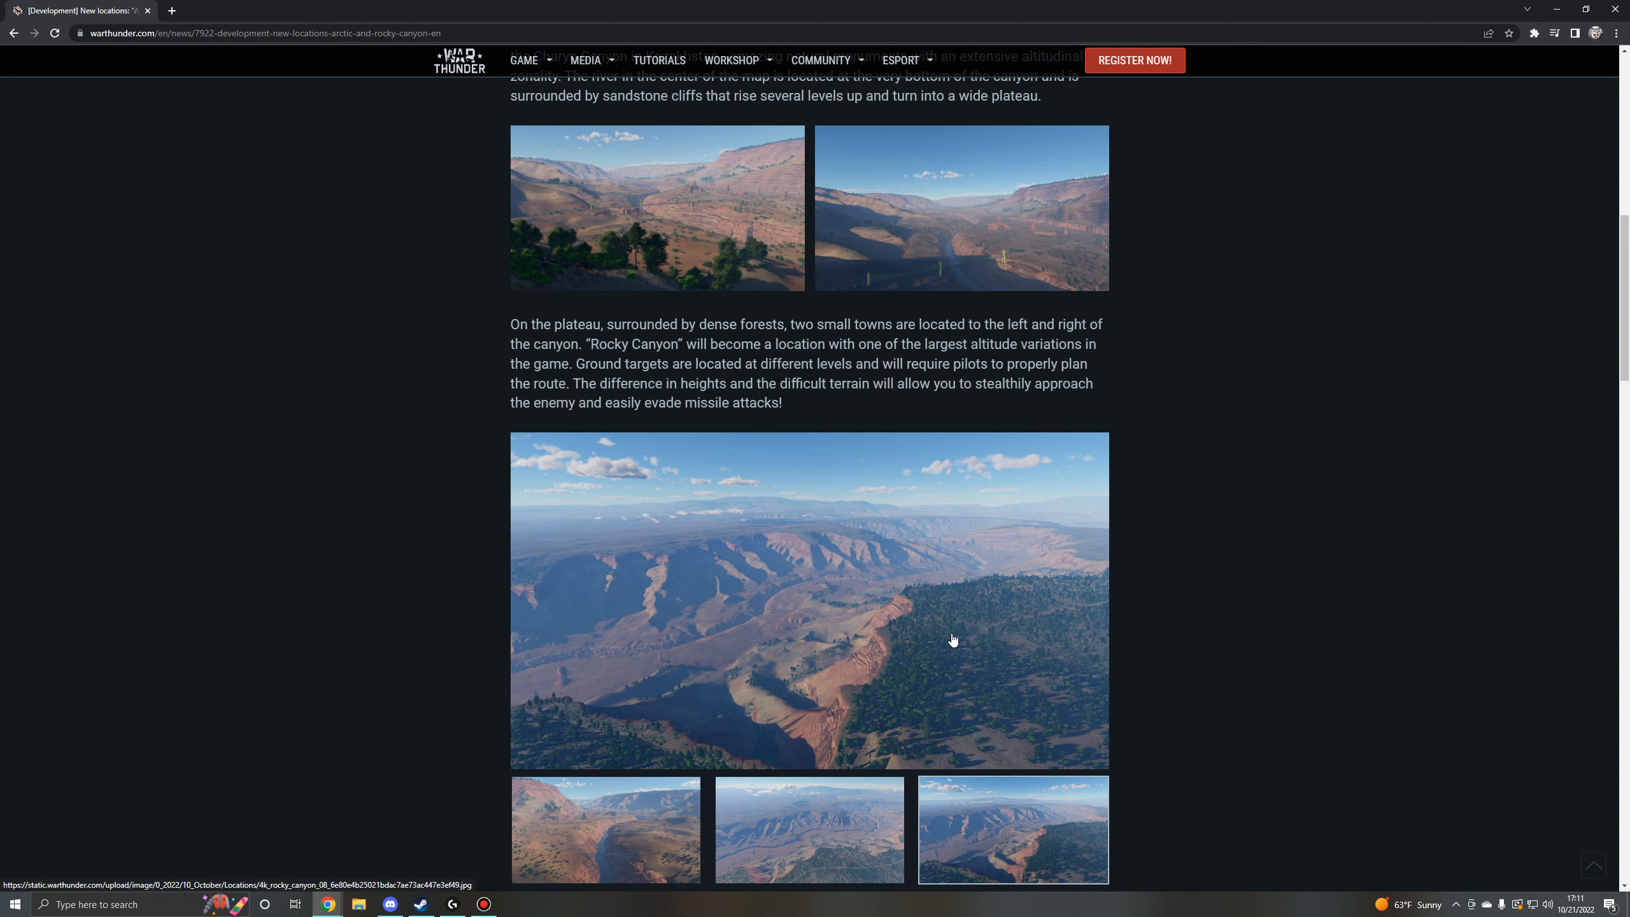
{"action": "mouse_move", "coordinate": [1061, 628]}
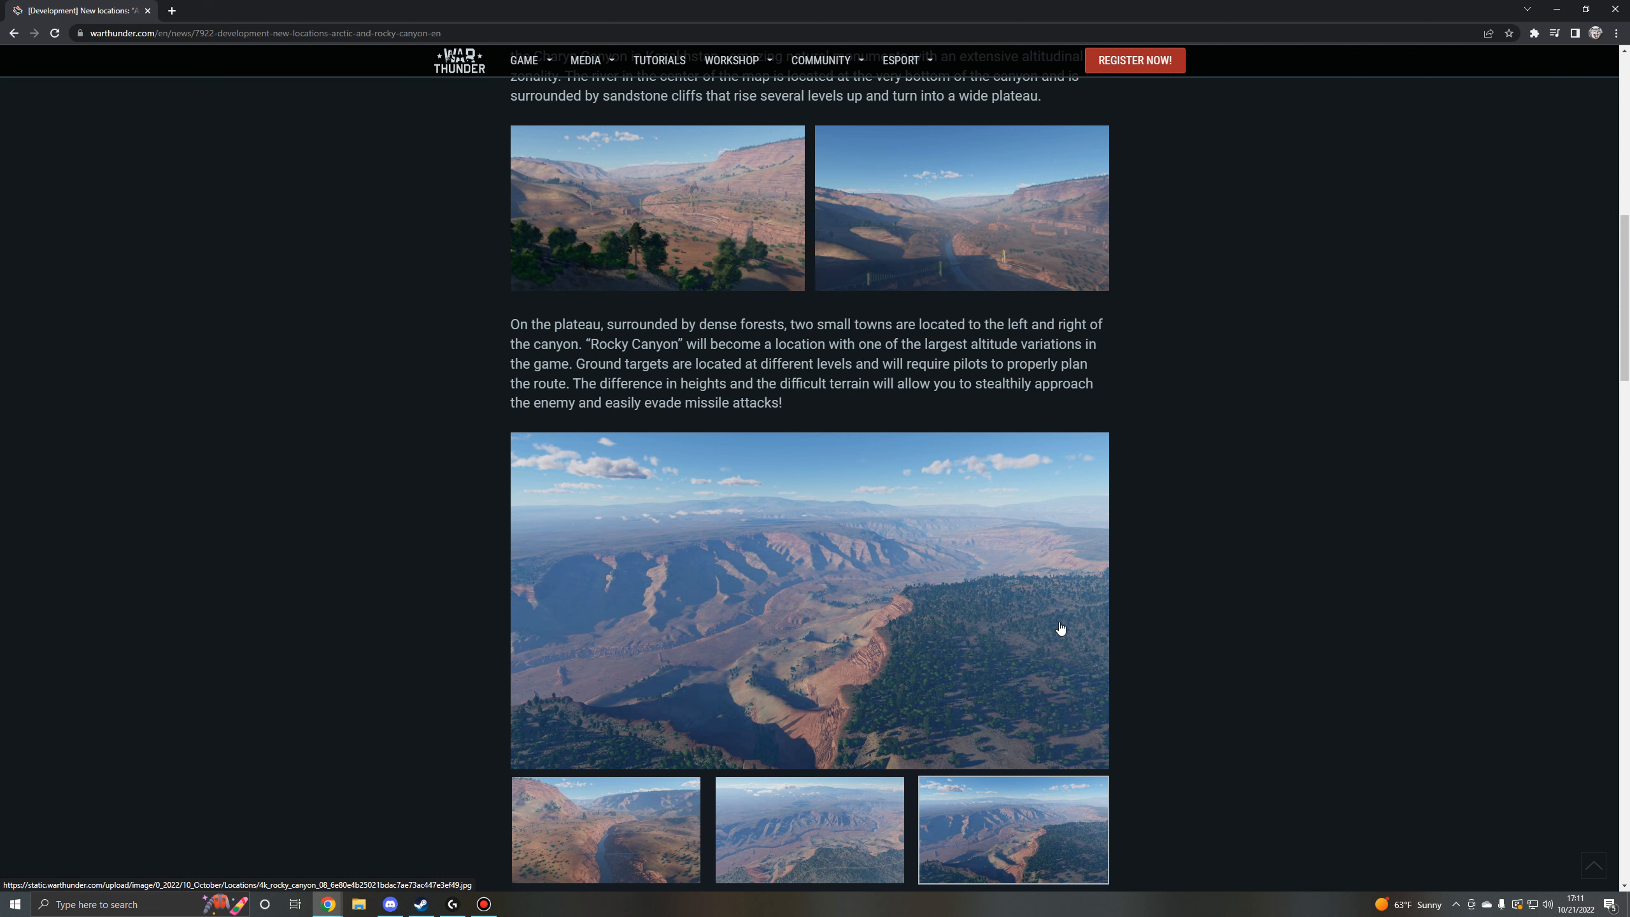
{"action": "left_click", "coordinate": [809, 602]}
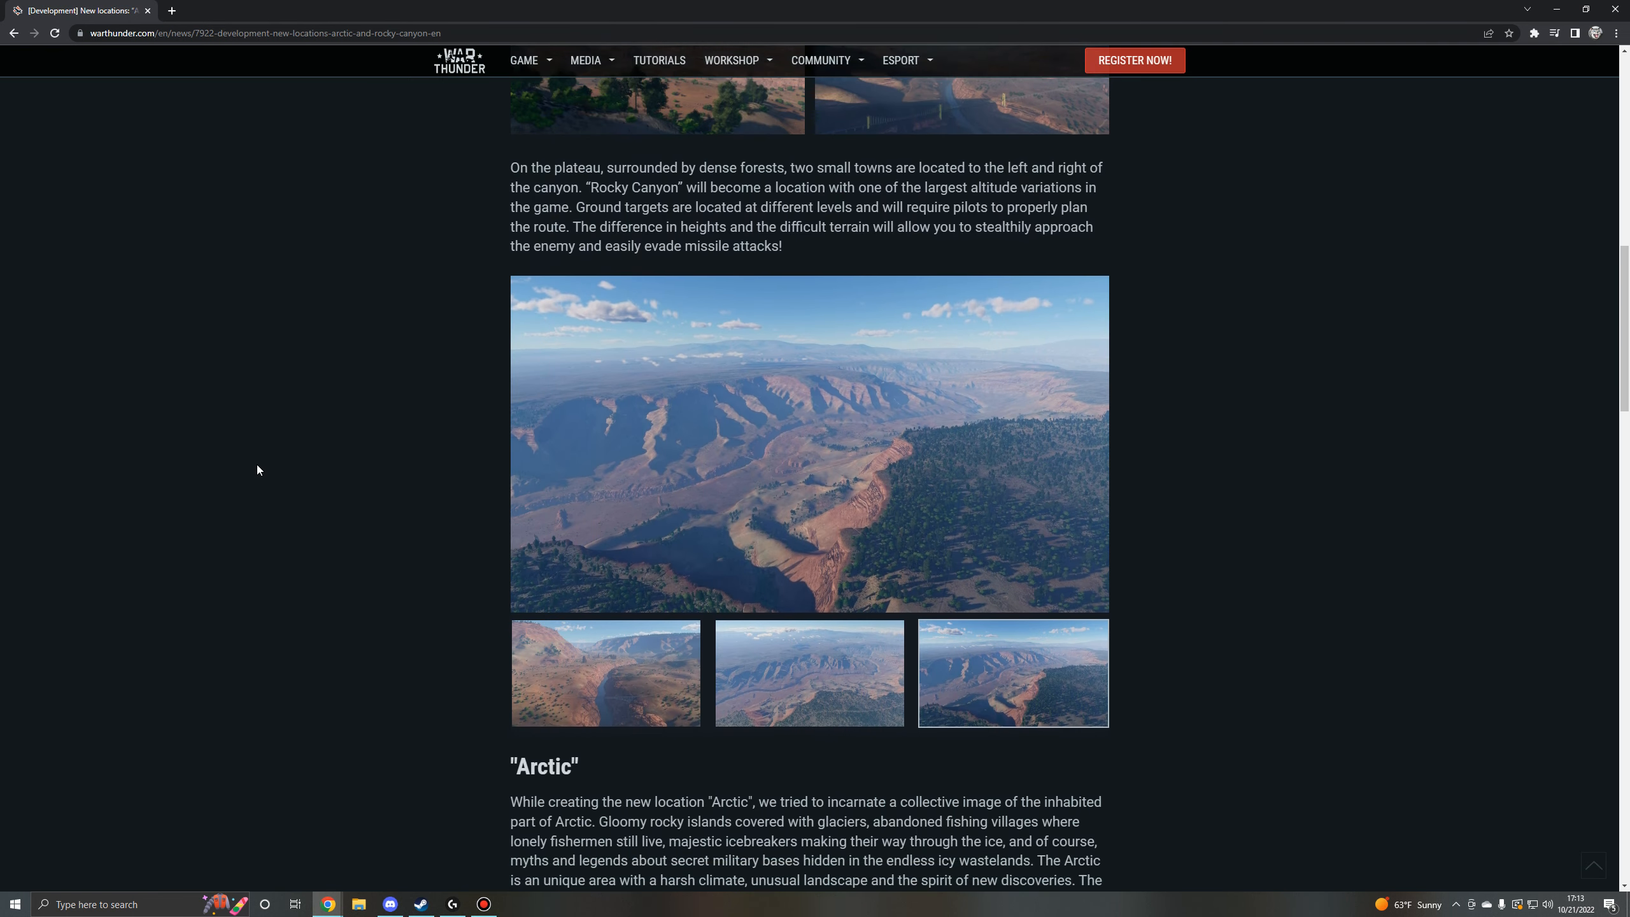
Scroll to the Arctic heading, its first screenshot pair and the station zone text.
{"action": "scroll", "scroll_direction": "down", "scroll_amount": 3}
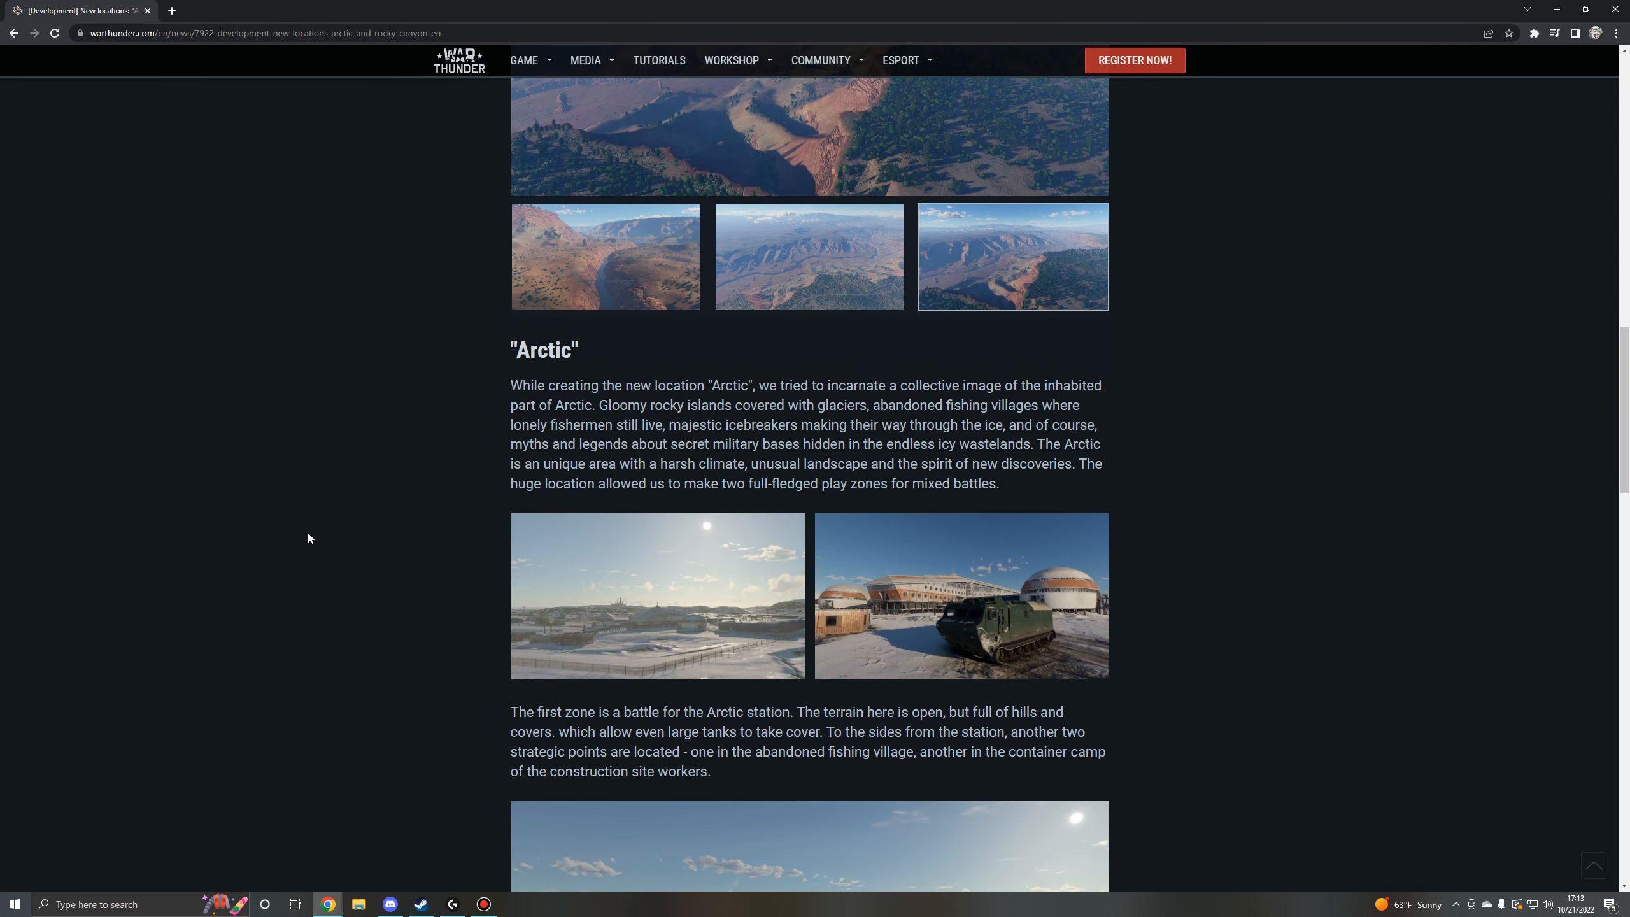
{"action": "scroll", "scroll_direction": "down", "scroll_amount": 3}
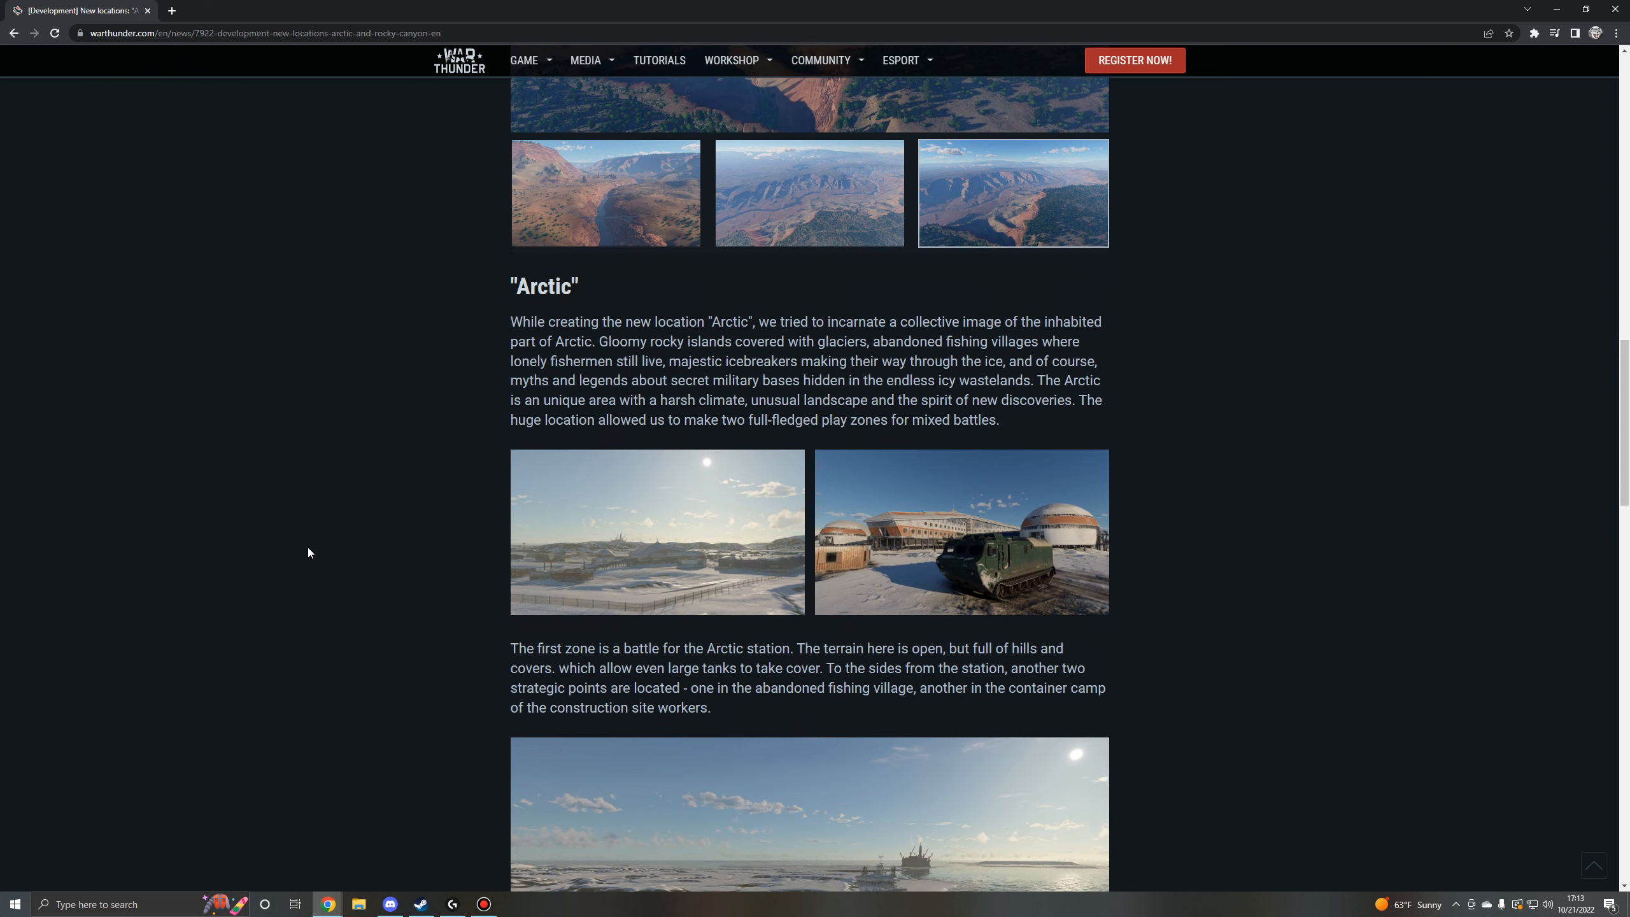
{"action": "mouse_move", "coordinate": [308, 545]}
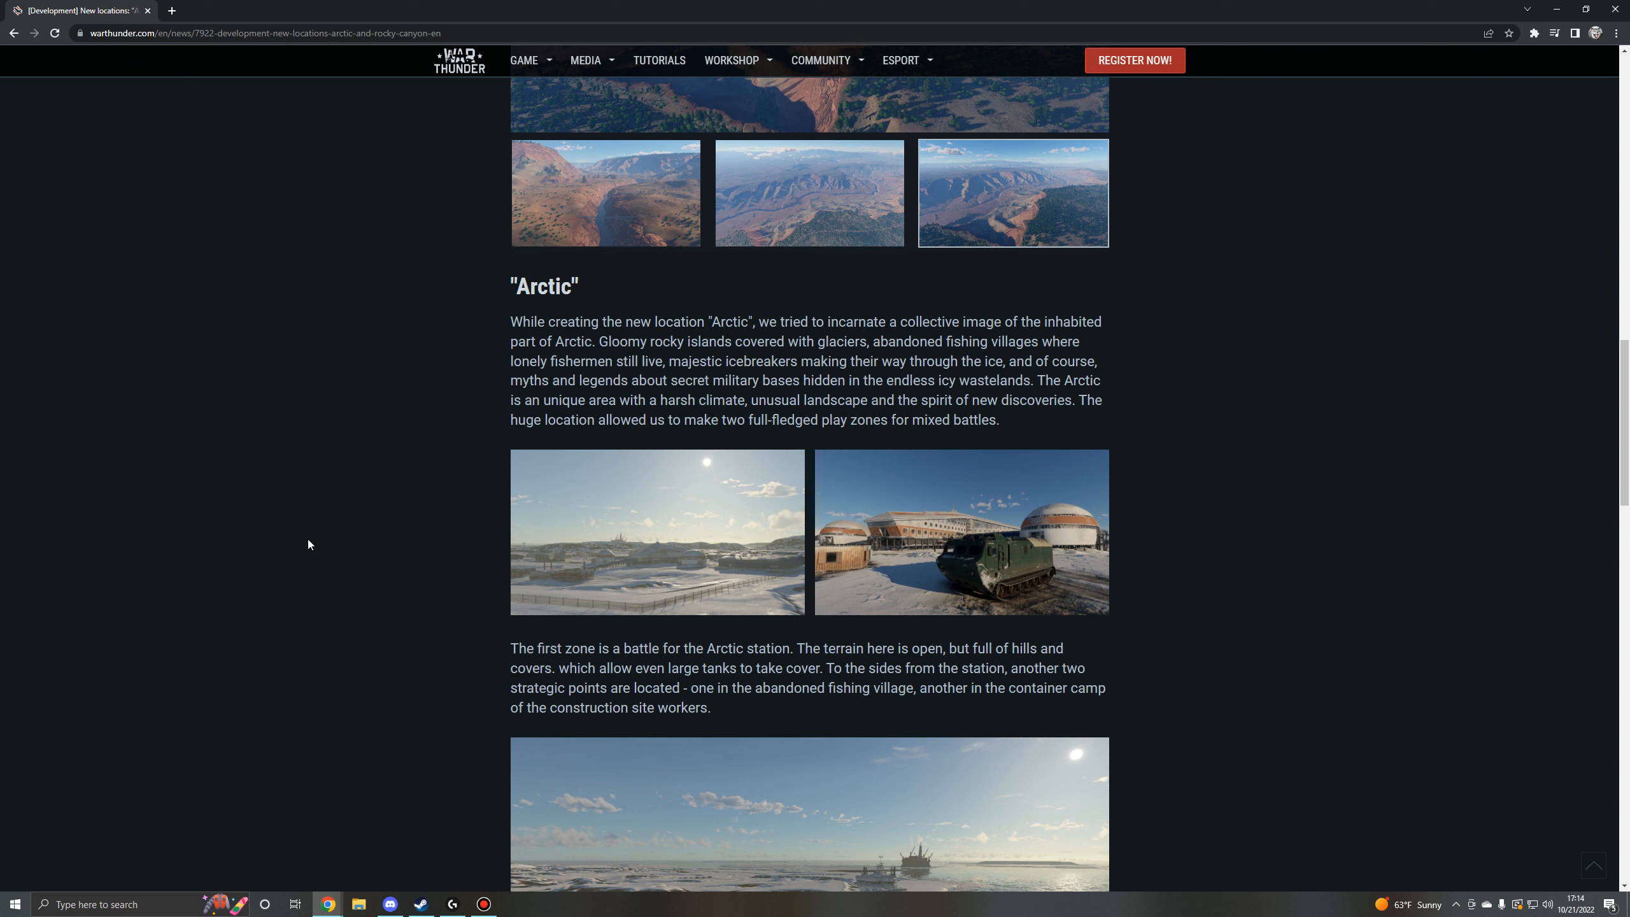
Read down through the polar port zone text and Read more links, then return toward the intro.
{"action": "scroll", "scroll_direction": "down", "scroll_amount": 3}
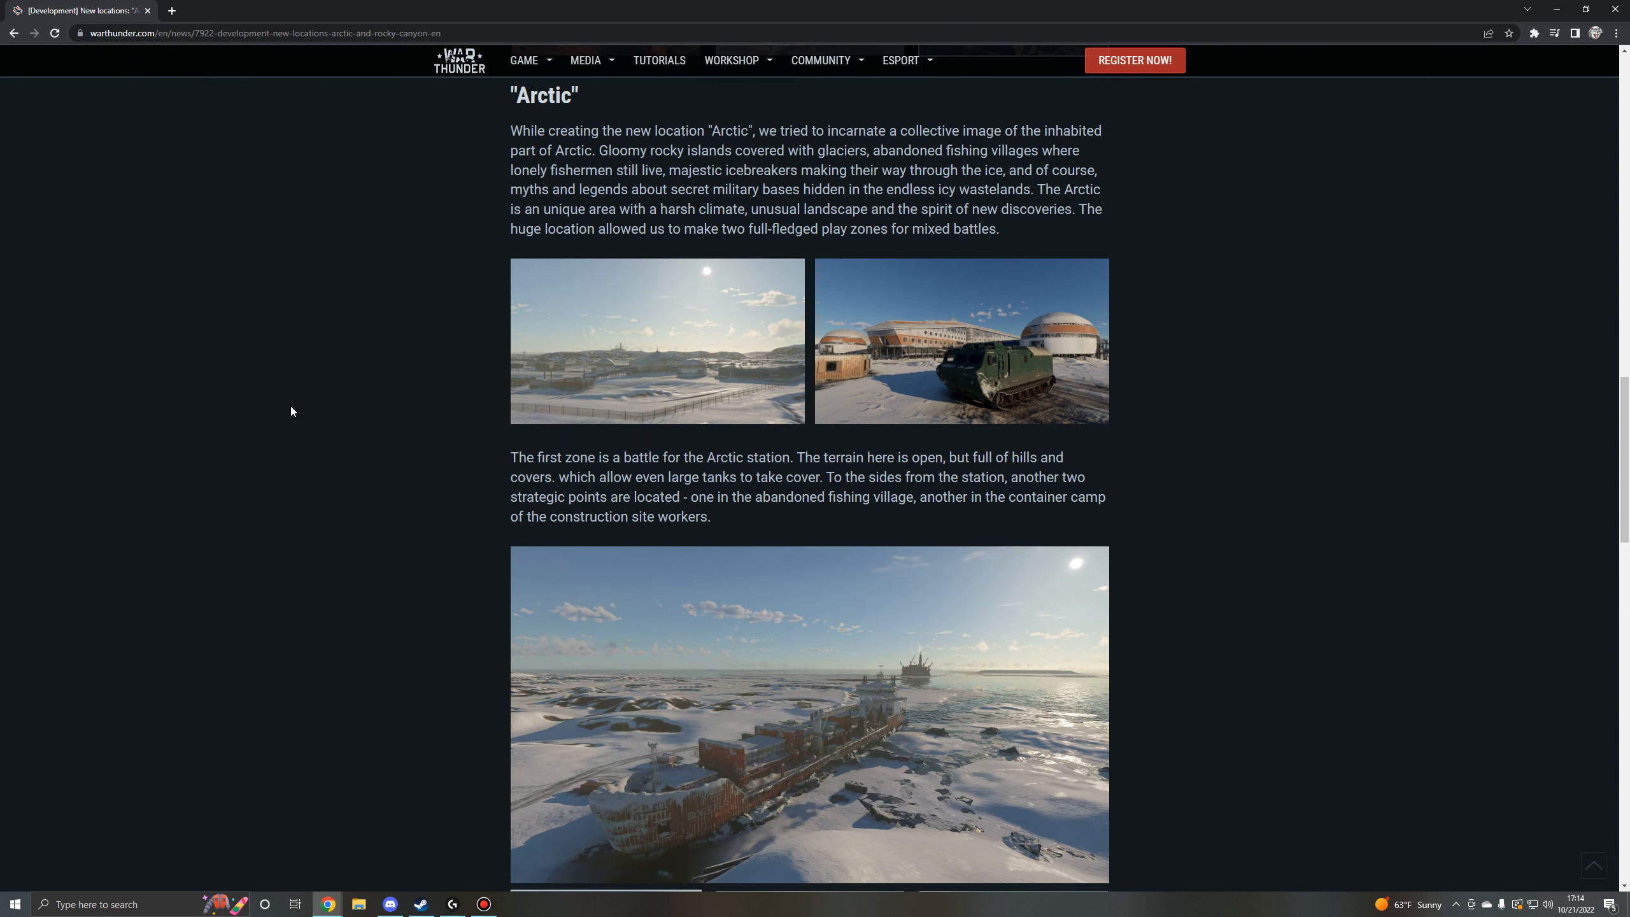
{"action": "scroll", "scroll_direction": "down", "scroll_amount": 3}
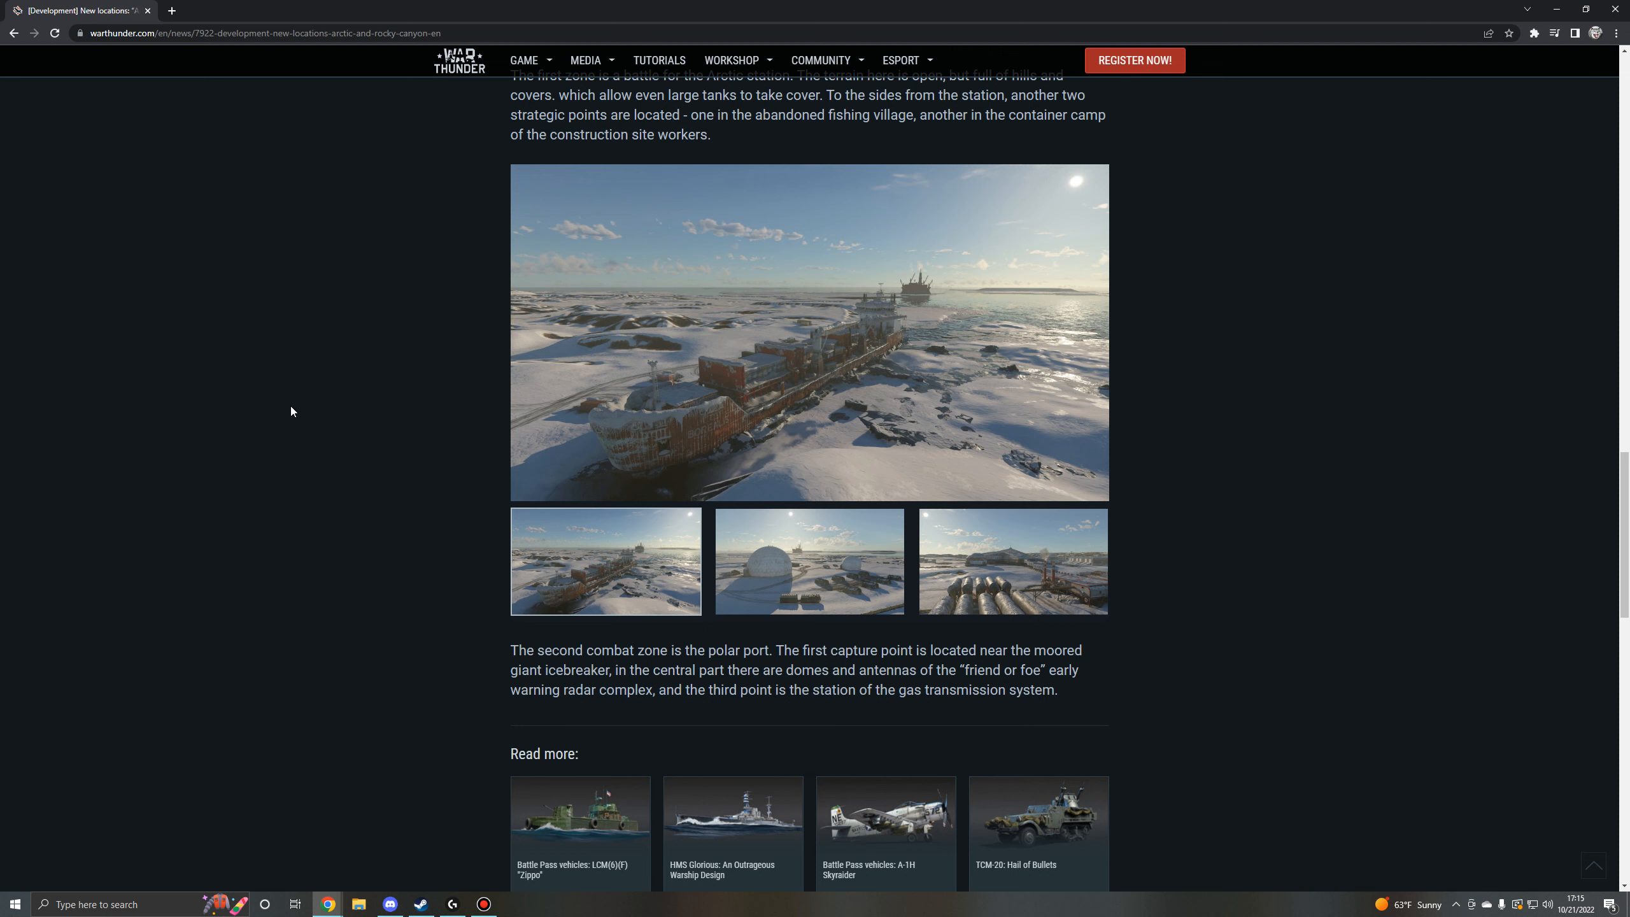
{"action": "mouse_move", "coordinate": [1316, 435]}
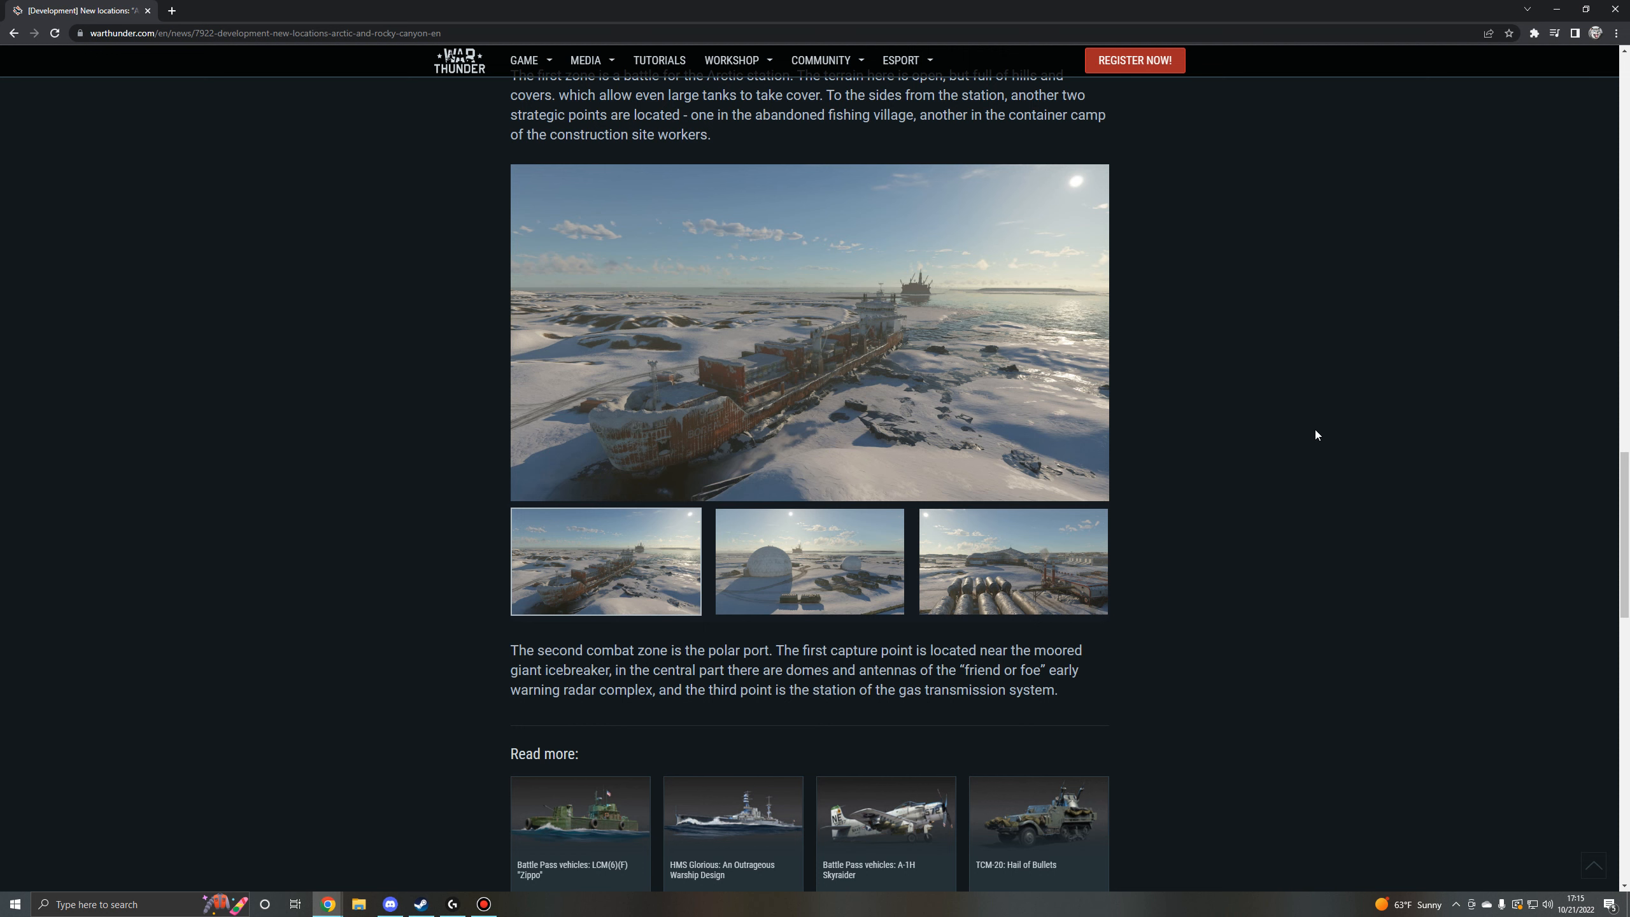
{"action": "scroll", "scroll_direction": "down", "scroll_amount": 3}
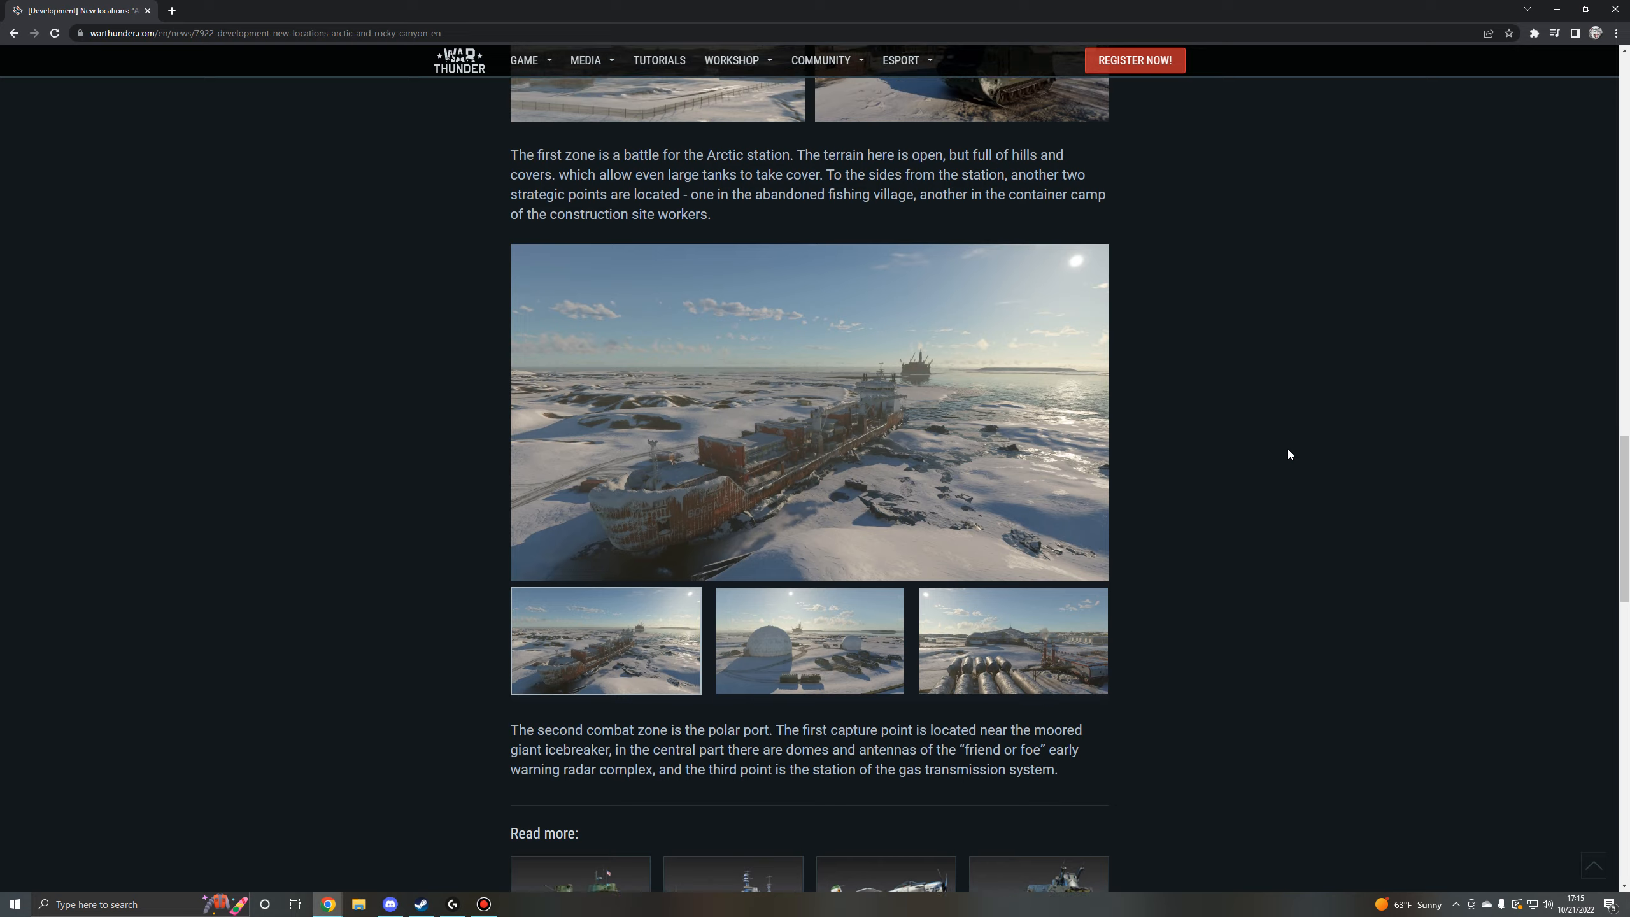
{"action": "scroll", "scroll_direction": "down", "scroll_amount": 3}
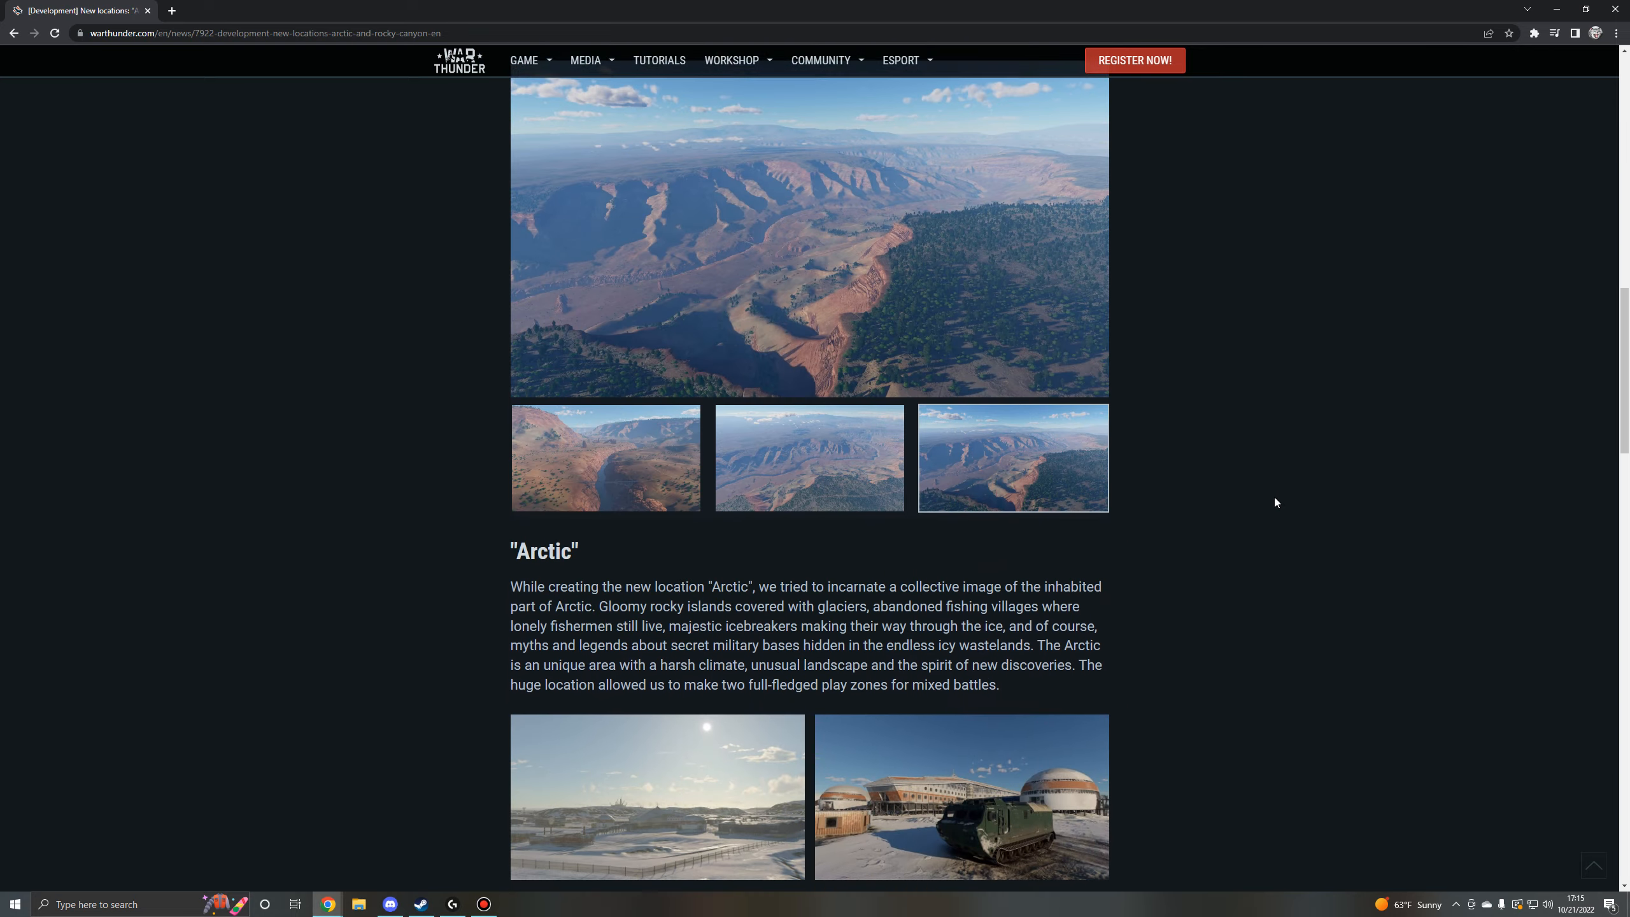
{"action": "scroll", "scroll_direction": "down", "scroll_amount": 3}
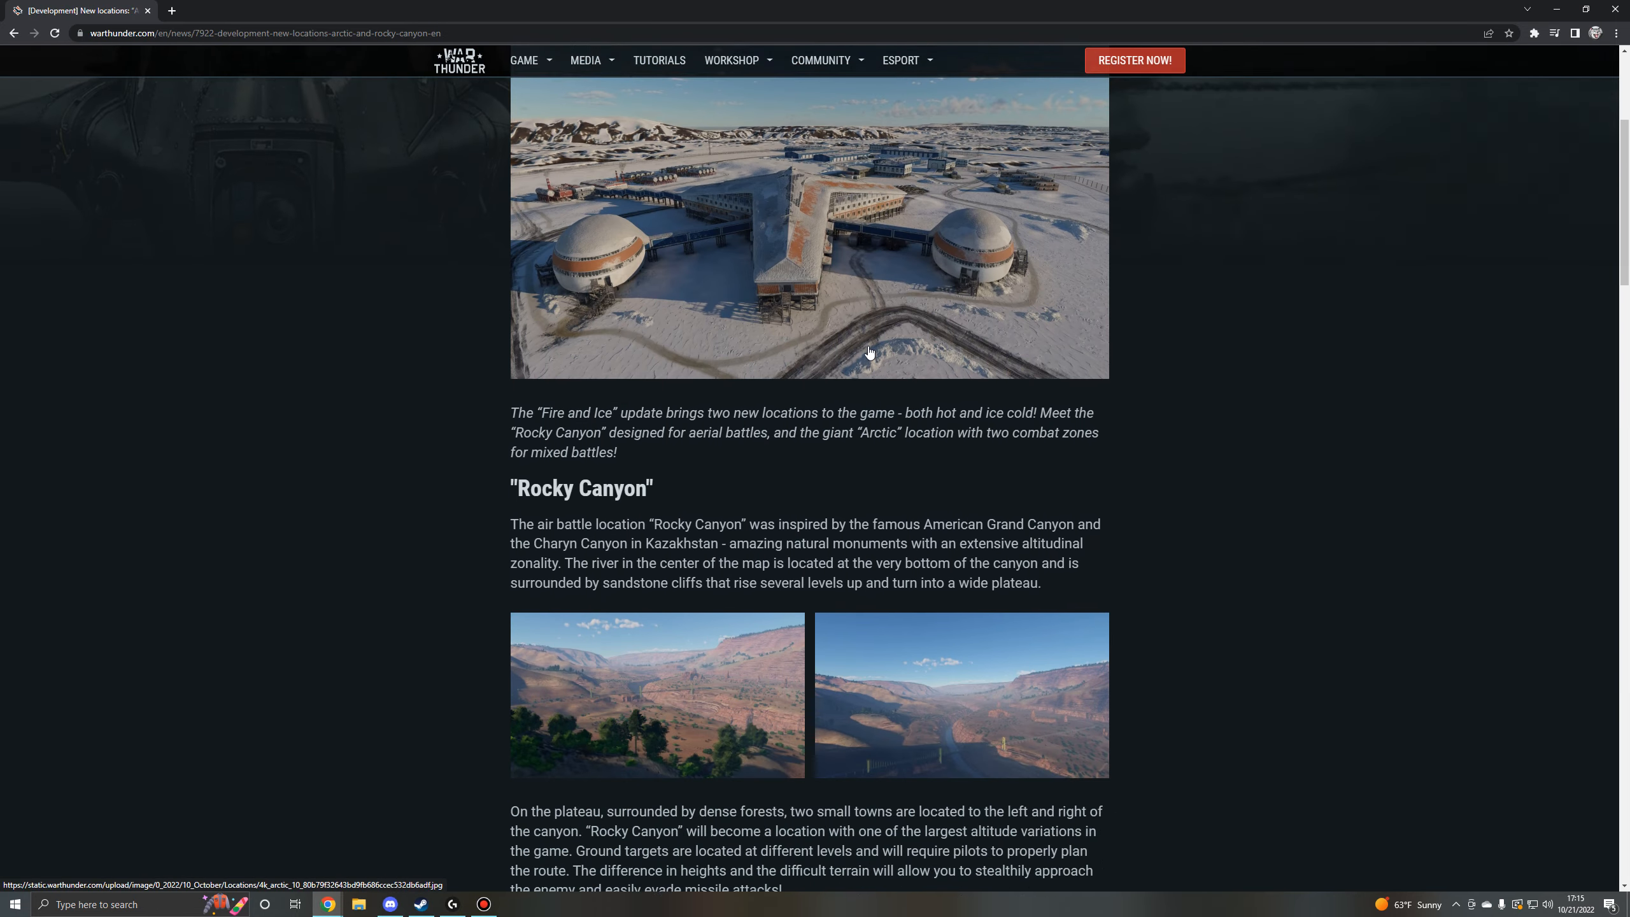
{"action": "left_click", "coordinate": [809, 227]}
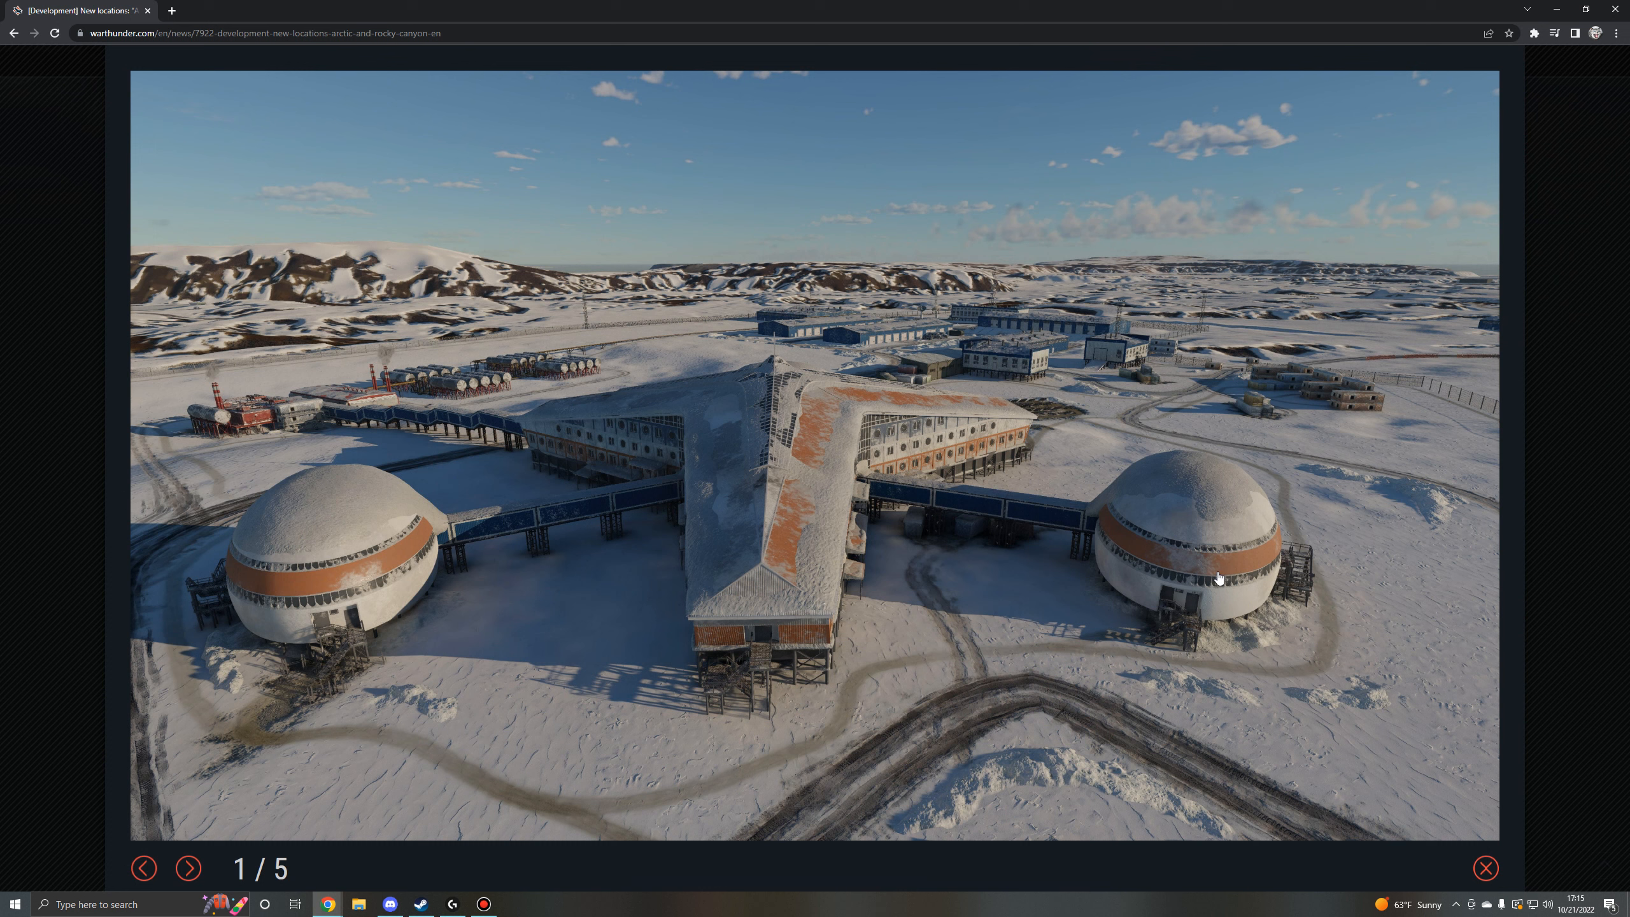
{"action": "mouse_move", "coordinate": [252, 624]}
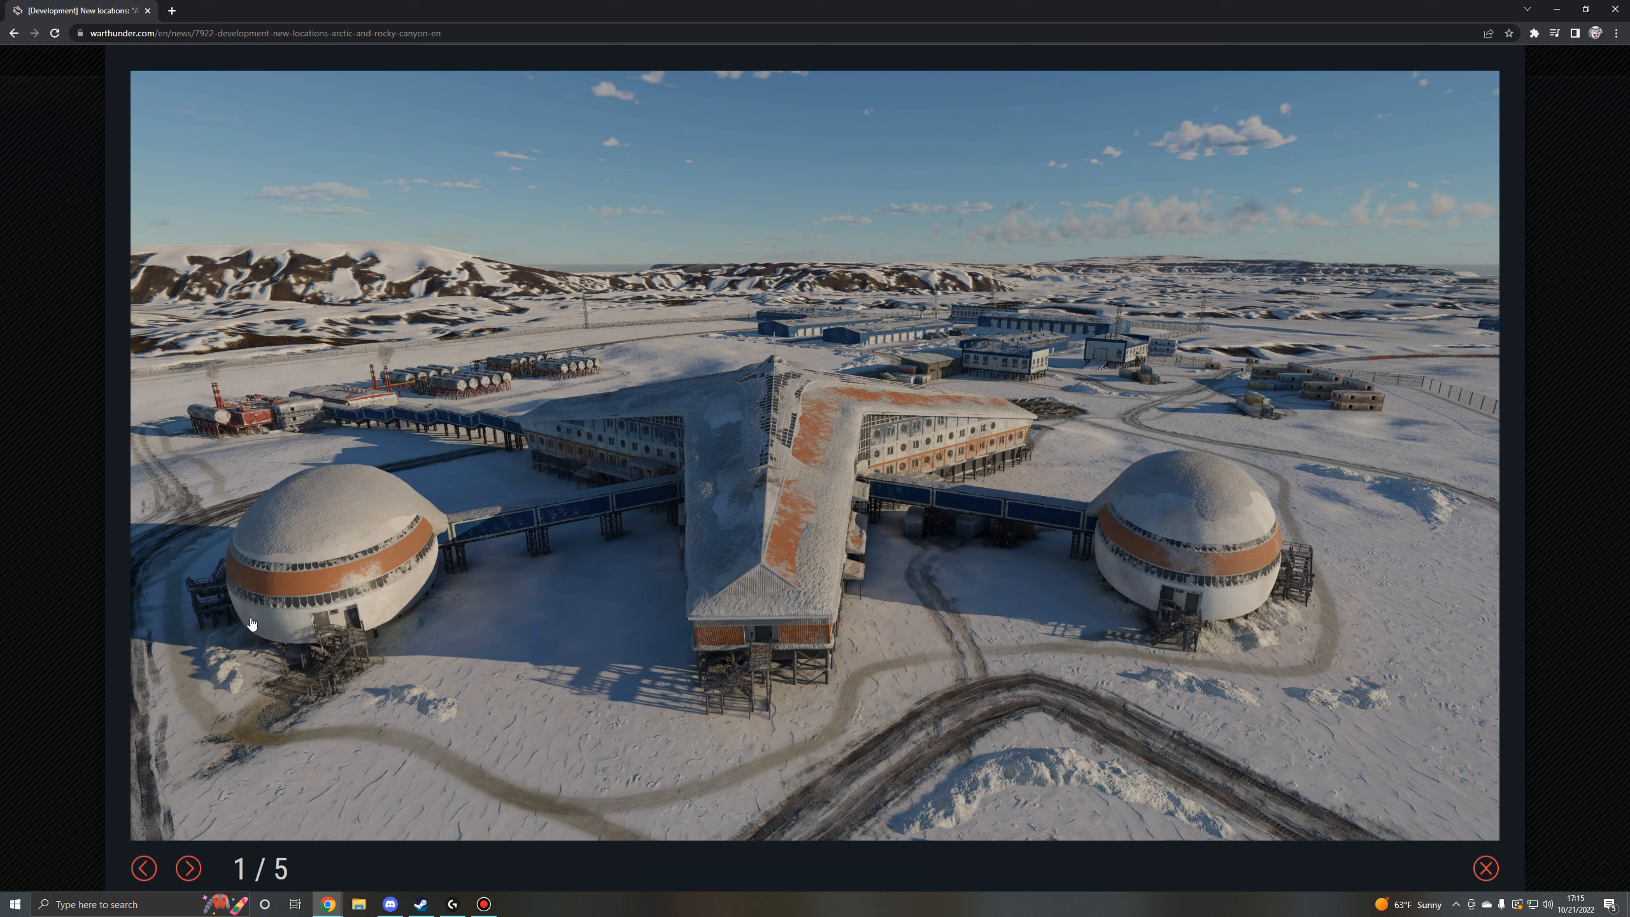
{"action": "mouse_move", "coordinate": [1154, 566]}
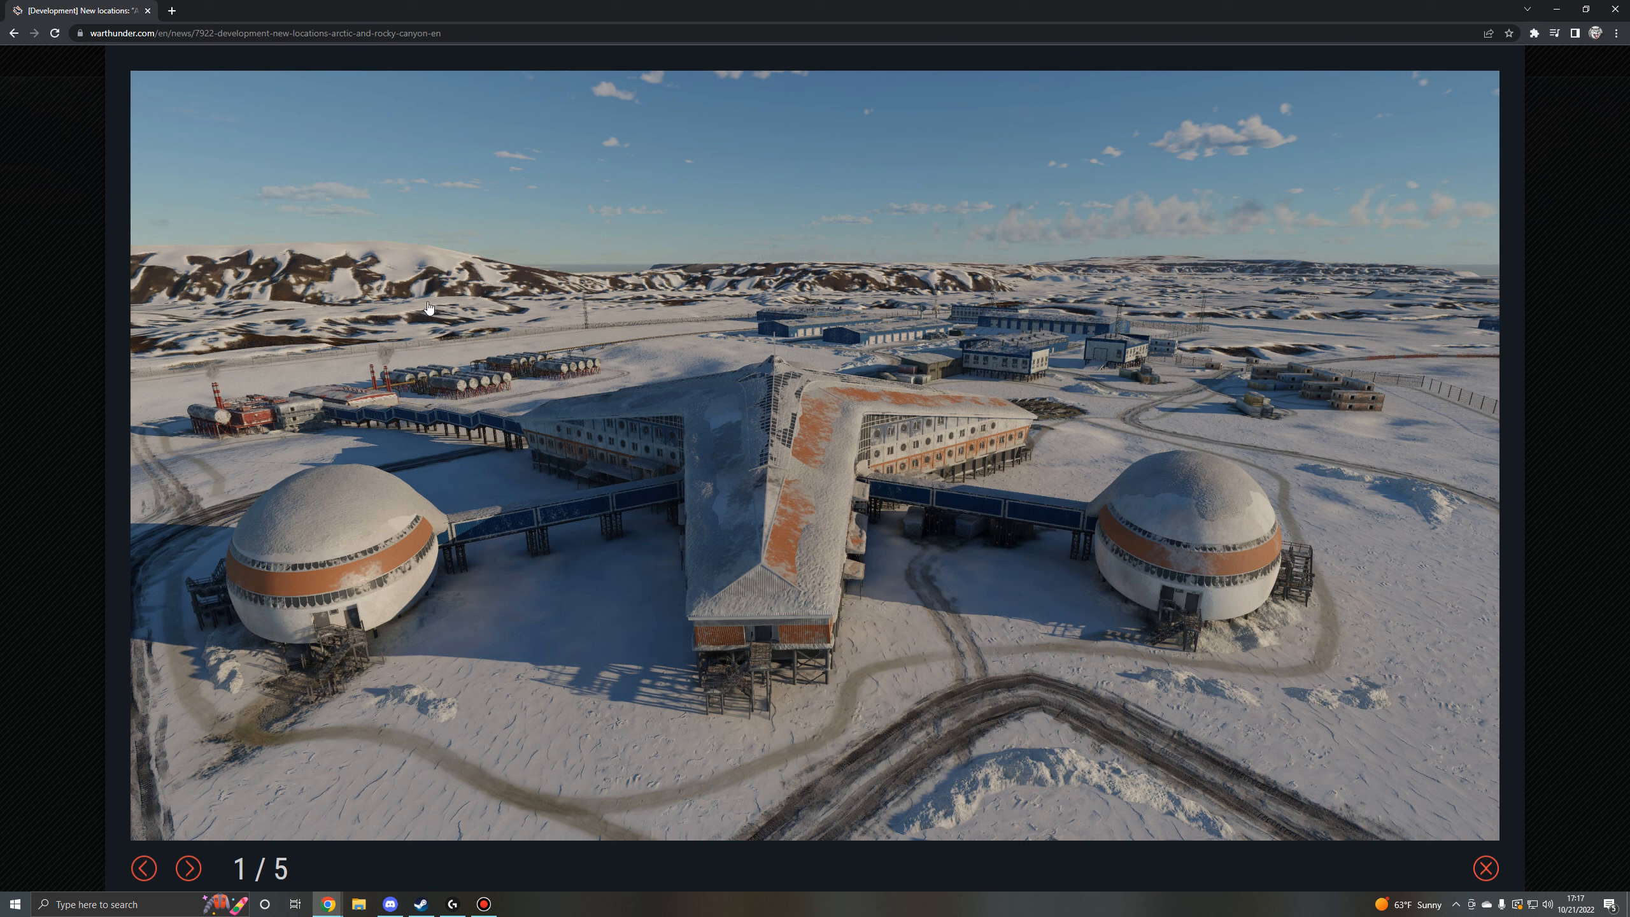
{"action": "mouse_move", "coordinate": [715, 293]}
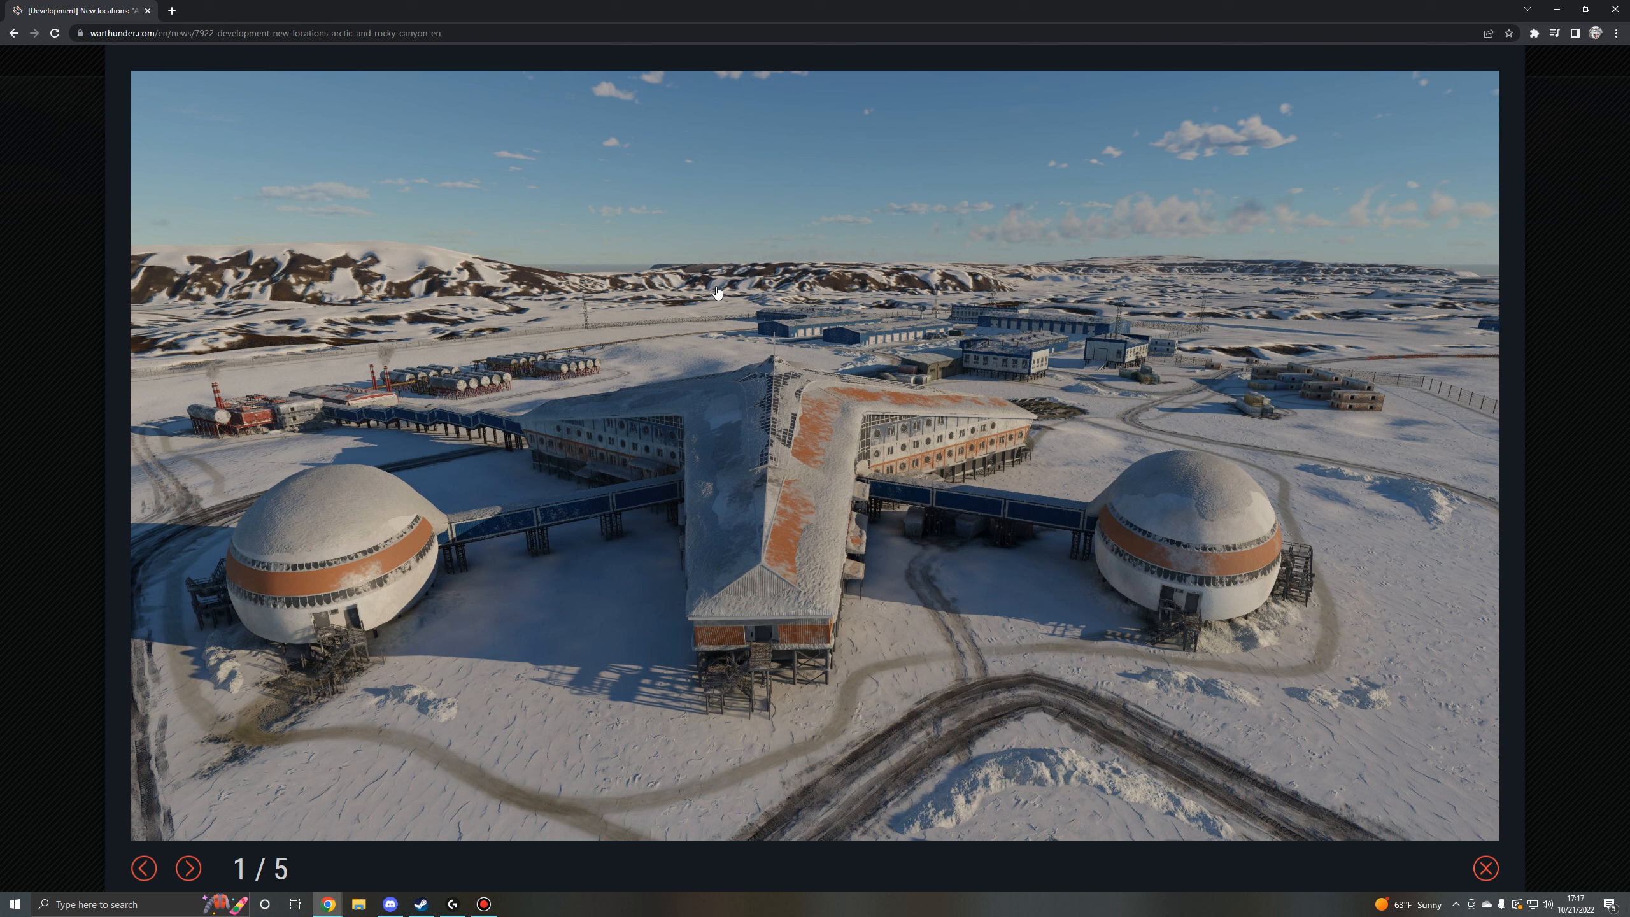
{"action": "mouse_move", "coordinate": [1338, 771]}
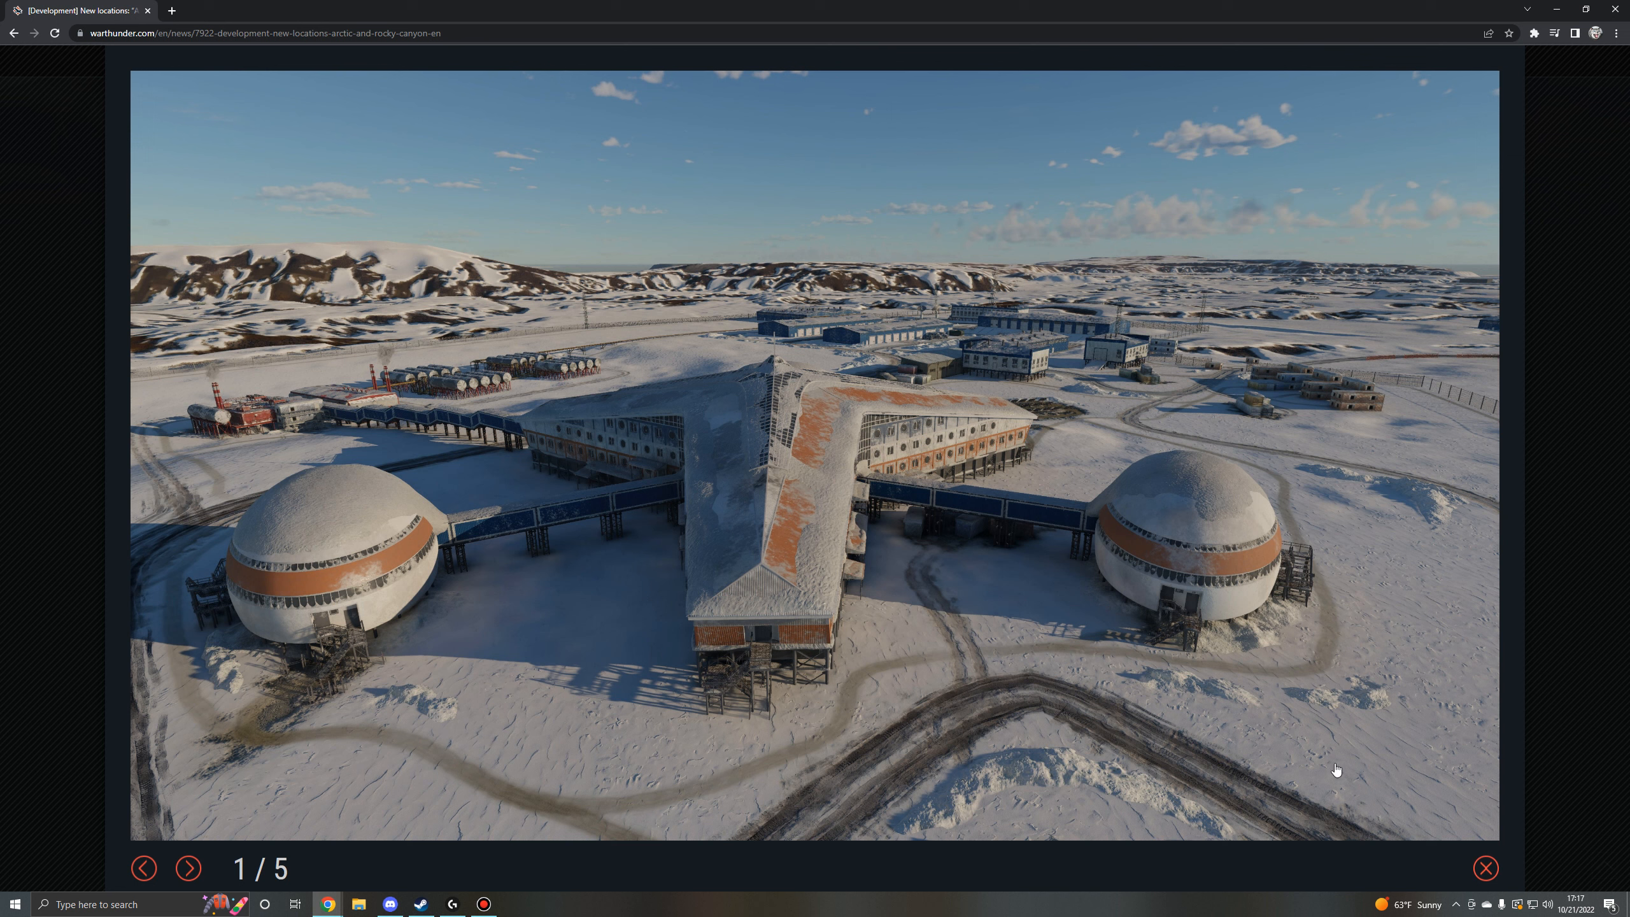
{"action": "mouse_move", "coordinate": [1324, 337]}
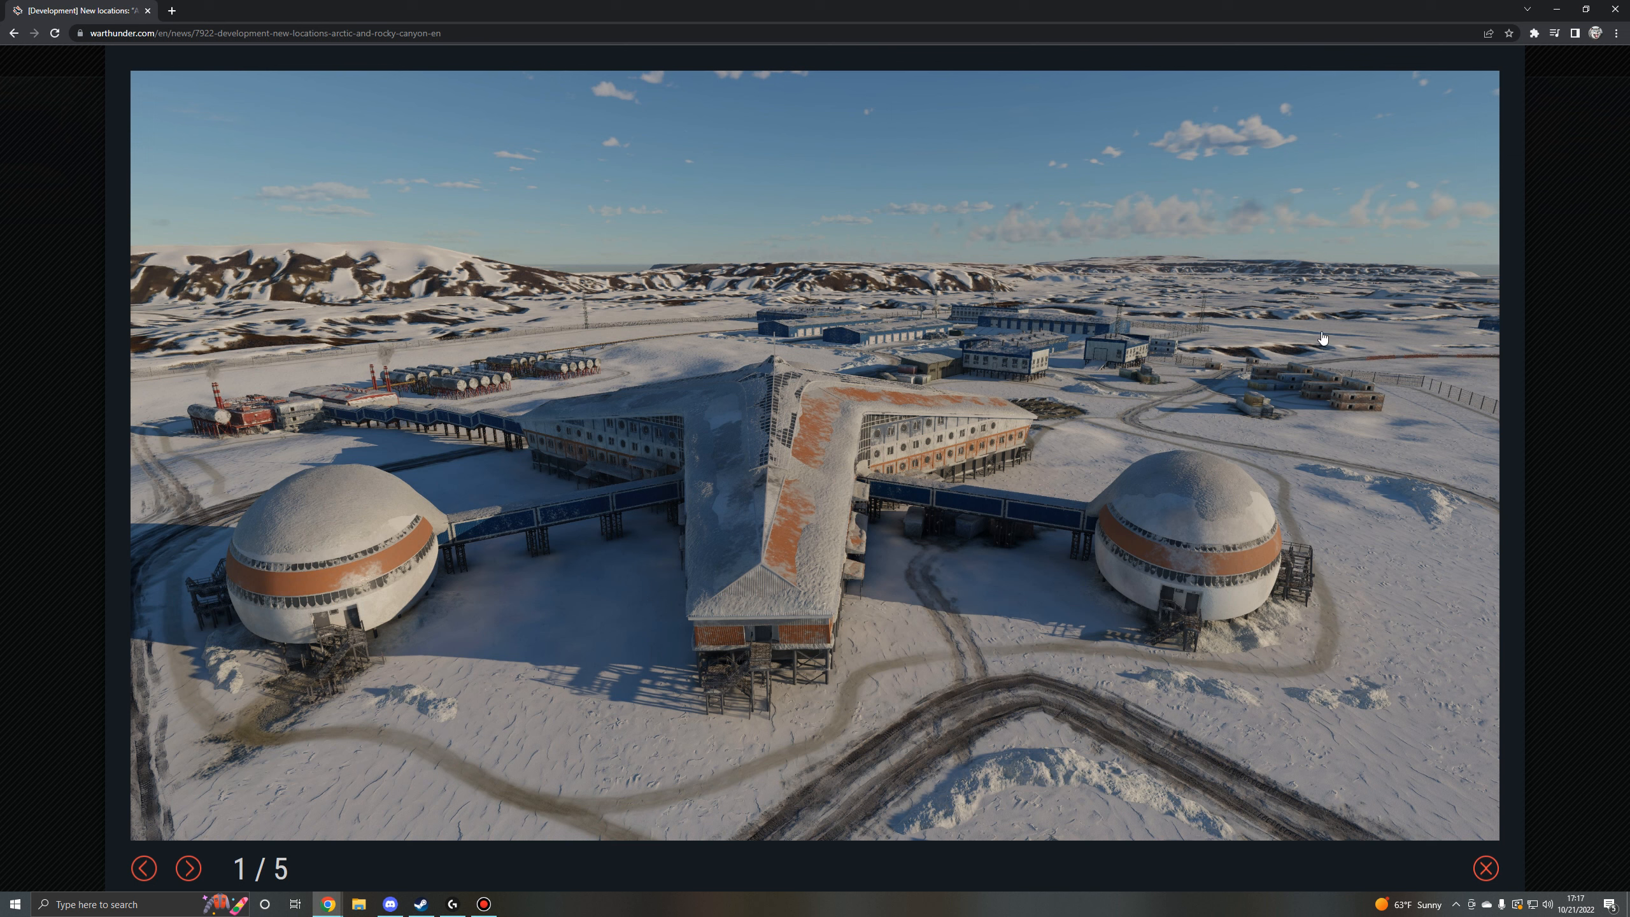
{"action": "mouse_move", "coordinate": [1430, 458]}
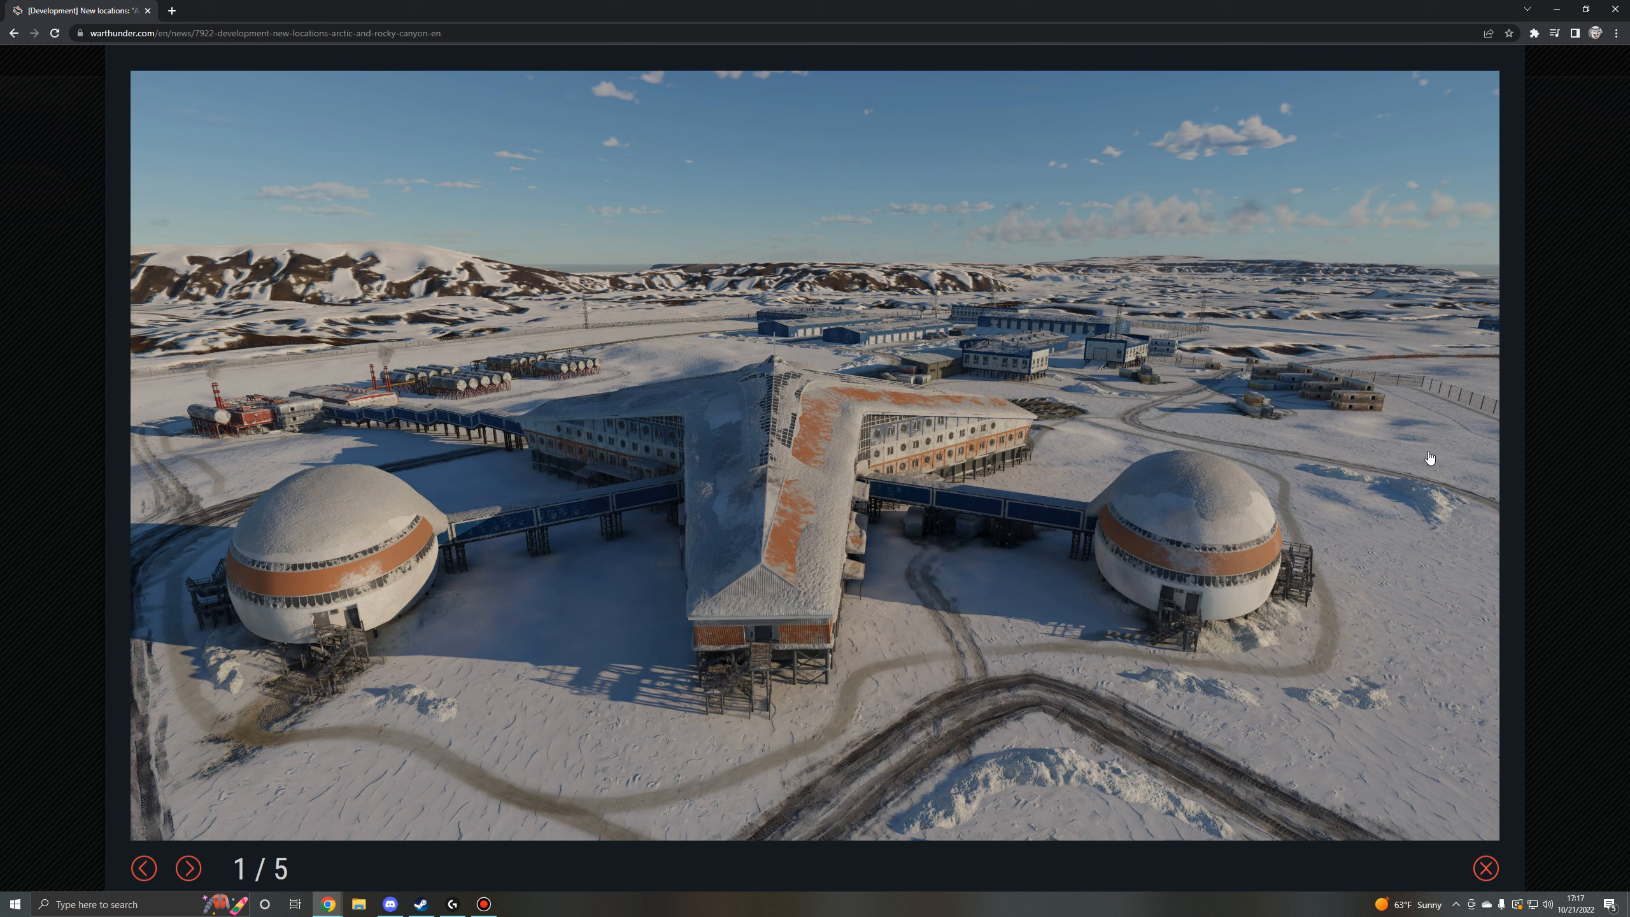
{"action": "mouse_move", "coordinate": [1337, 695]}
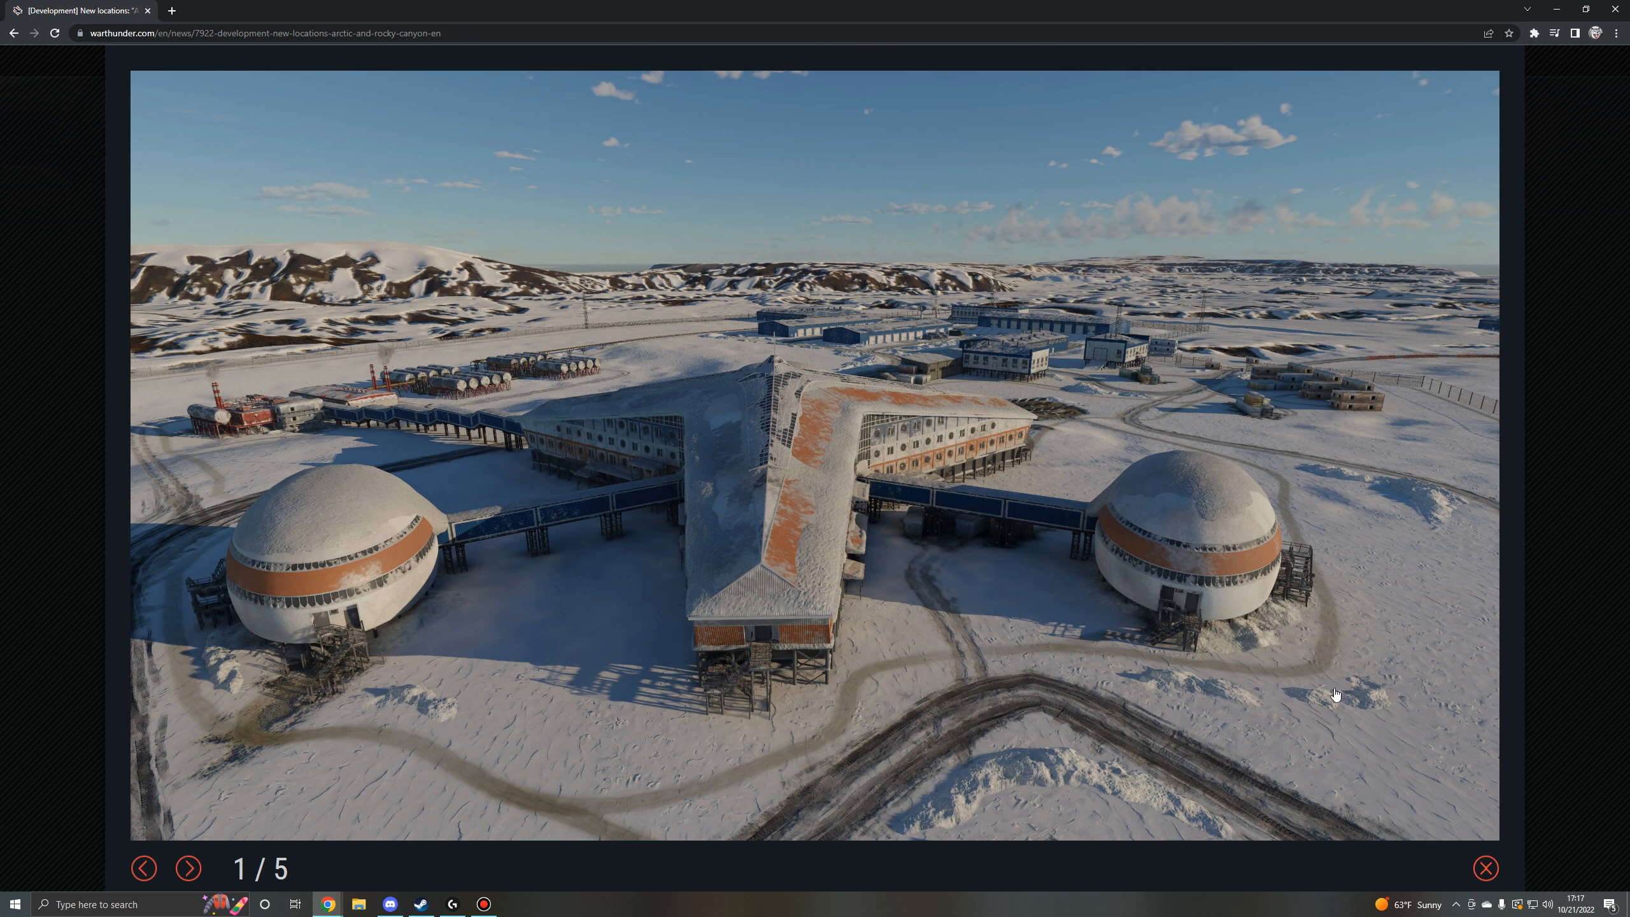
{"action": "mouse_move", "coordinate": [465, 540]}
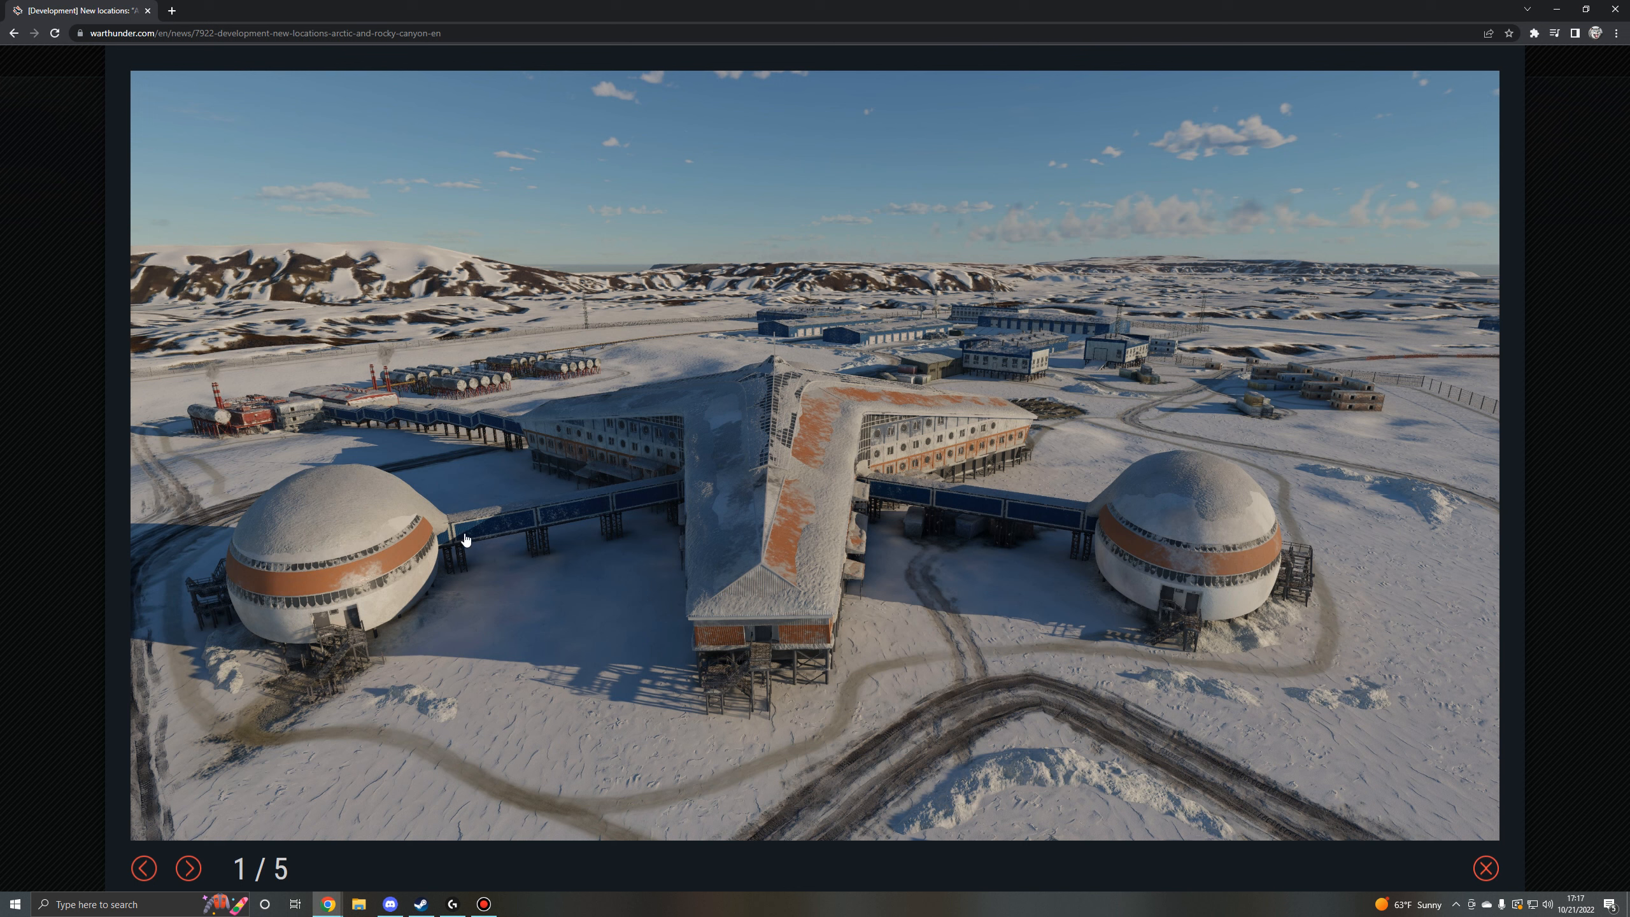
{"action": "mouse_move", "coordinate": [623, 363]}
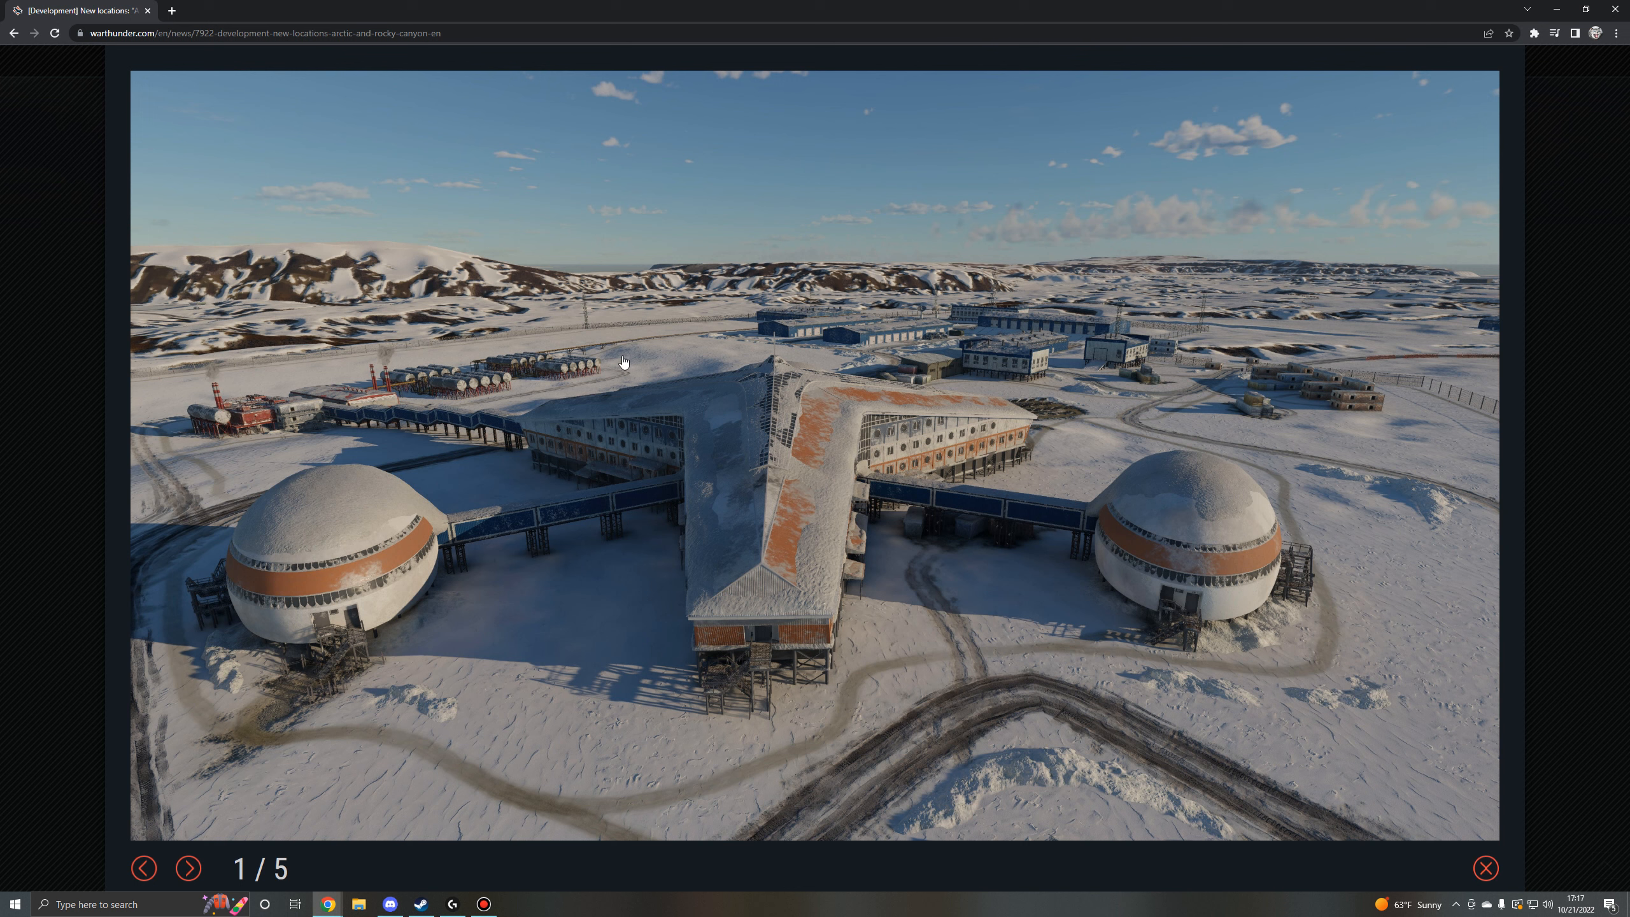
{"action": "mouse_move", "coordinate": [621, 366]}
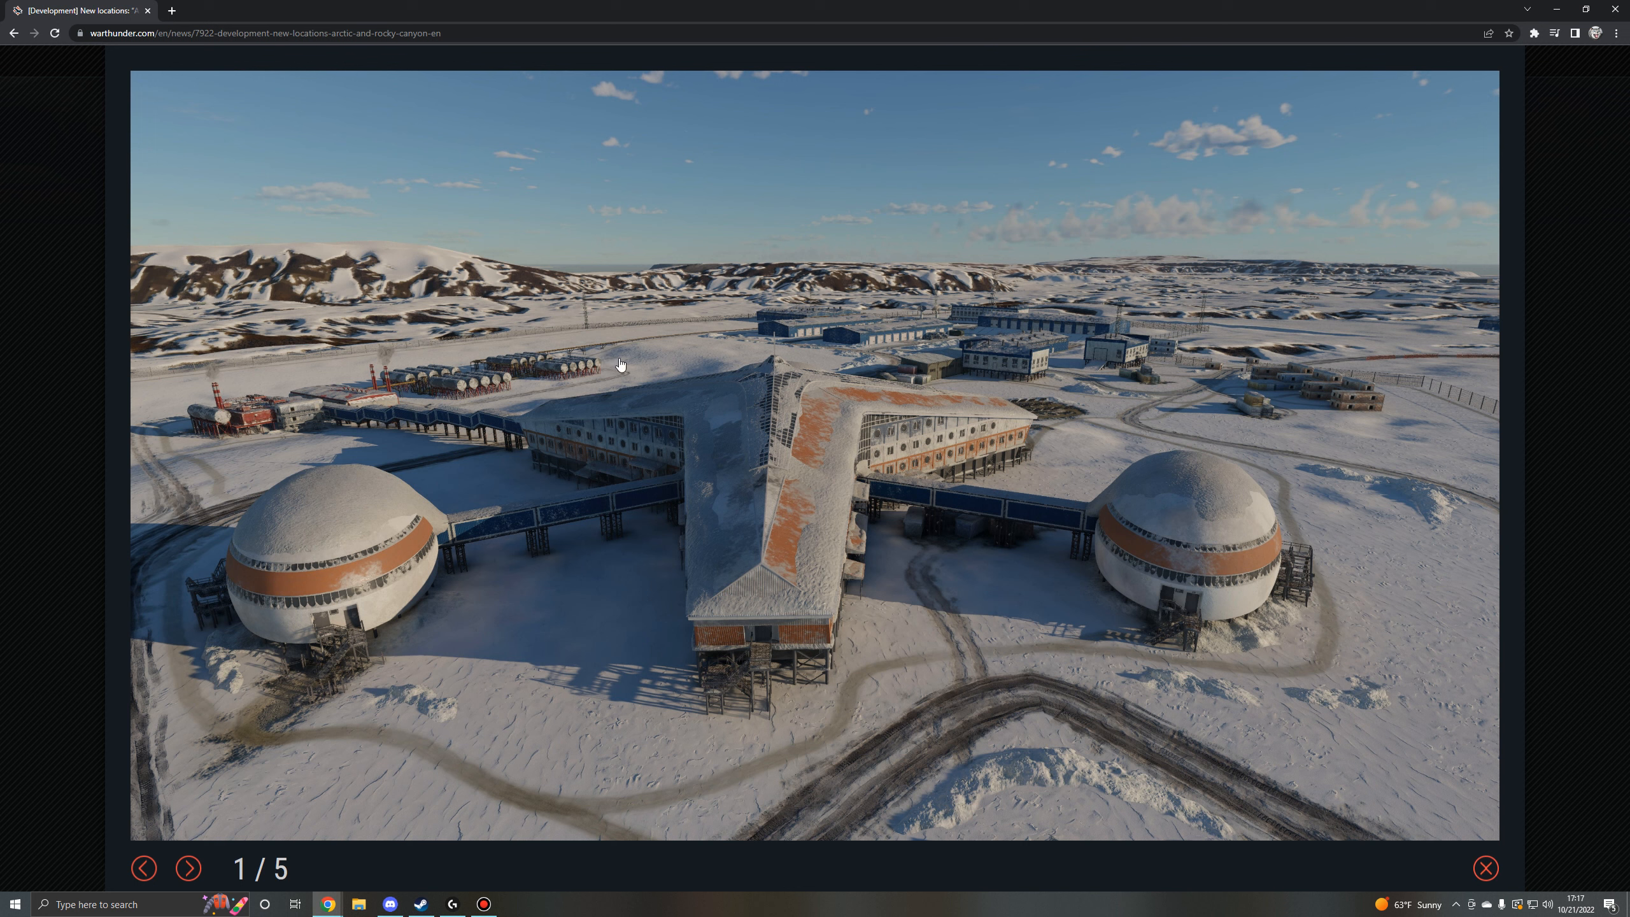
{"action": "mouse_move", "coordinate": [557, 517]}
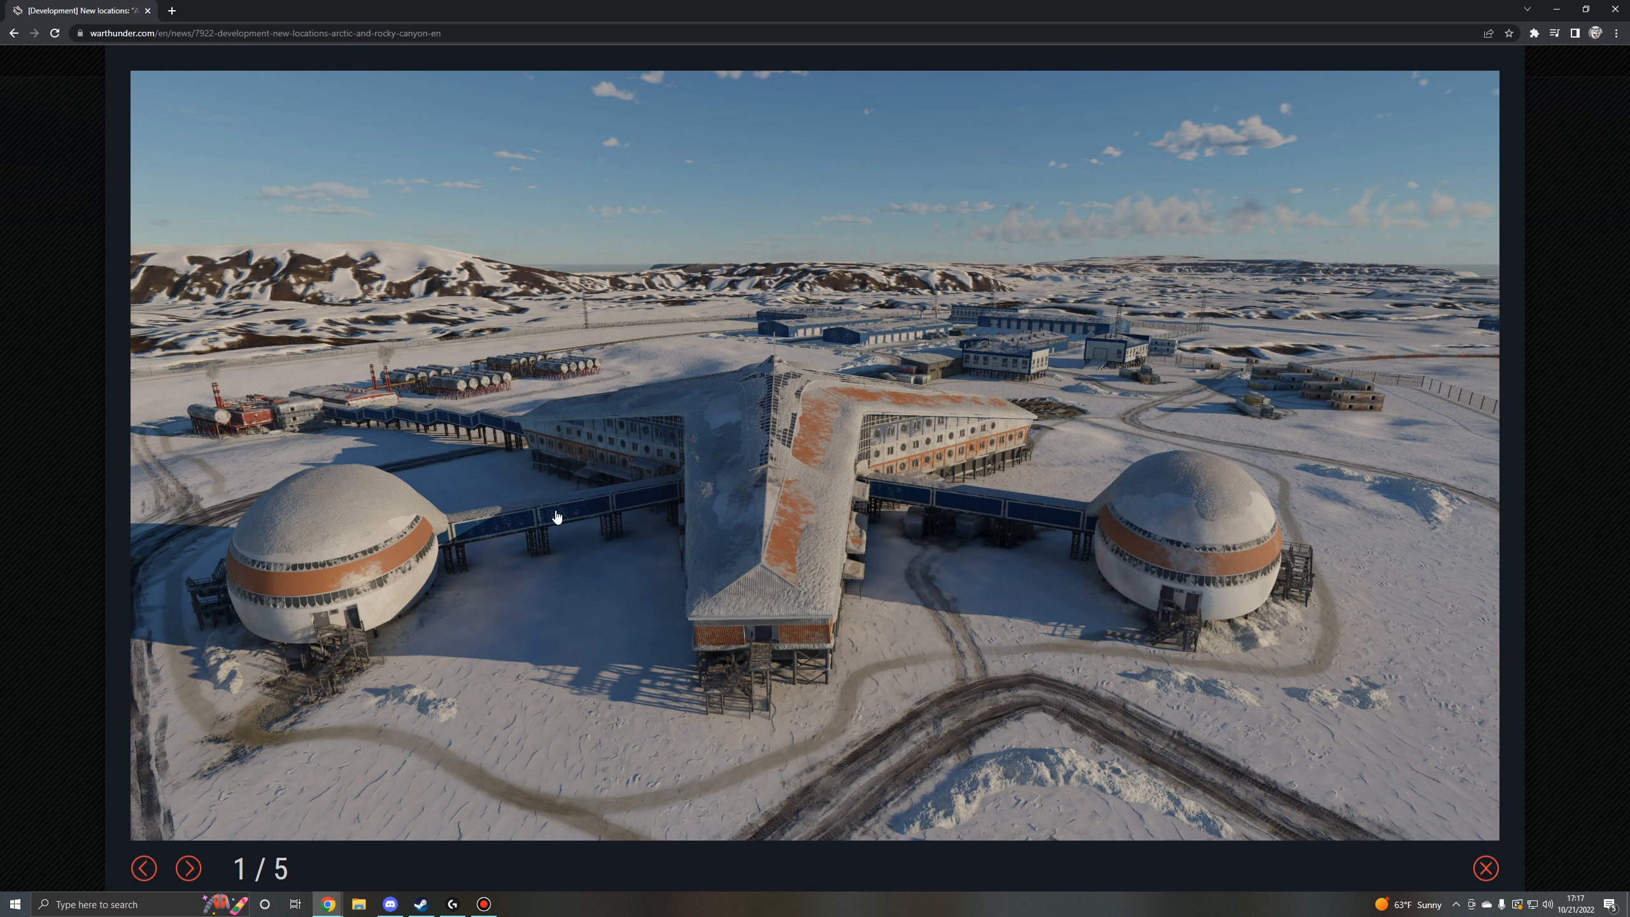
{"action": "mouse_move", "coordinate": [653, 359]}
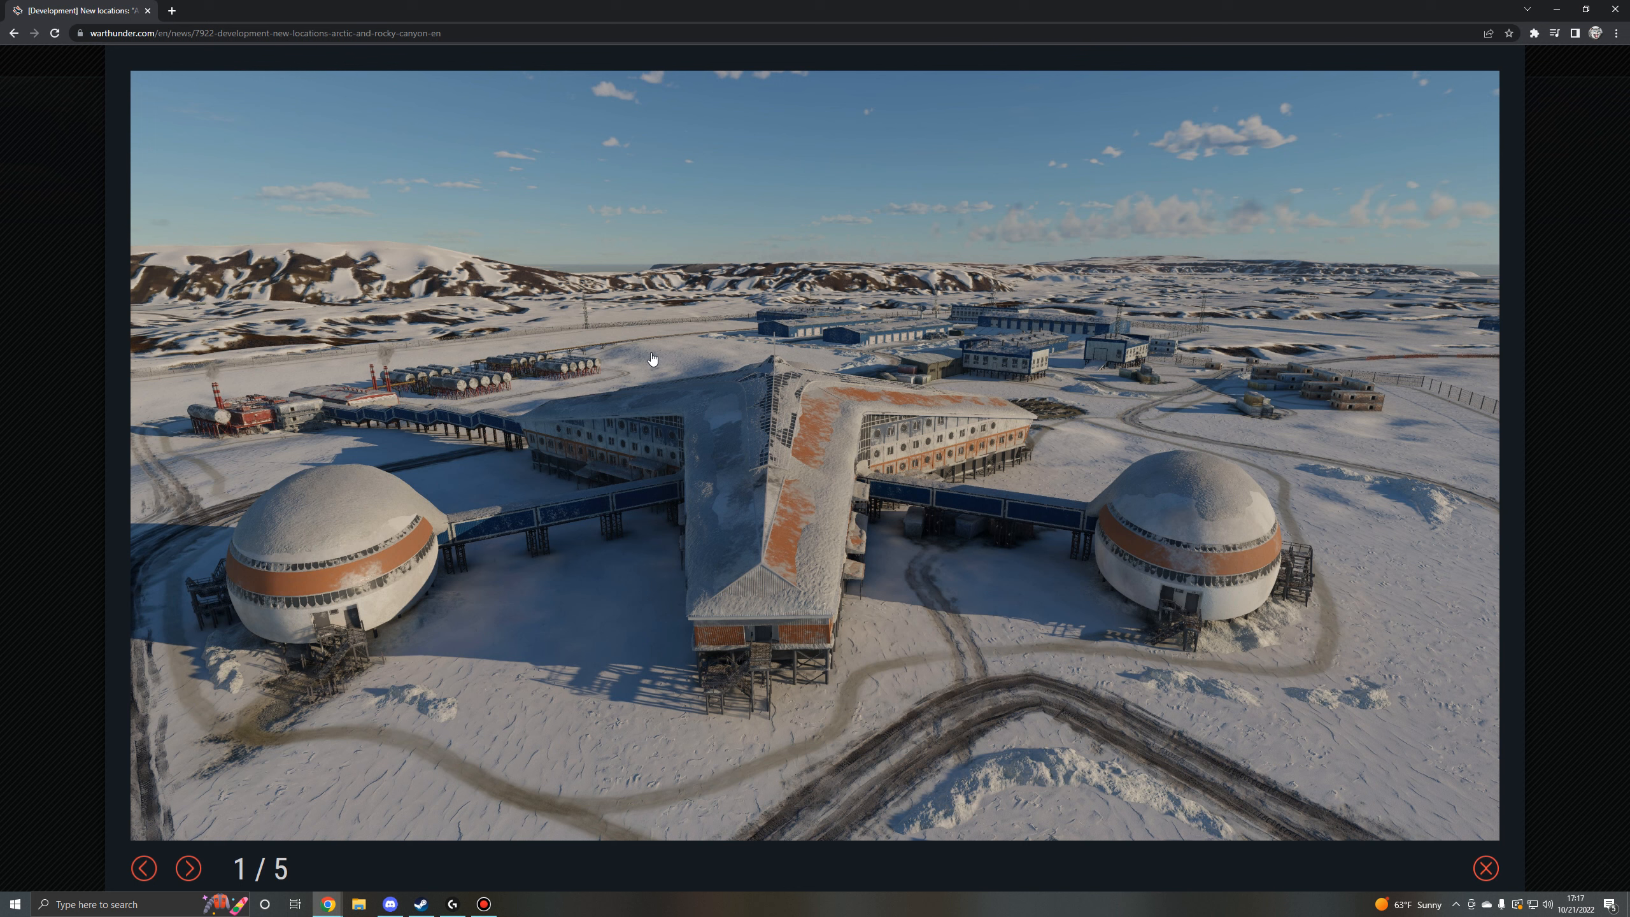
{"action": "mouse_move", "coordinate": [668, 377]}
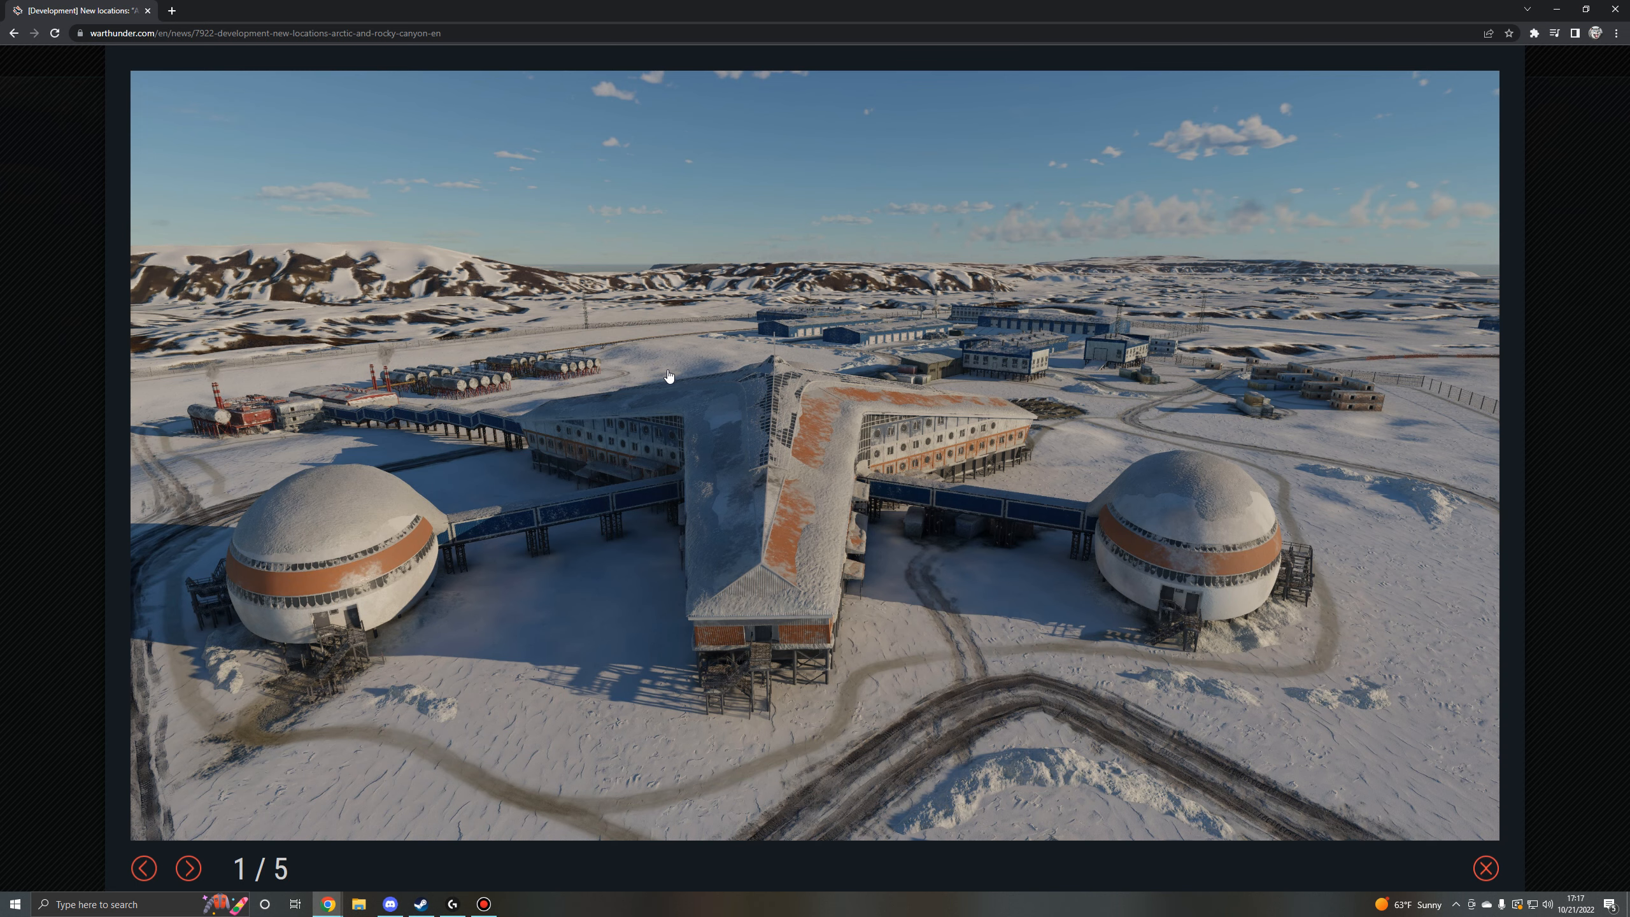
Close the enlarged station photo and scroll to the Arctic station and polar port gallery.
{"action": "left_click", "coordinate": [1485, 869]}
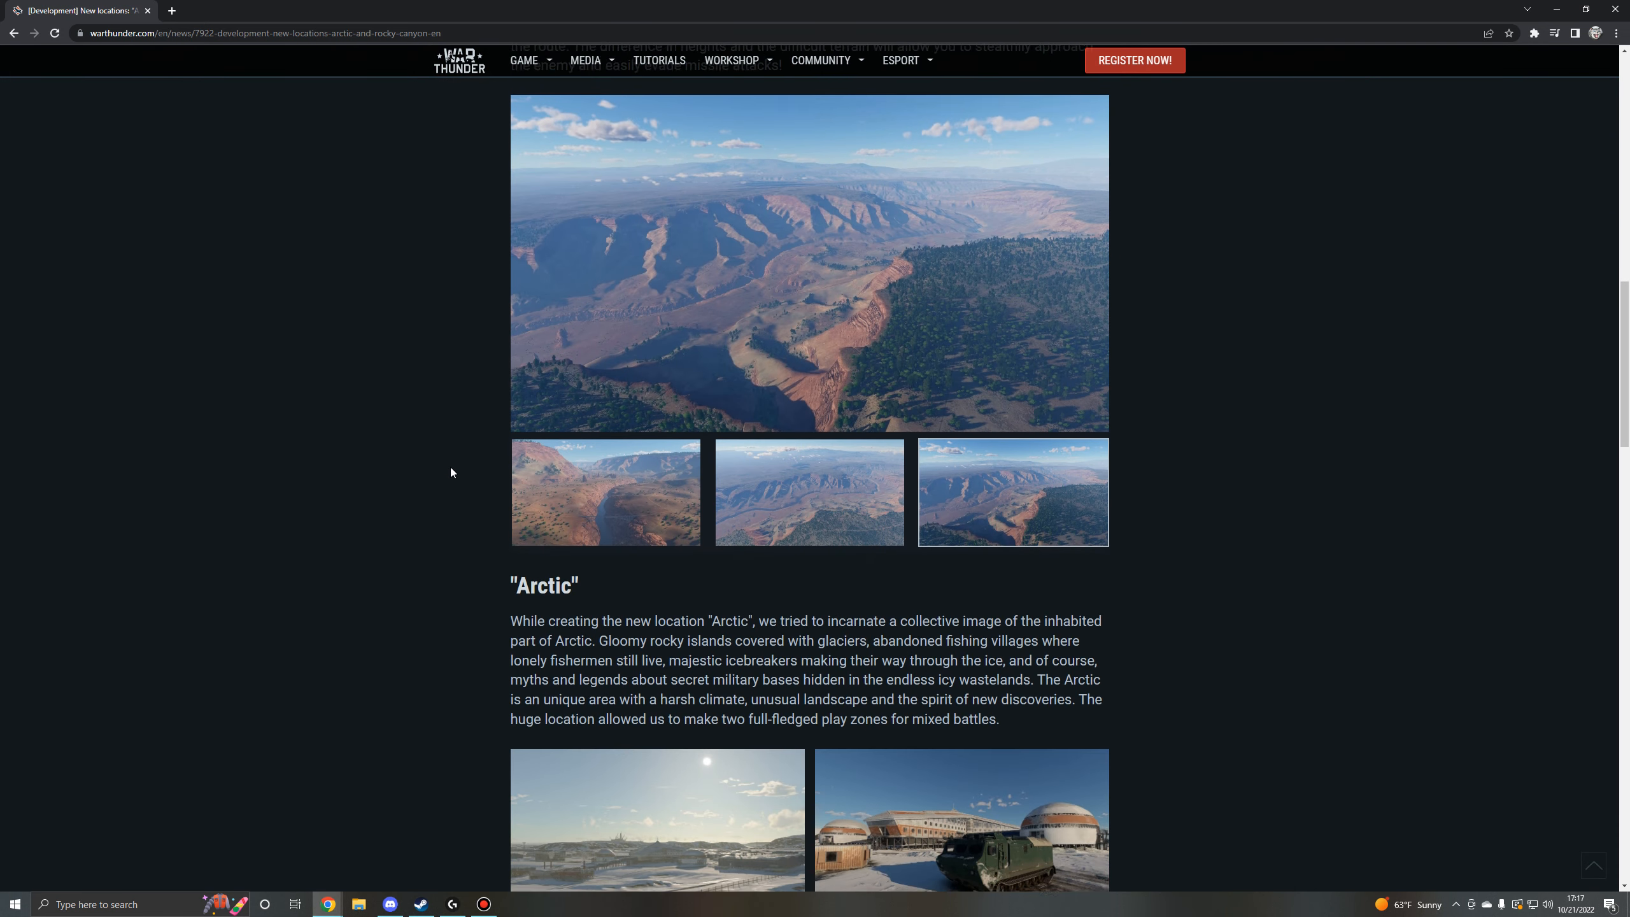
{"action": "scroll", "scroll_direction": "down", "scroll_amount": 3}
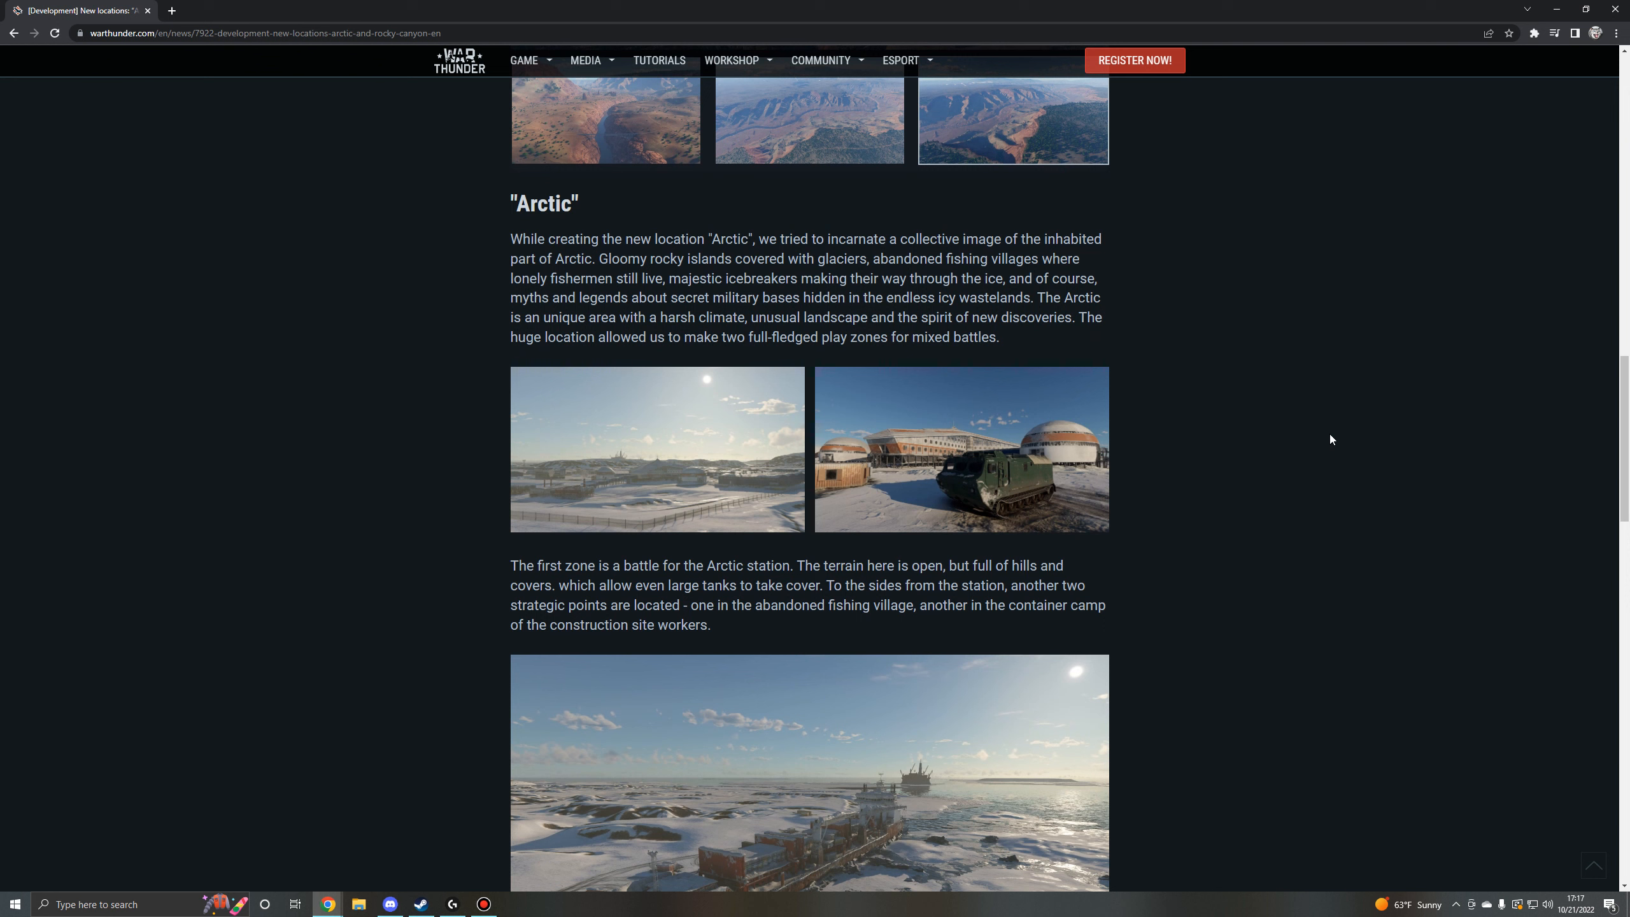
{"action": "scroll", "scroll_direction": "down", "scroll_amount": 3}
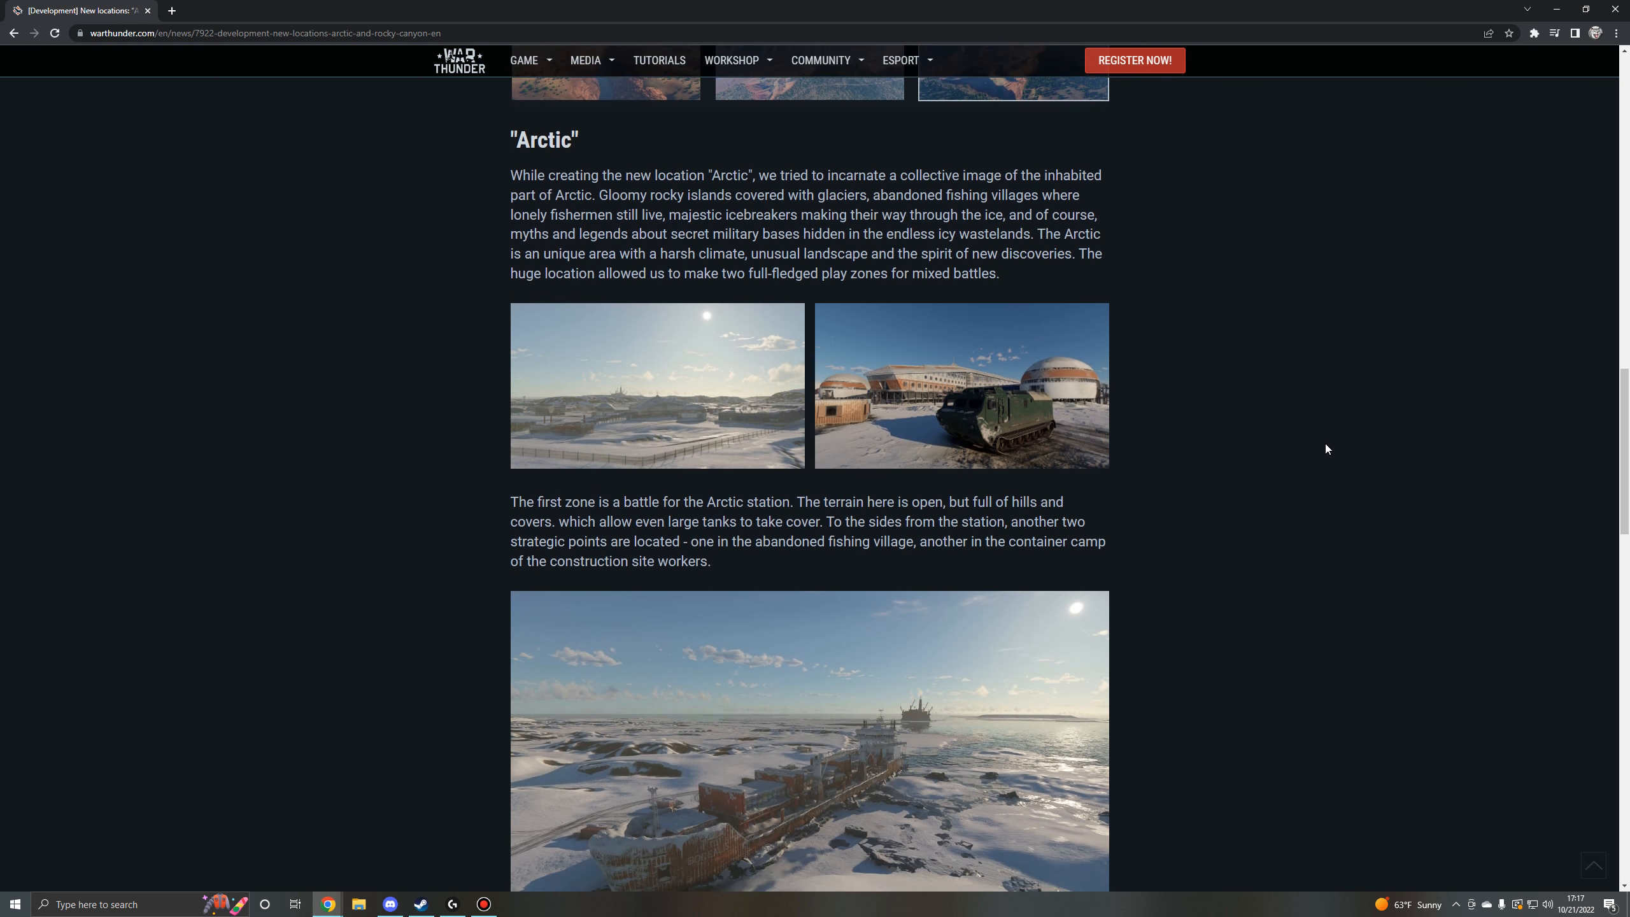
{"action": "scroll", "scroll_direction": "down", "scroll_amount": 3}
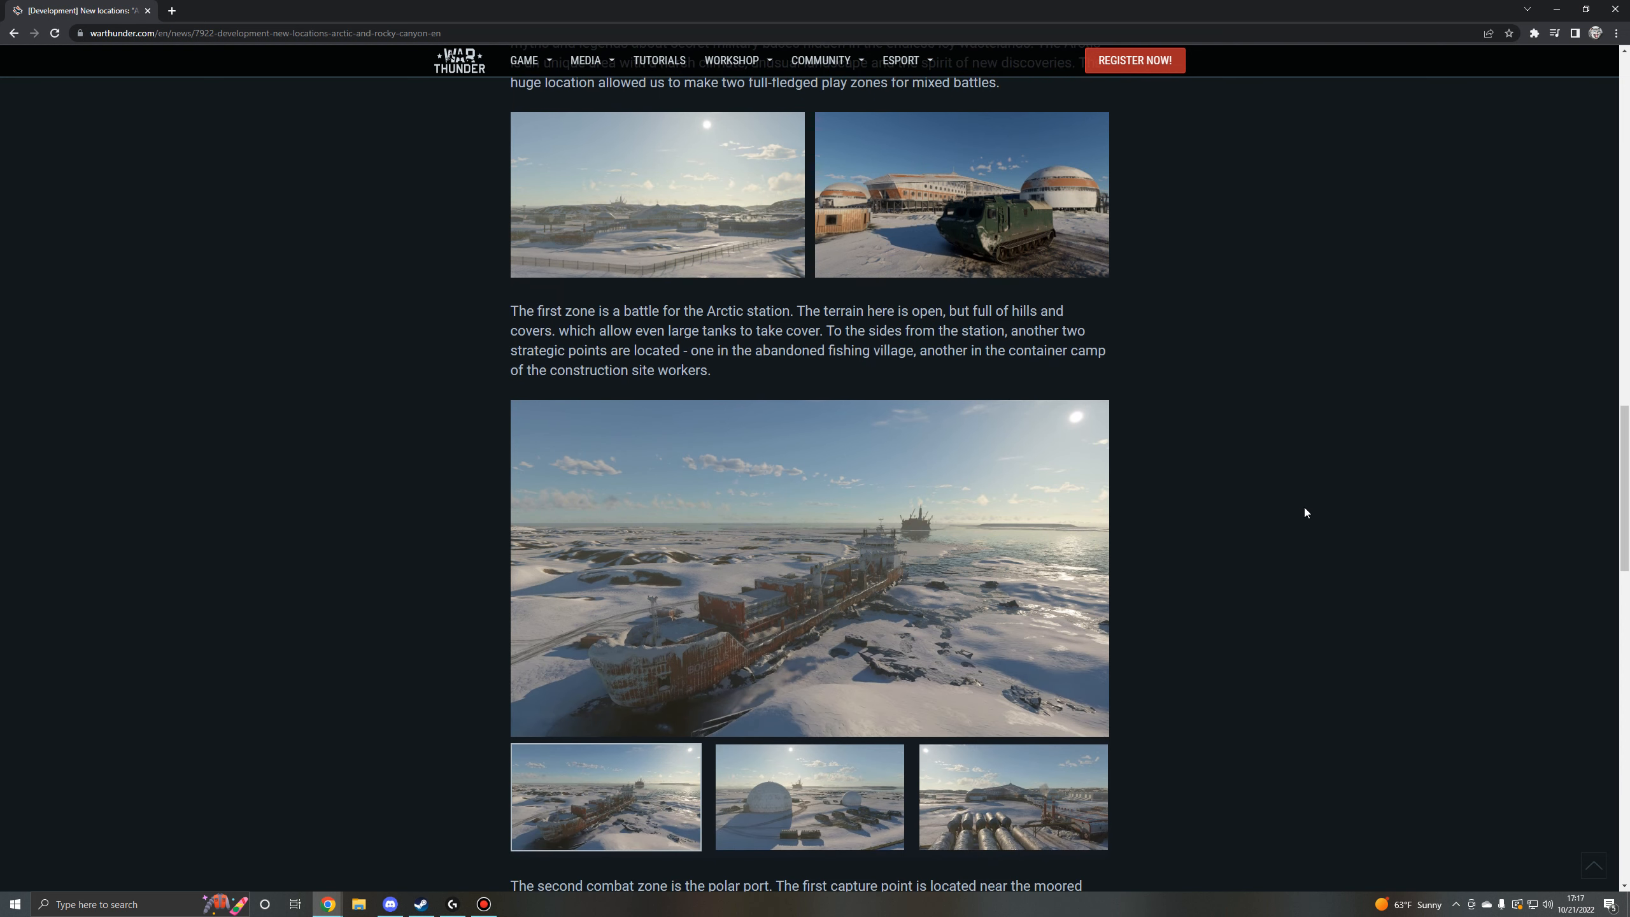
{"action": "mouse_move", "coordinate": [699, 182]}
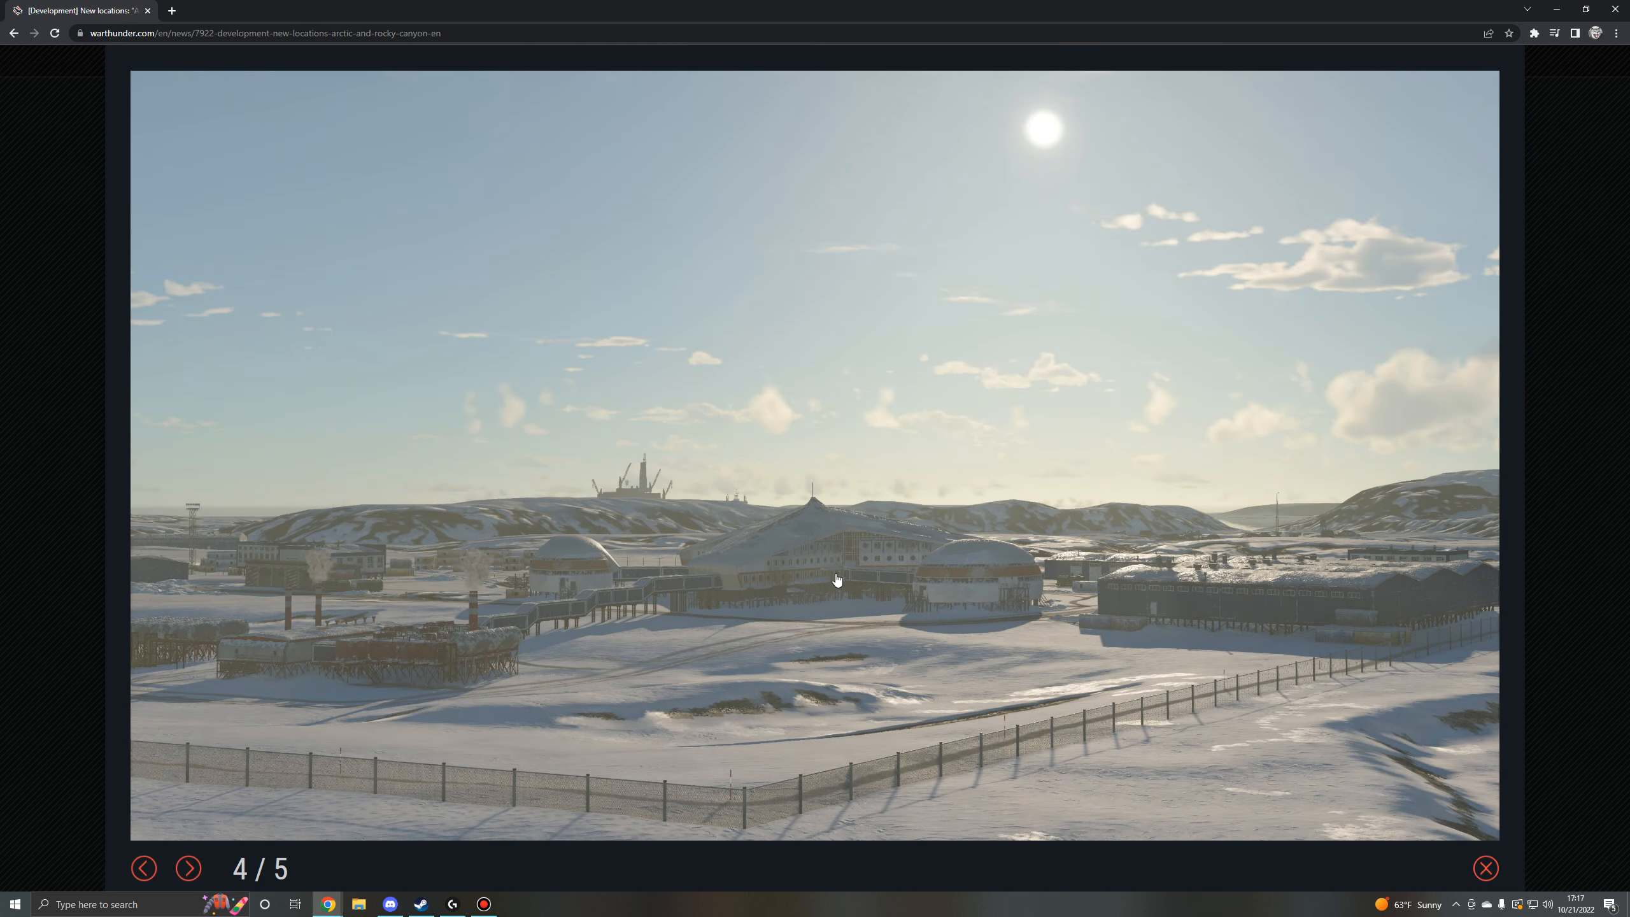
{"action": "mouse_move", "coordinate": [629, 497]}
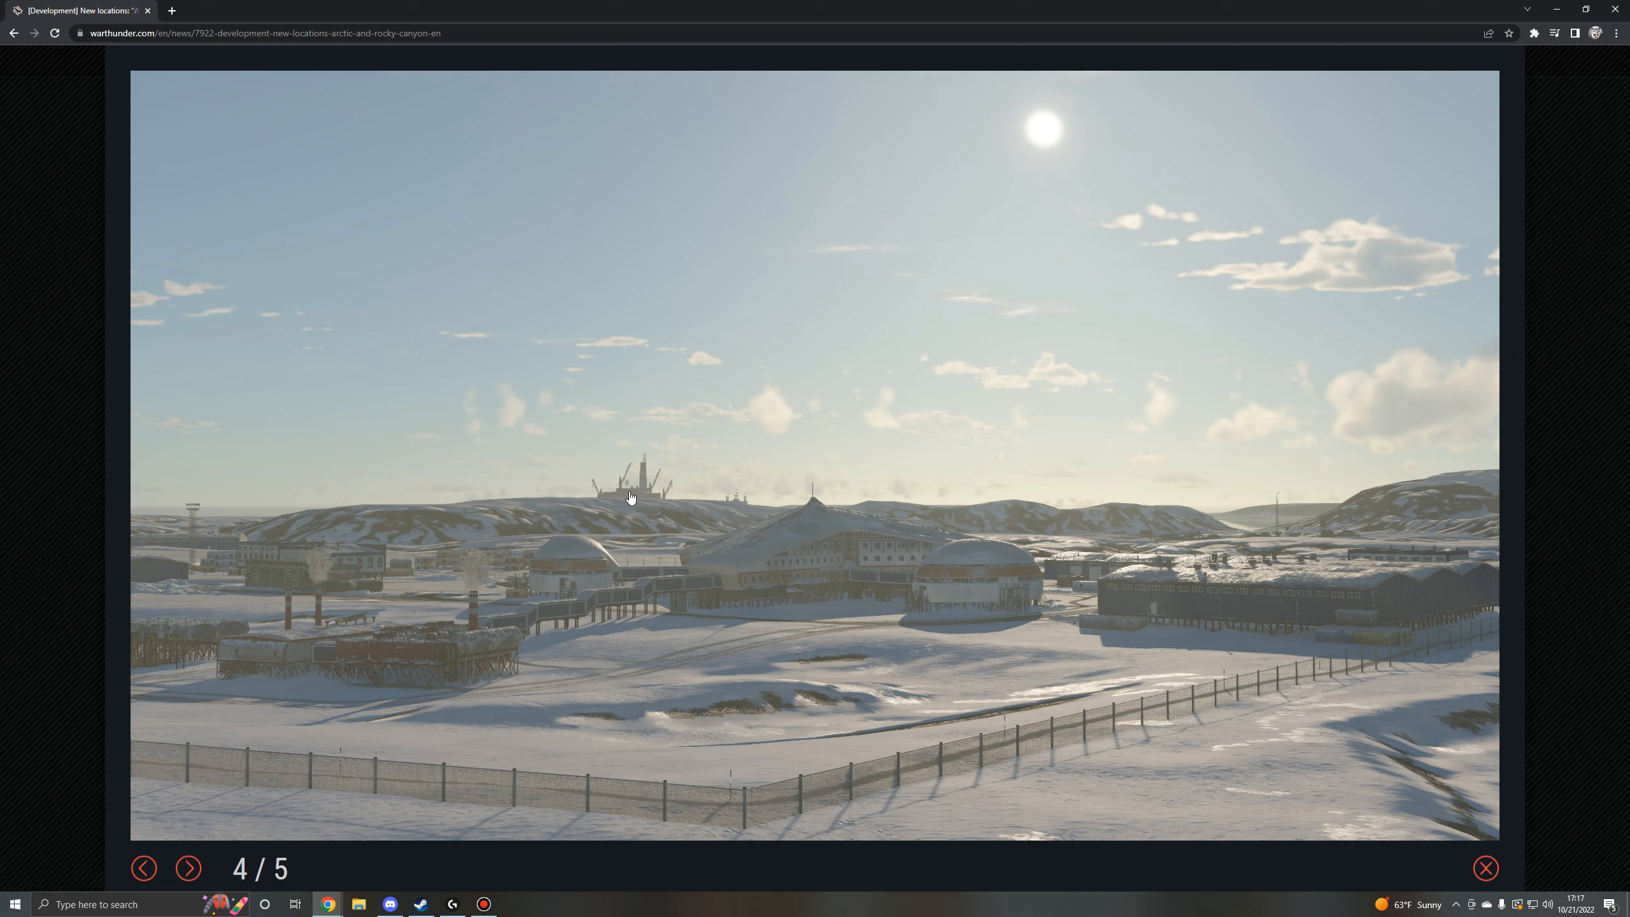
Close the lightbox showing the enlarged Arctic station view.
{"action": "left_click", "coordinate": [1485, 869]}
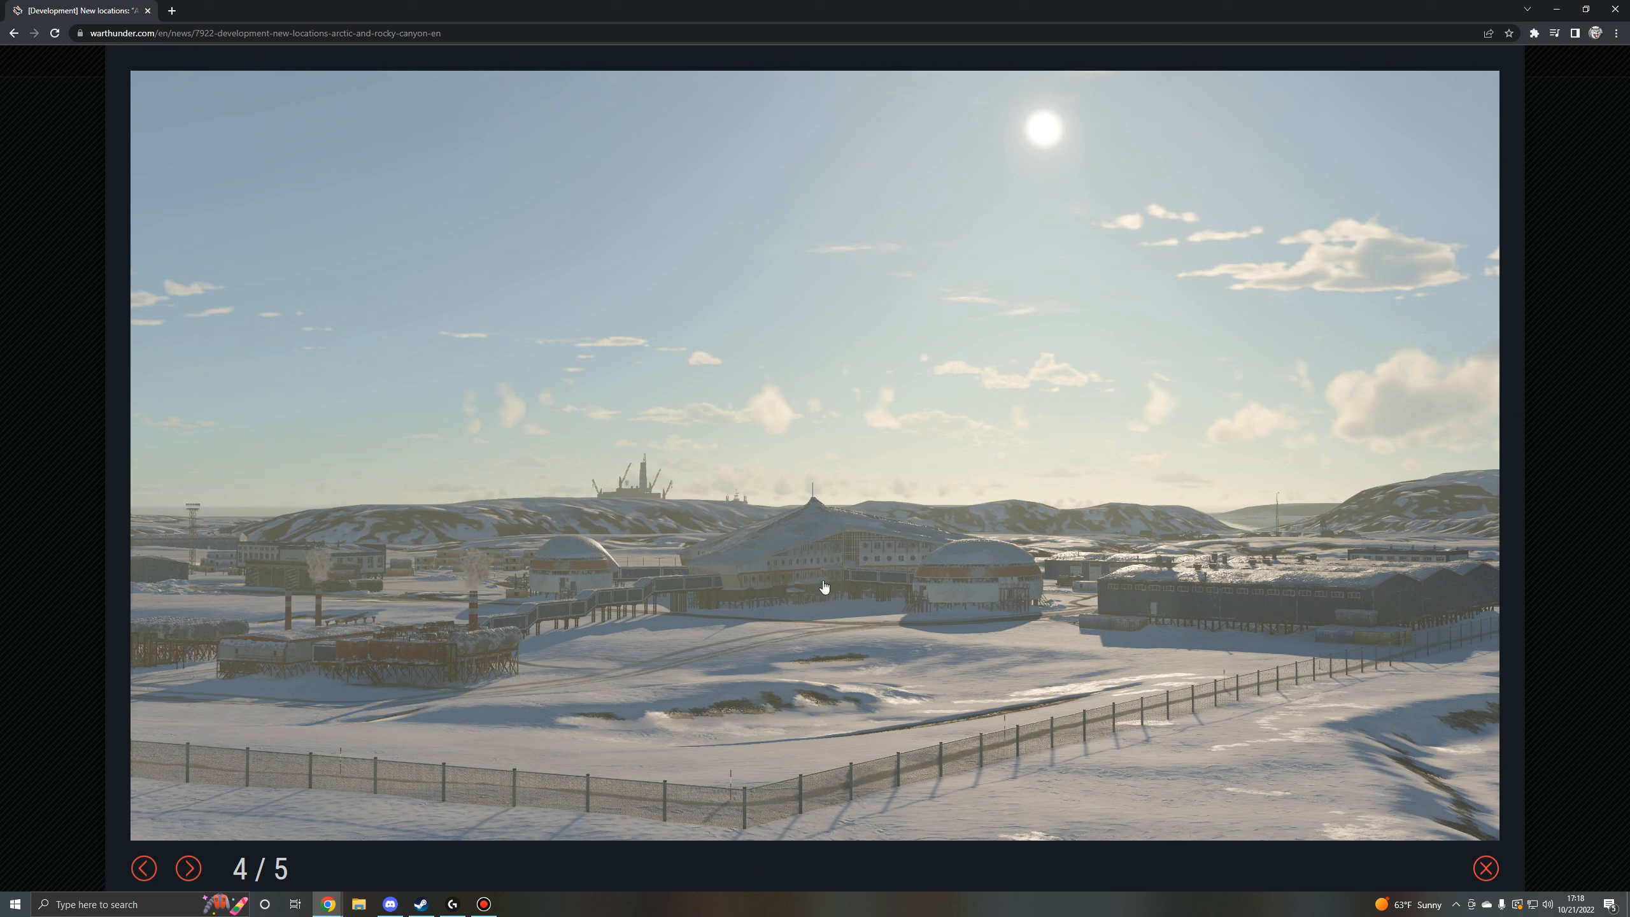
{"action": "mouse_move", "coordinate": [1037, 696]}
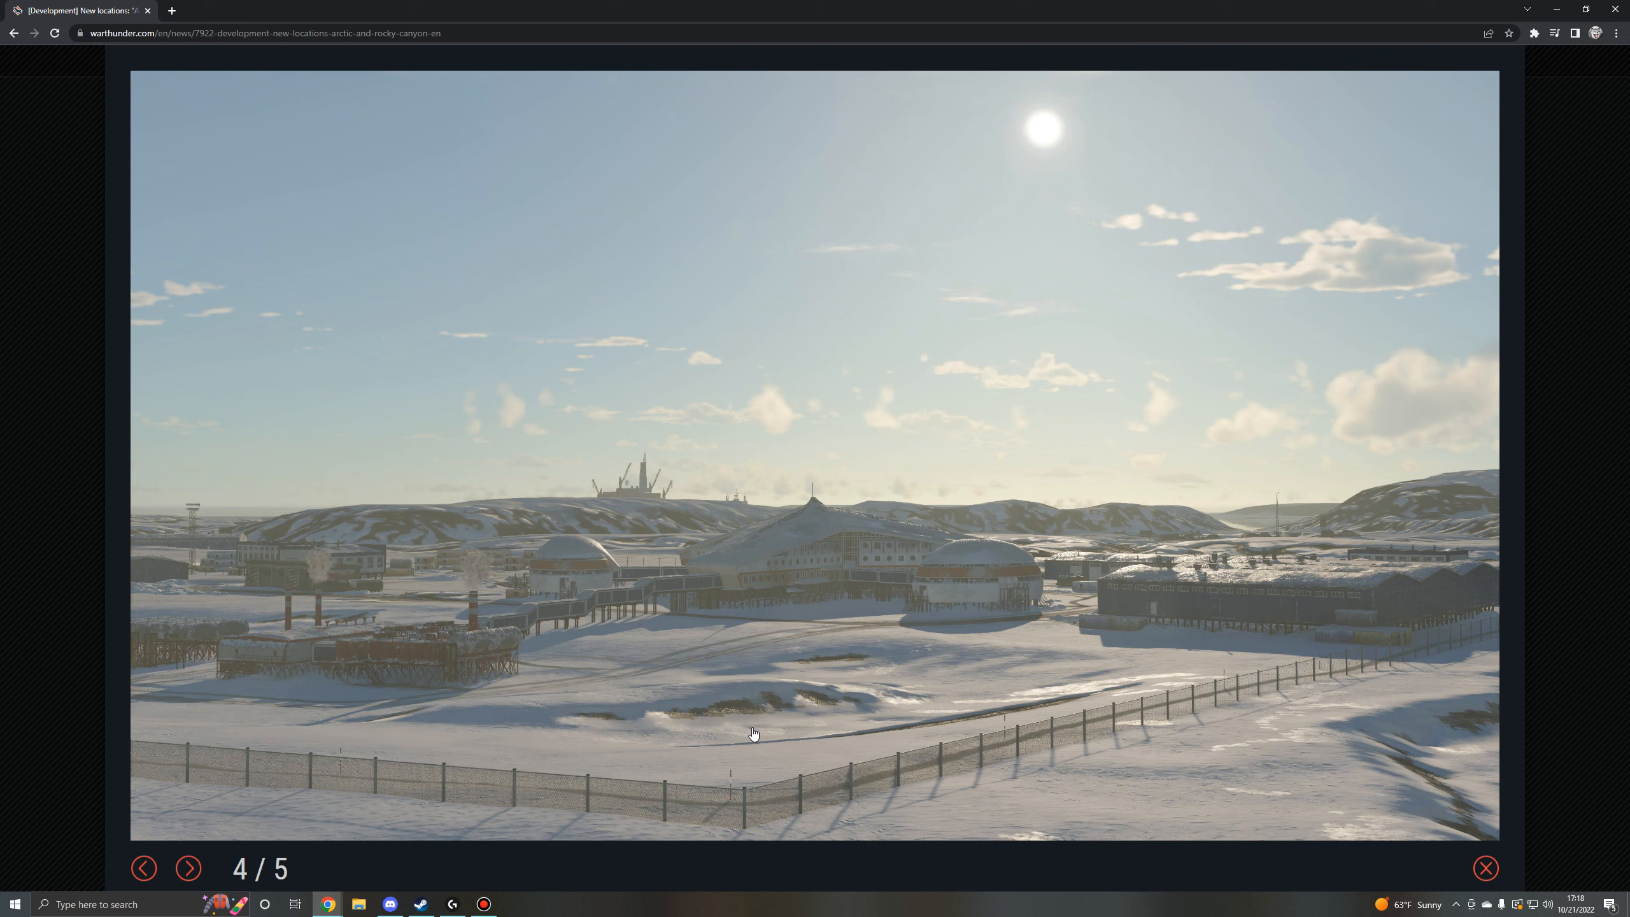
{"action": "mouse_move", "coordinate": [1224, 647]}
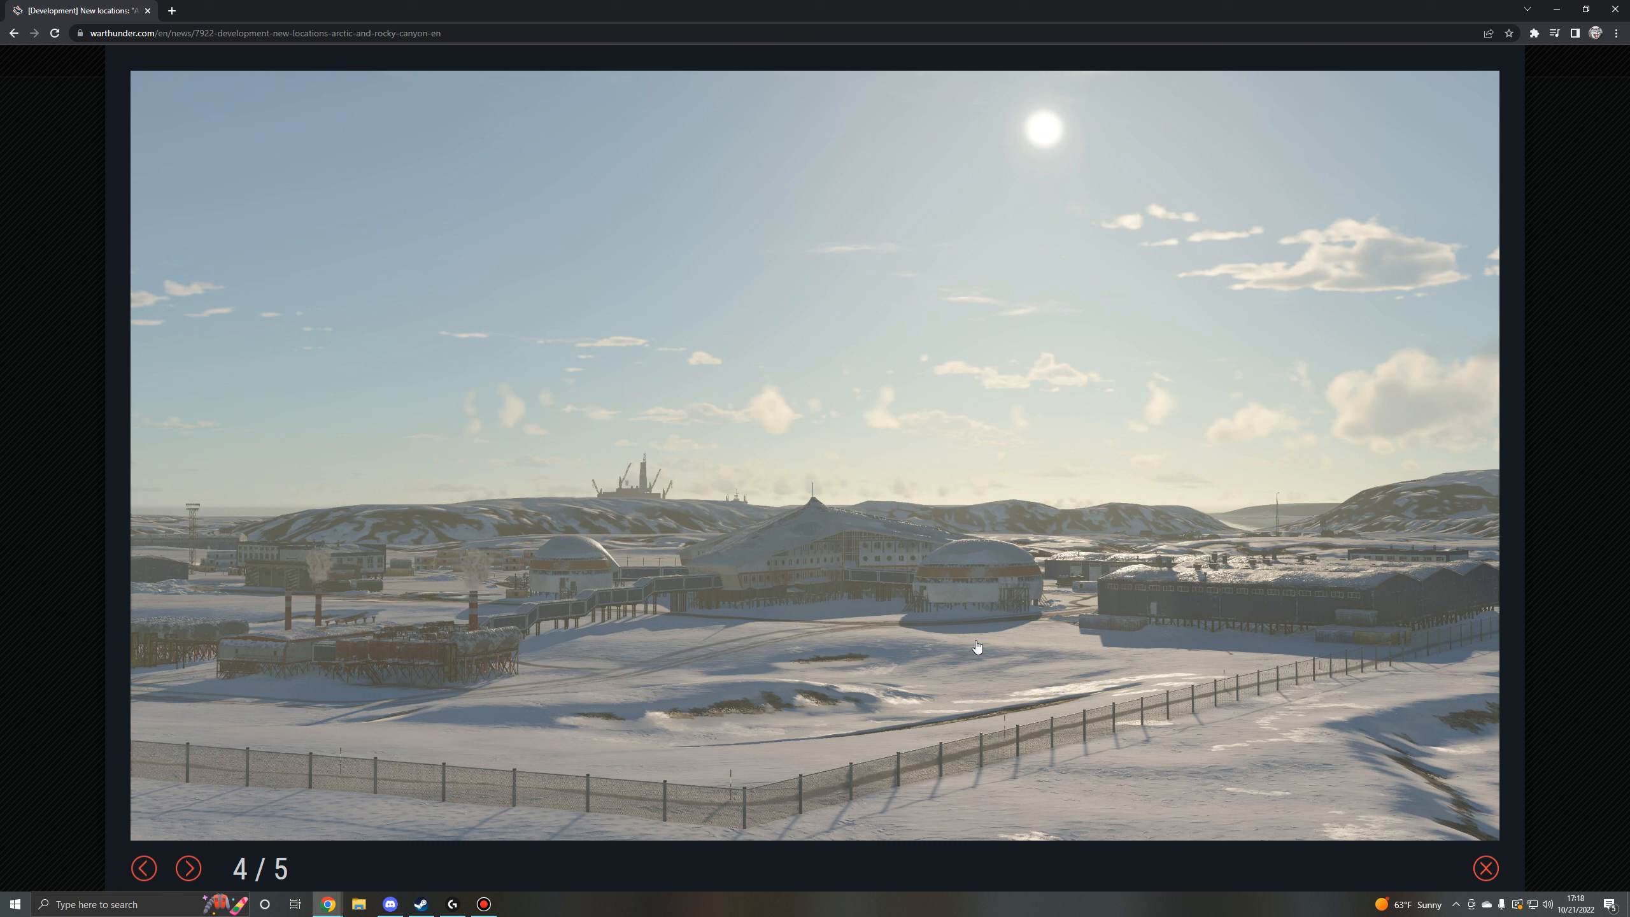
{"action": "mouse_move", "coordinate": [735, 733]}
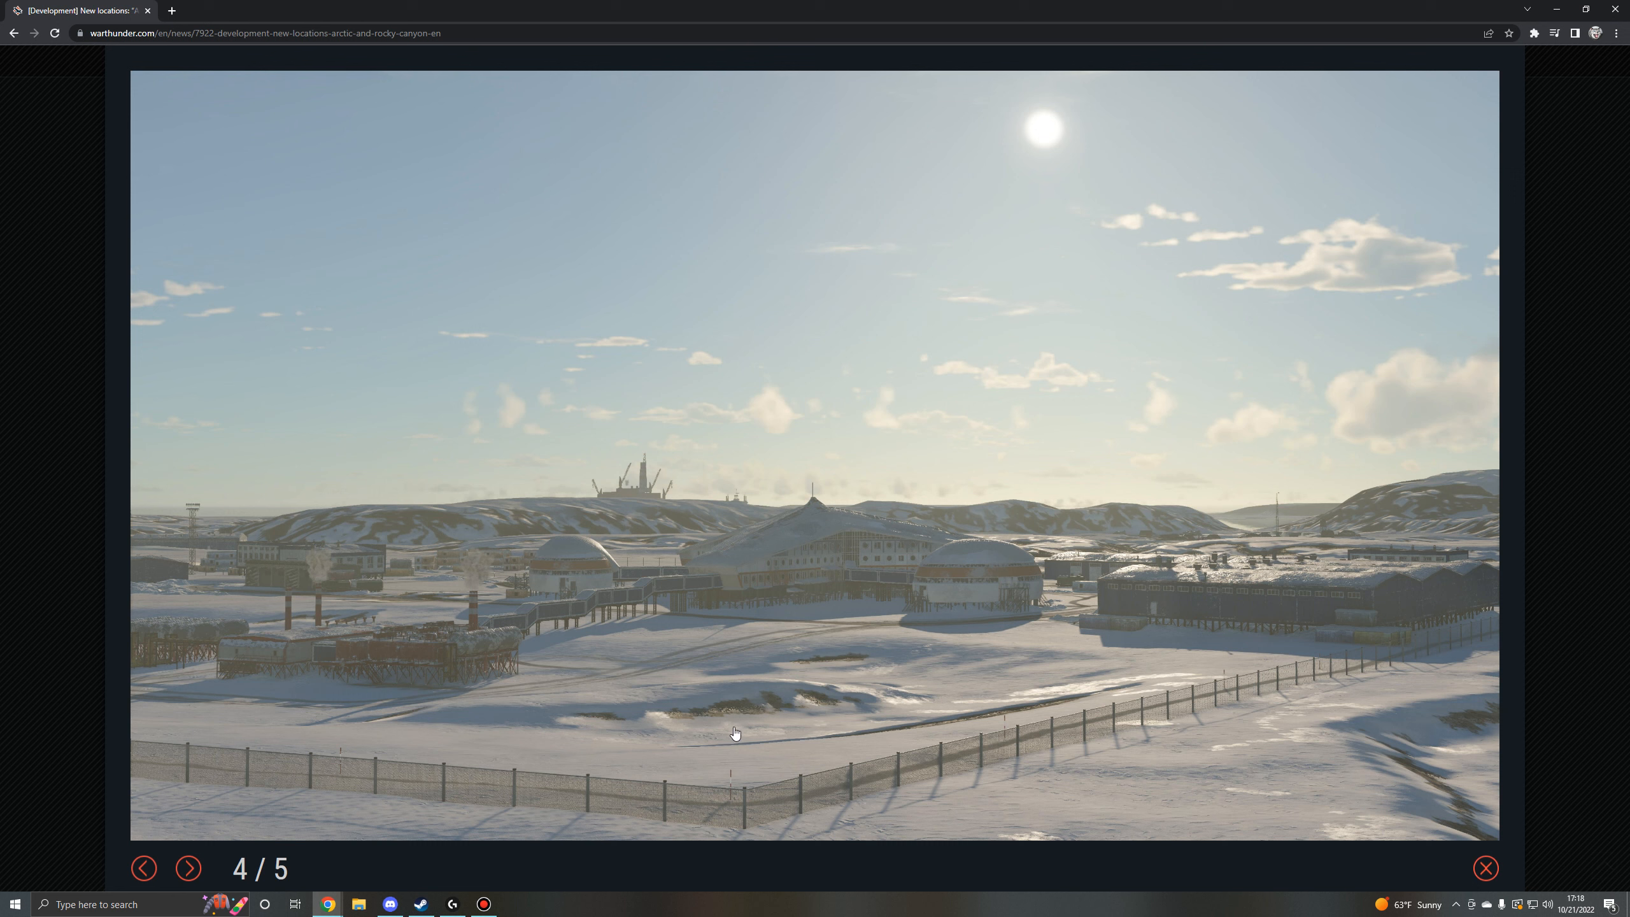
{"action": "mouse_move", "coordinate": [863, 593]}
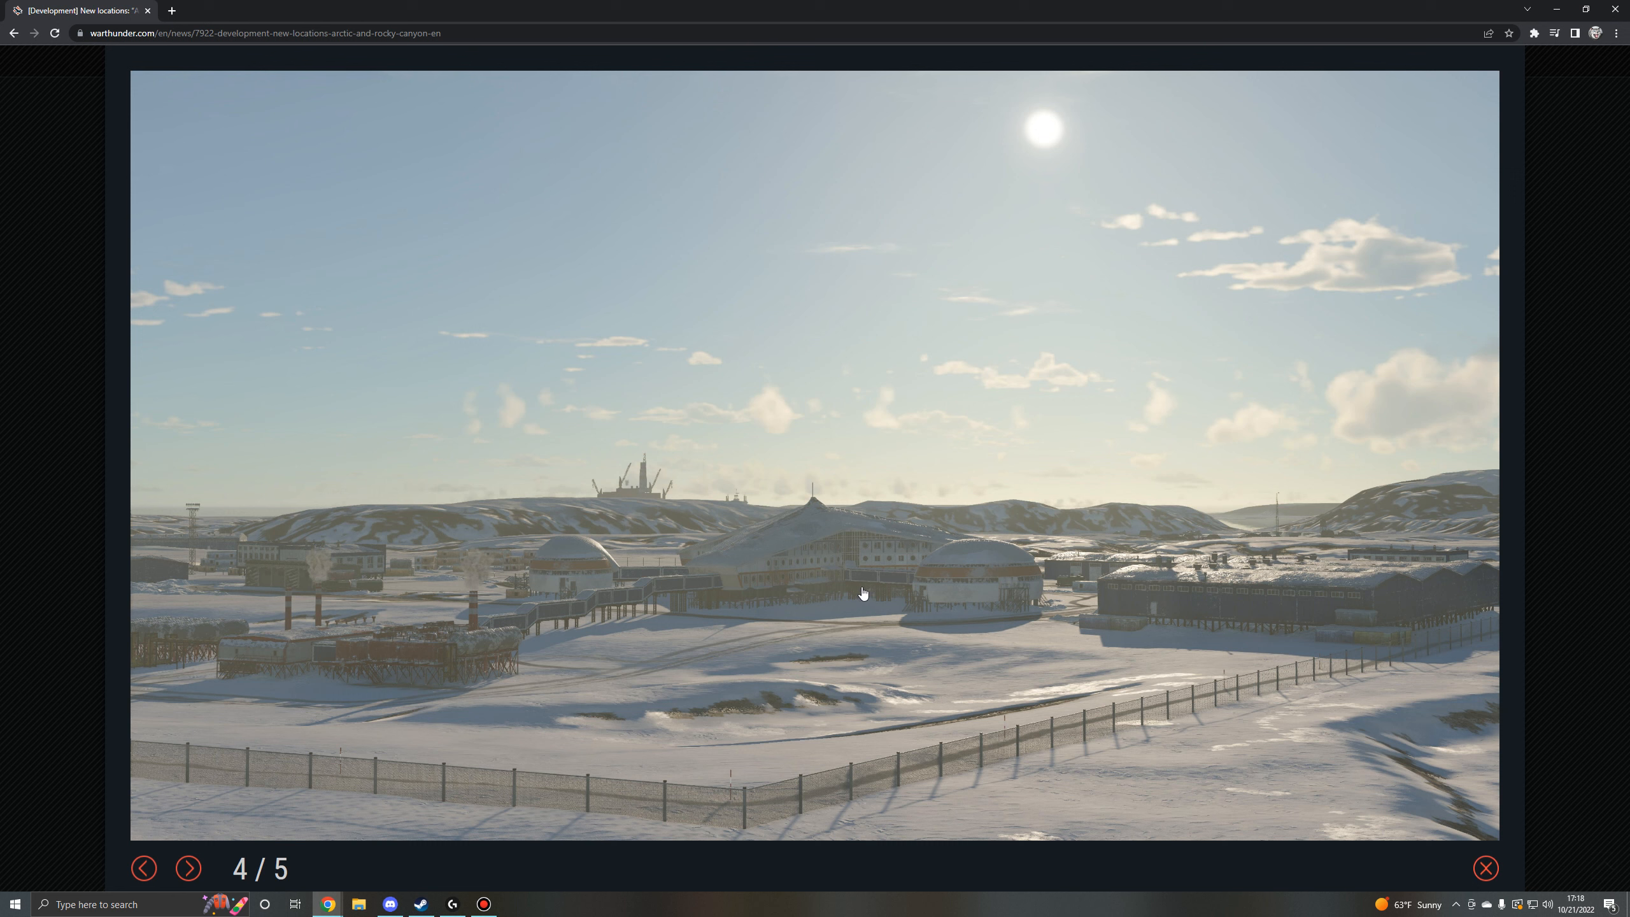
{"action": "mouse_move", "coordinate": [1163, 656]}
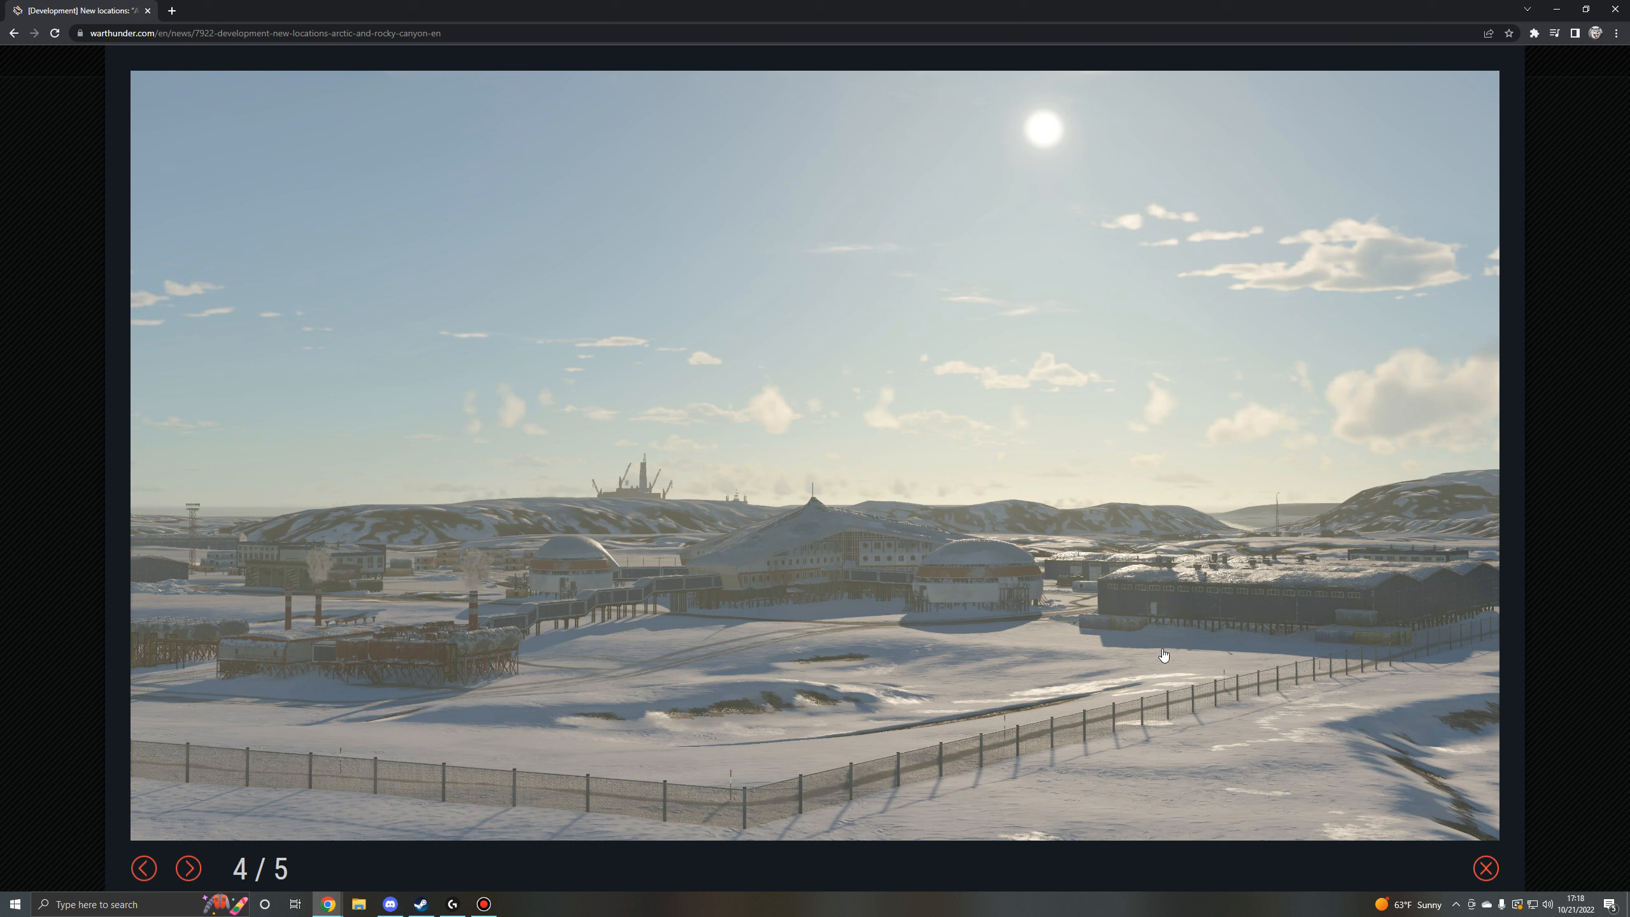
{"action": "mouse_move", "coordinate": [1175, 642]}
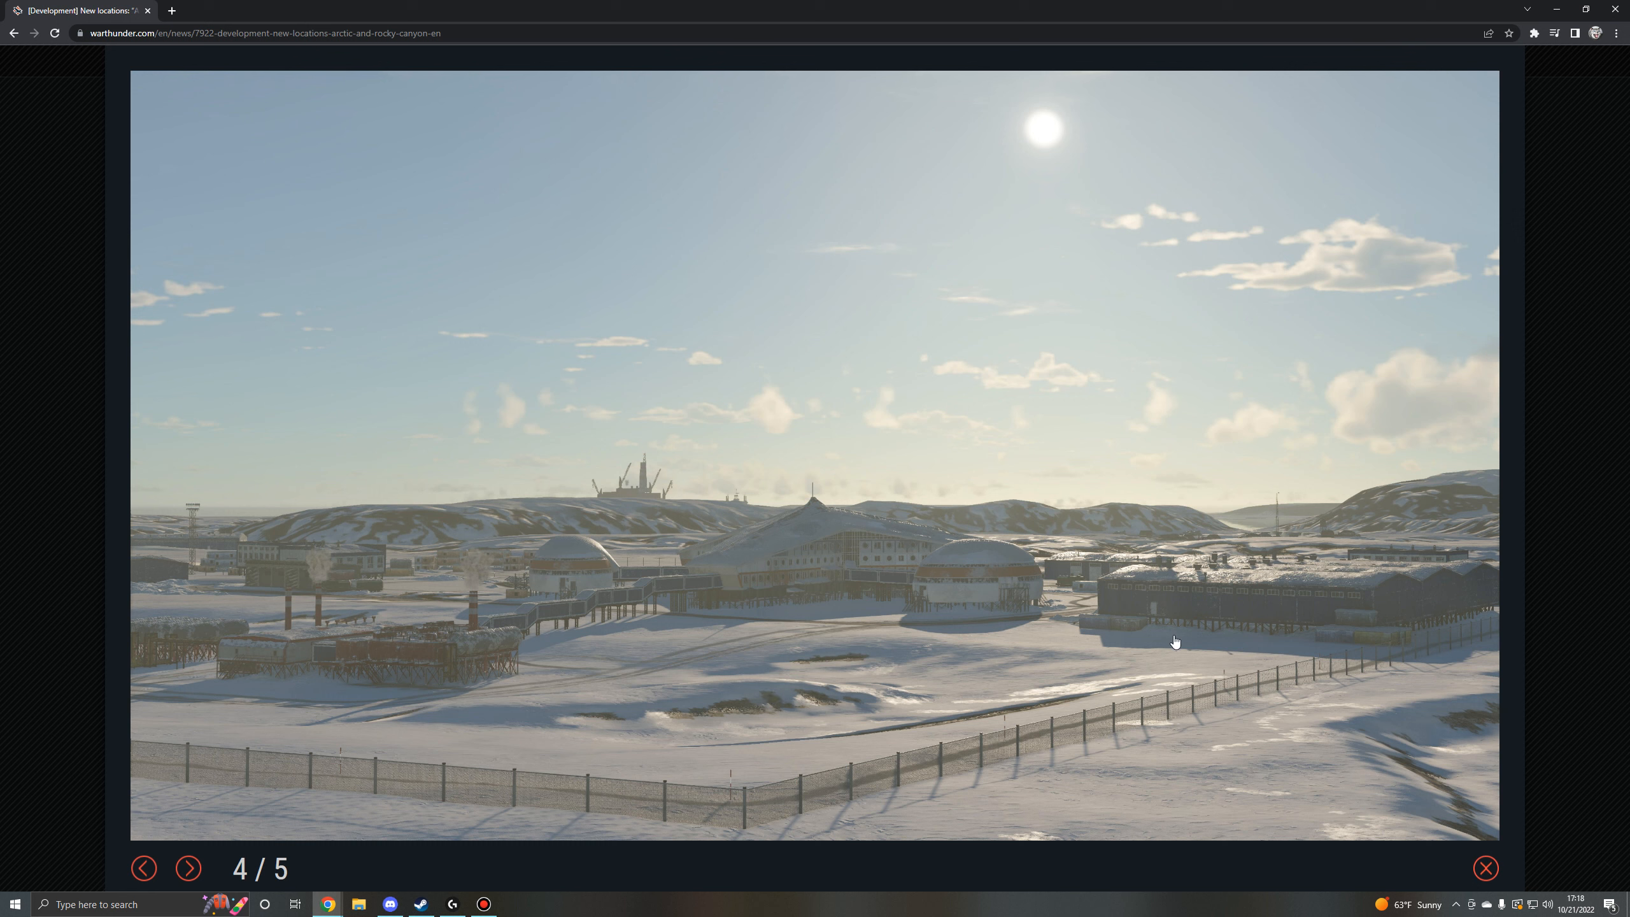
{"action": "mouse_move", "coordinate": [1174, 638]}
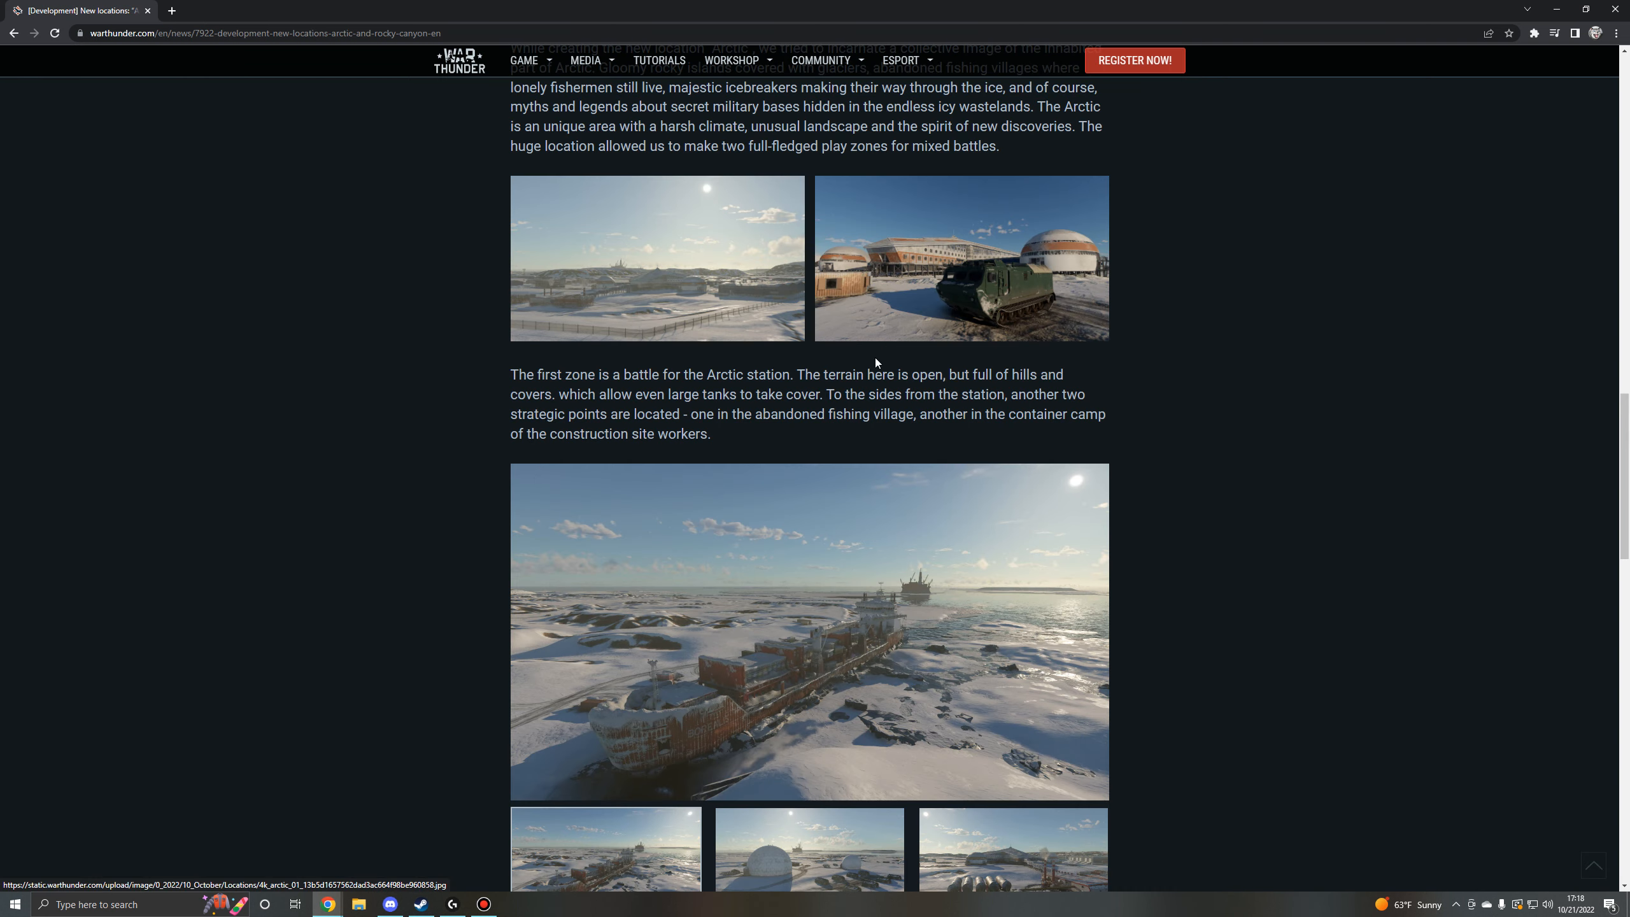
Enlarge the Arctic station screenshot with the green tracked vehicle, image 5 of 5.
{"action": "left_click", "coordinate": [961, 257]}
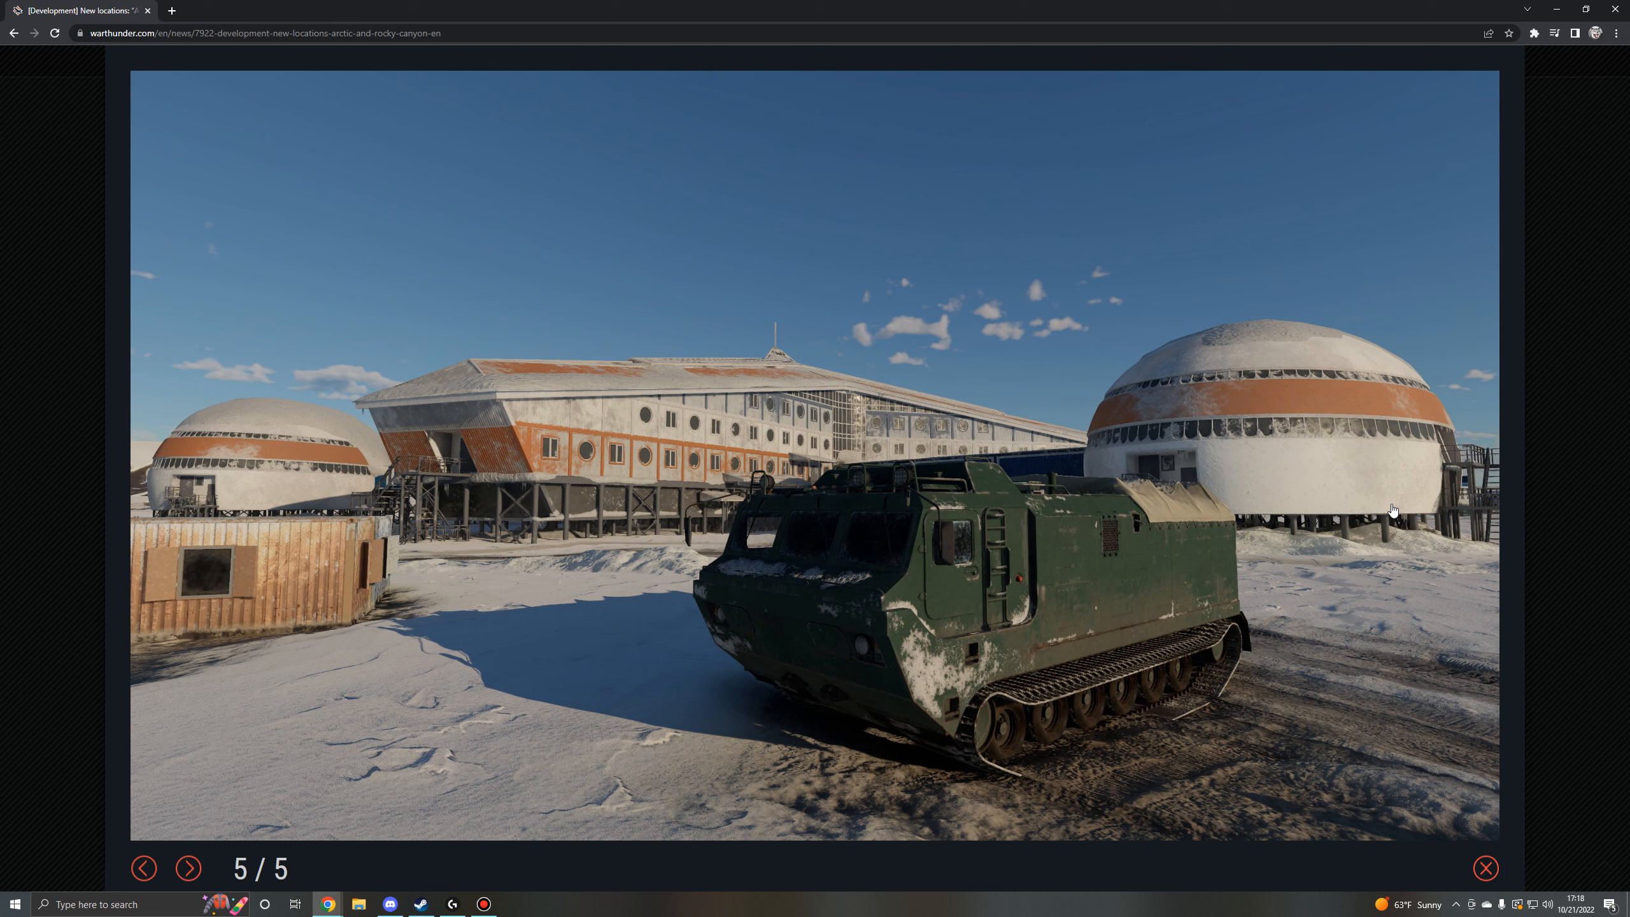
{"action": "mouse_move", "coordinate": [1198, 552]}
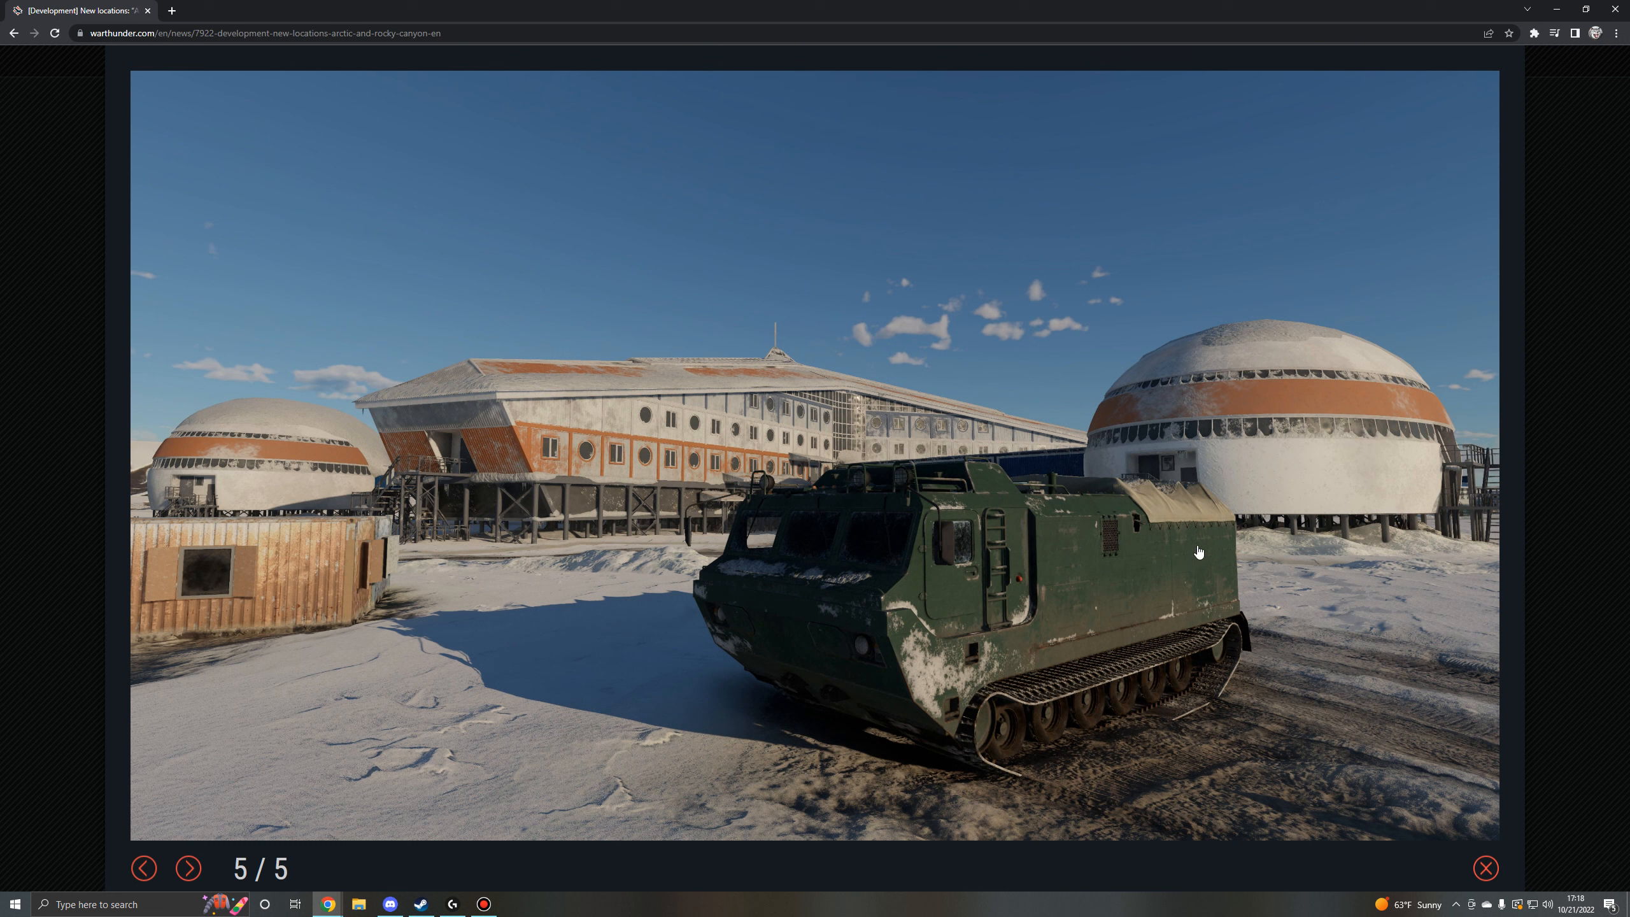
{"action": "mouse_move", "coordinate": [342, 801]}
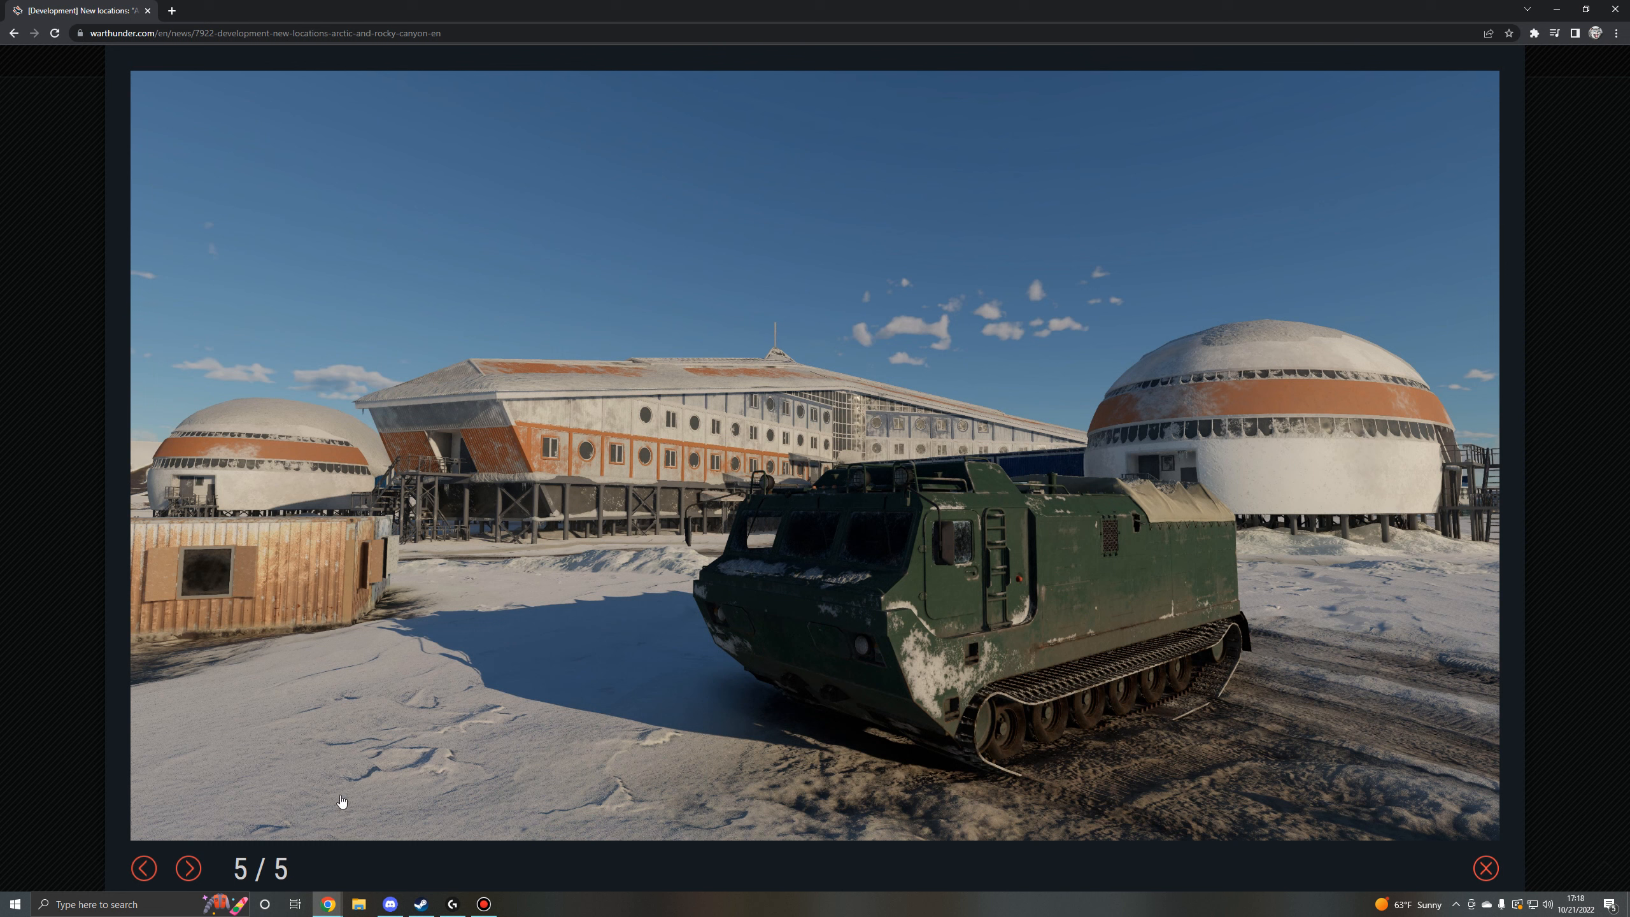
{"action": "mouse_move", "coordinate": [506, 614]}
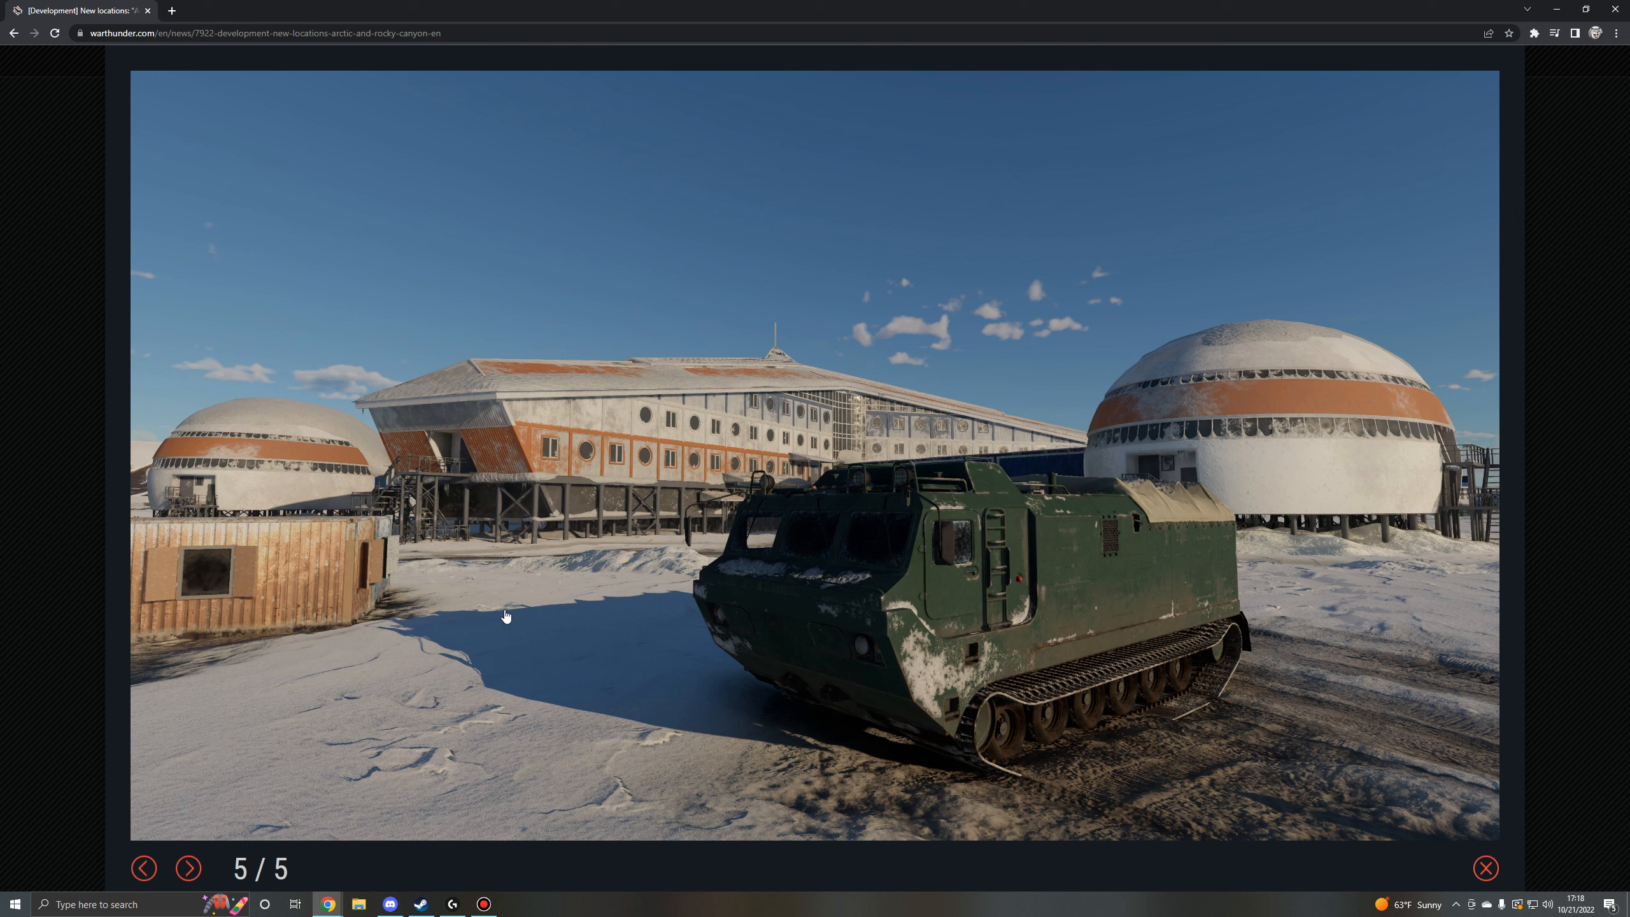
{"action": "mouse_move", "coordinate": [1023, 570]}
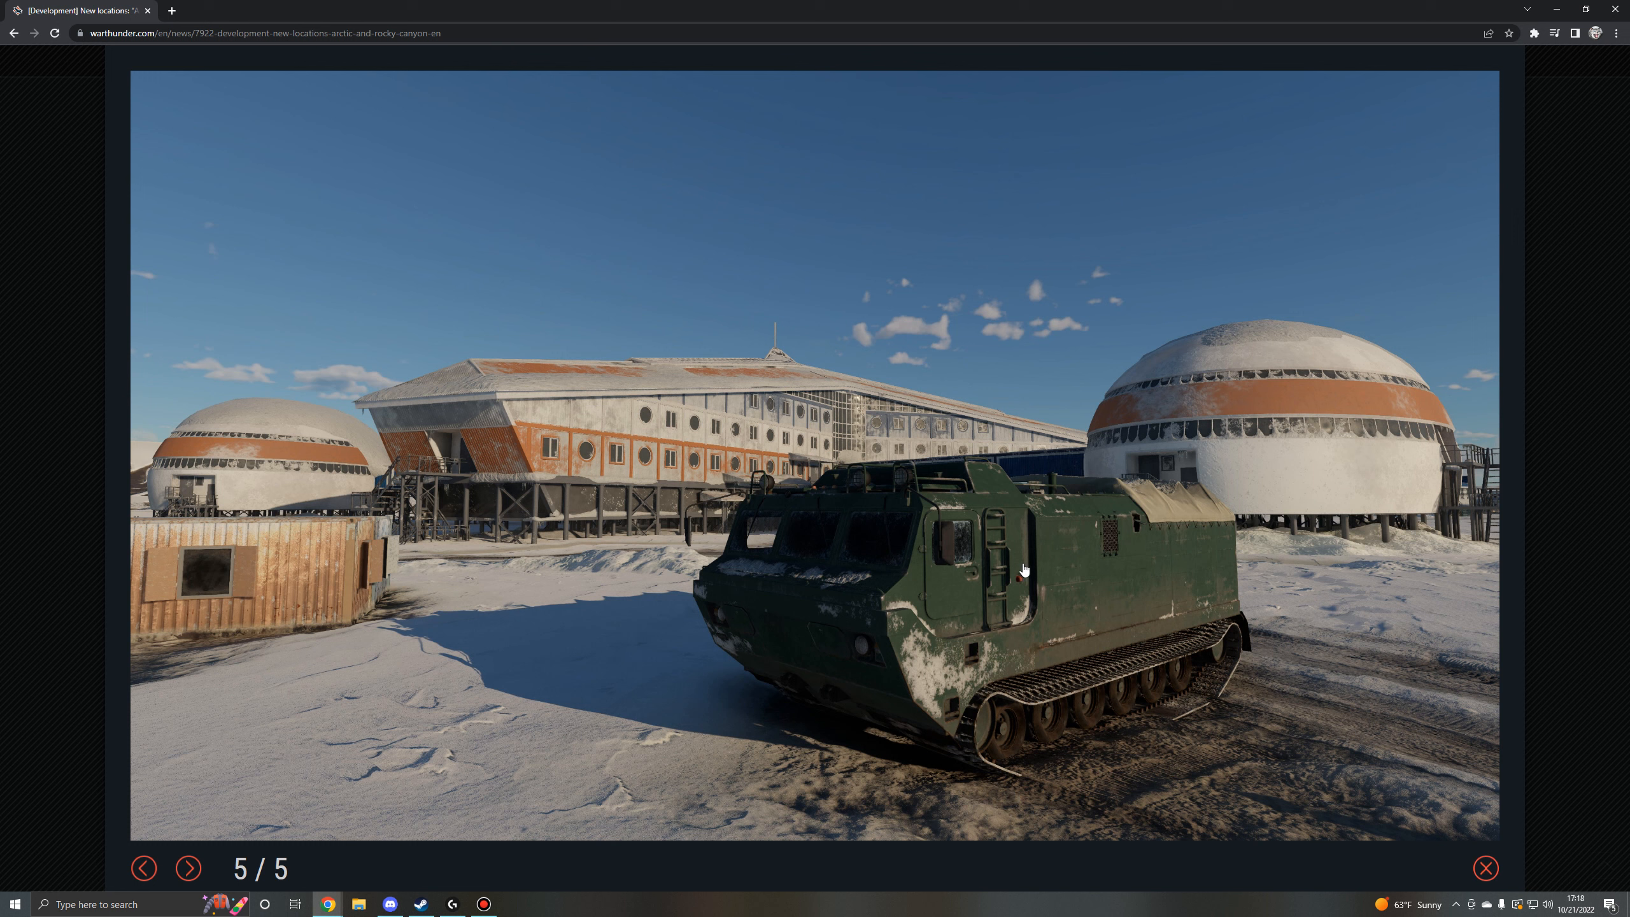
{"action": "mouse_move", "coordinate": [433, 625]}
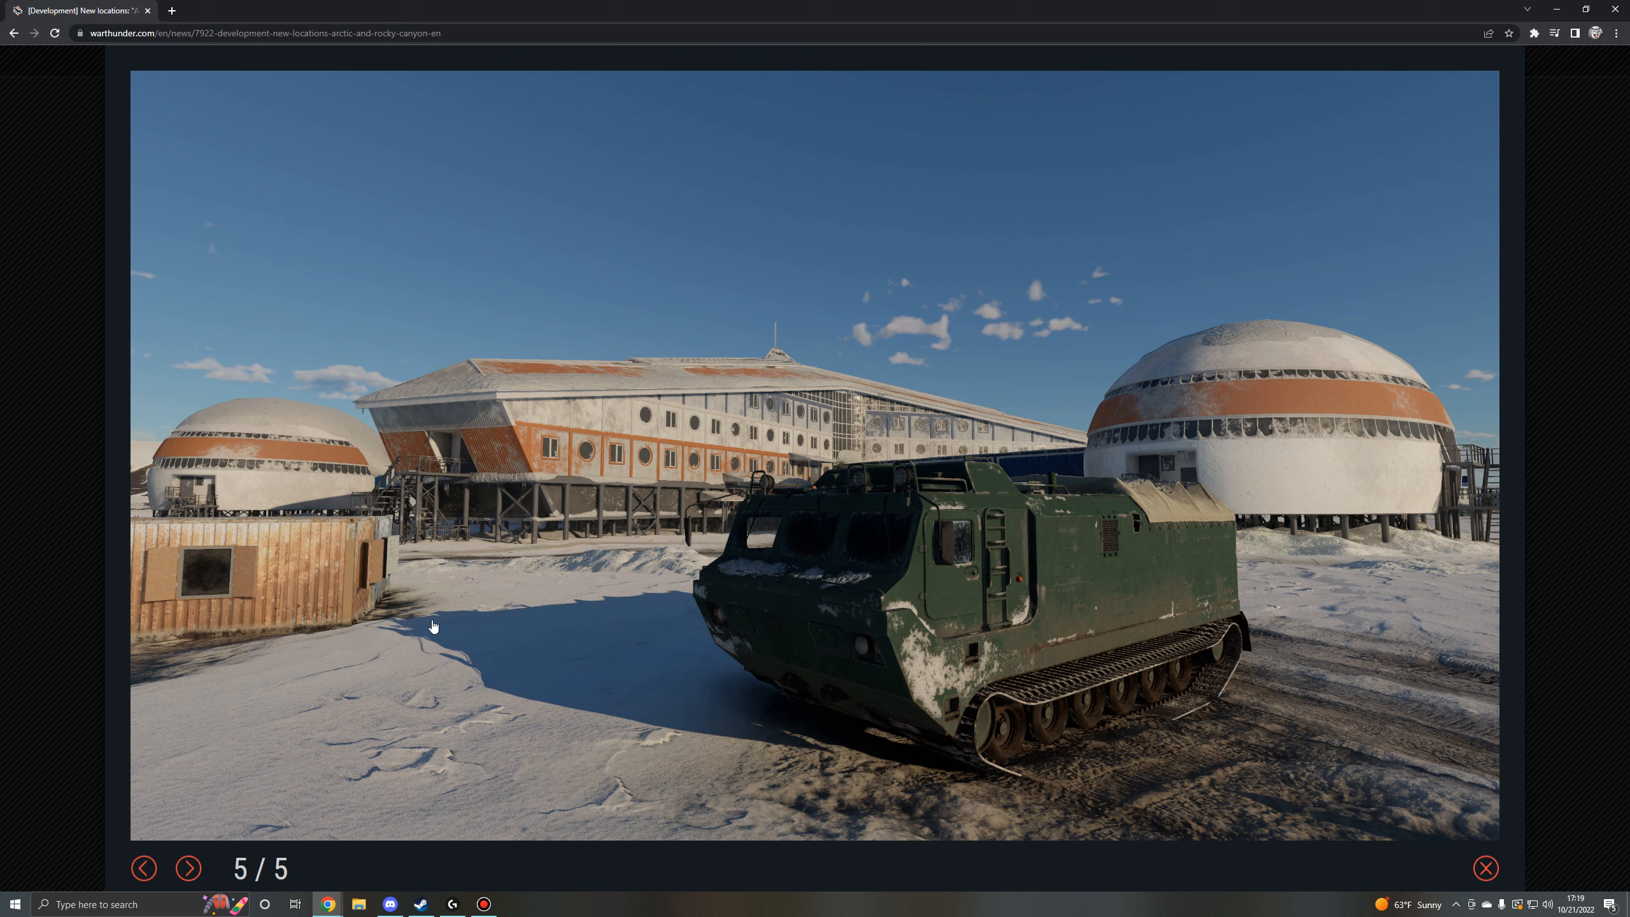
{"action": "mouse_move", "coordinate": [318, 634]}
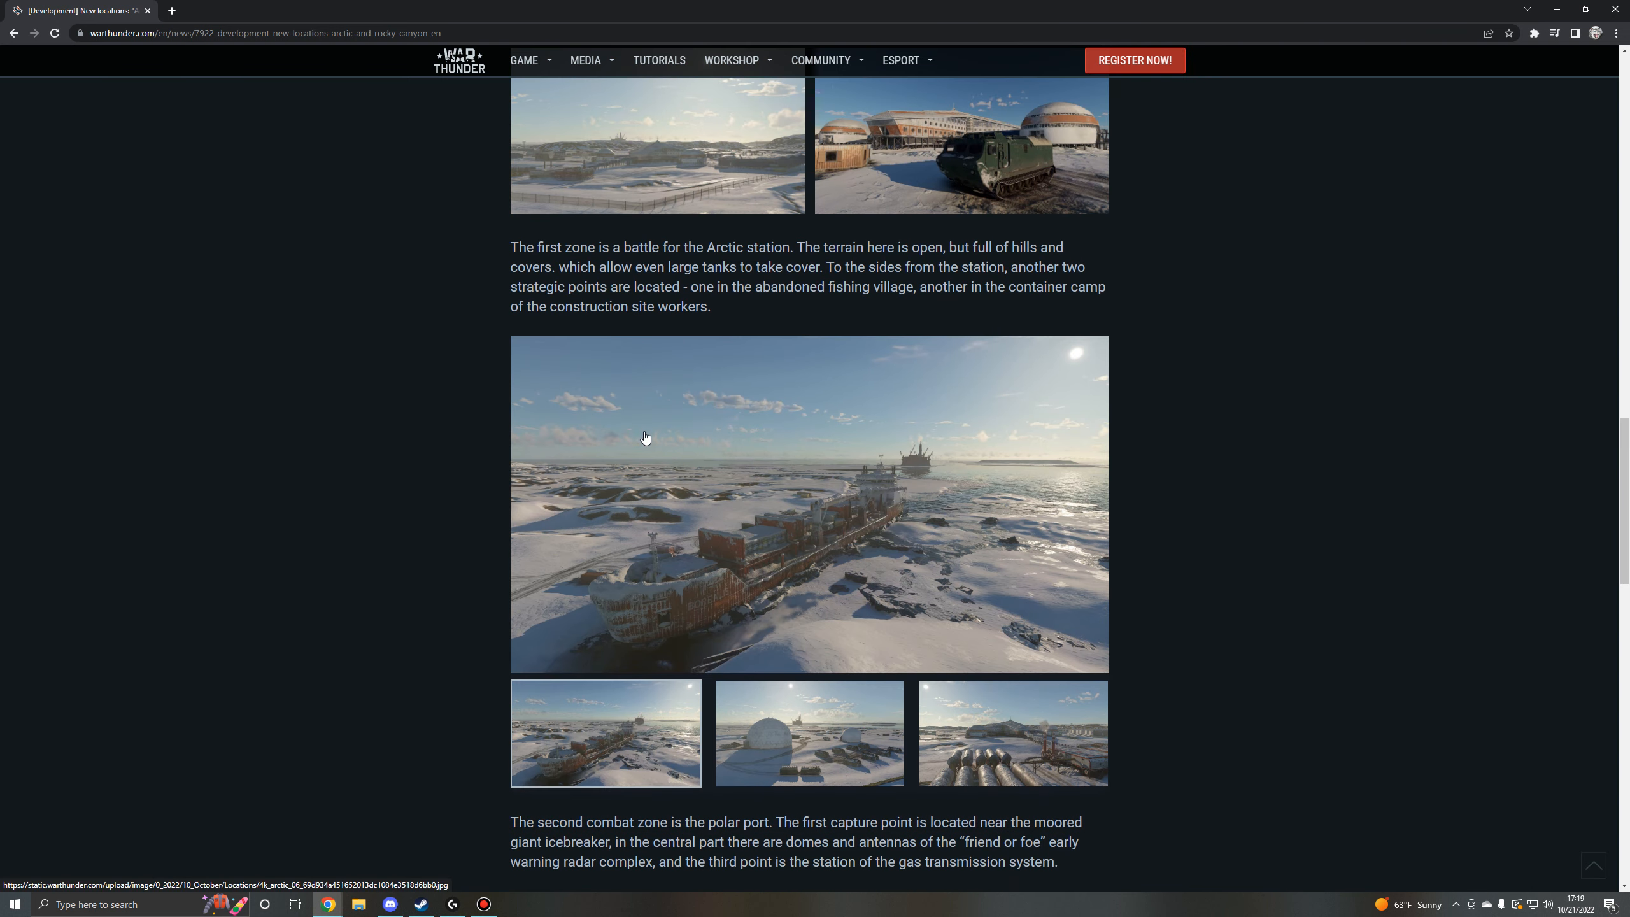
Select the gas transmission station thumbnail and enlarge it in the polar port lightbox.
{"action": "scroll", "scroll_direction": "down", "scroll_amount": 3}
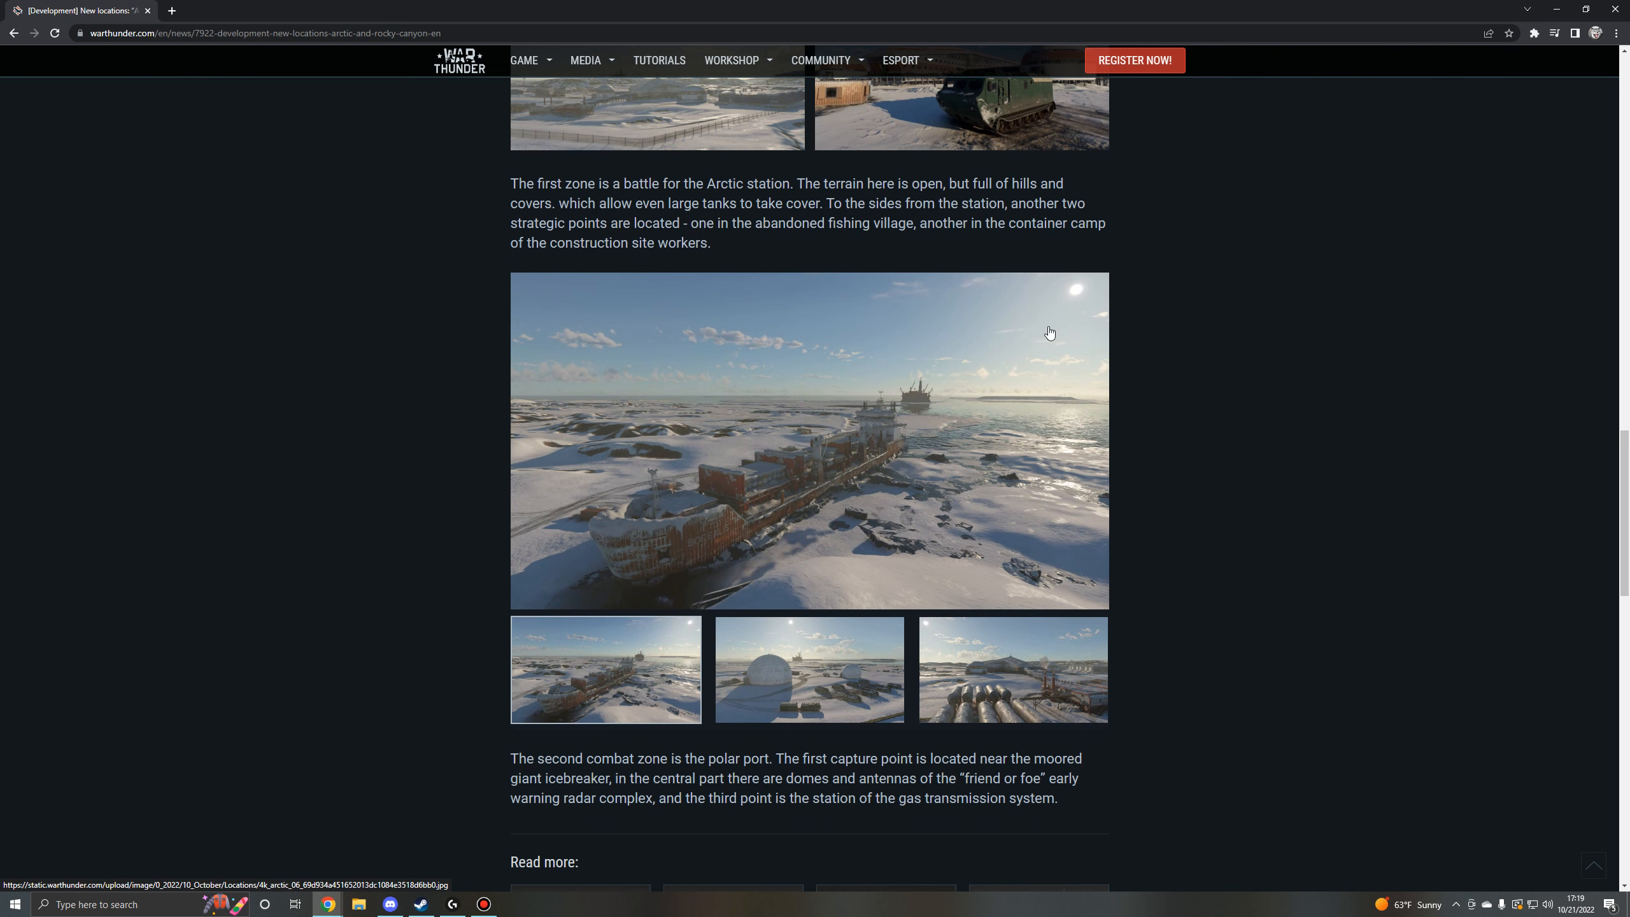
{"action": "left_click", "coordinate": [1011, 668]}
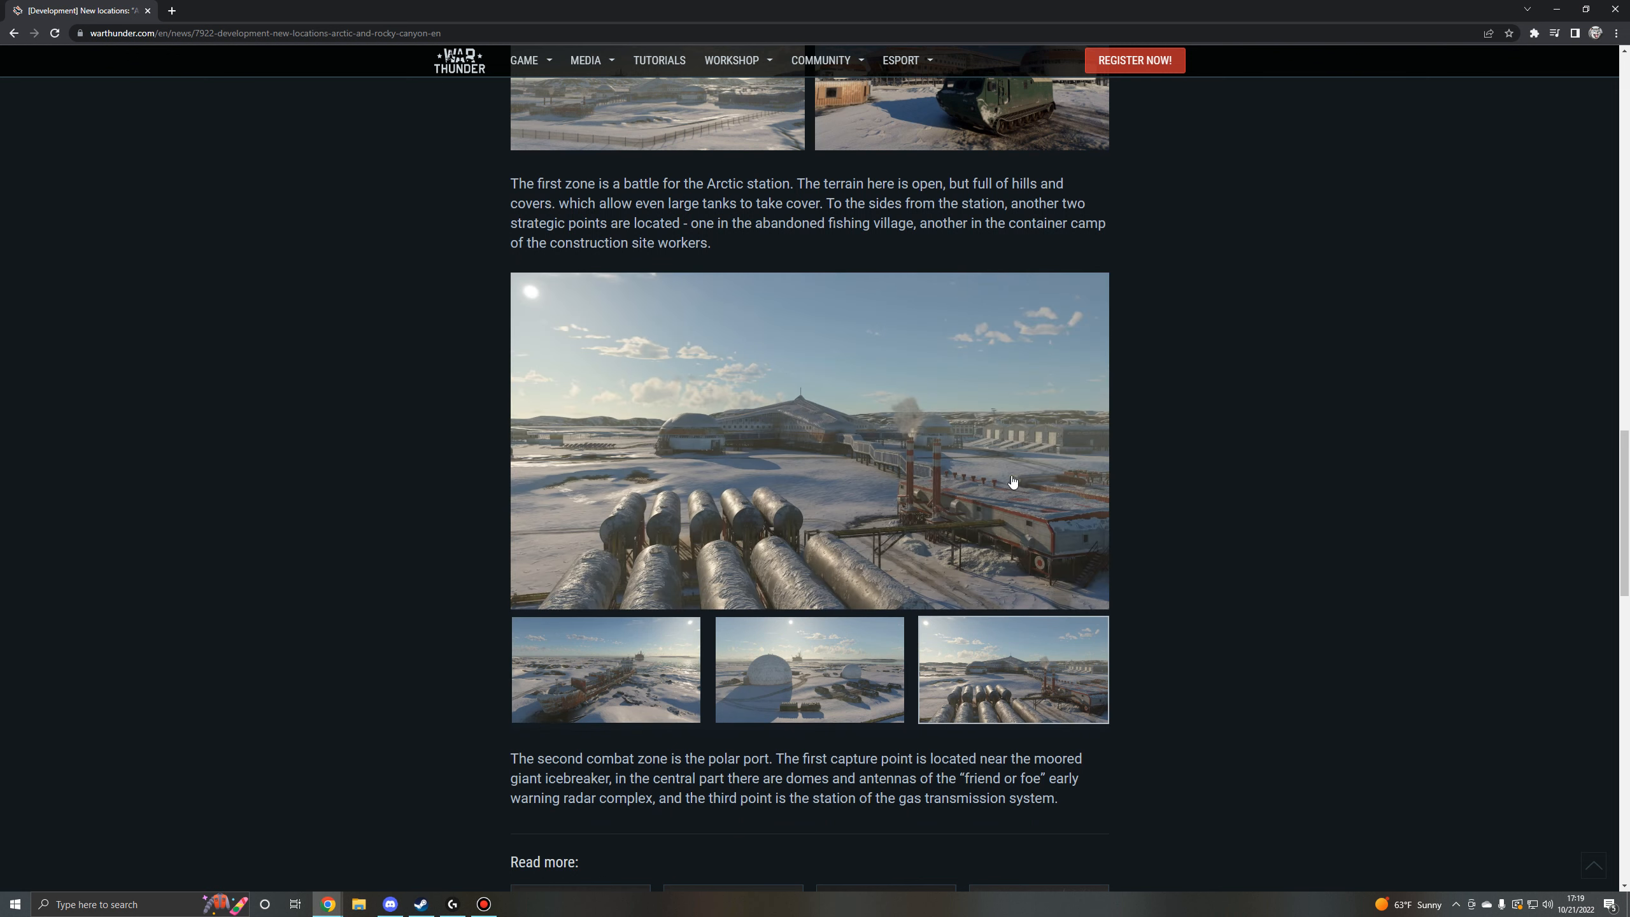
{"action": "left_click", "coordinate": [809, 441]}
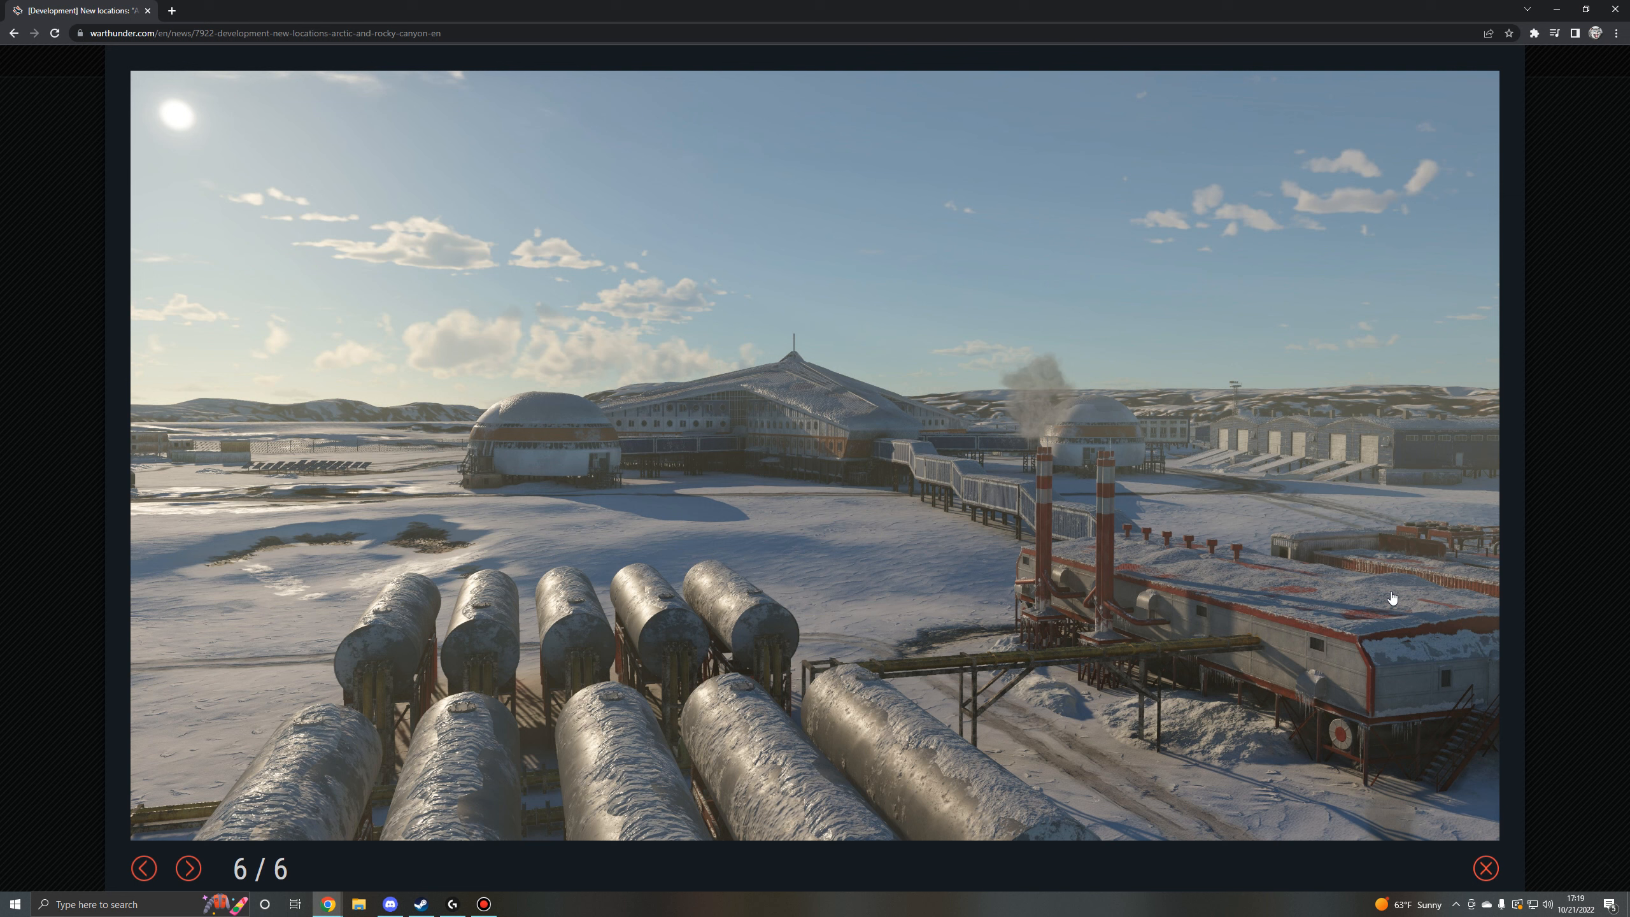
{"action": "mouse_move", "coordinate": [906, 507]}
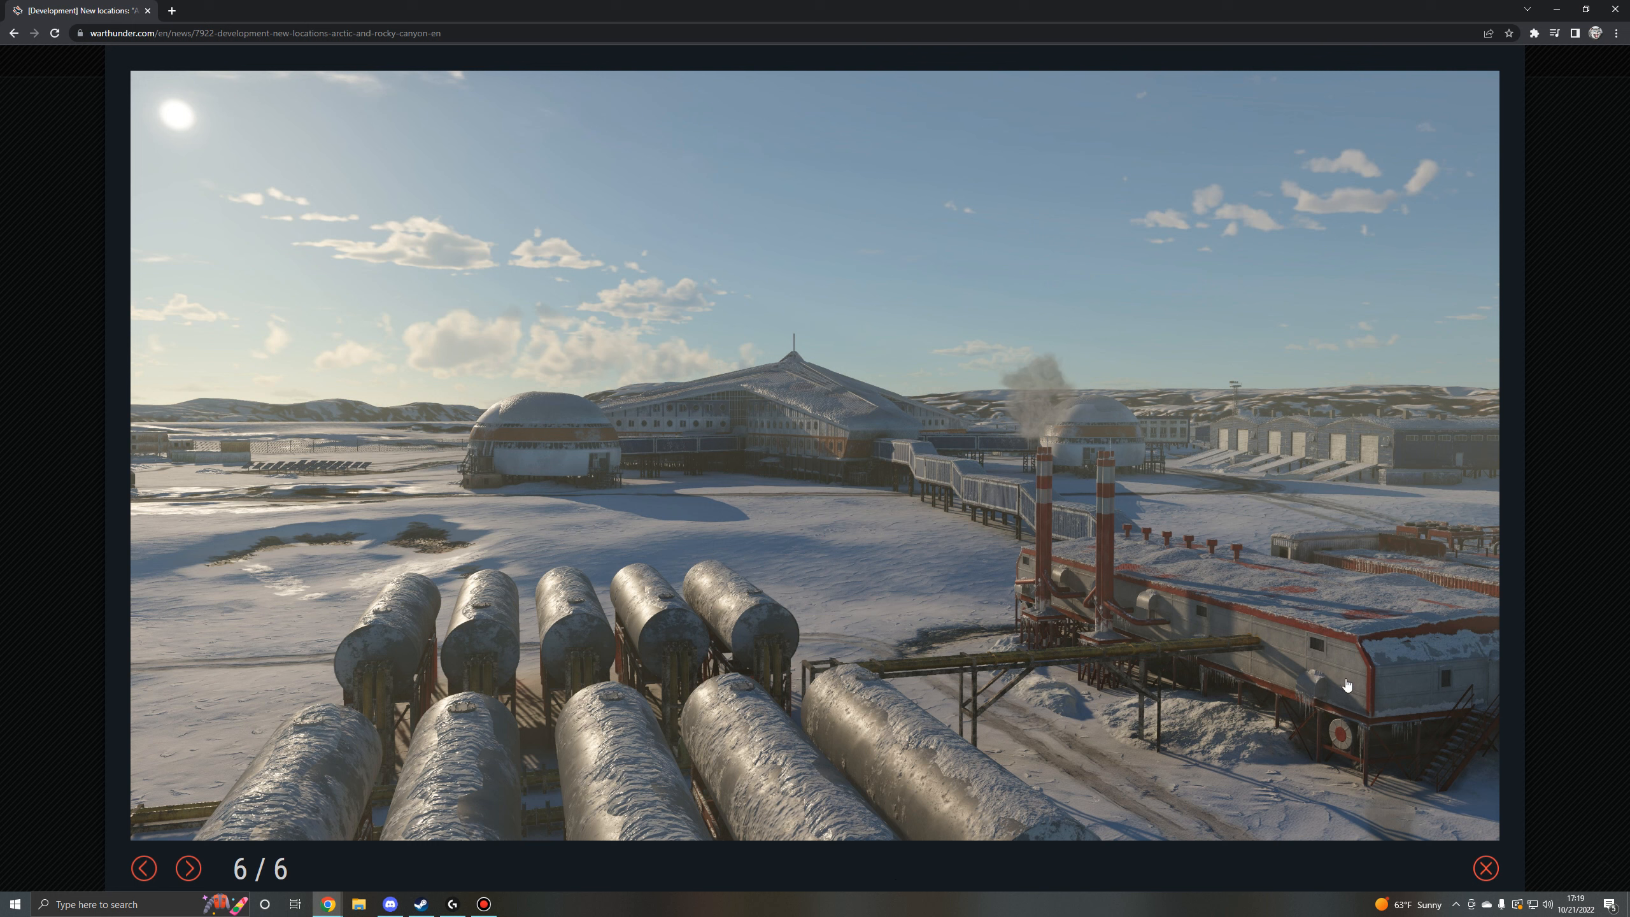
{"action": "mouse_move", "coordinate": [1486, 597]}
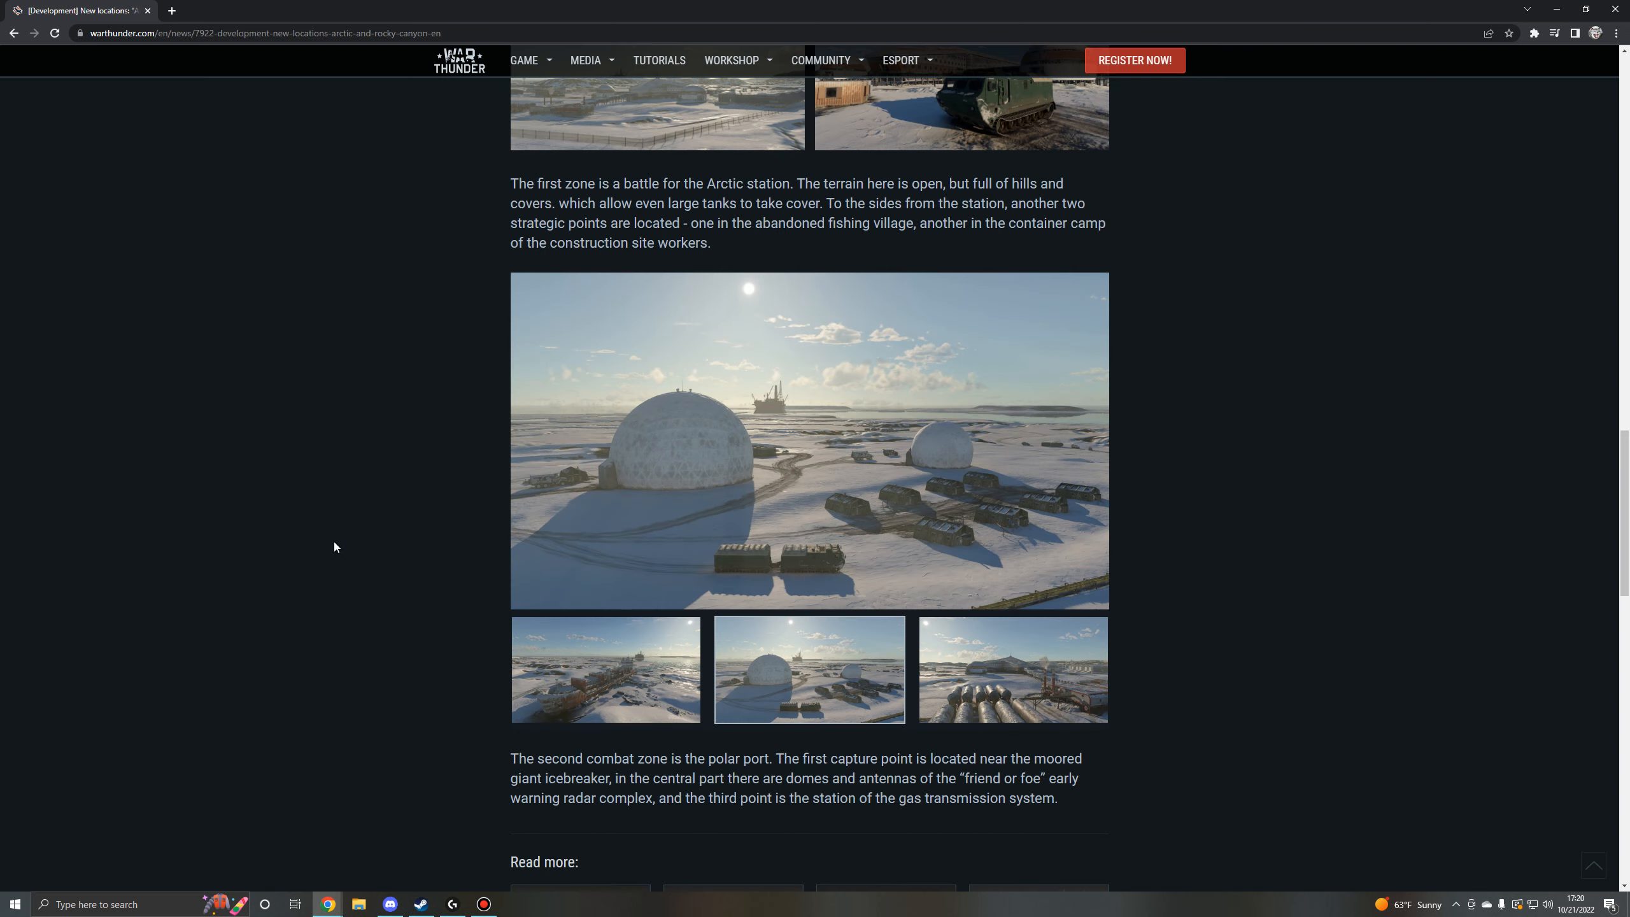
Enlarge the polar port gallery image, flipping the lightbox closed and open again.
{"action": "left_click", "coordinate": [808, 439]}
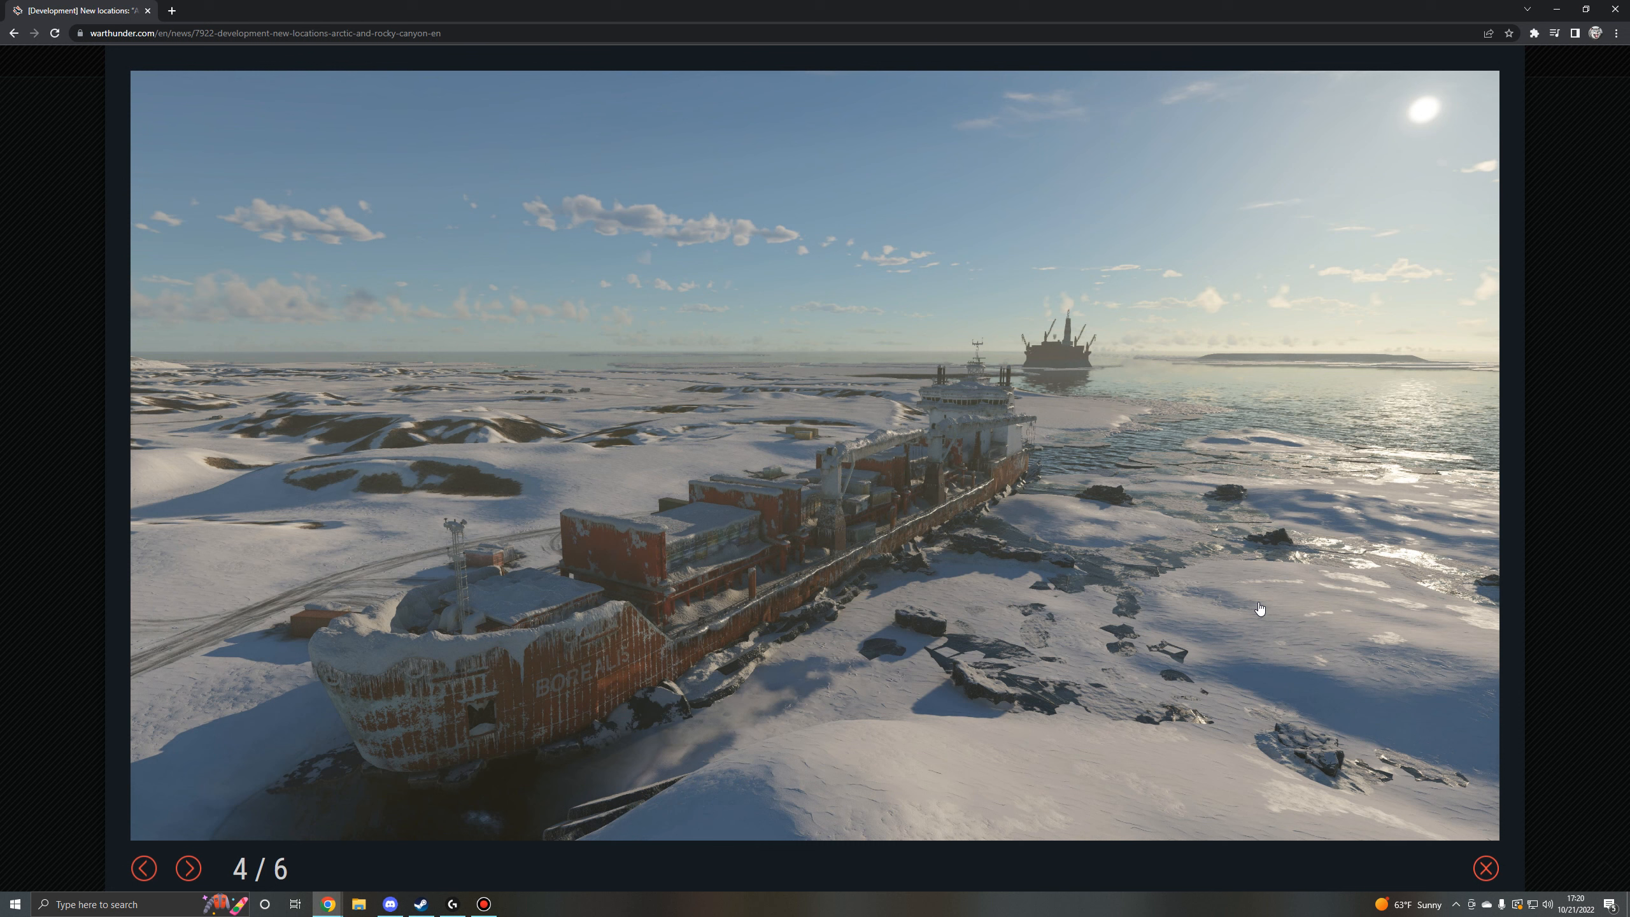
{"action": "mouse_move", "coordinate": [1232, 445]}
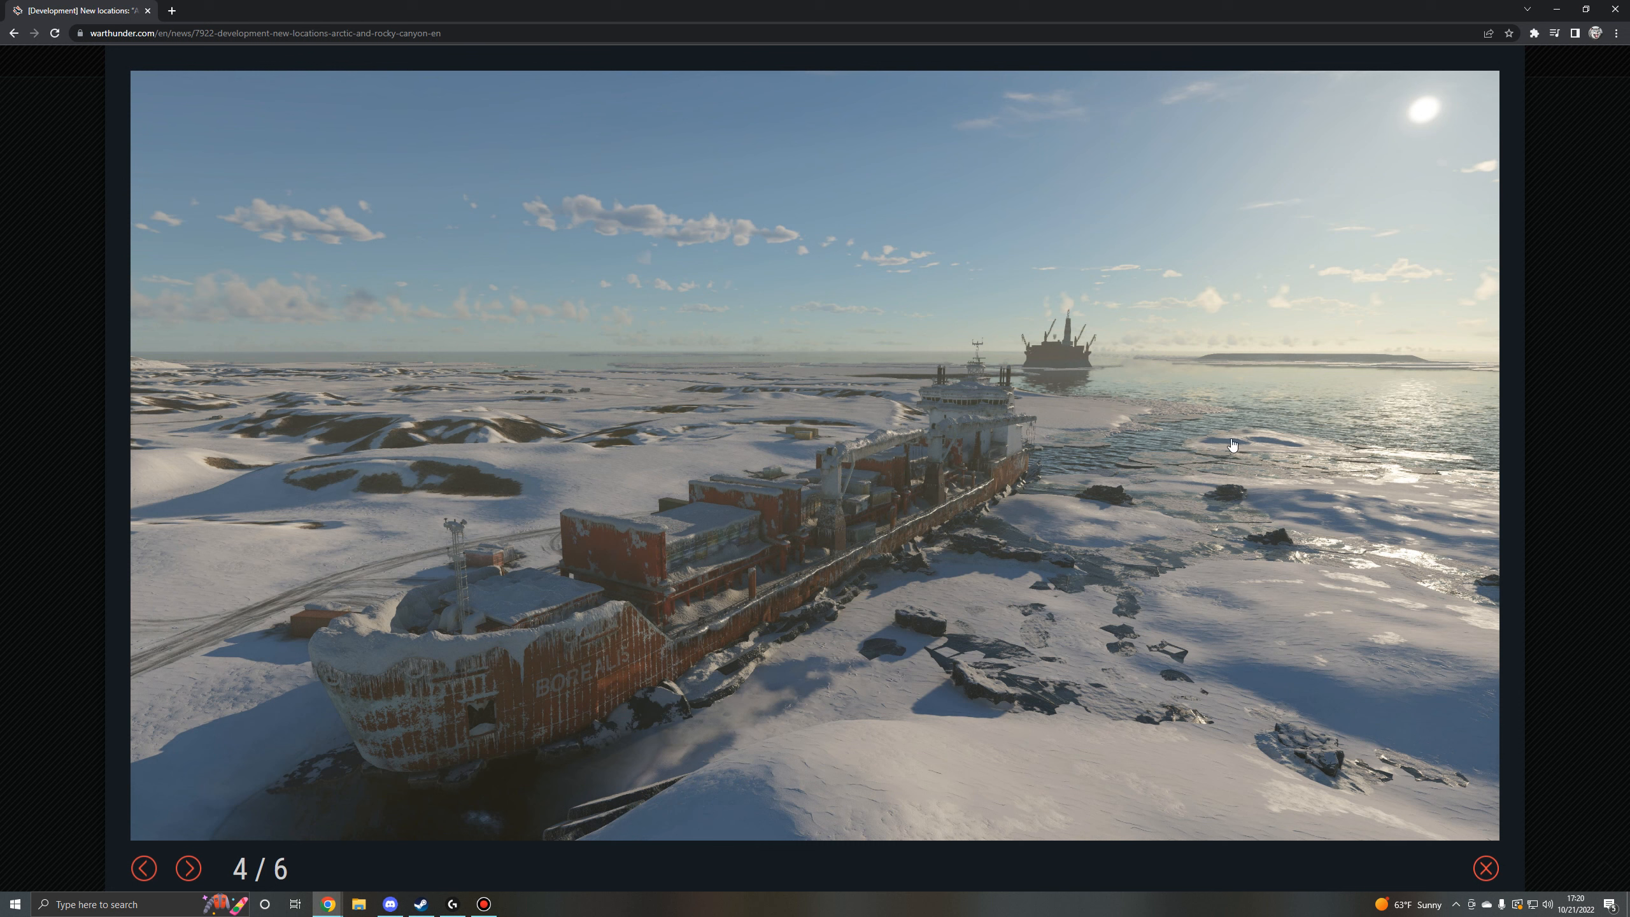
{"action": "mouse_move", "coordinate": [864, 563]}
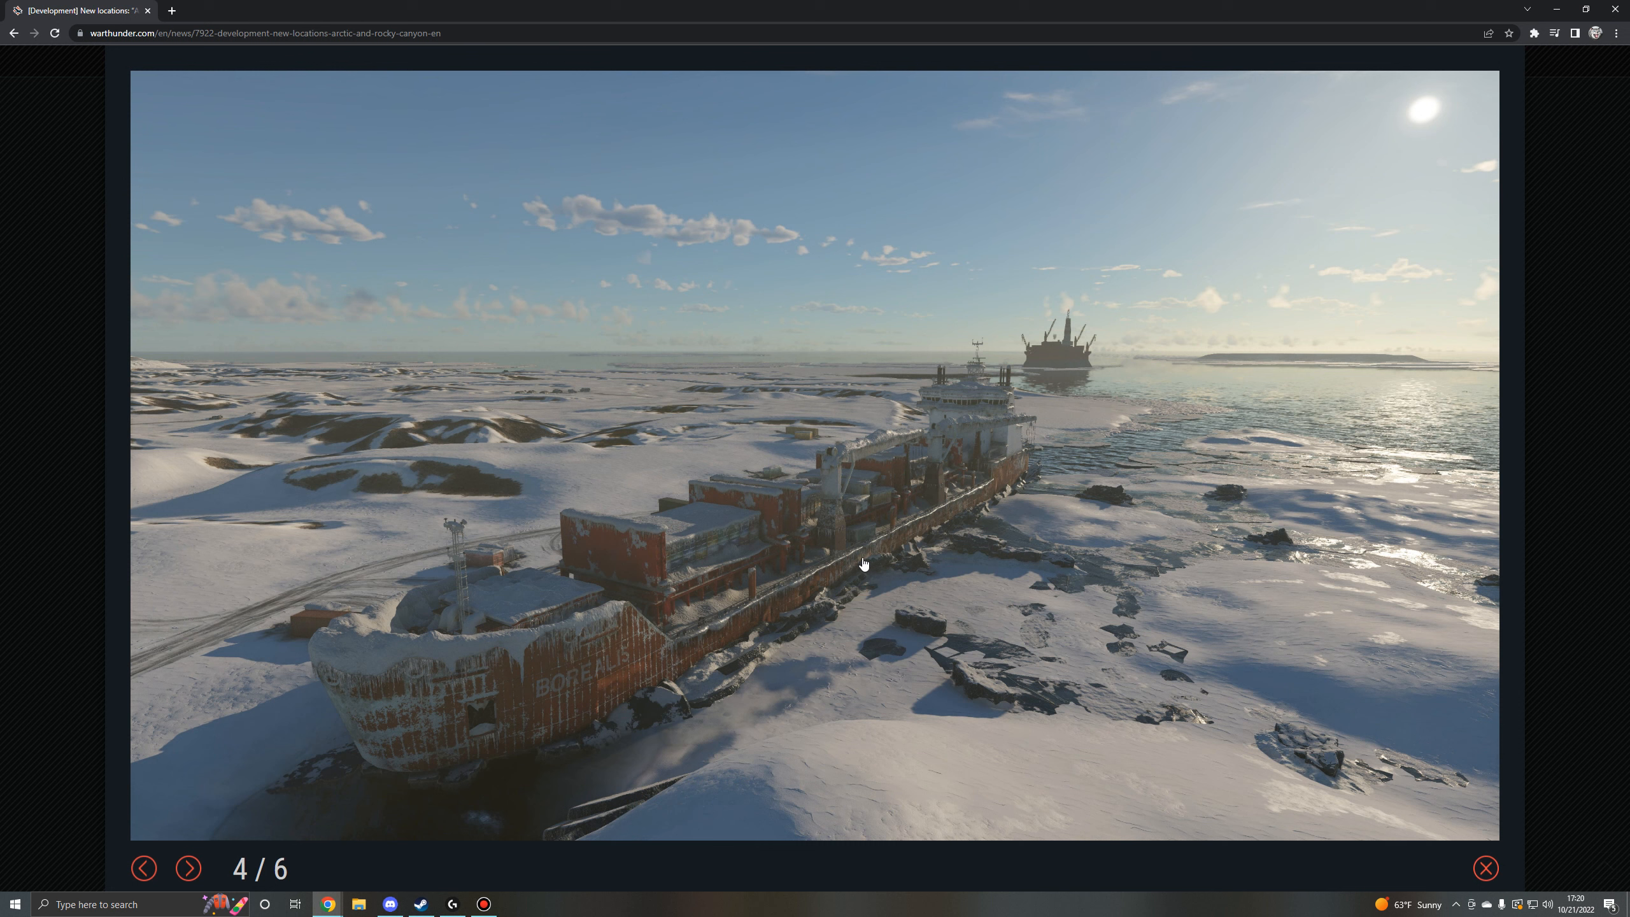
{"action": "mouse_move", "coordinate": [56, 642]}
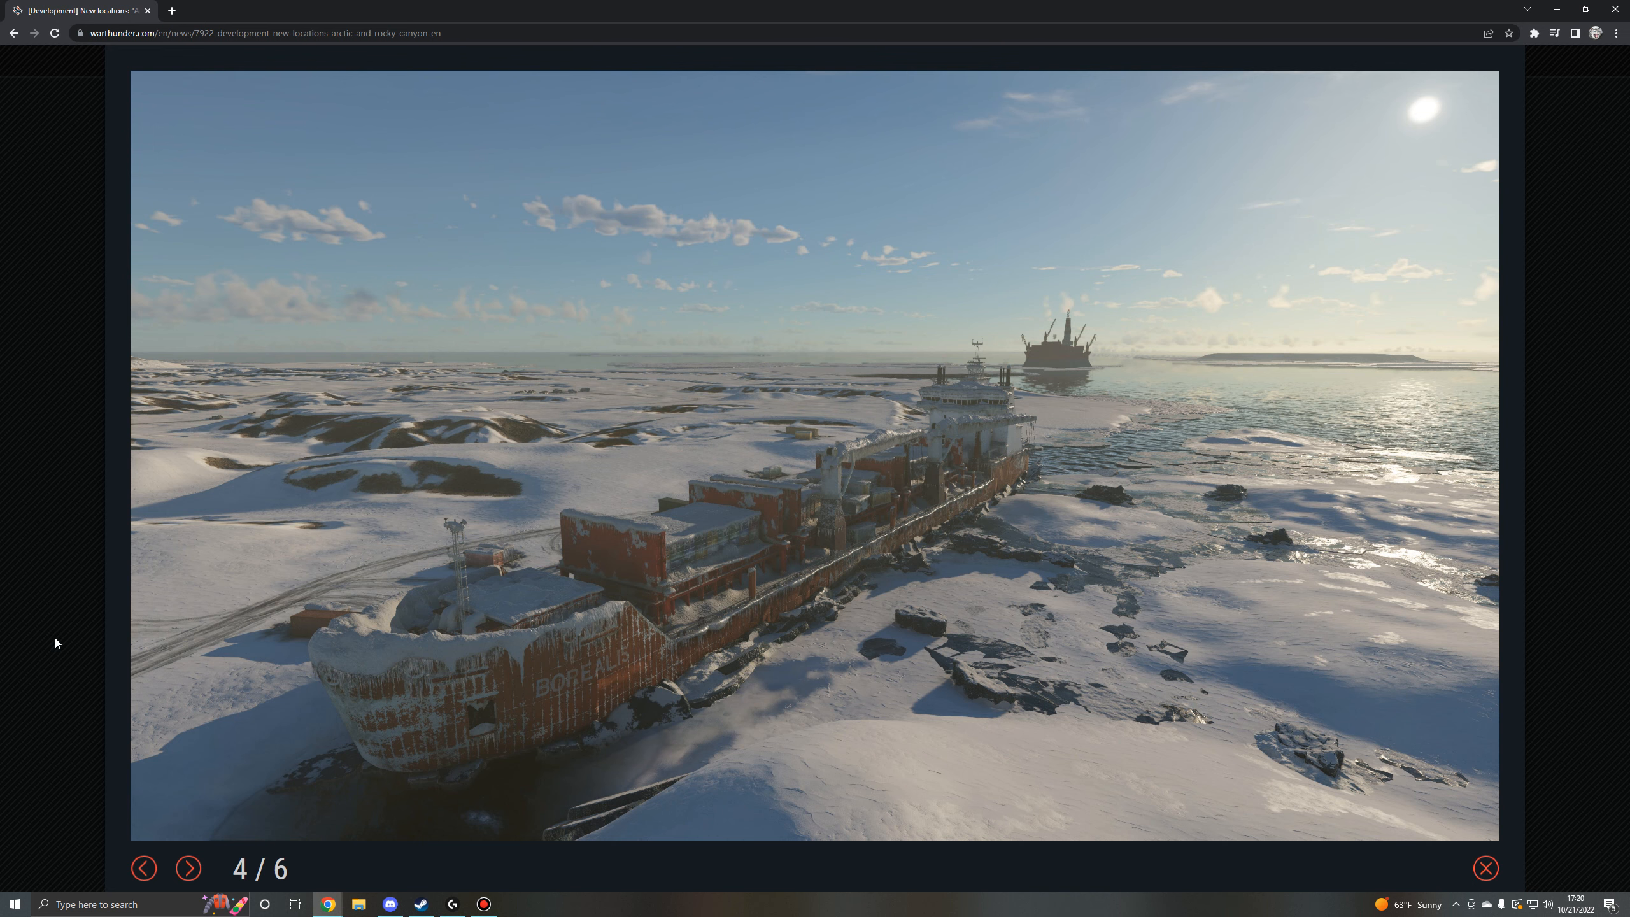
{"action": "left_click", "coordinate": [189, 868]}
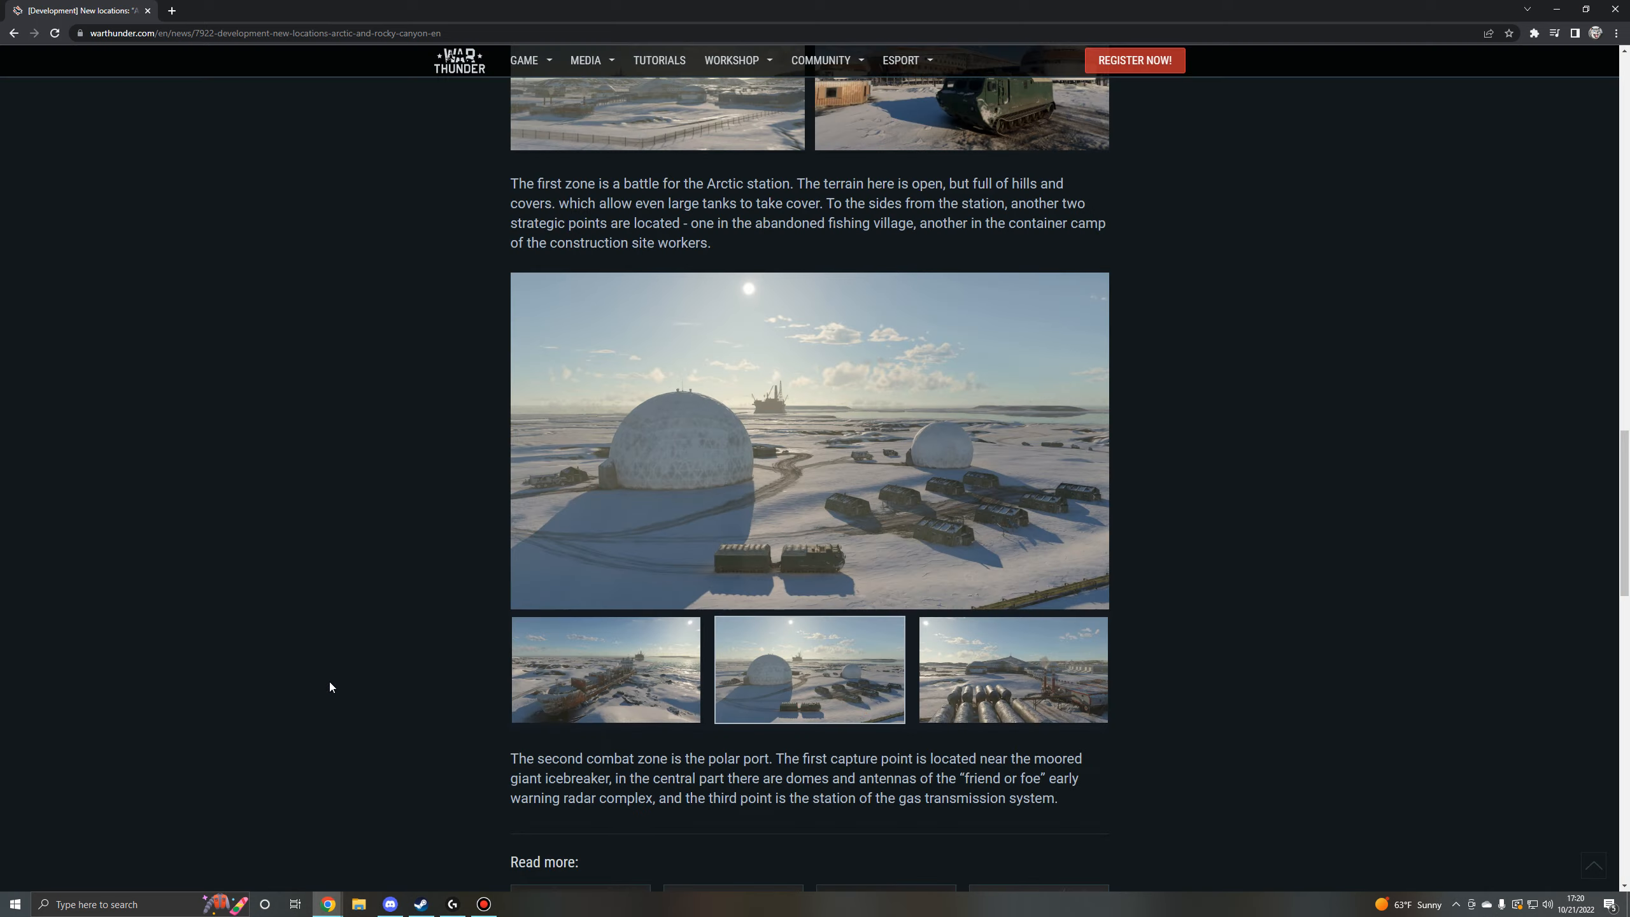
{"action": "left_click", "coordinate": [809, 440]}
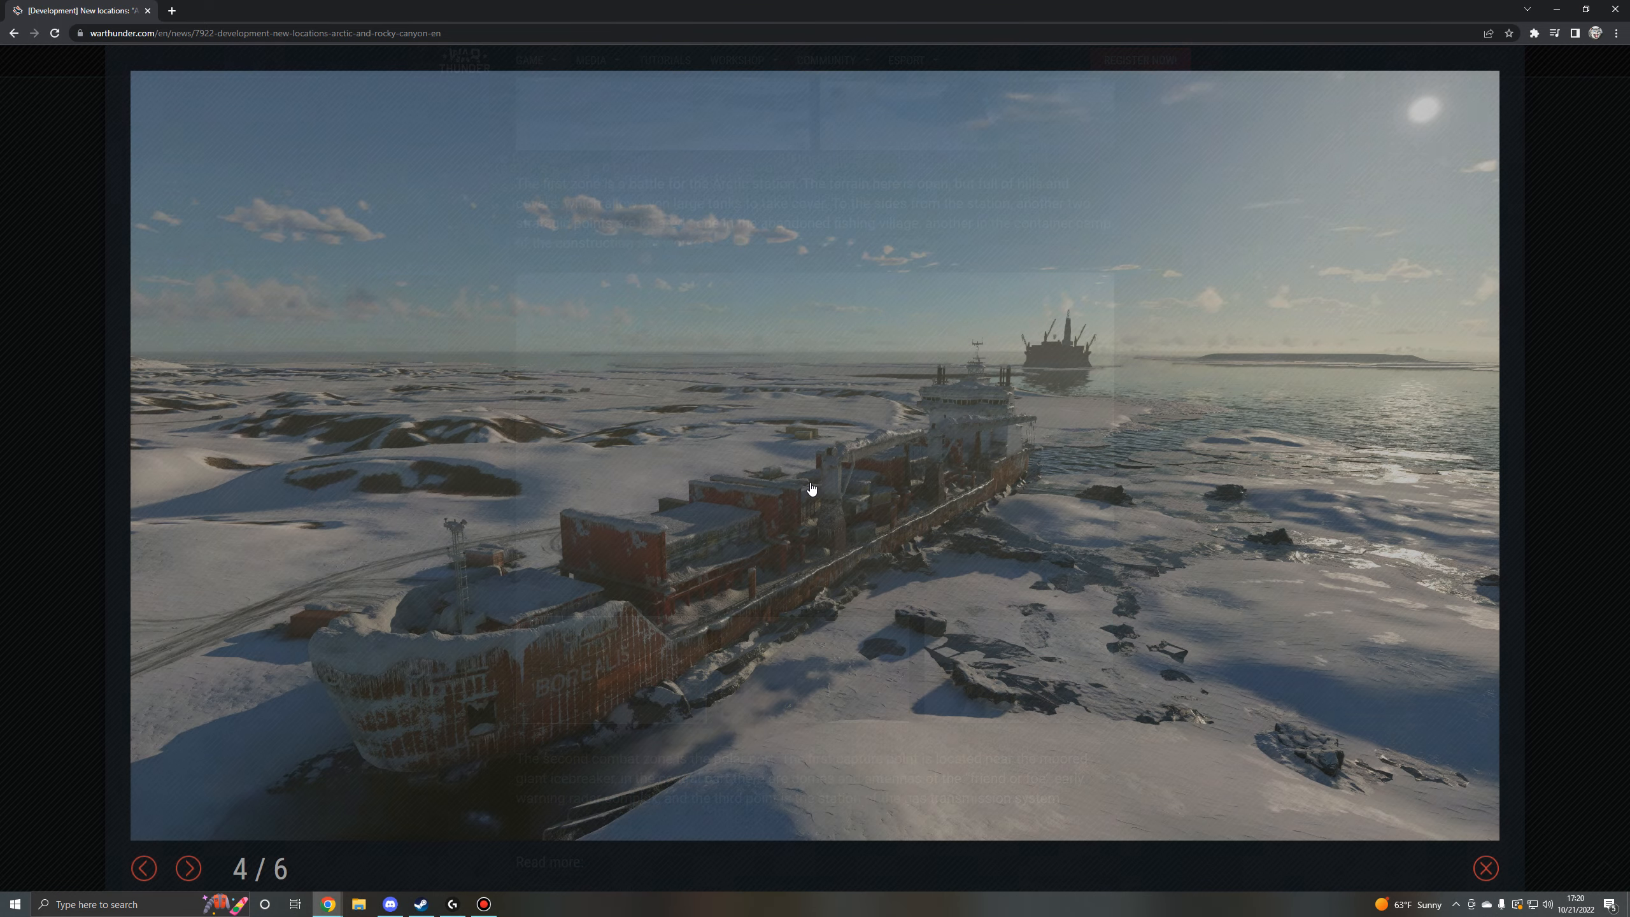
{"action": "left_click", "coordinate": [1485, 868]}
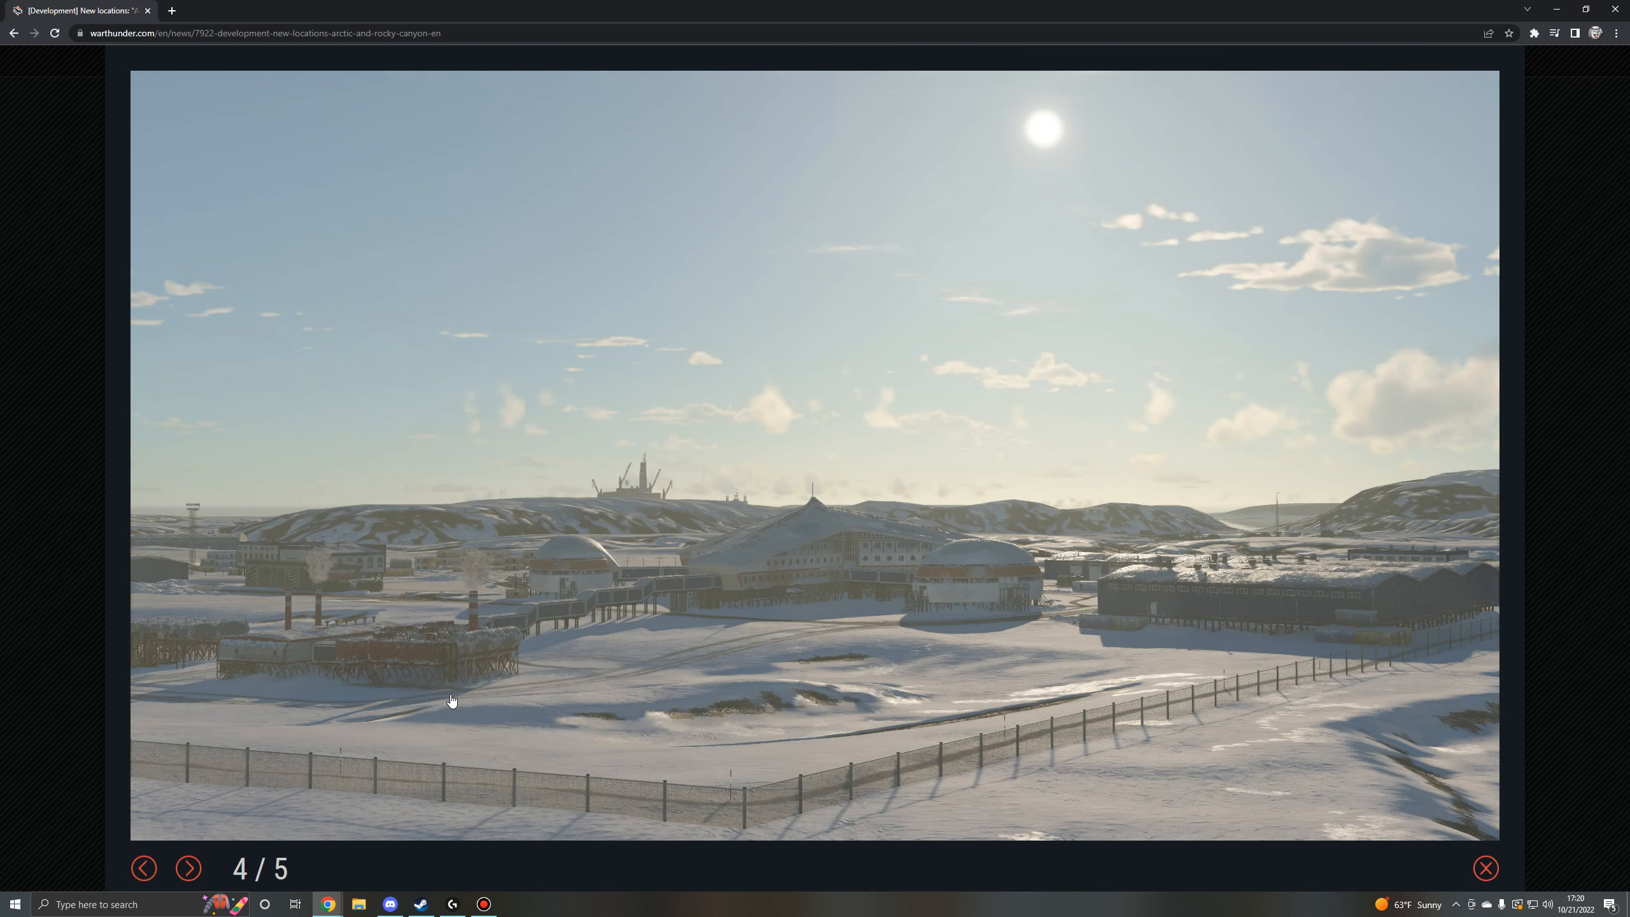
{"action": "mouse_move", "coordinate": [736, 489]}
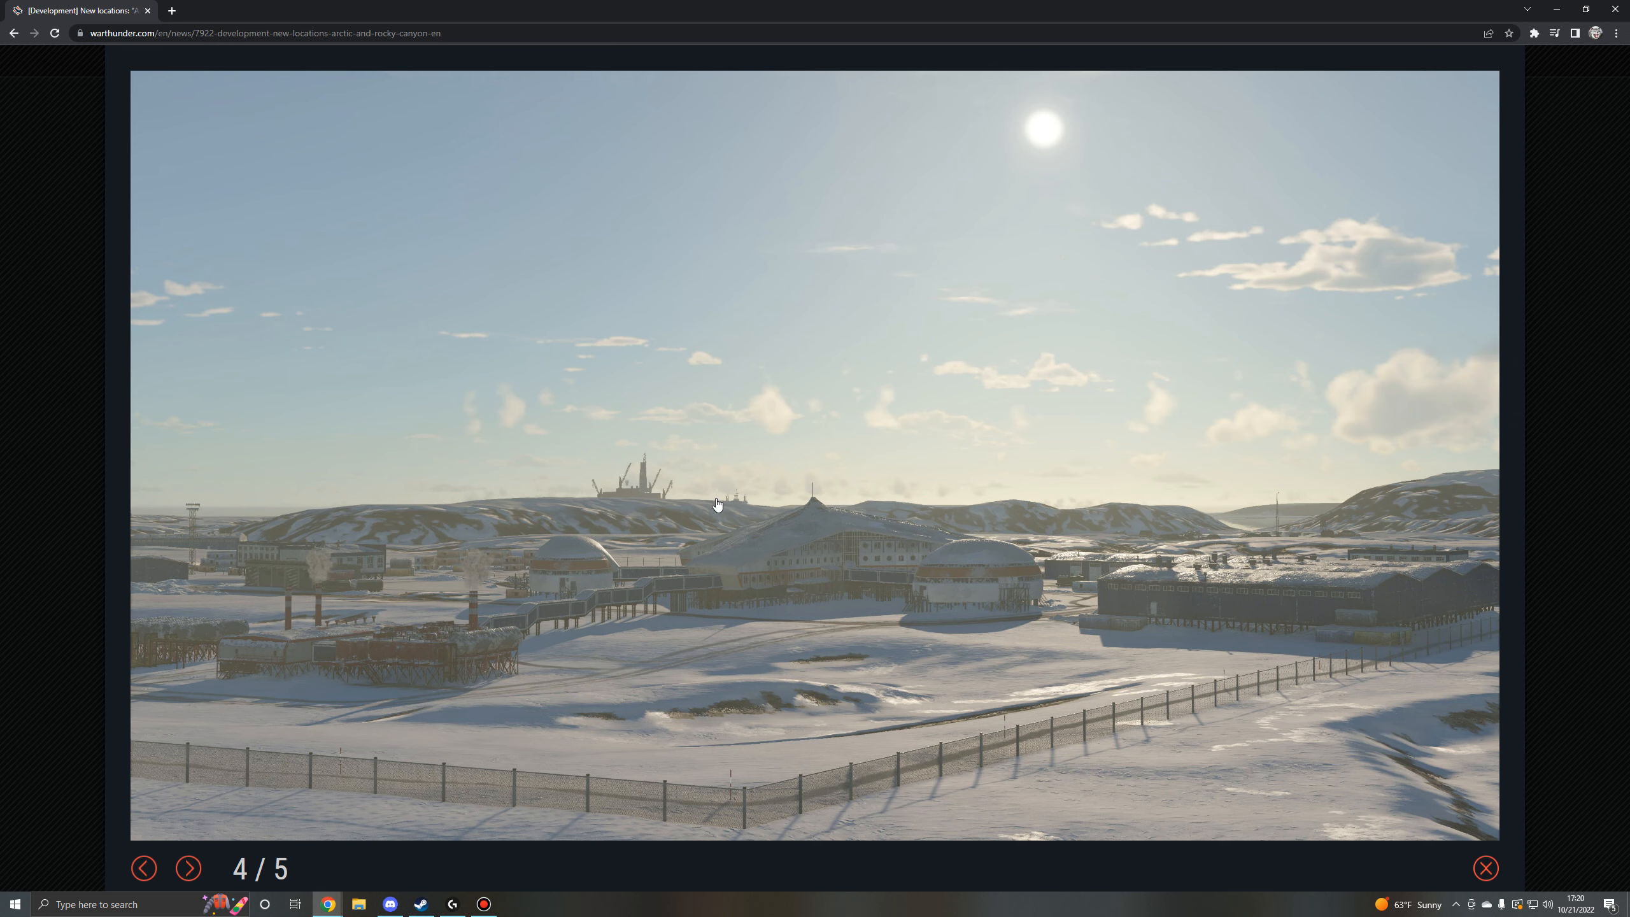
Enlarge the Arctic station landscape screenshot with the offshore platform, then close the viewer.
{"action": "left_click", "coordinate": [190, 869]}
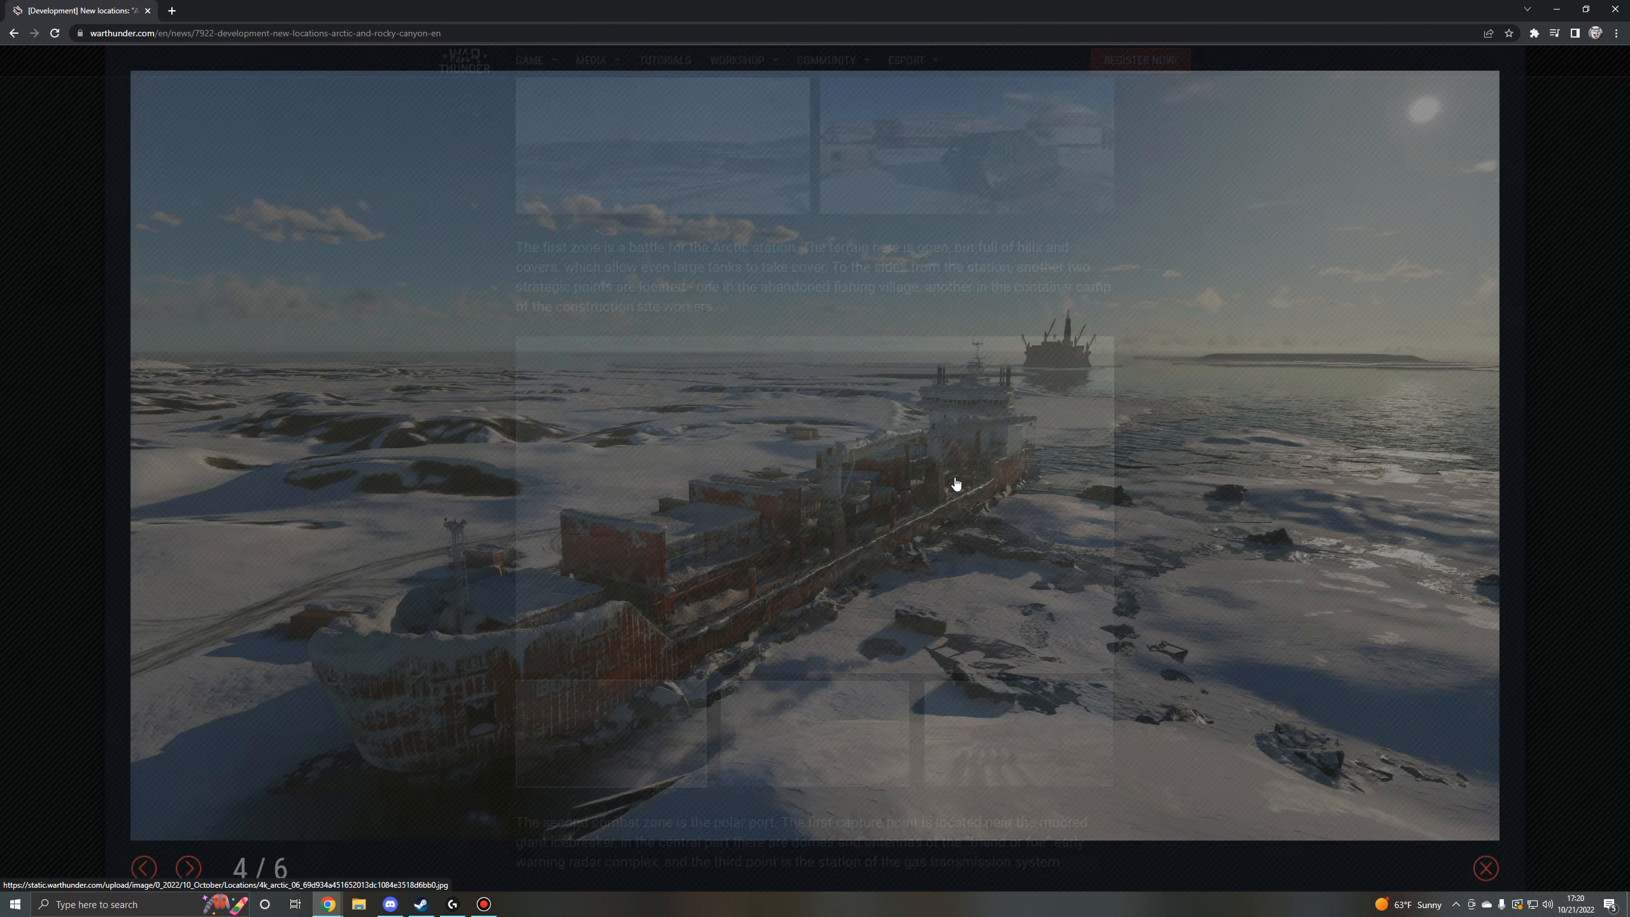
{"action": "left_click", "coordinate": [1485, 868]}
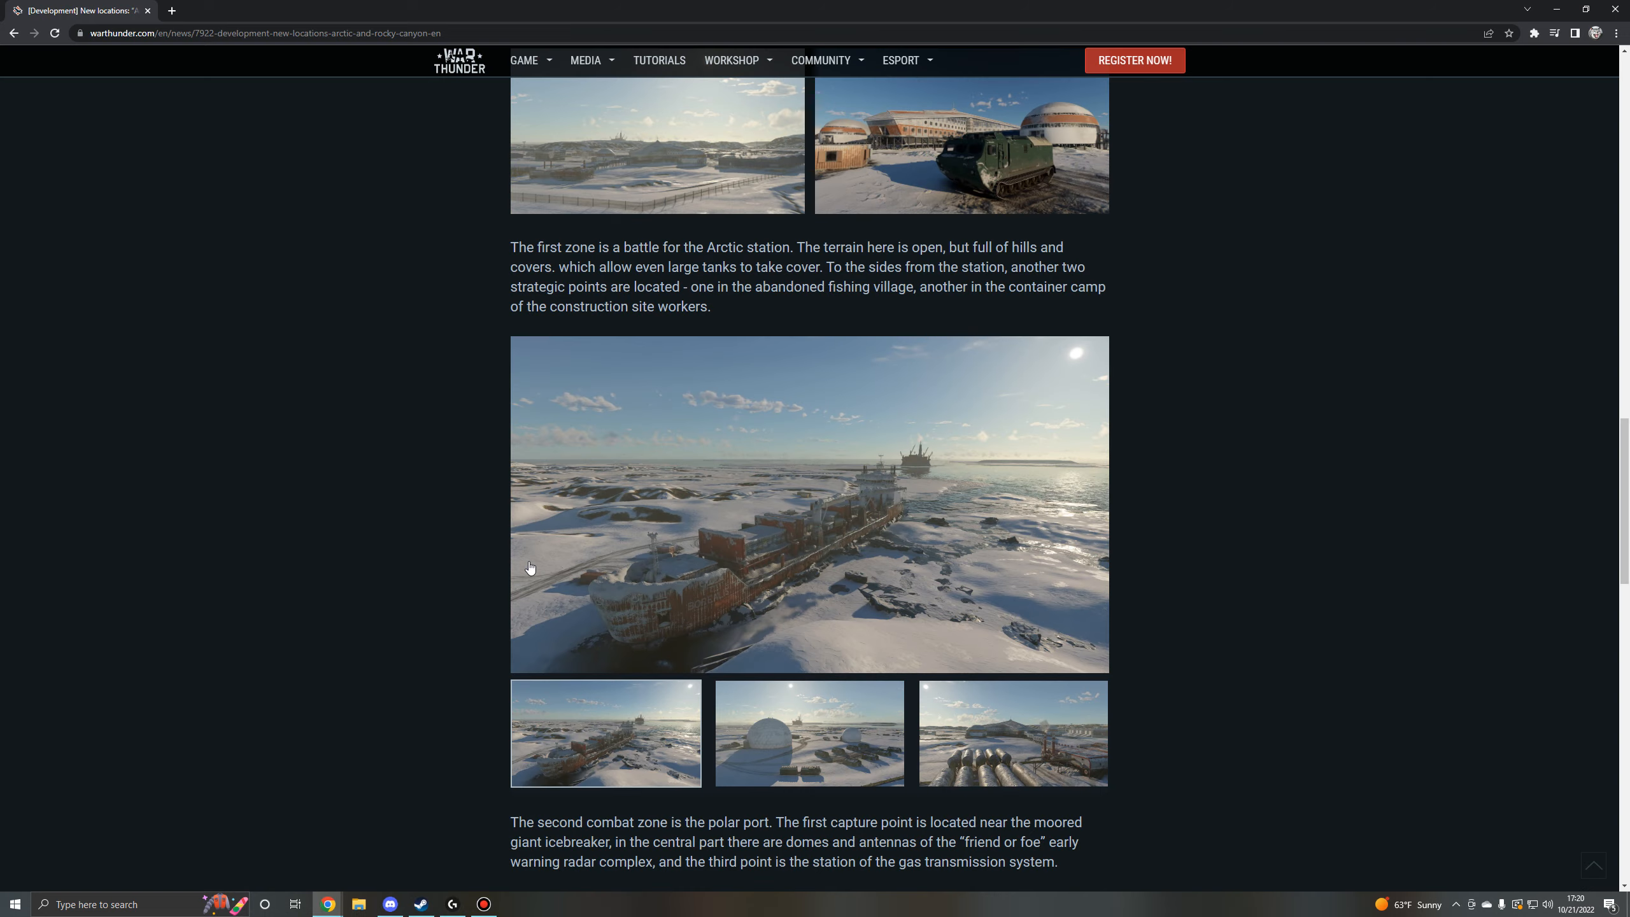
{"action": "left_click", "coordinate": [809, 504]}
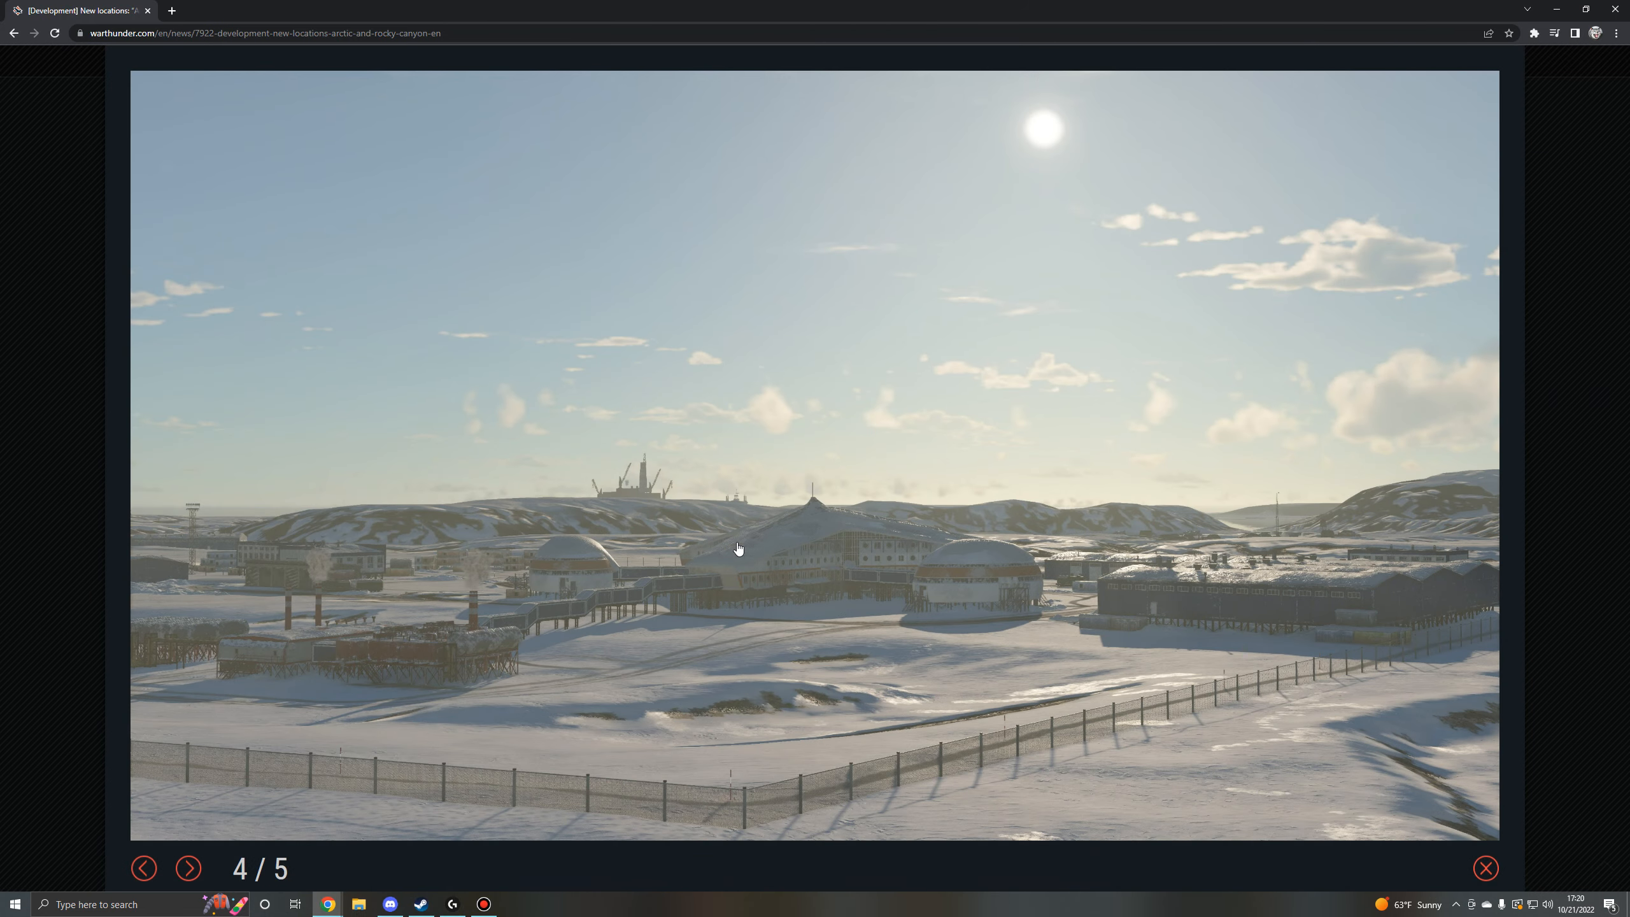
{"action": "mouse_move", "coordinate": [644, 489]}
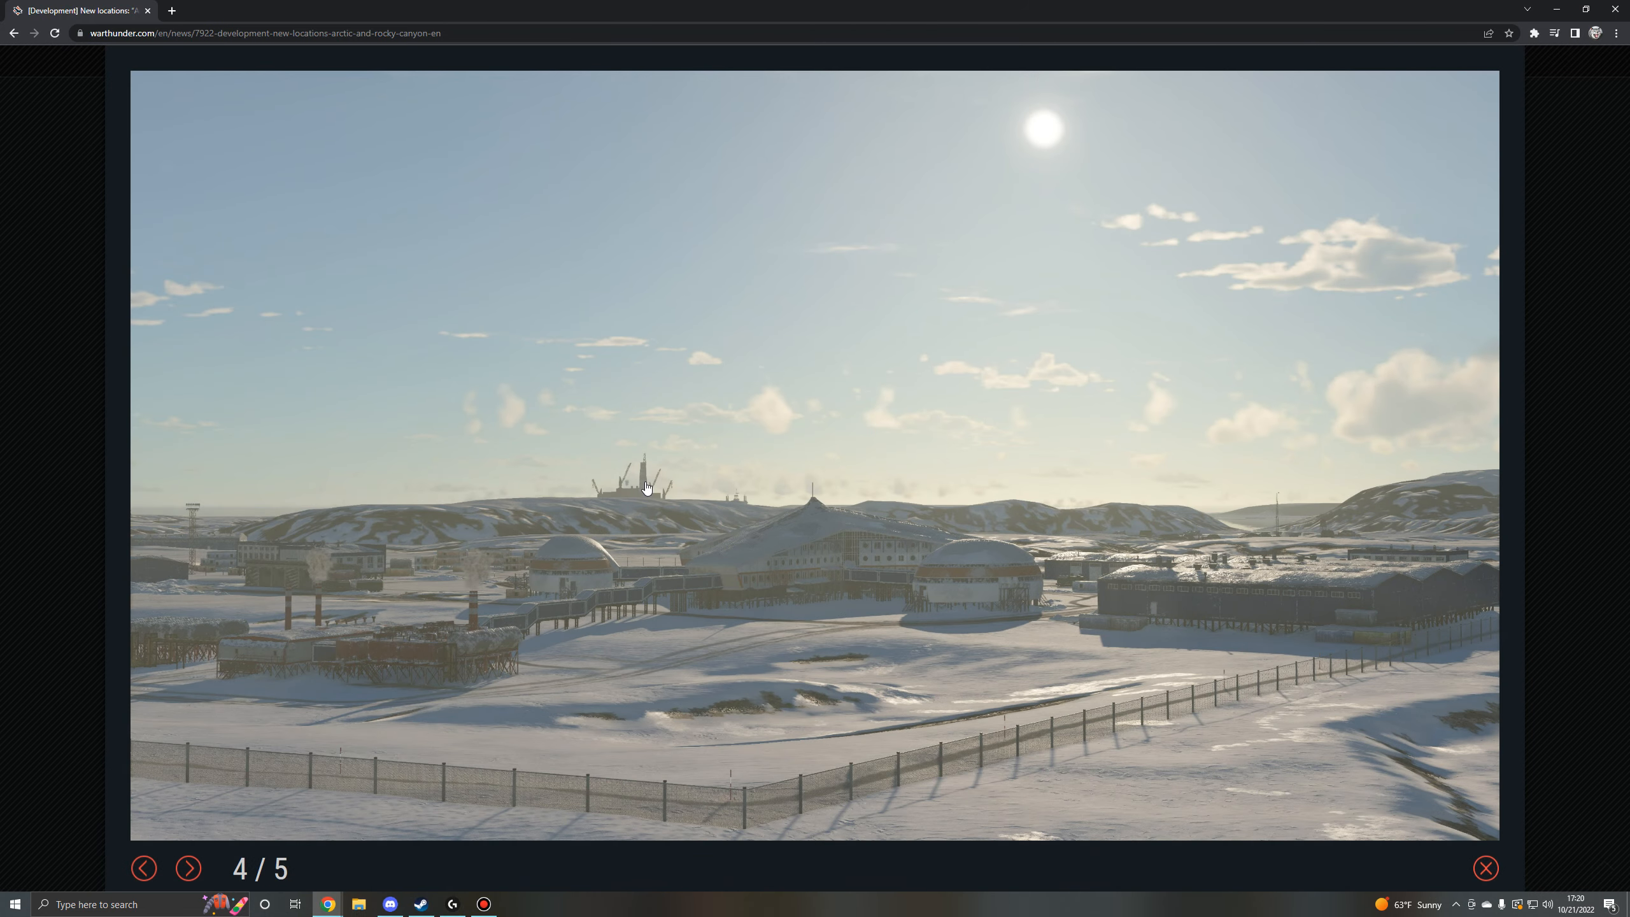
{"action": "left_click", "coordinate": [1486, 869]}
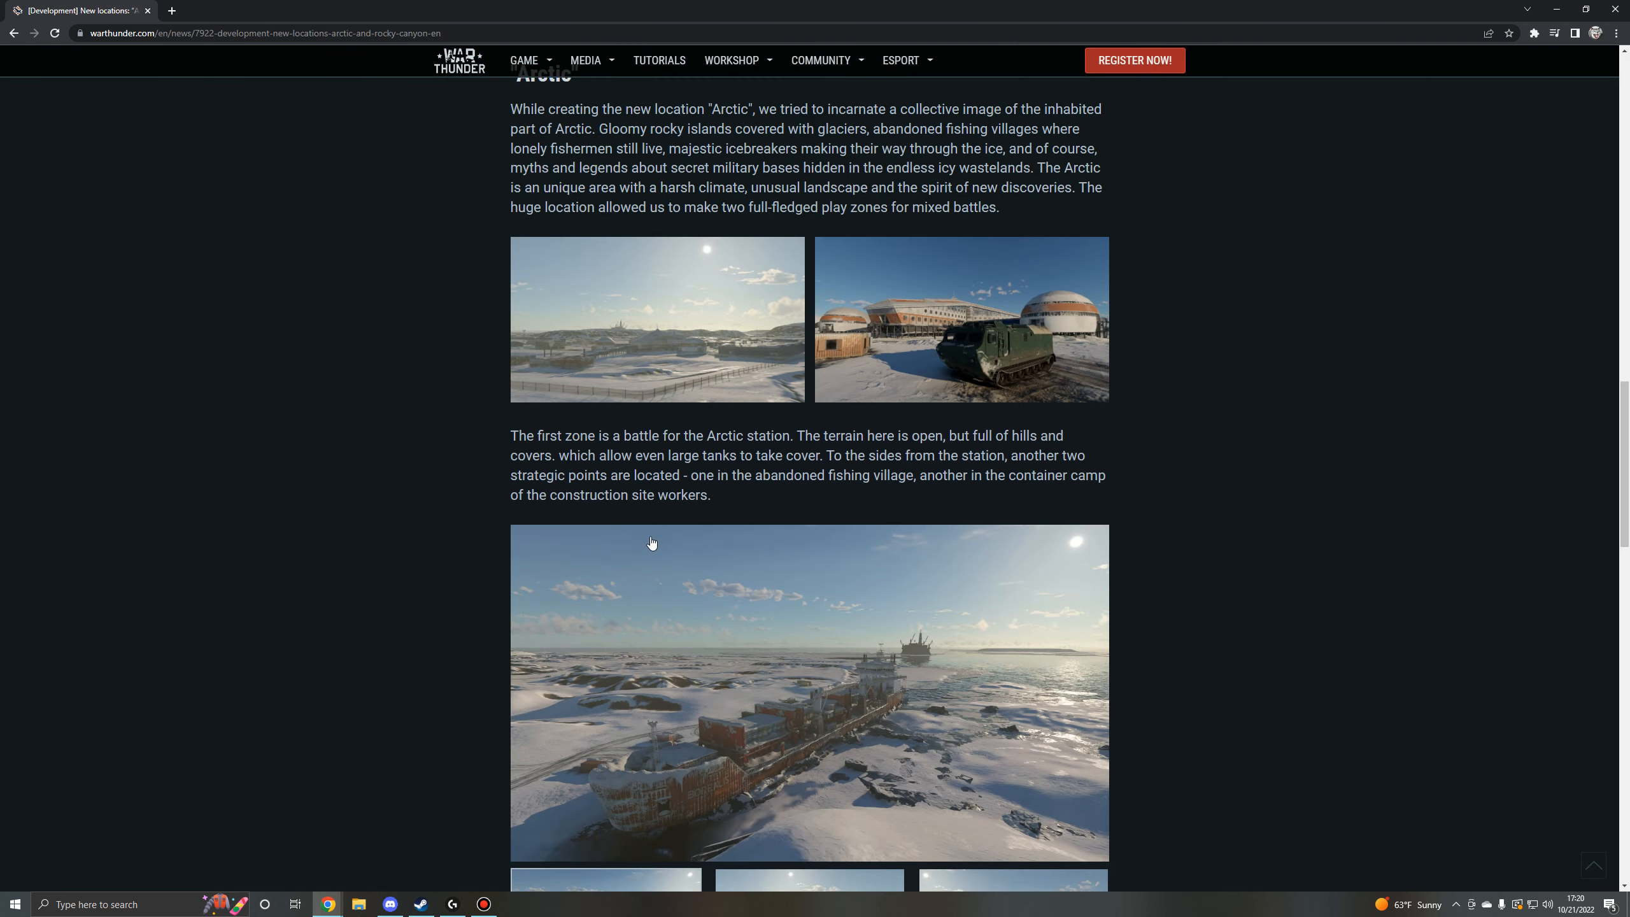
{"action": "scroll", "scroll_direction": "down", "scroll_amount": 3}
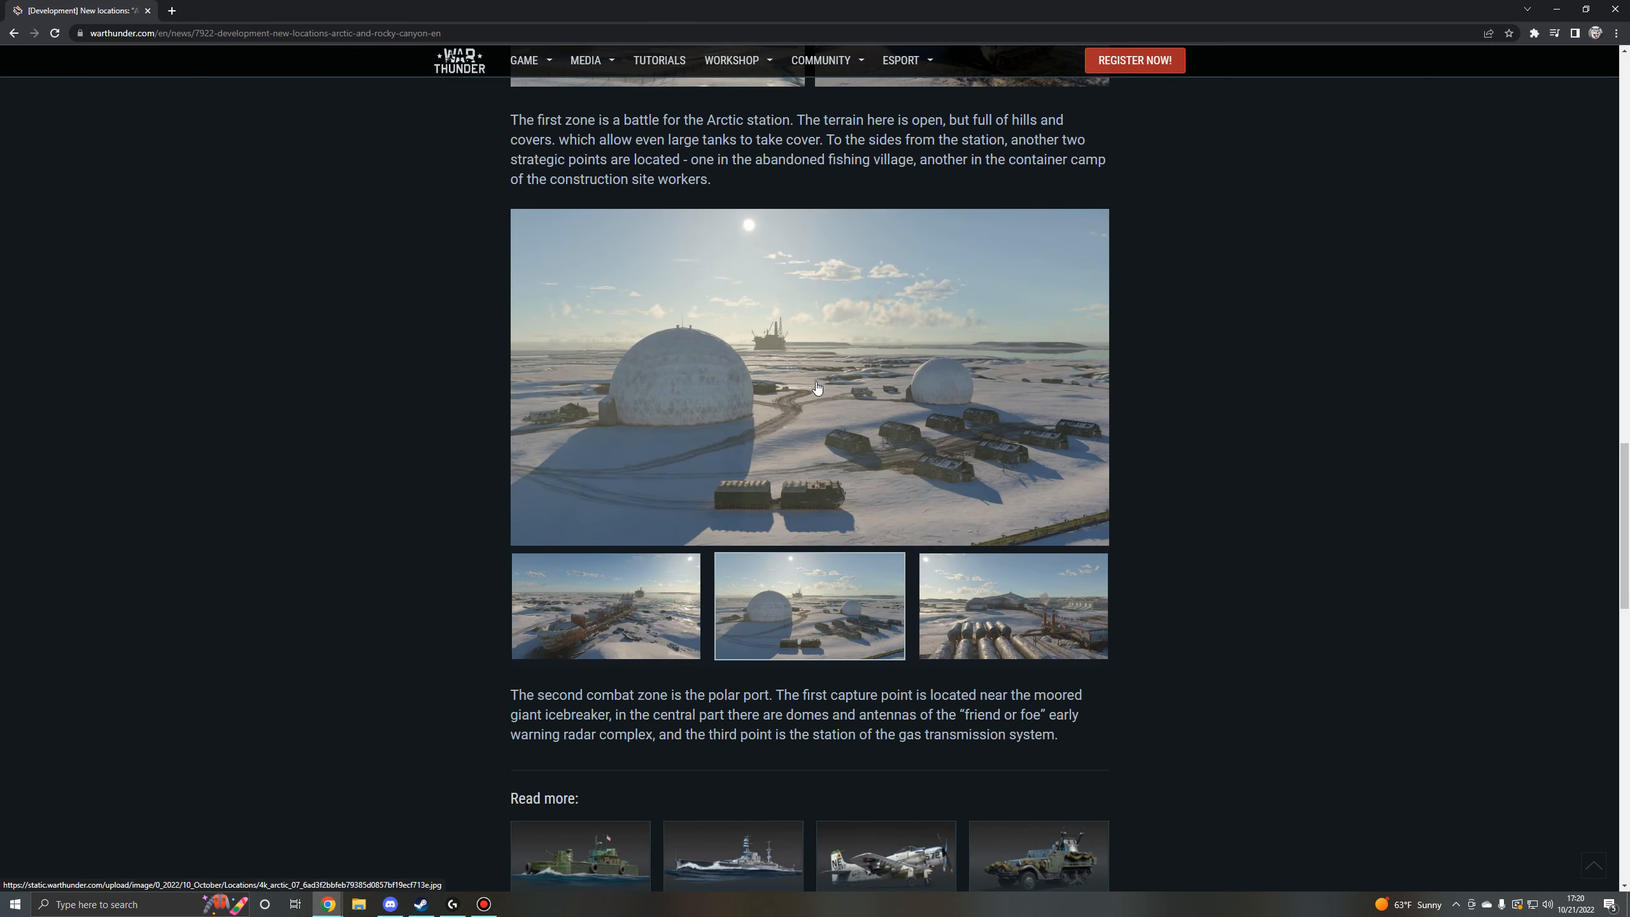
{"action": "left_click", "coordinate": [809, 378]}
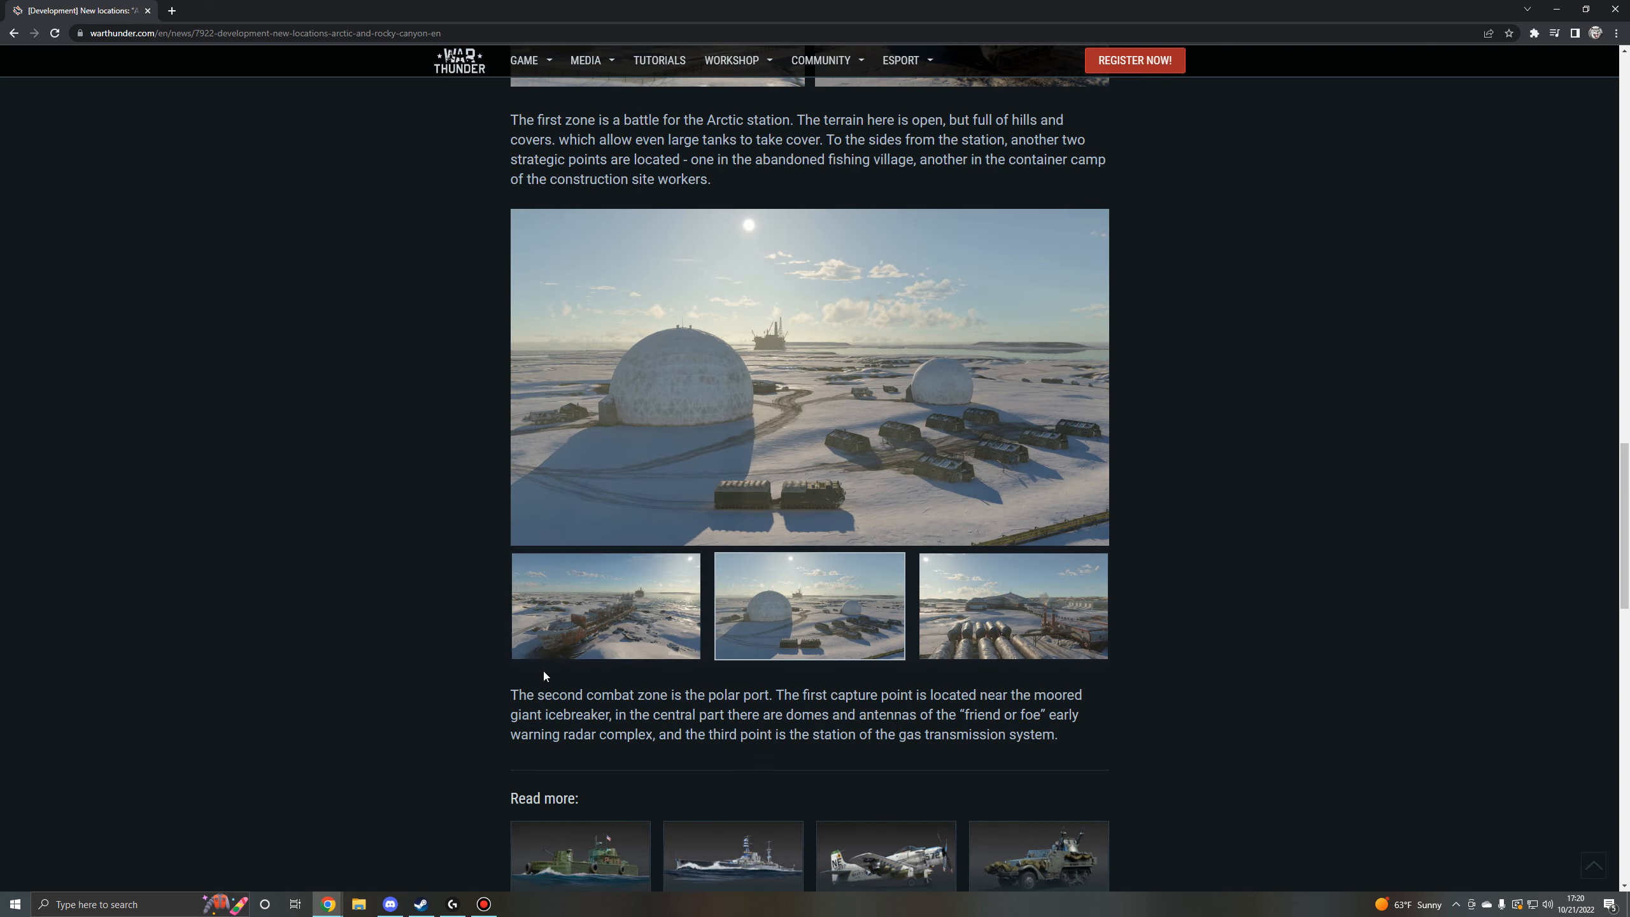
{"action": "left_click", "coordinate": [606, 606]}
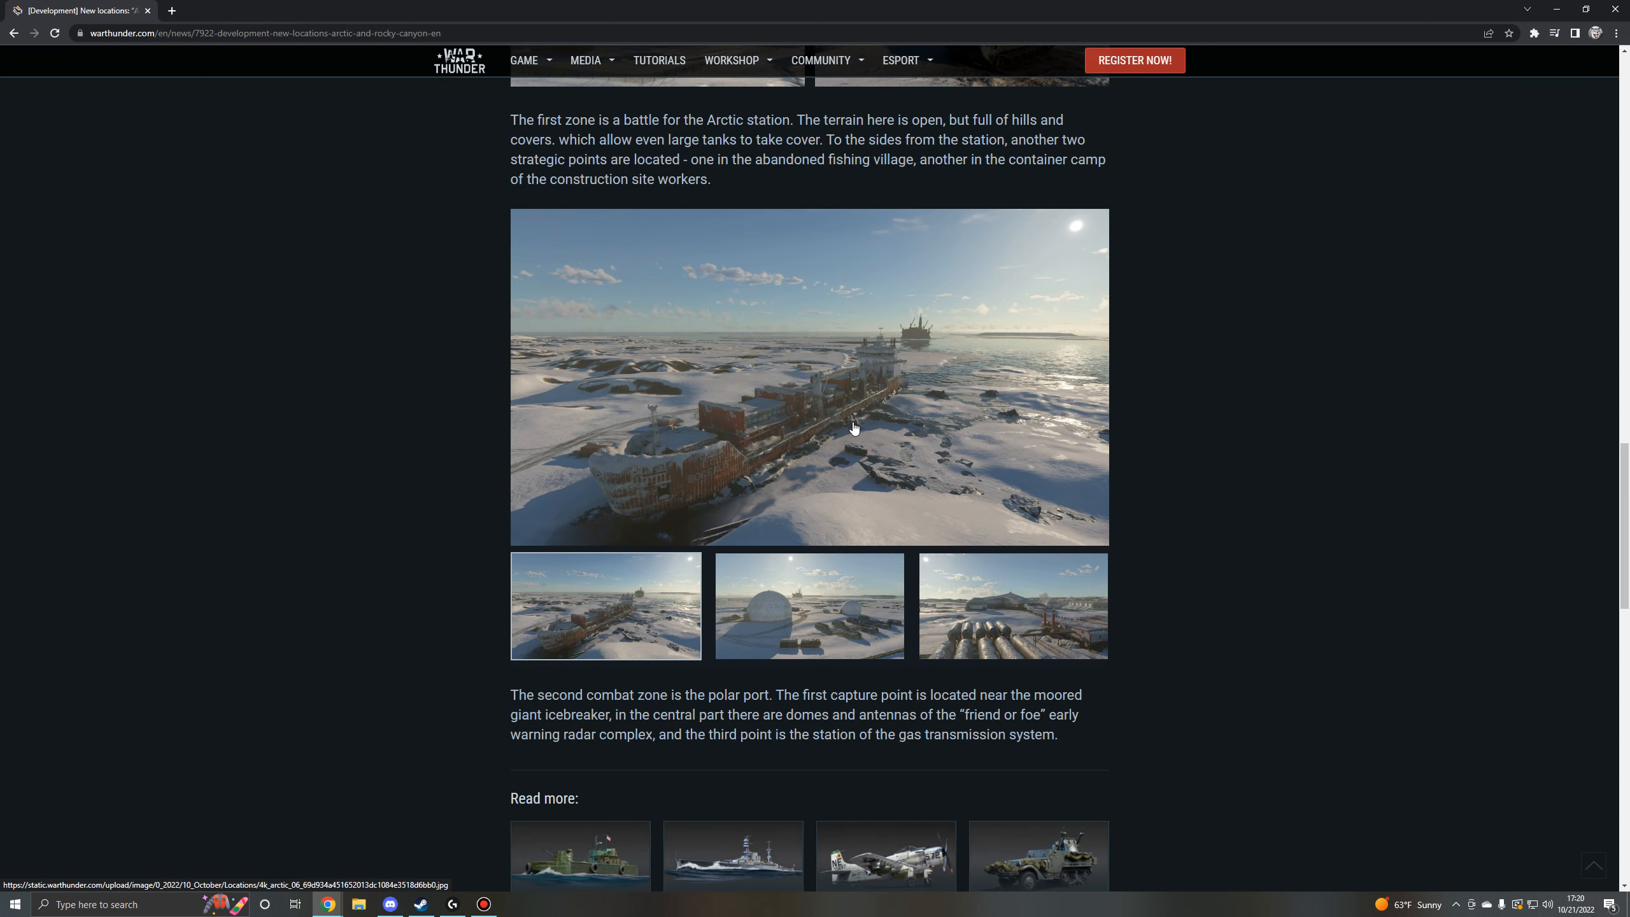
{"action": "mouse_move", "coordinate": [642, 638]}
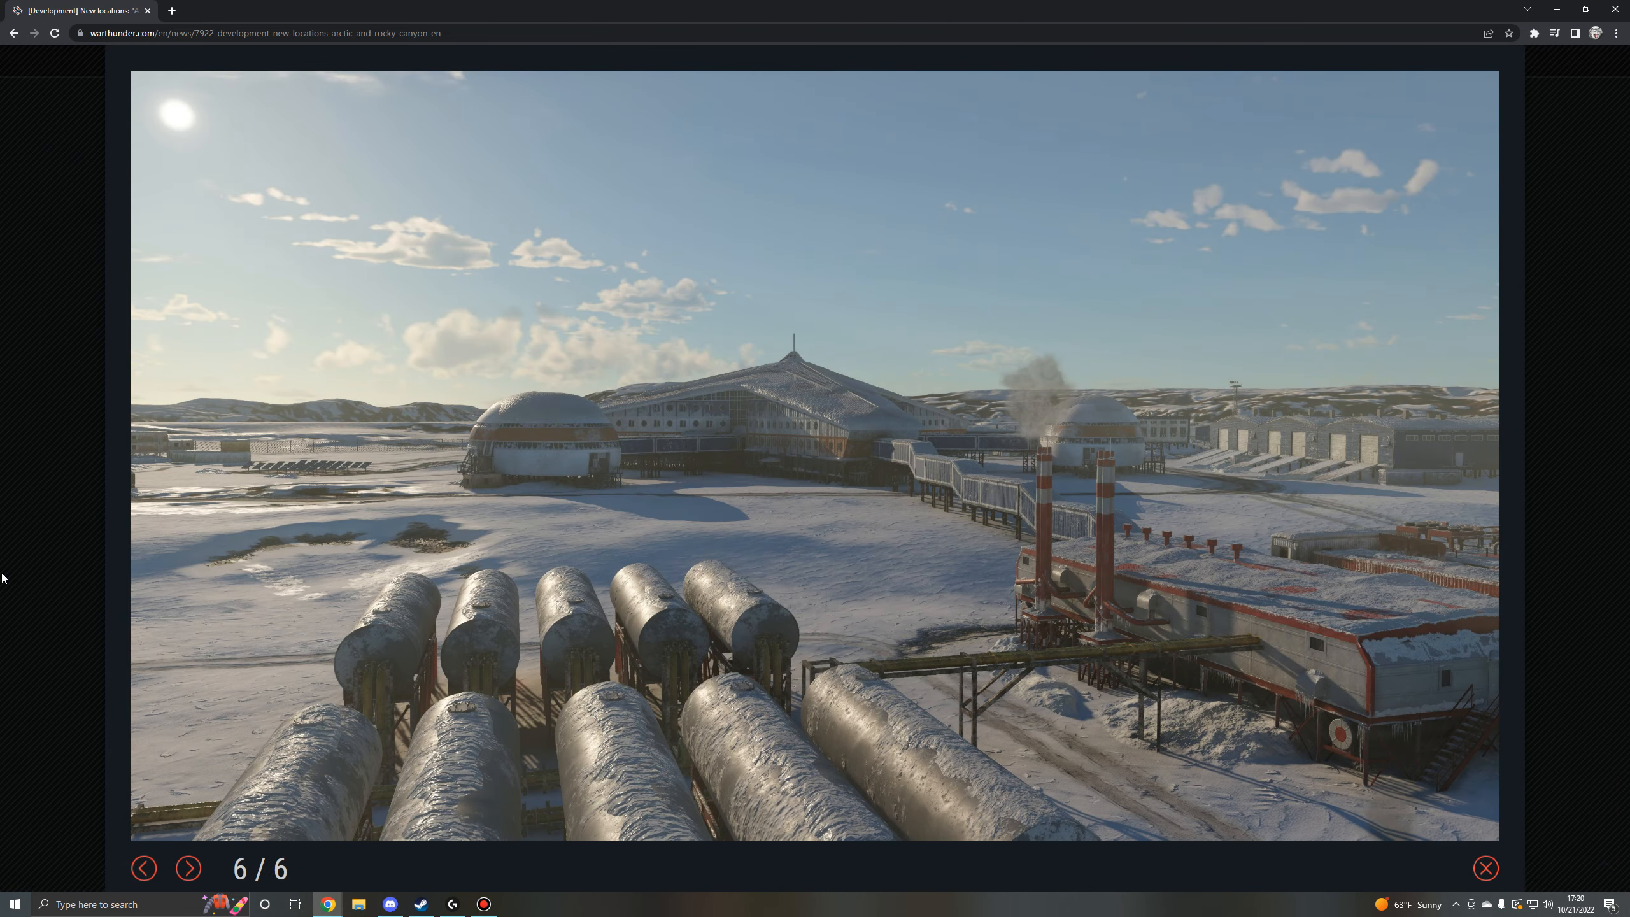
{"action": "left_click", "coordinate": [144, 869]}
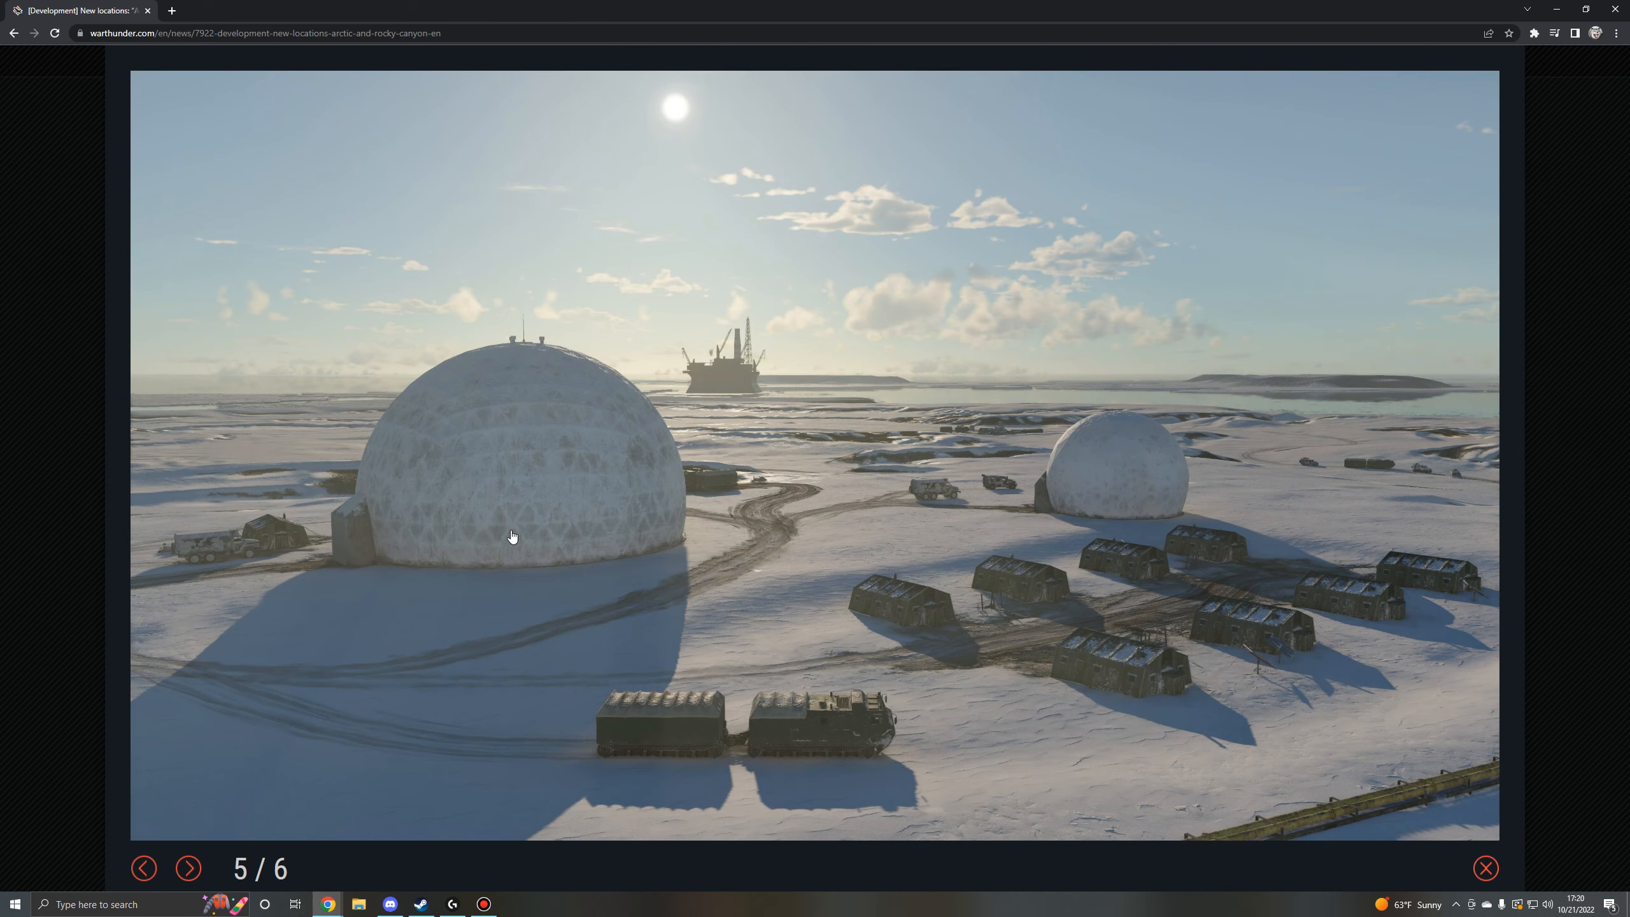
{"action": "mouse_move", "coordinate": [178, 599]}
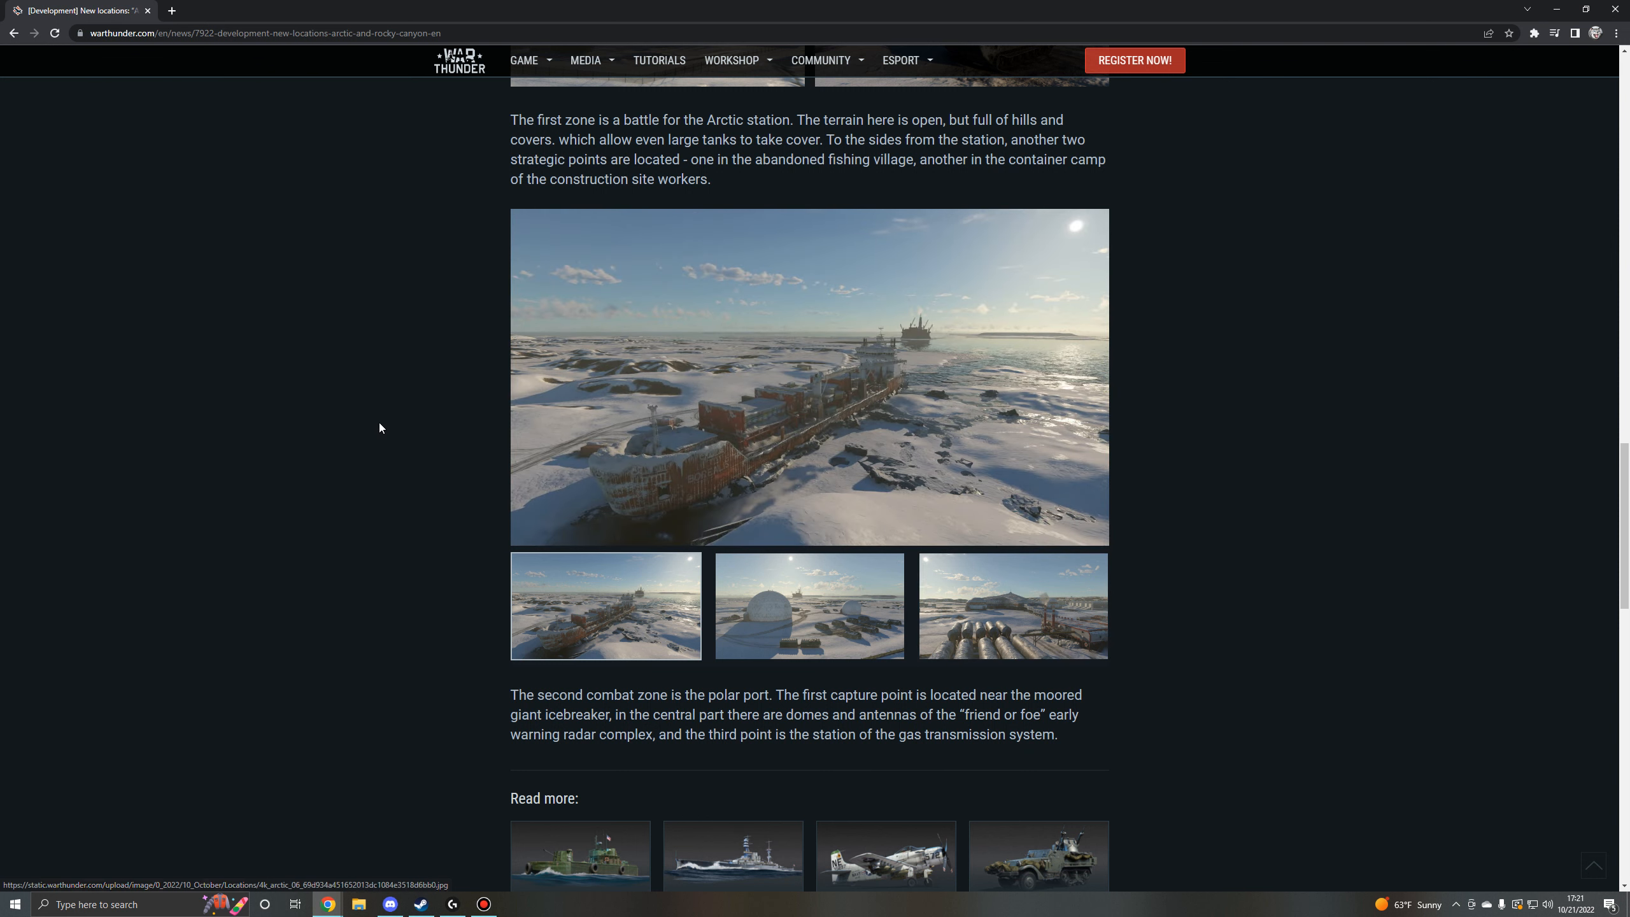
{"action": "left_click", "coordinate": [809, 377]}
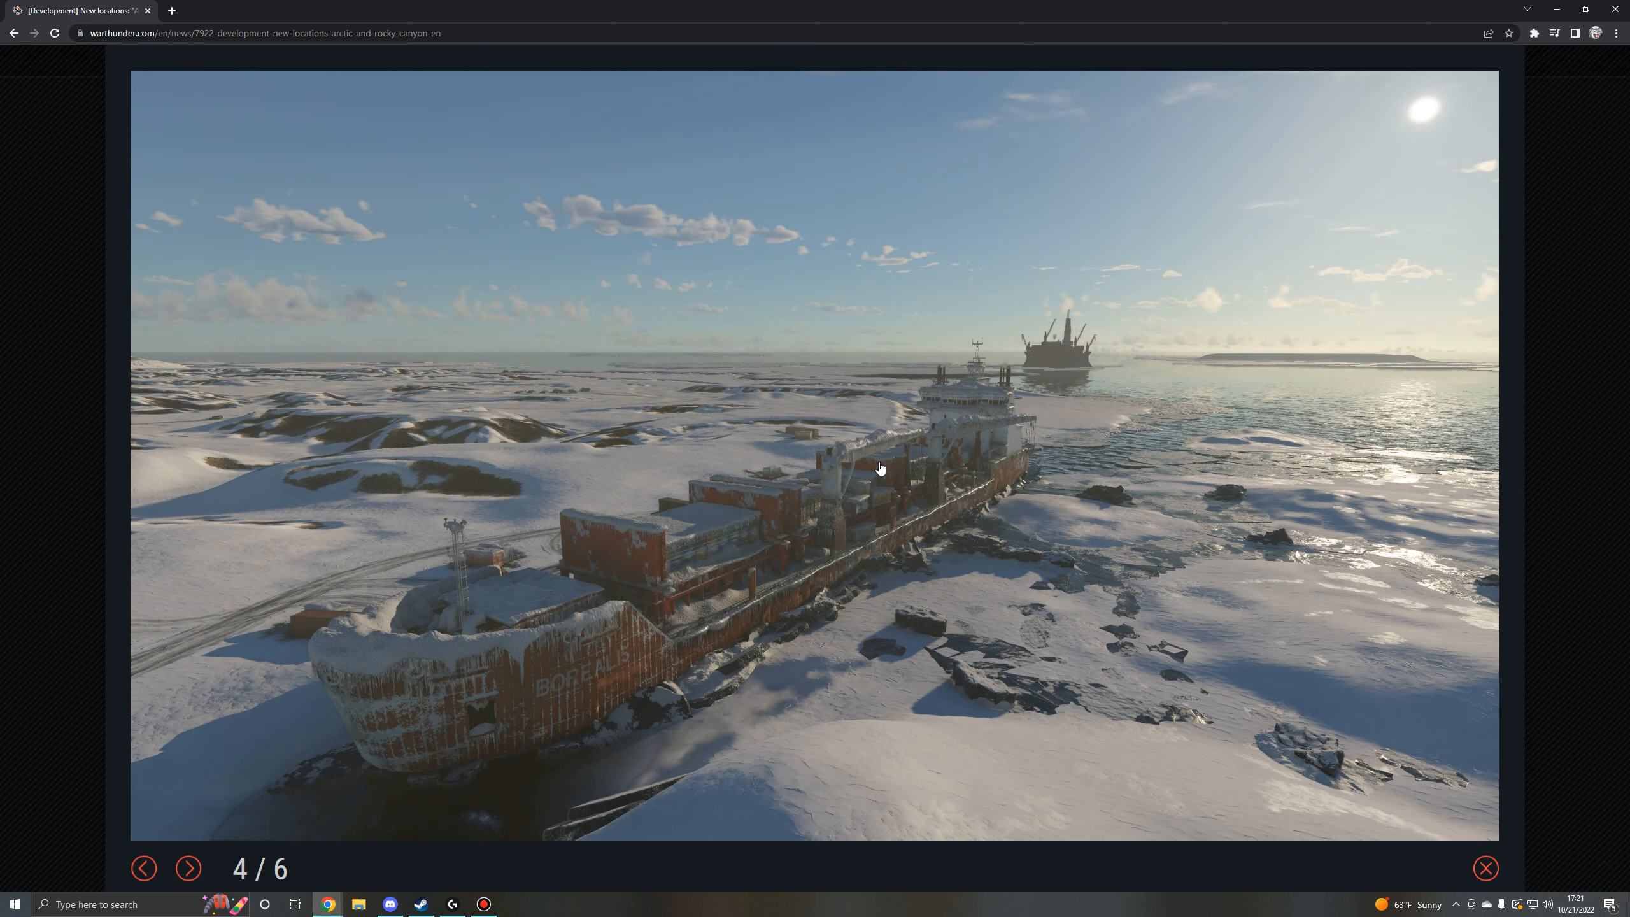
{"action": "mouse_move", "coordinate": [938, 660]}
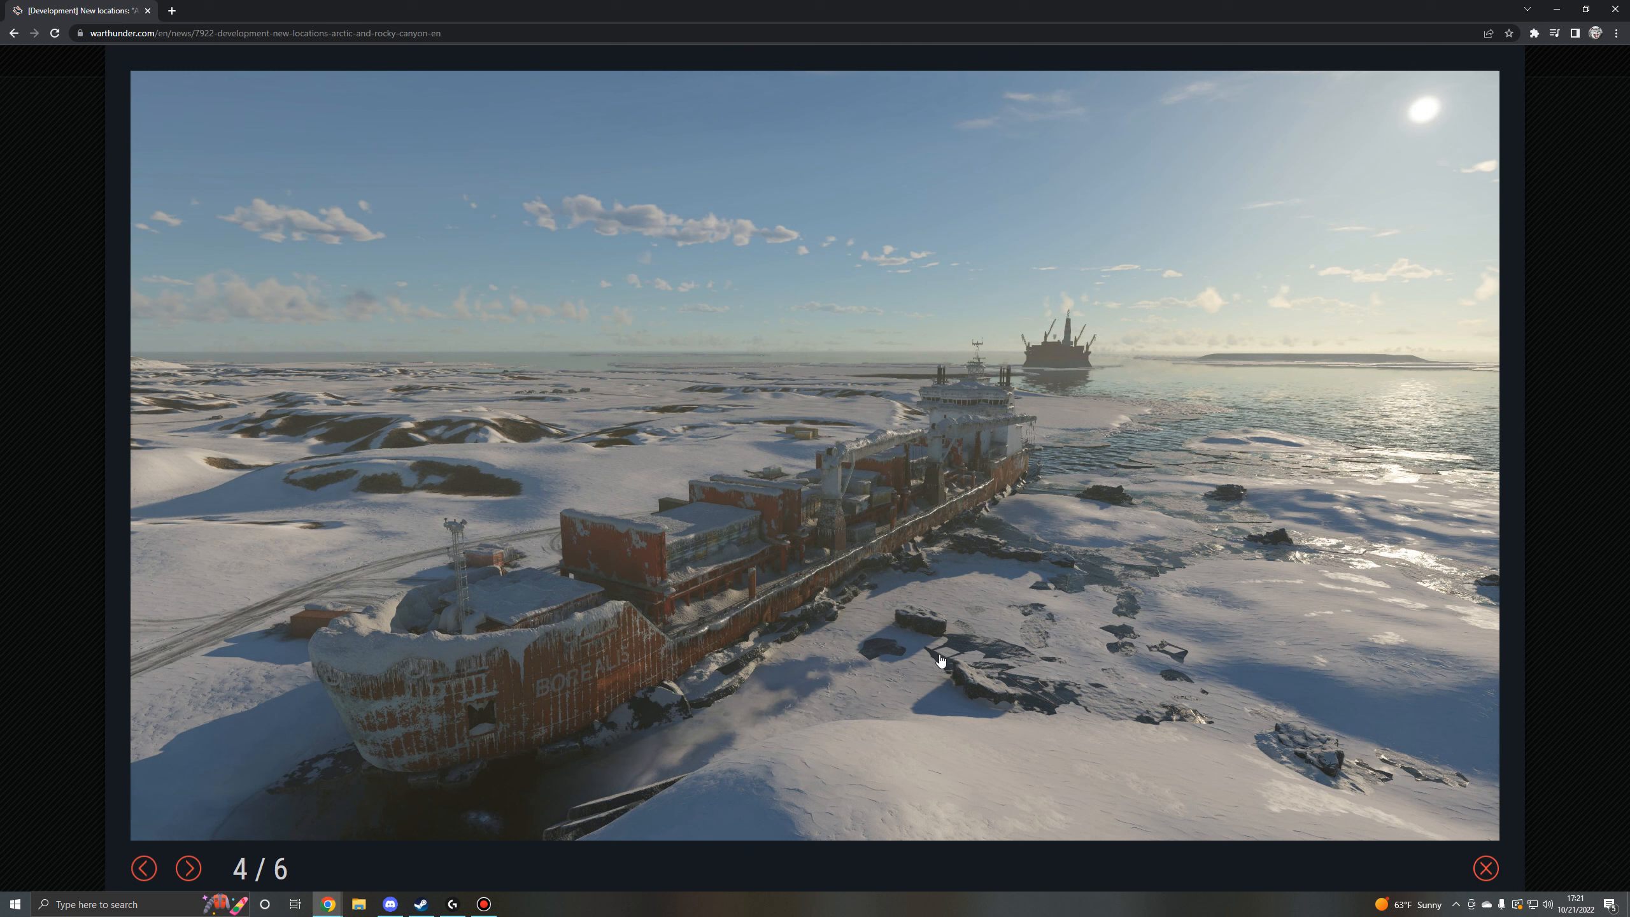
{"action": "mouse_move", "coordinate": [377, 525]}
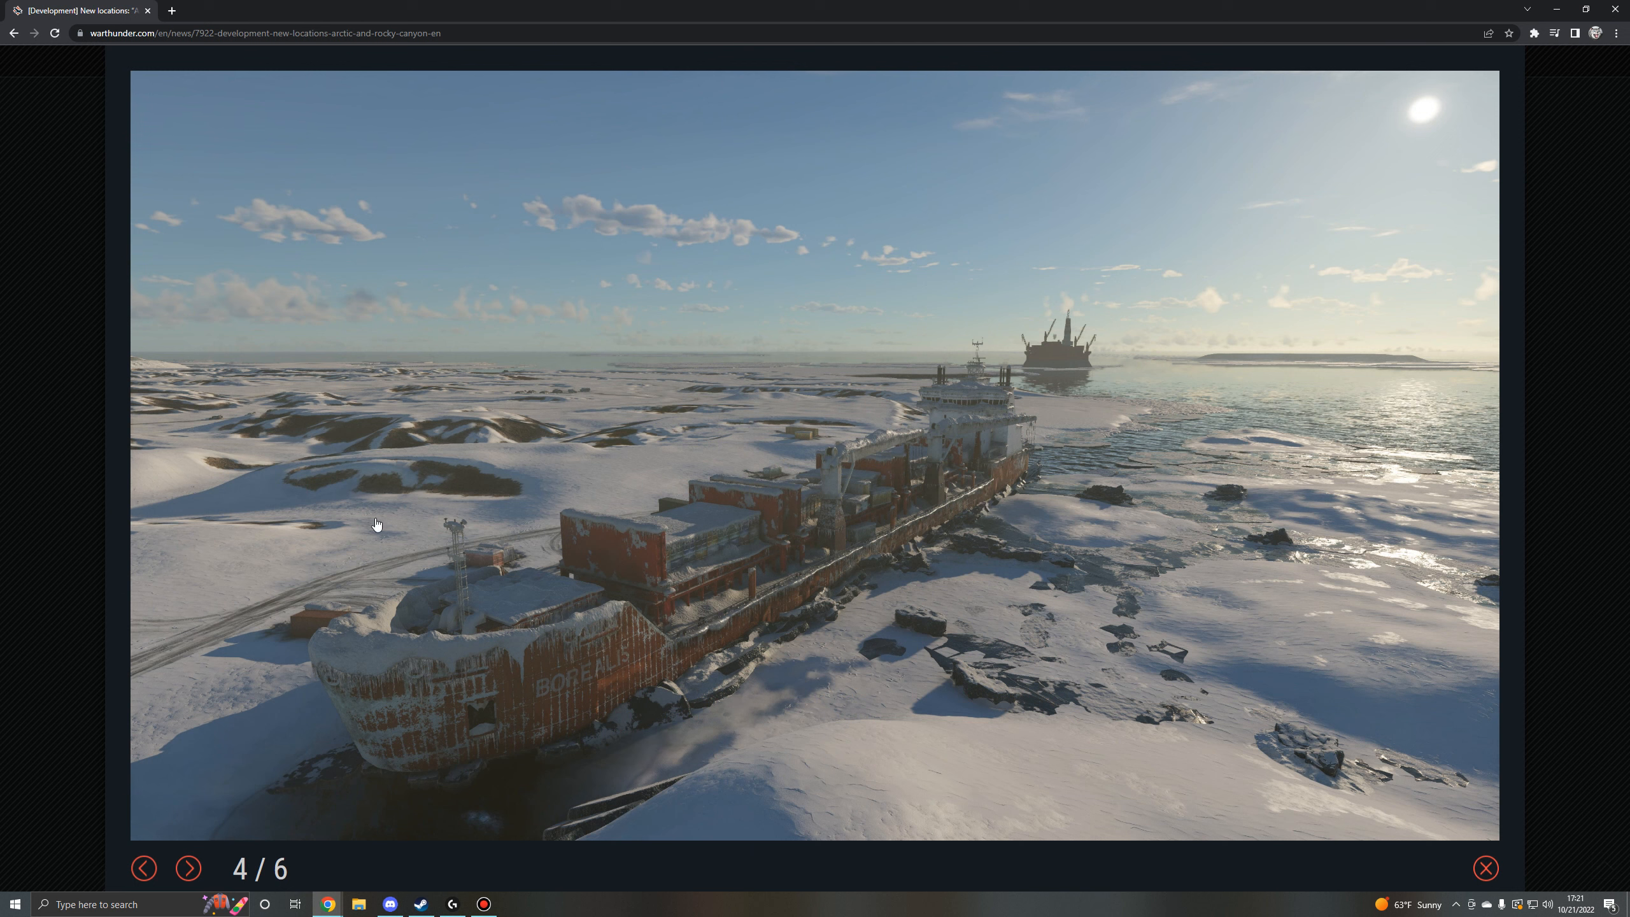
{"action": "mouse_move", "coordinate": [393, 428]}
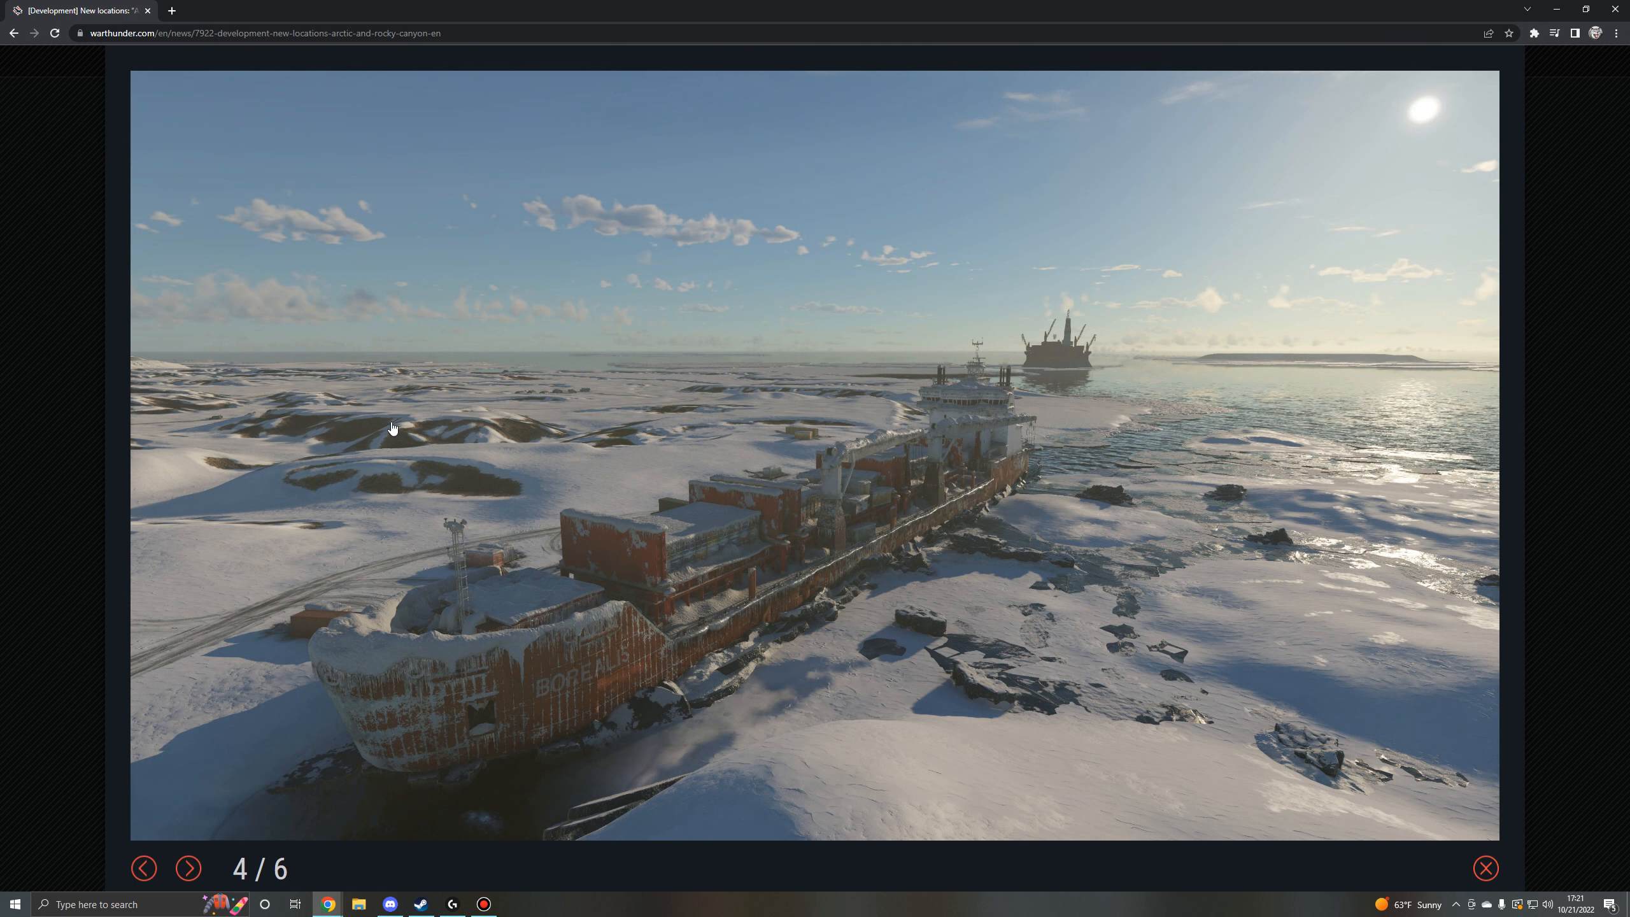
{"action": "mouse_move", "coordinate": [577, 414]}
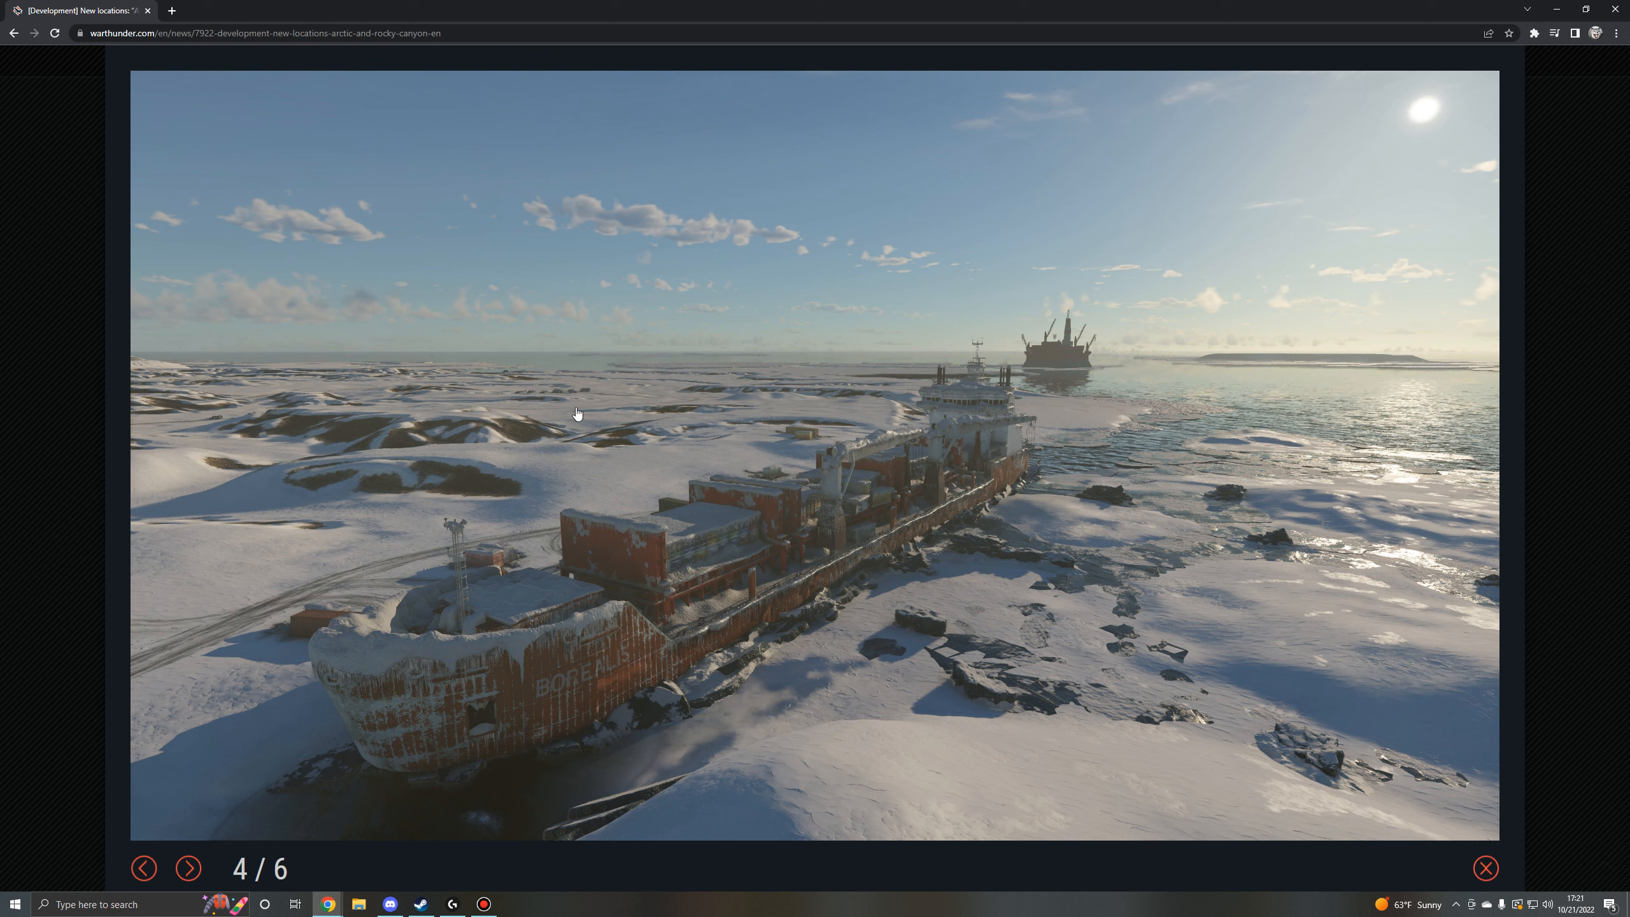
{"action": "mouse_move", "coordinate": [632, 432]}
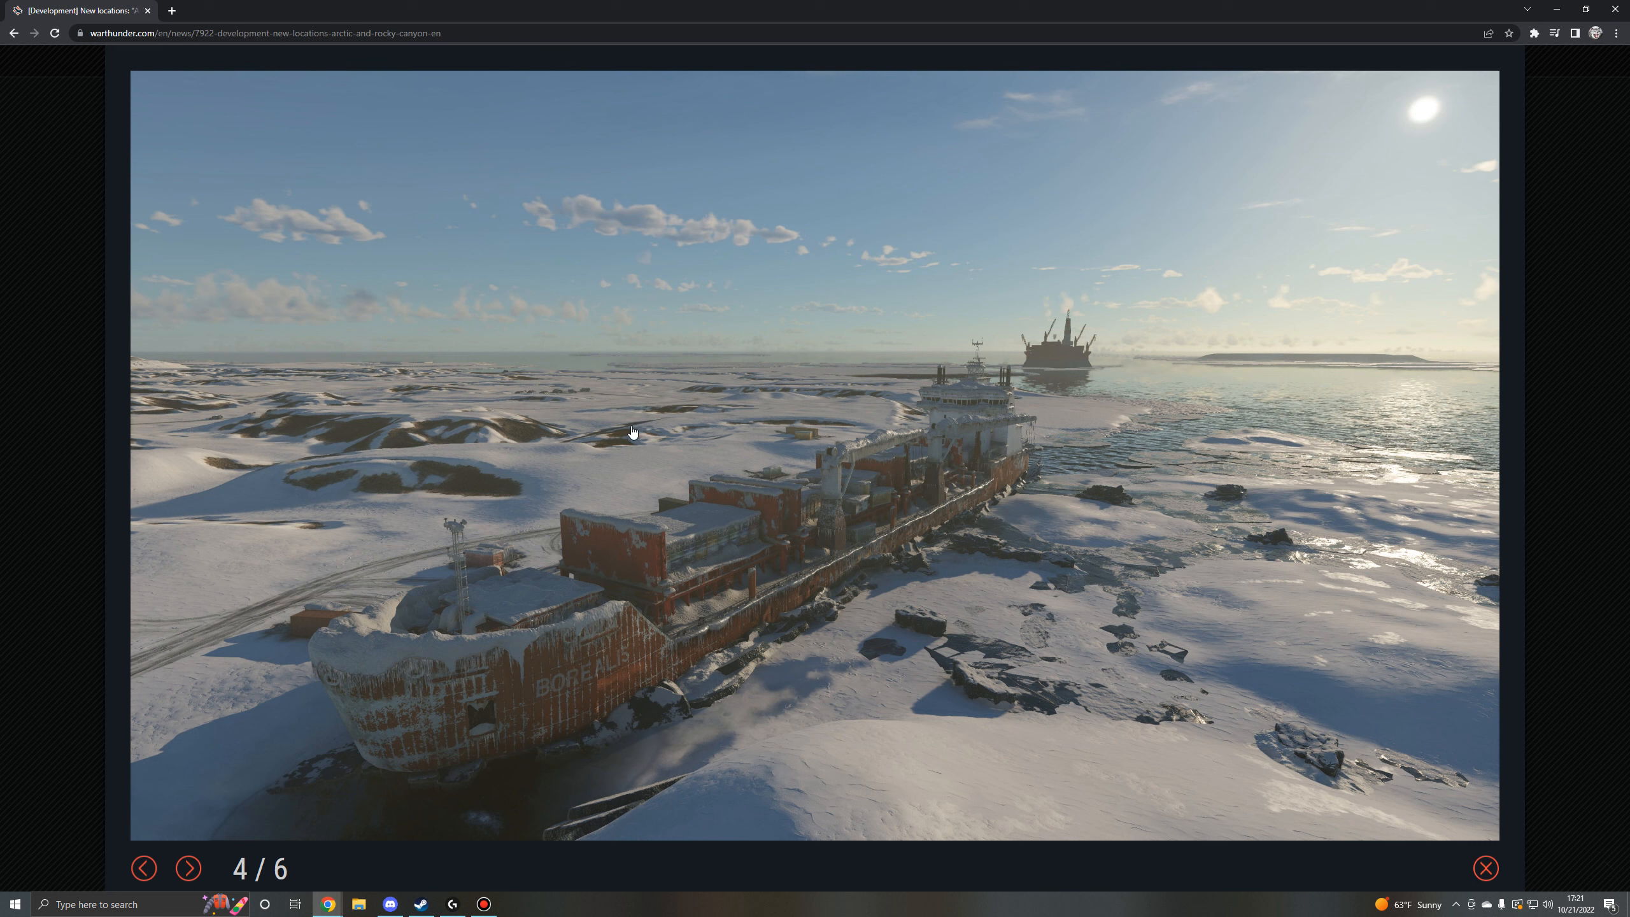
{"action": "mouse_move", "coordinate": [929, 609]}
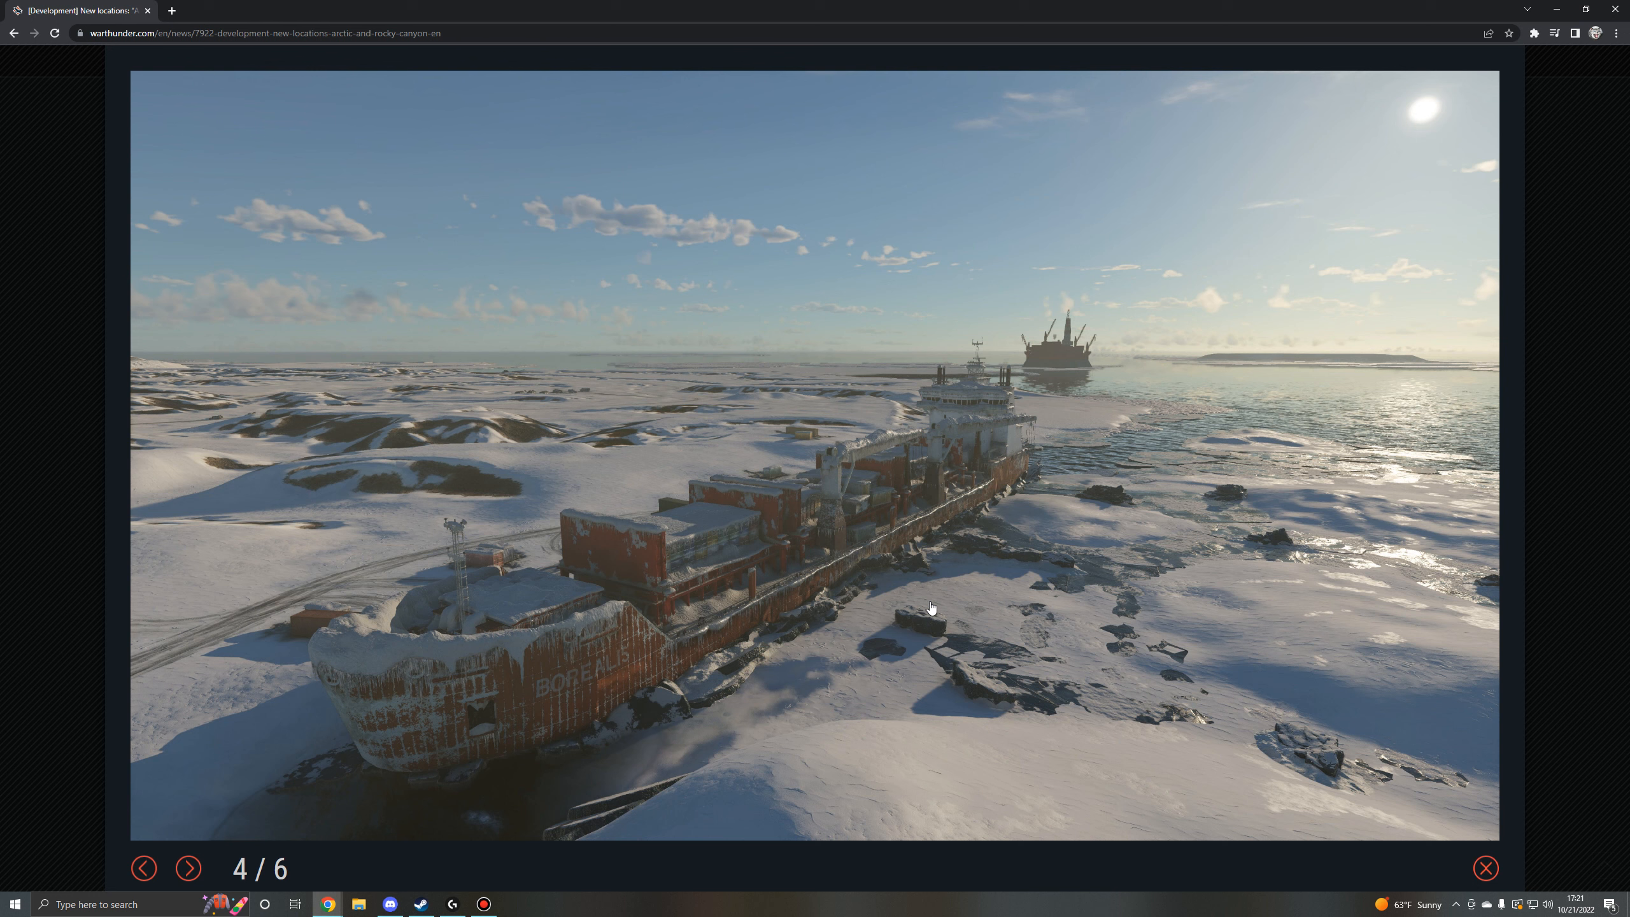
{"action": "mouse_move", "coordinate": [542, 354]}
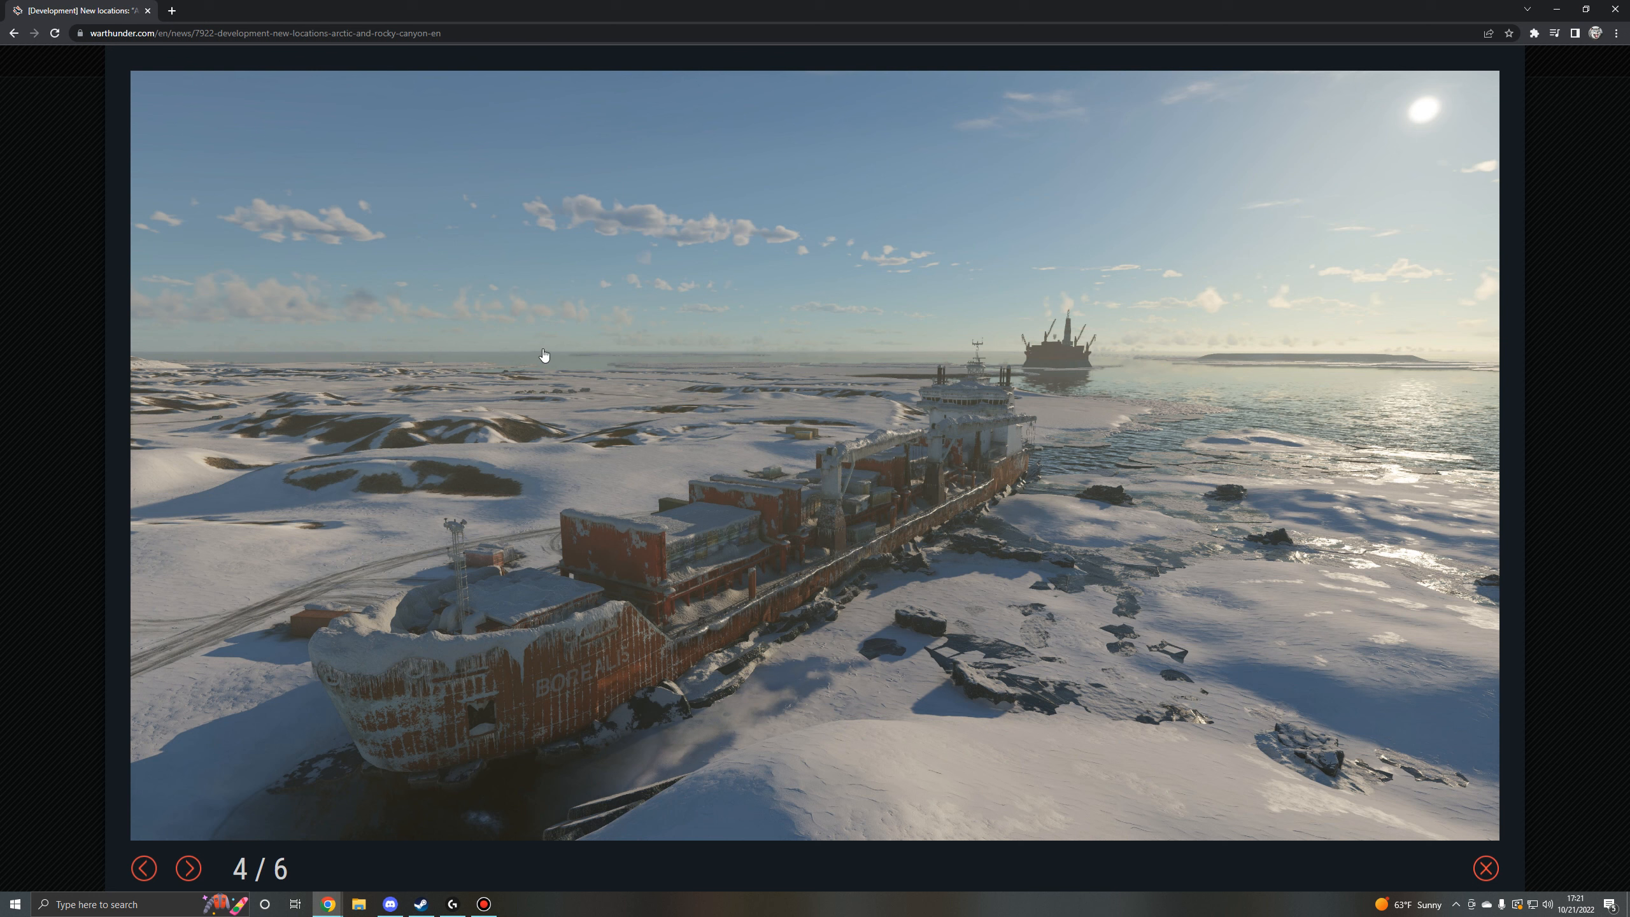
{"action": "mouse_move", "coordinate": [774, 687]}
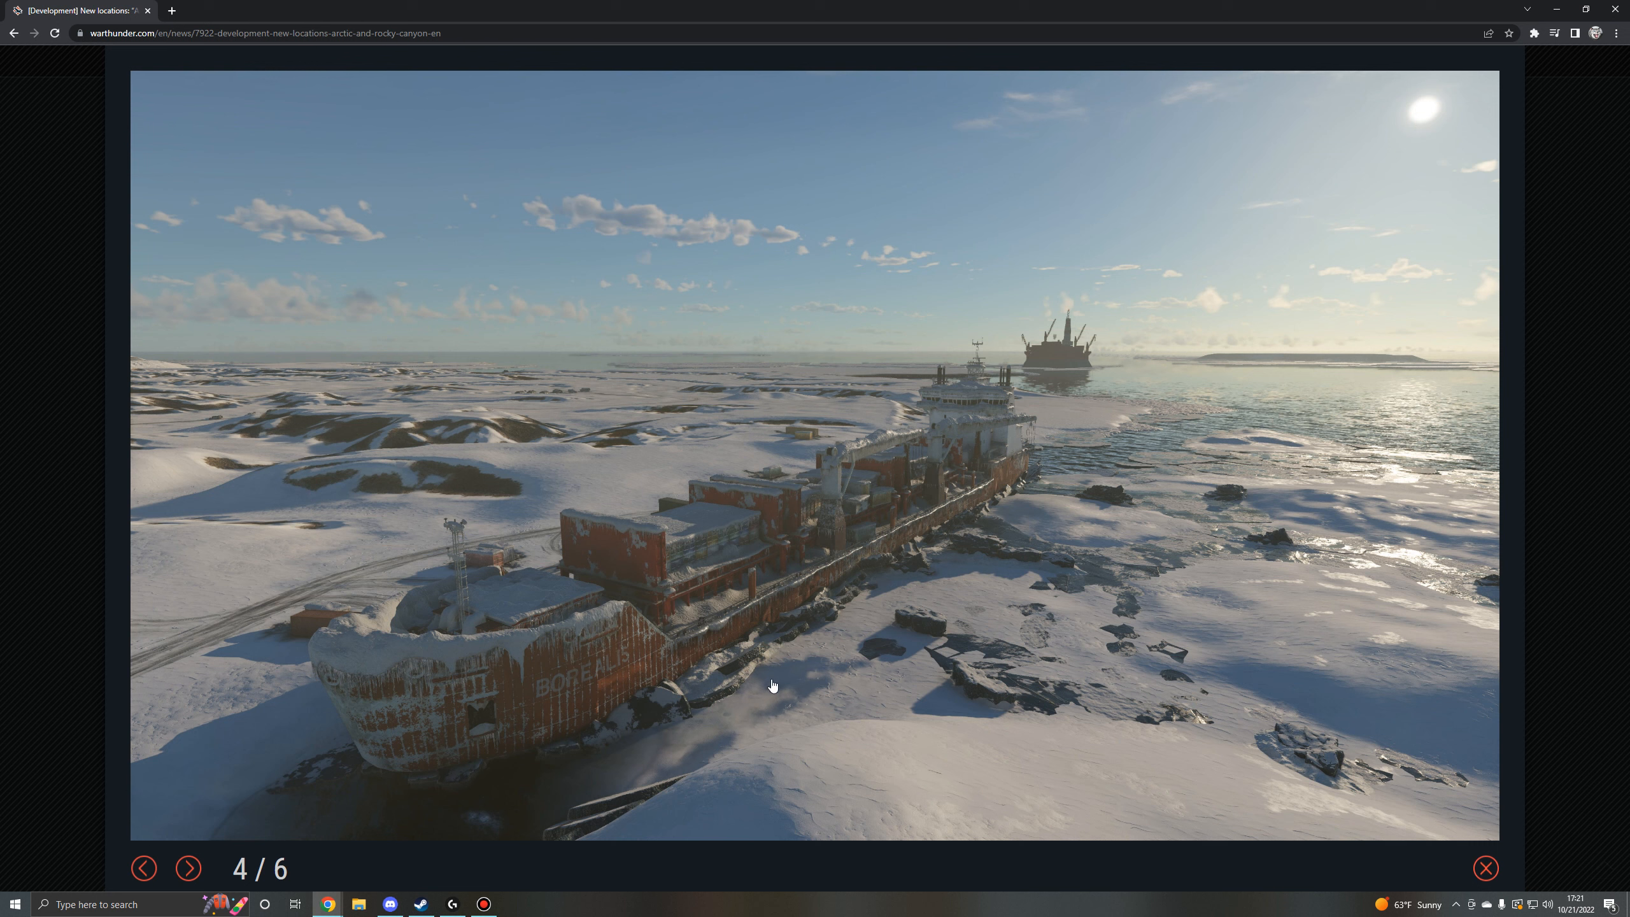
{"action": "mouse_move", "coordinate": [1303, 774]}
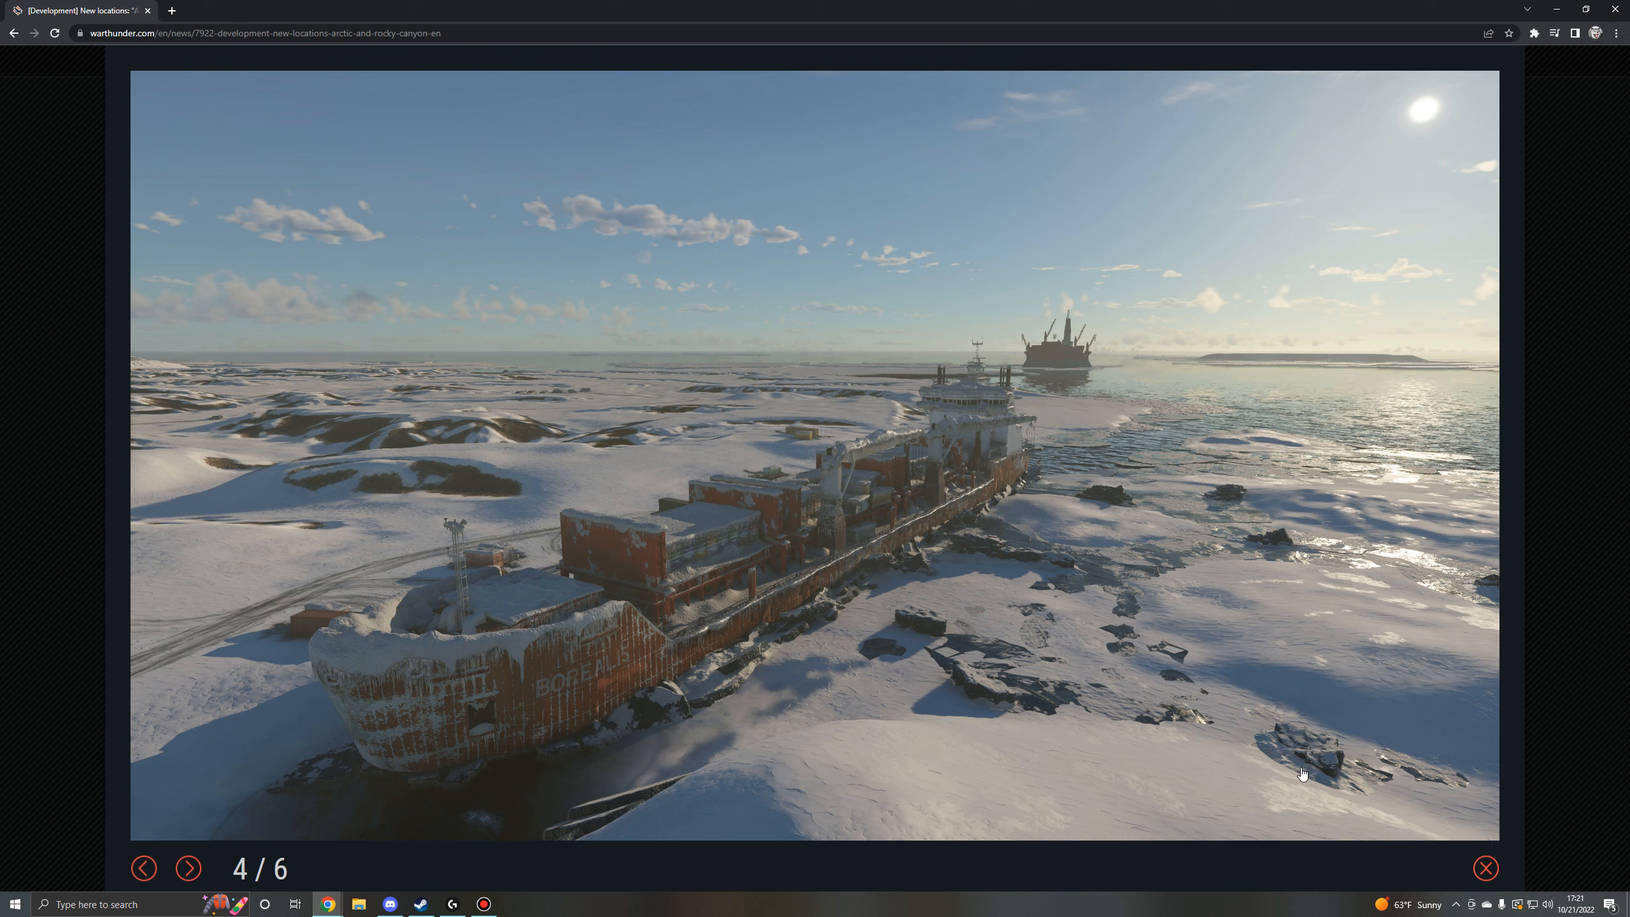
{"action": "mouse_move", "coordinate": [645, 777]}
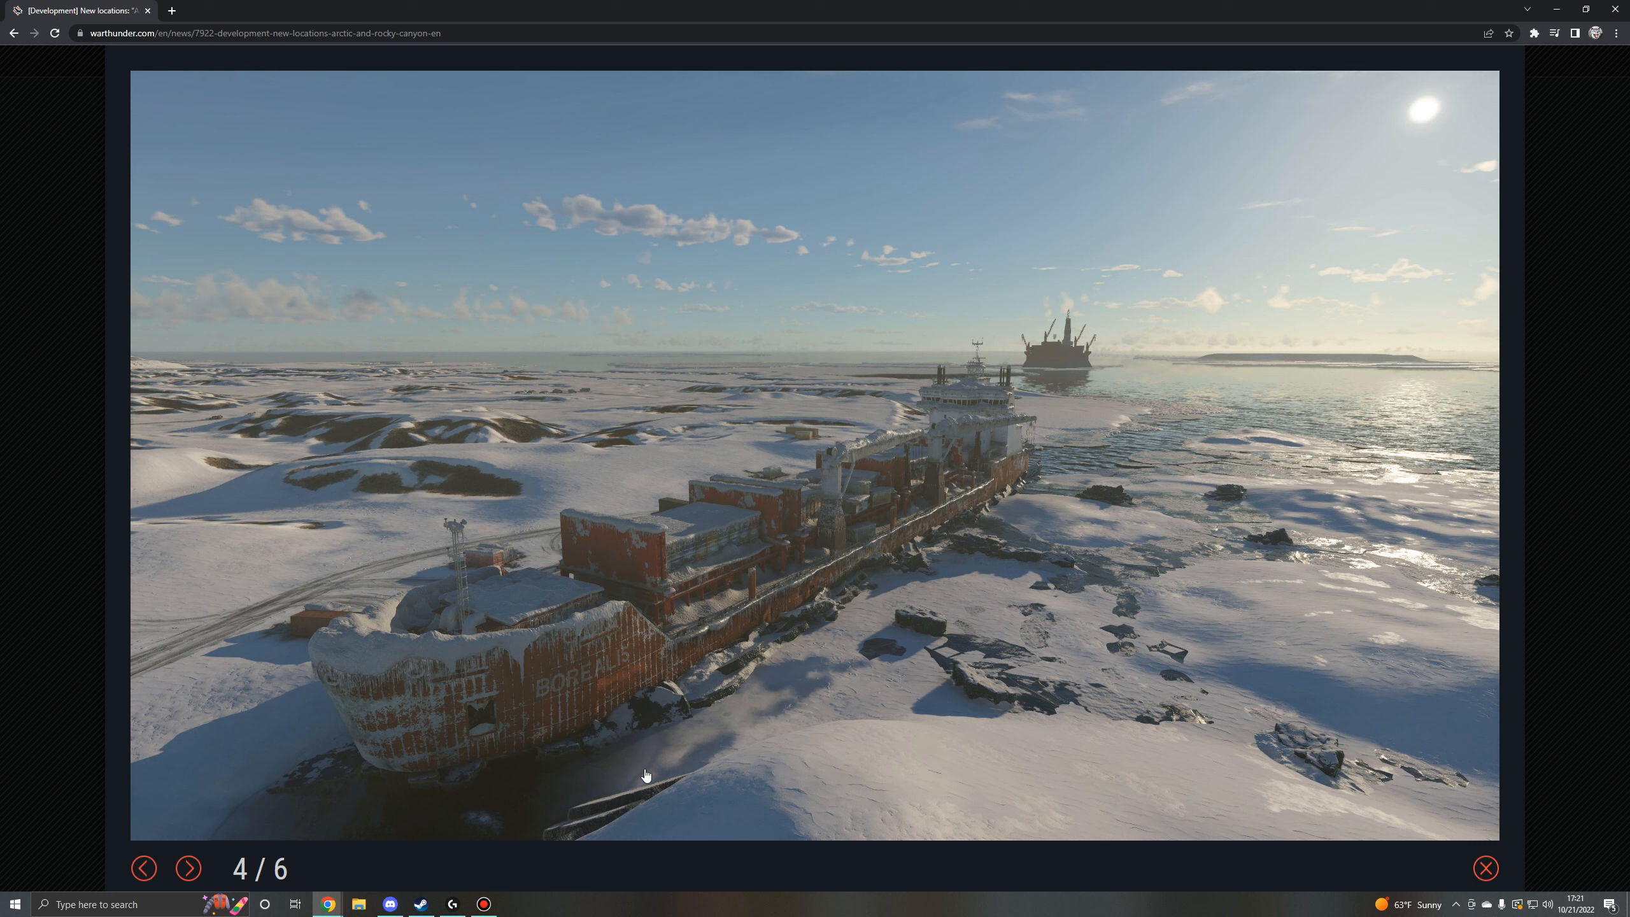
{"action": "mouse_move", "coordinate": [84, 504]}
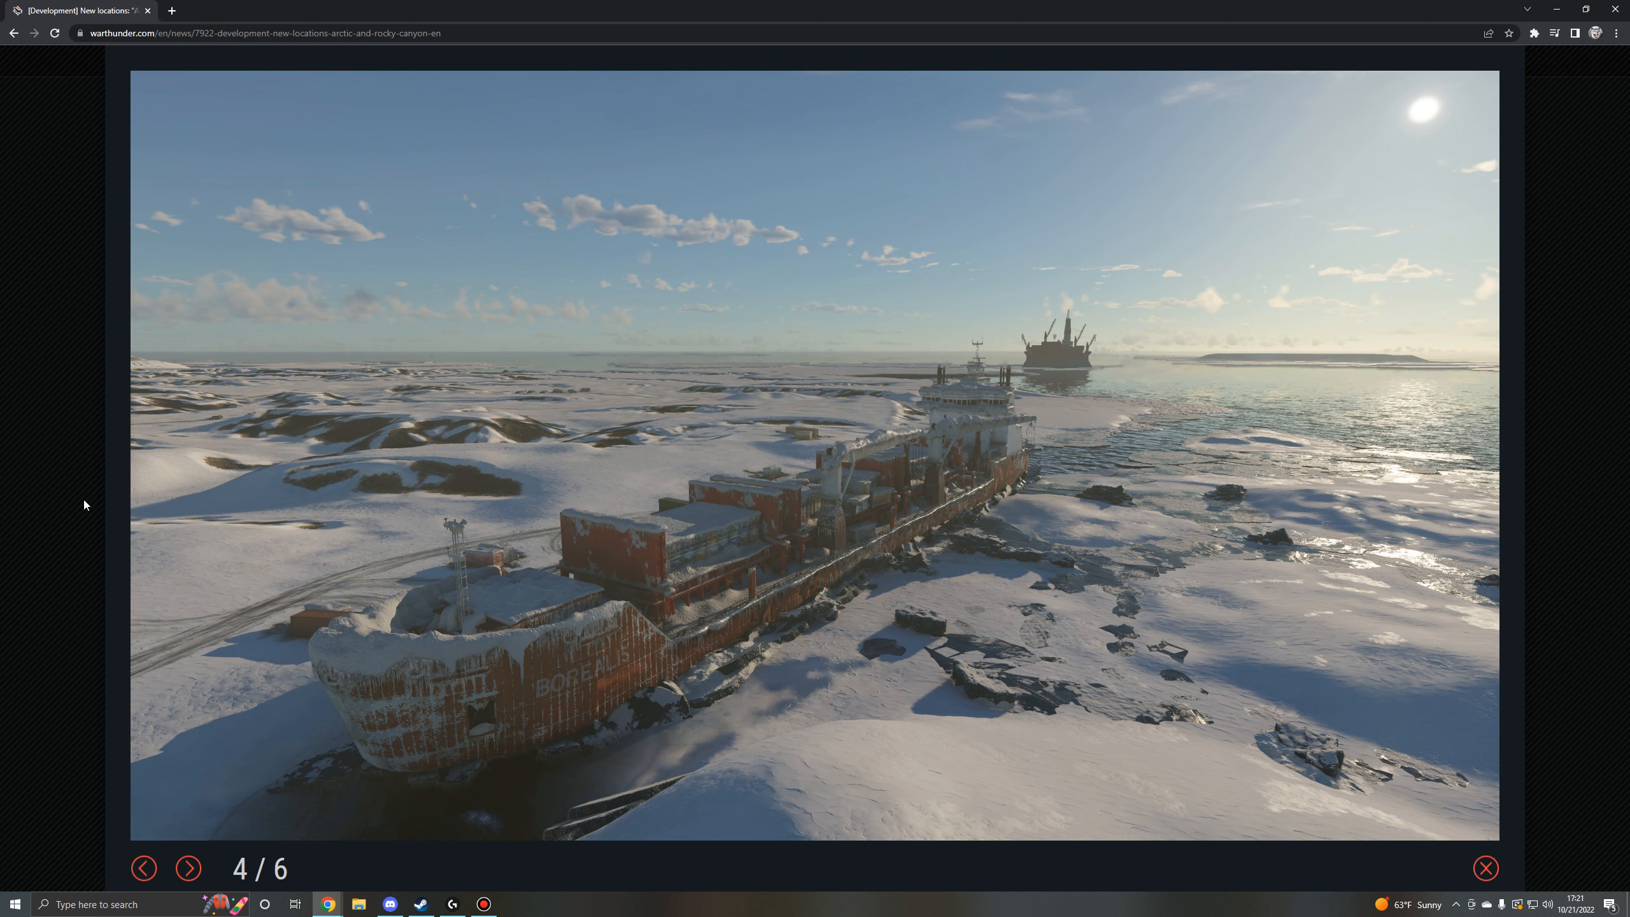
{"action": "left_click", "coordinate": [1485, 869]}
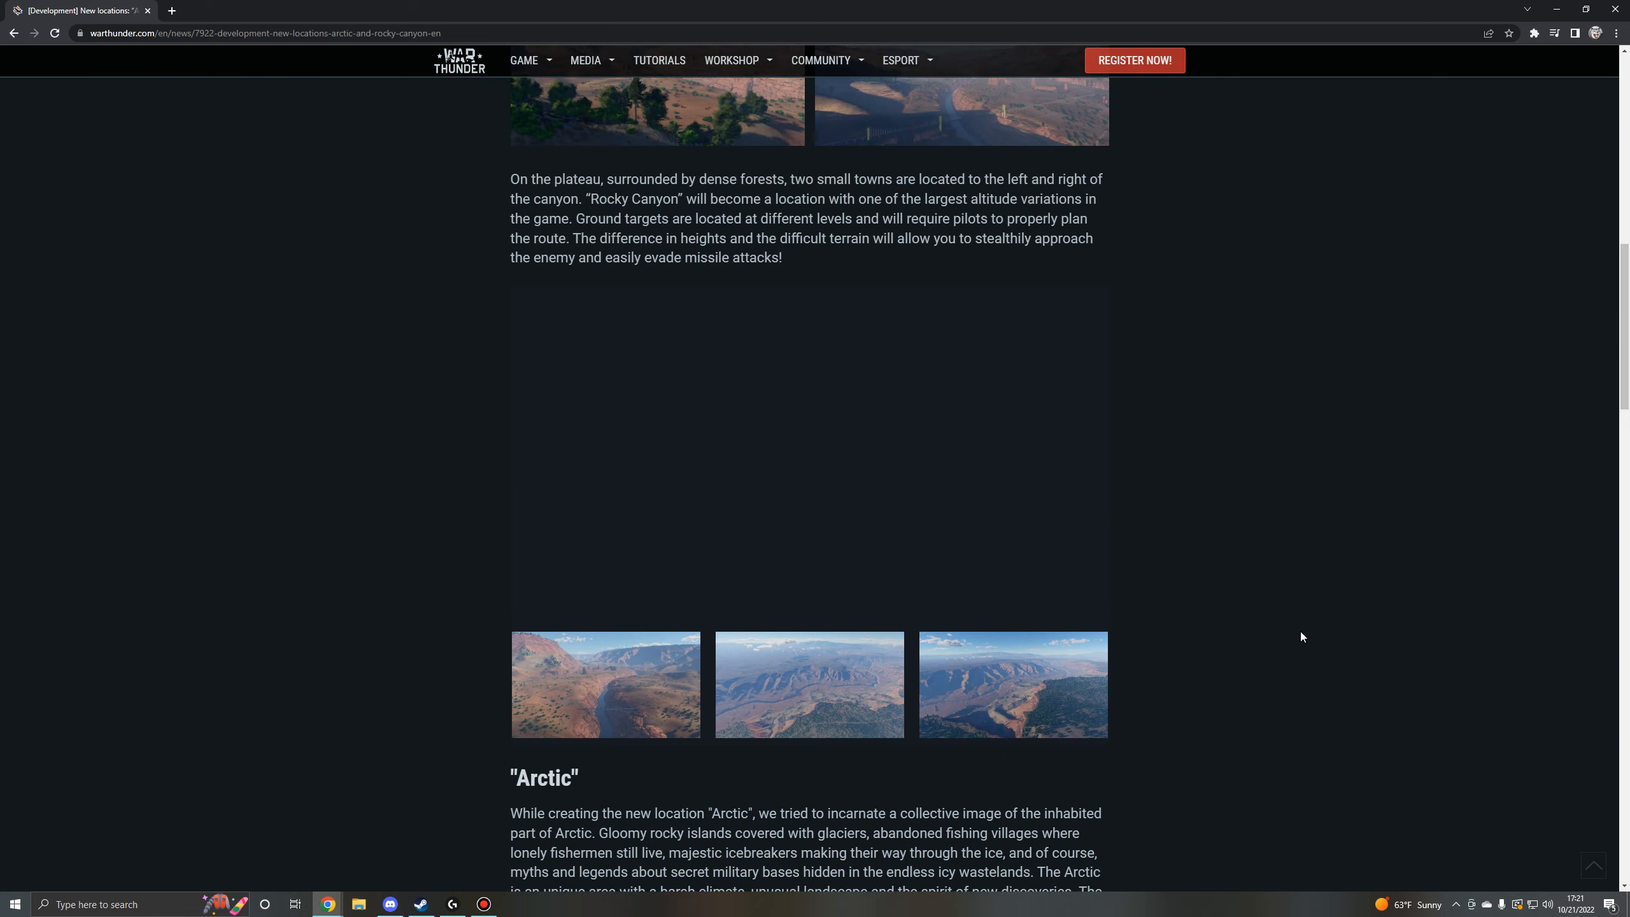
{"action": "scroll", "scroll_direction": "up", "scroll_amount": 3}
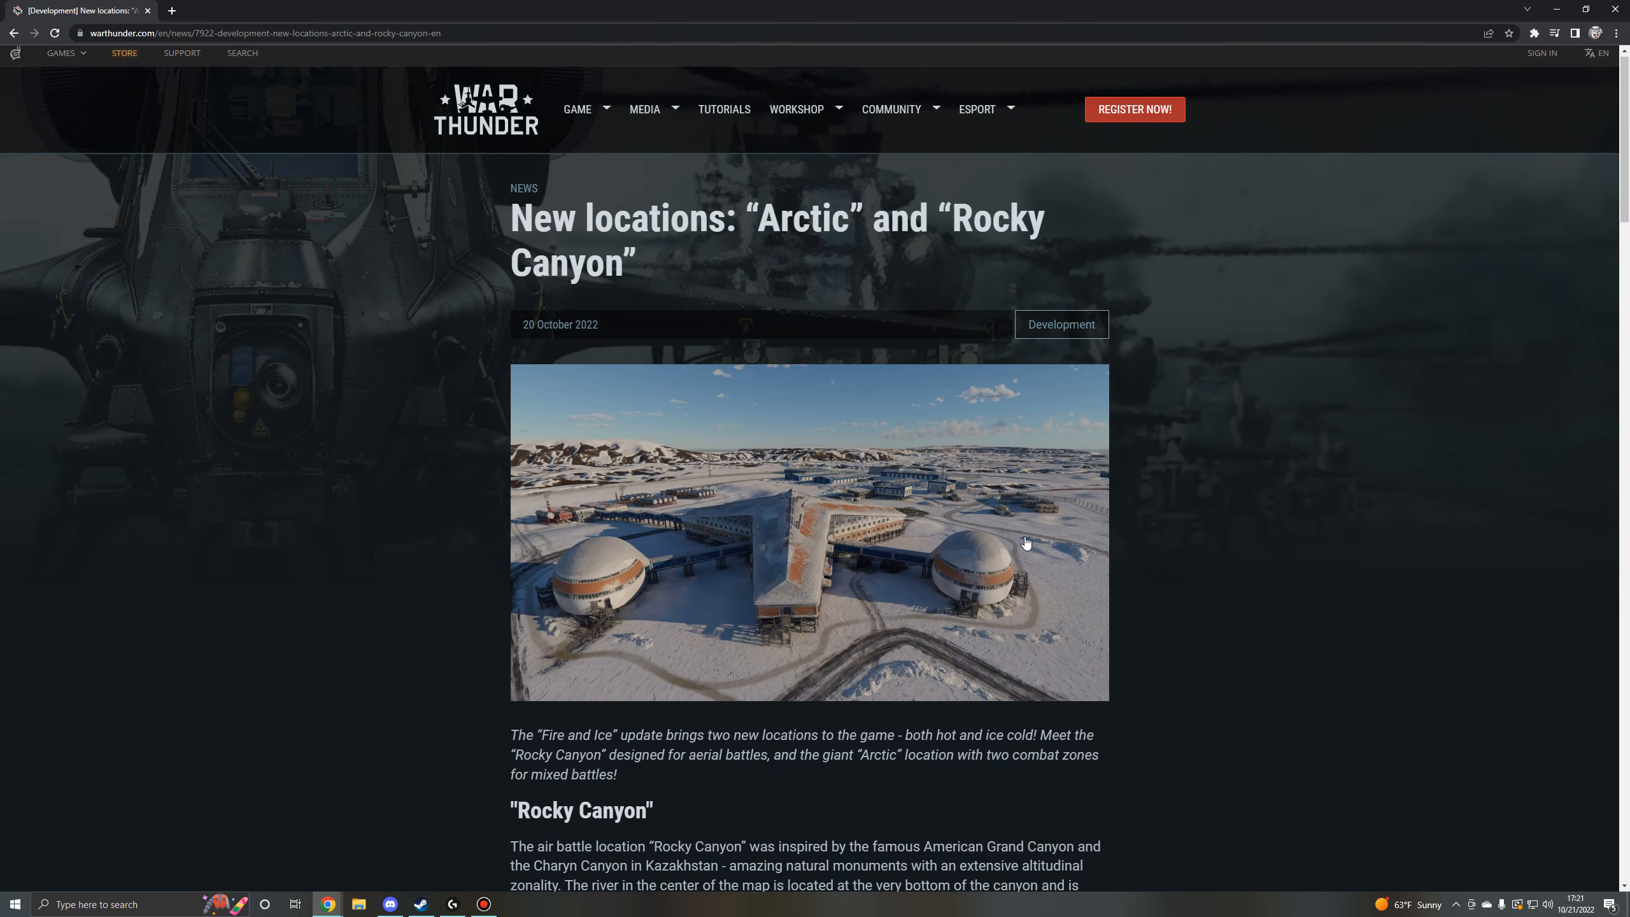
{"action": "scroll", "scroll_direction": "down", "scroll_amount": 3}
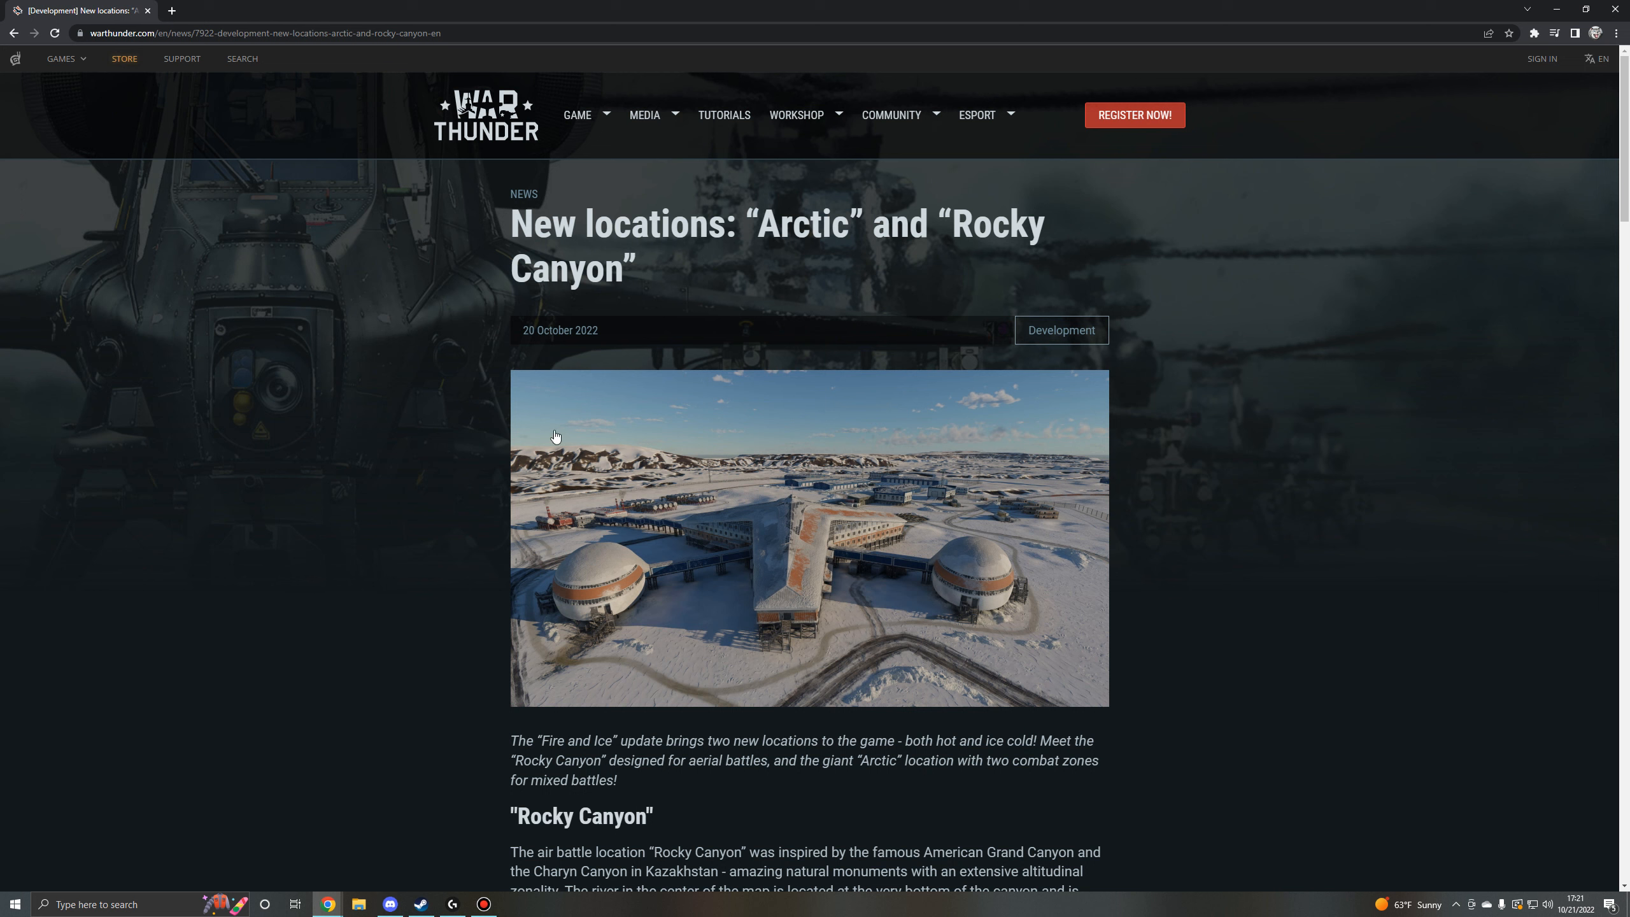
{"action": "mouse_move", "coordinate": [396, 433]}
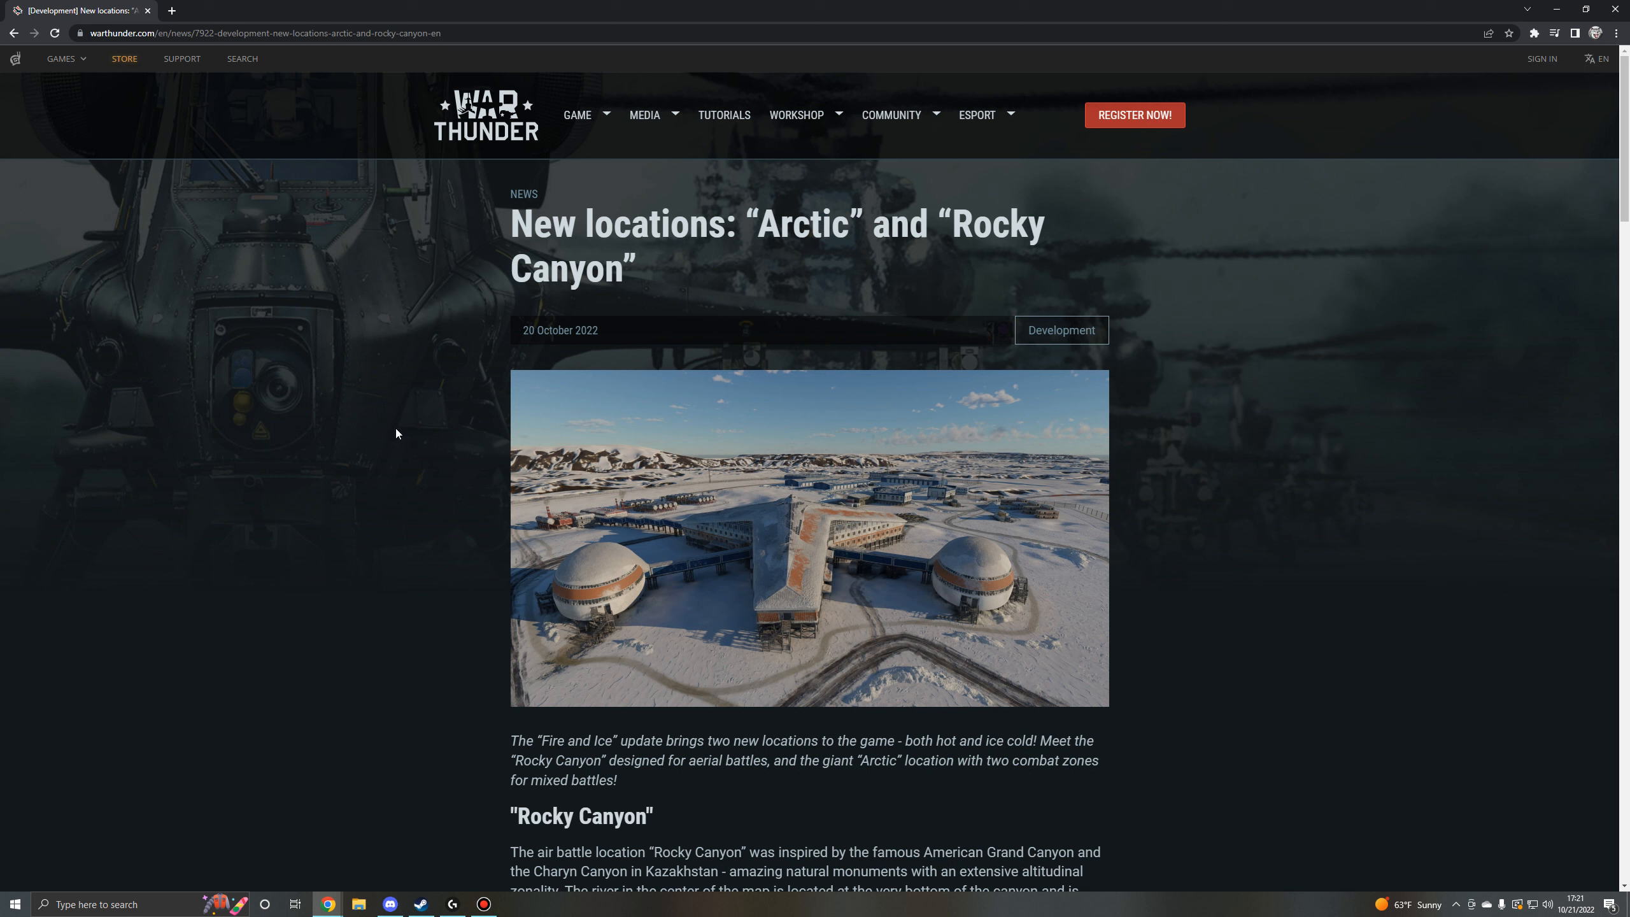